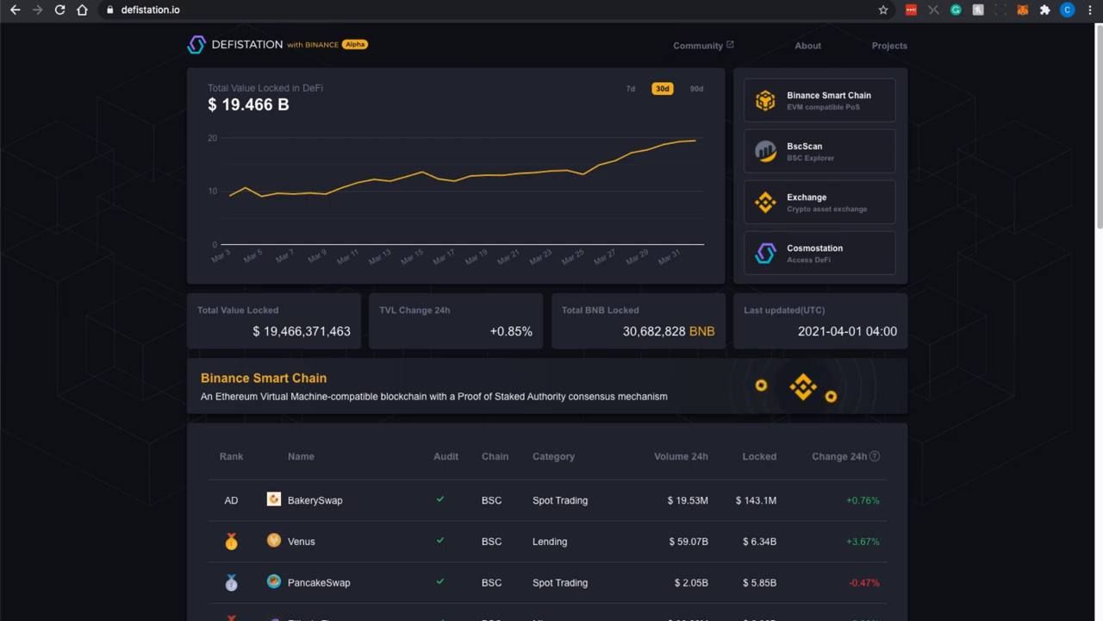
# Locate beefy.finance in the DeFiStation rankings and open its project page ($478.82M locked)
pyautogui.scroll(-3)
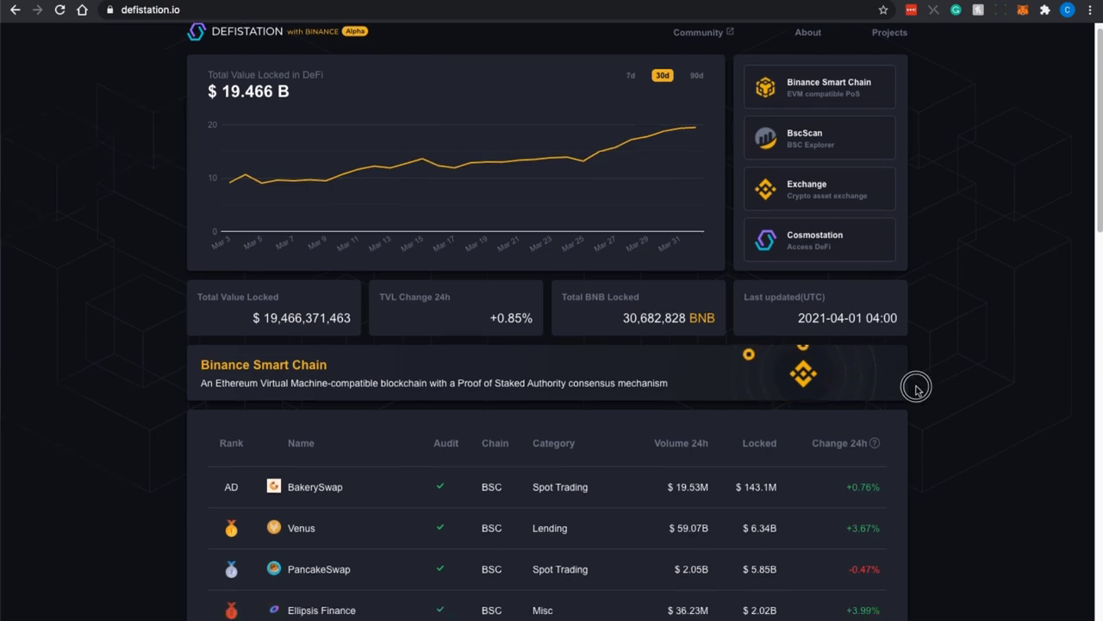
pyautogui.scroll(-3)
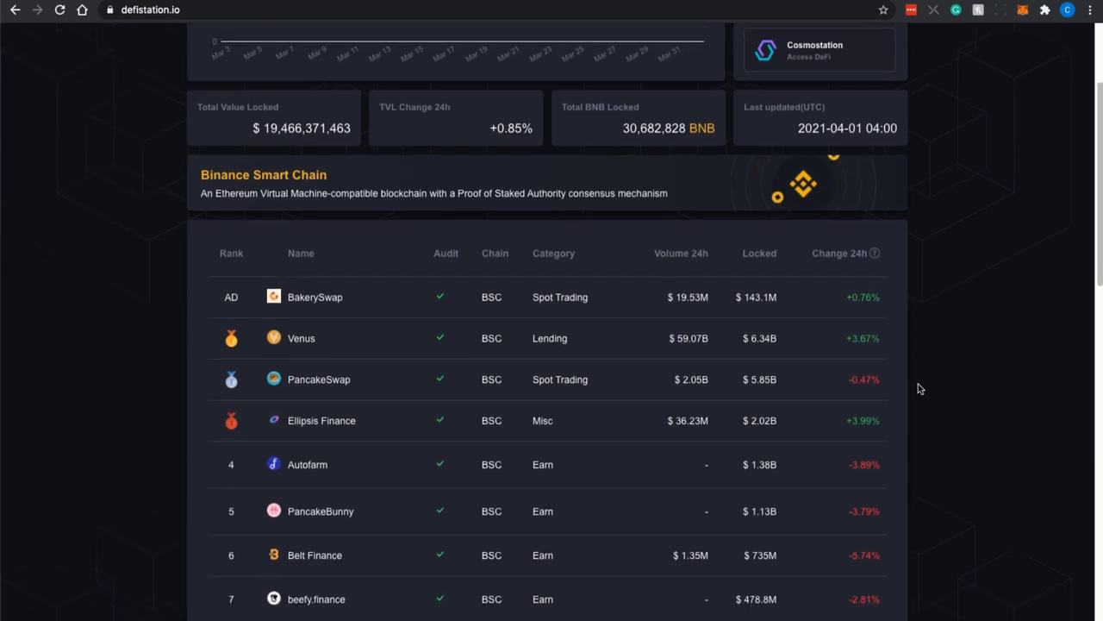
pyautogui.scroll(-3)
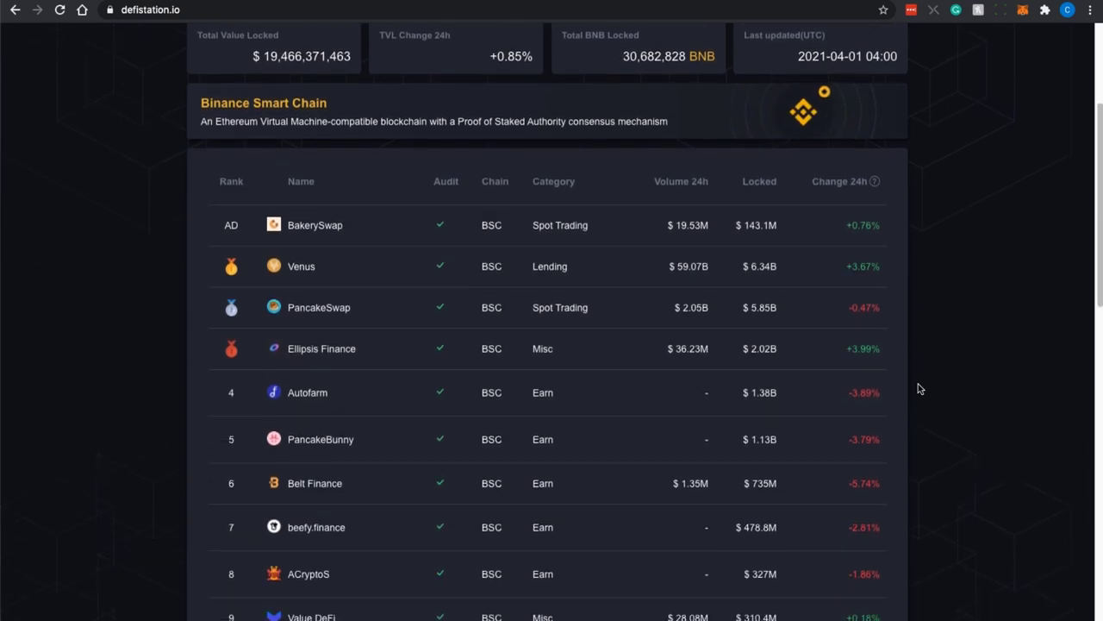
pyautogui.scroll(-3)
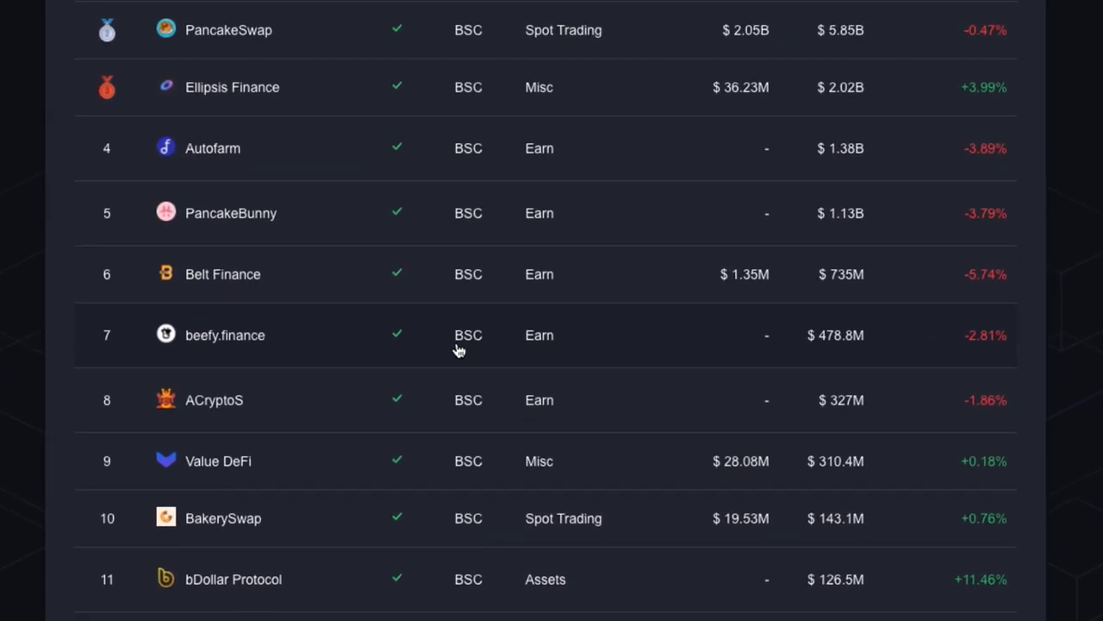
pyautogui.moveTo(555, 353)
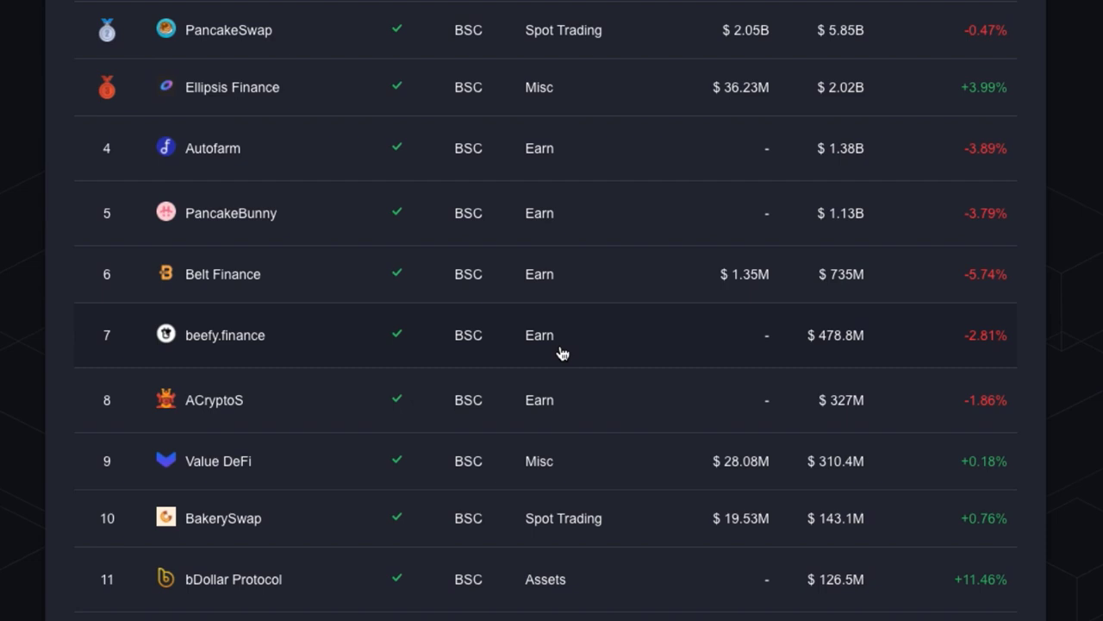
pyautogui.moveTo(842, 352)
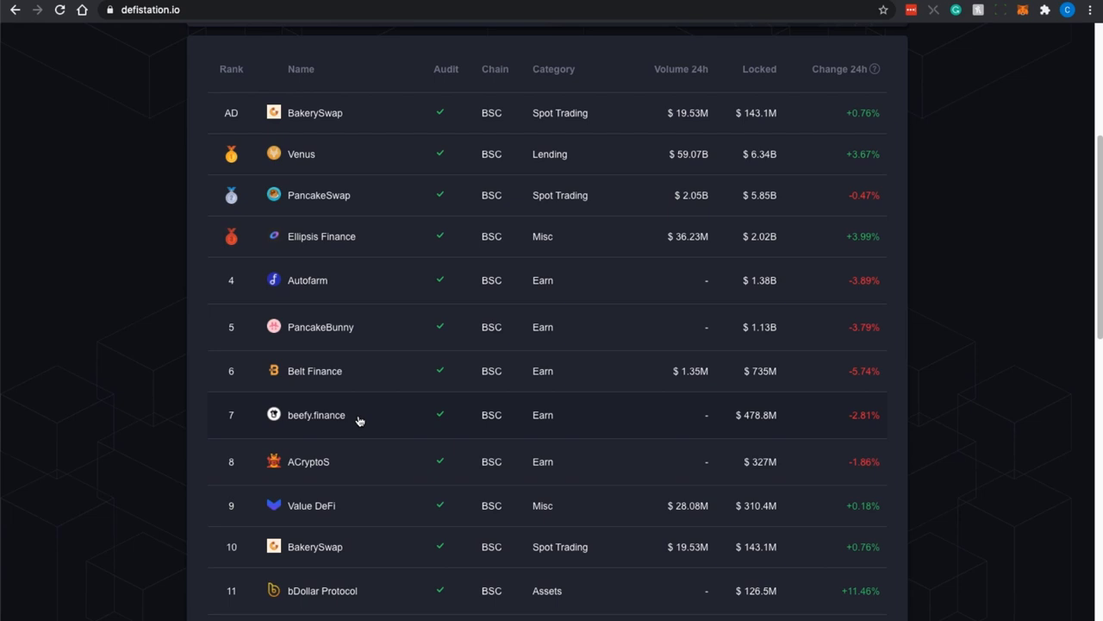
pyautogui.click(315, 414)
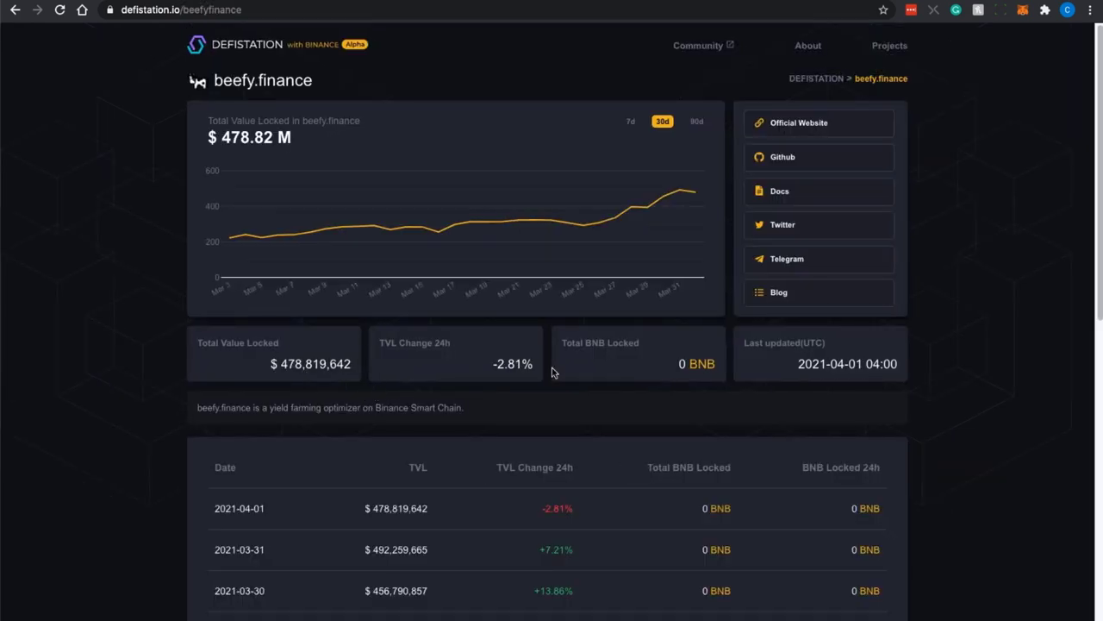
pyautogui.moveTo(938, 387)
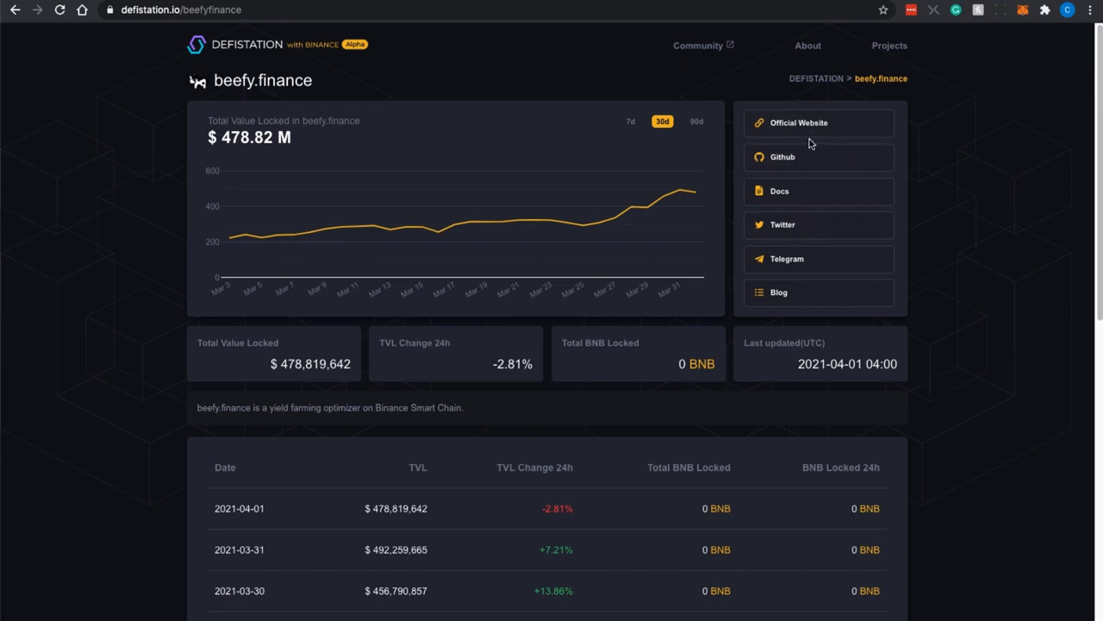
pyautogui.moveTo(853, 134)
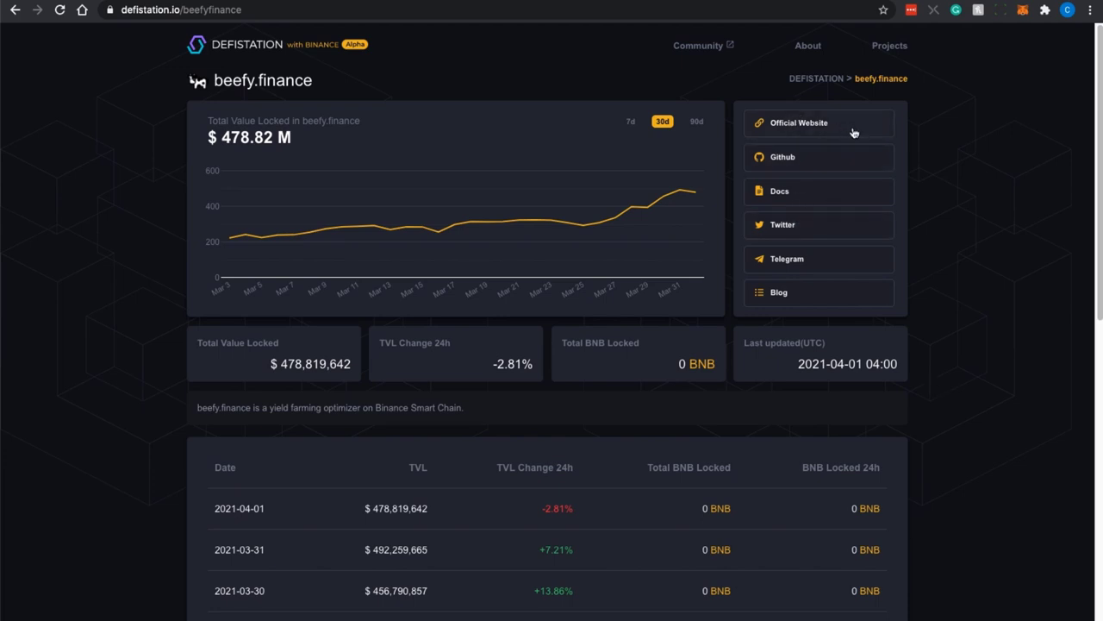
pyautogui.moveTo(845, 253)
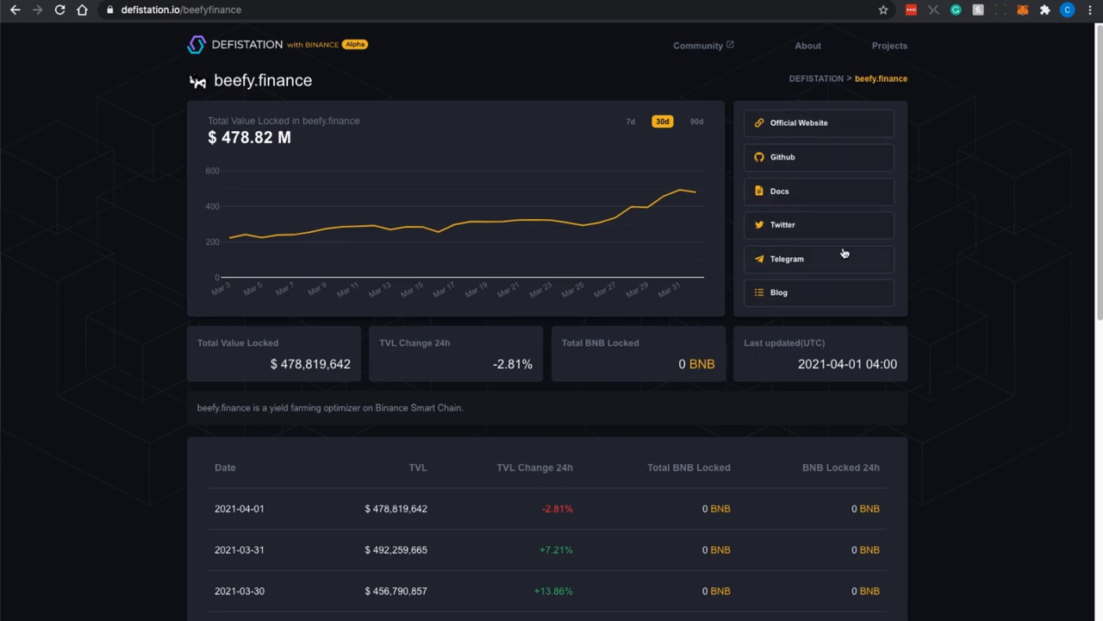
# Review the daily TVL table, then follow the link to the Beefy.Finance documentation
pyautogui.scroll(-3)
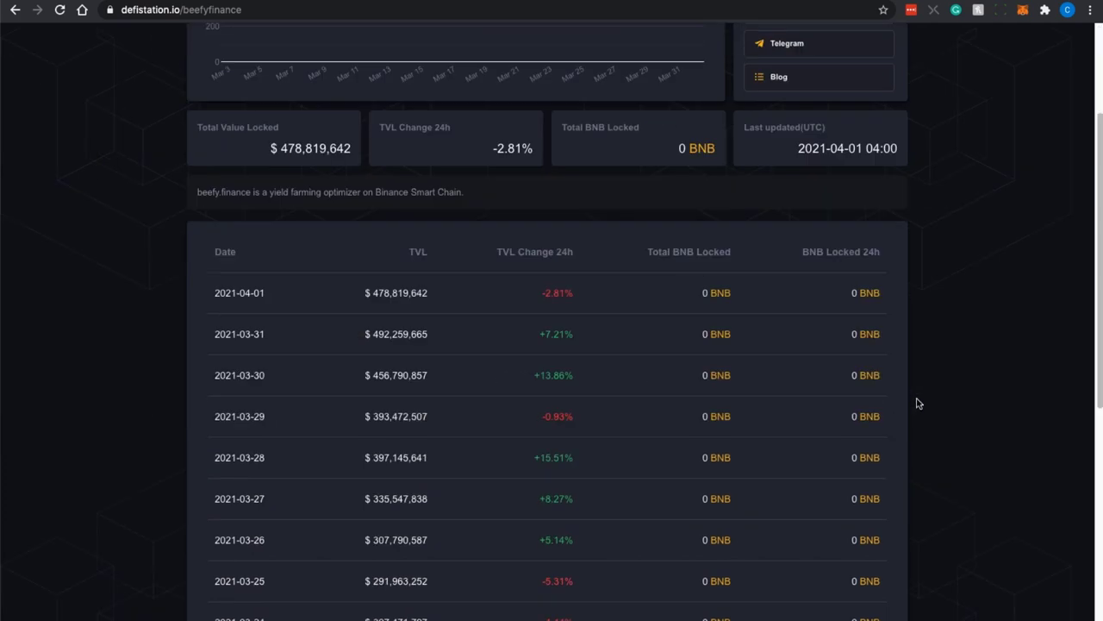
pyautogui.scroll(3)
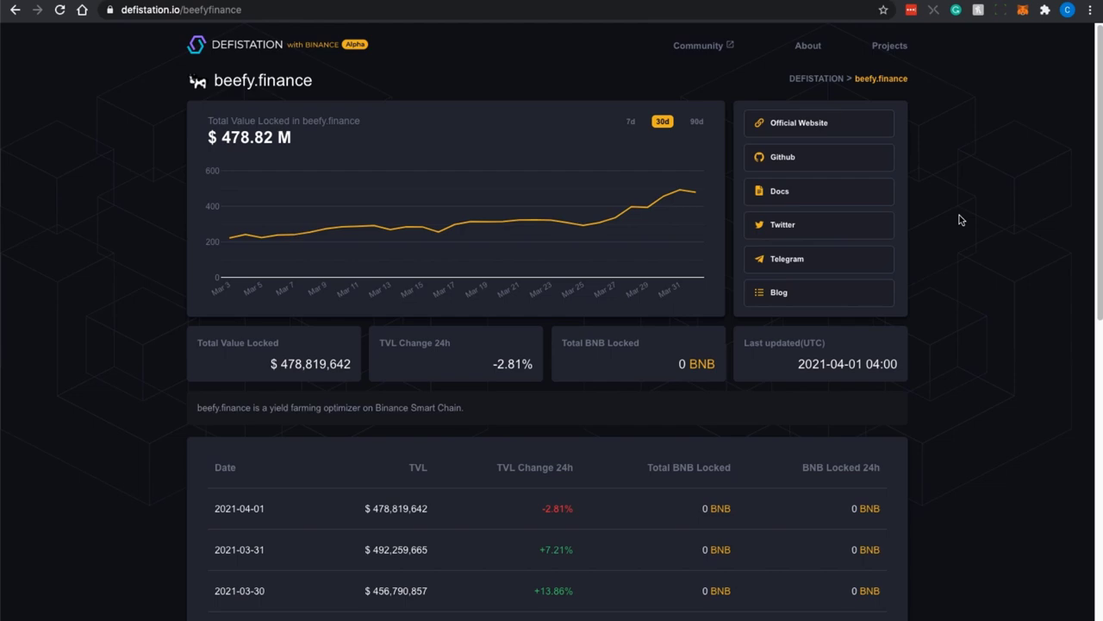
pyautogui.click(779, 190)
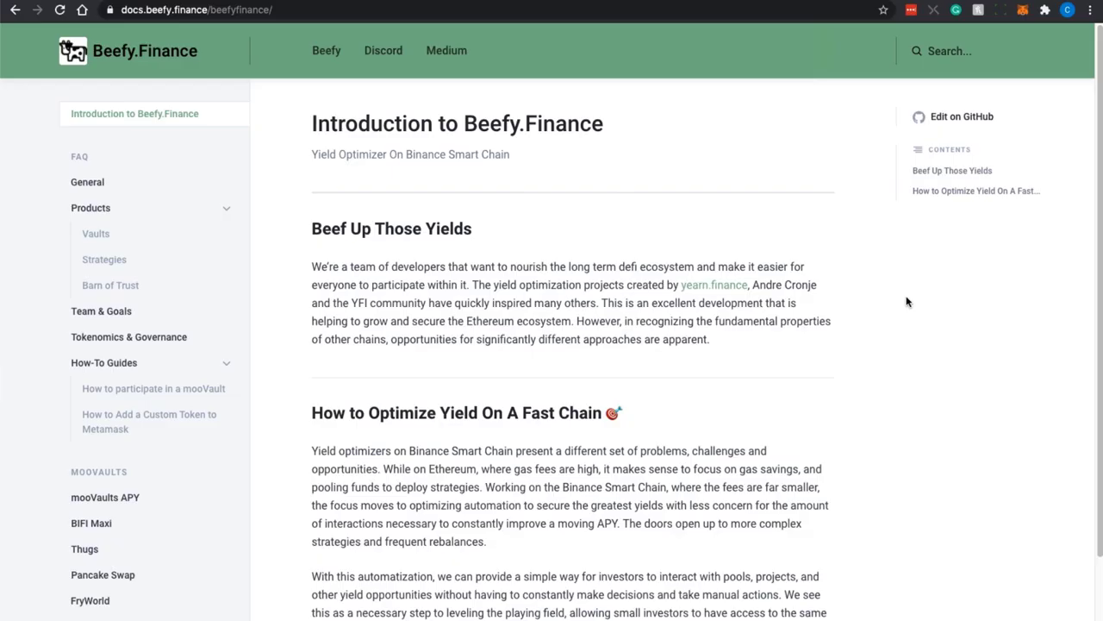
pyautogui.scroll(-3)
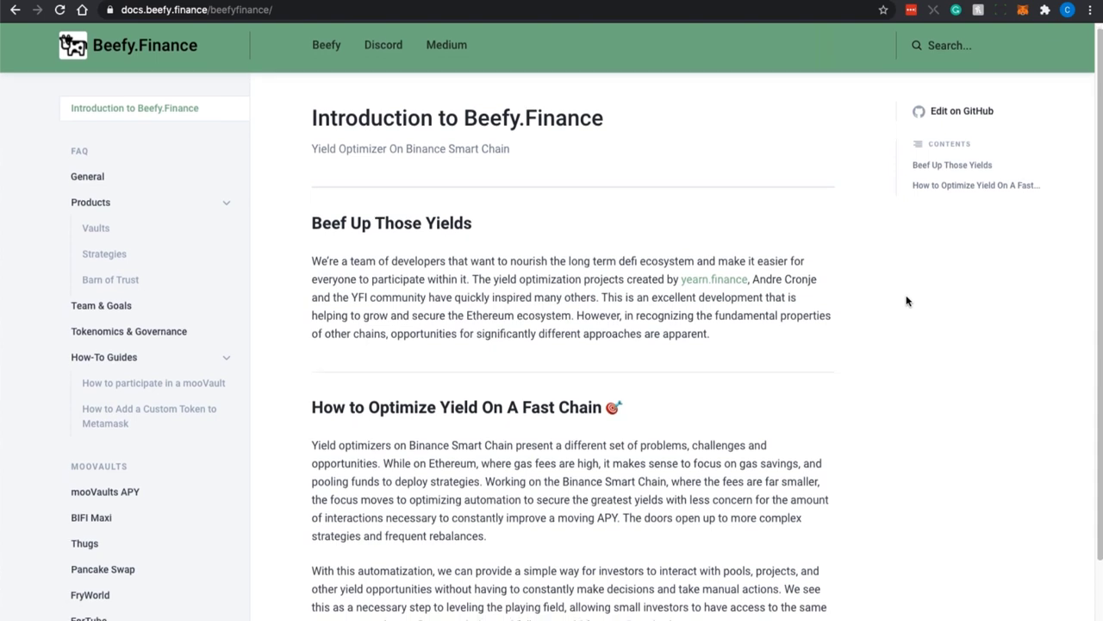
pyautogui.scroll(-3)
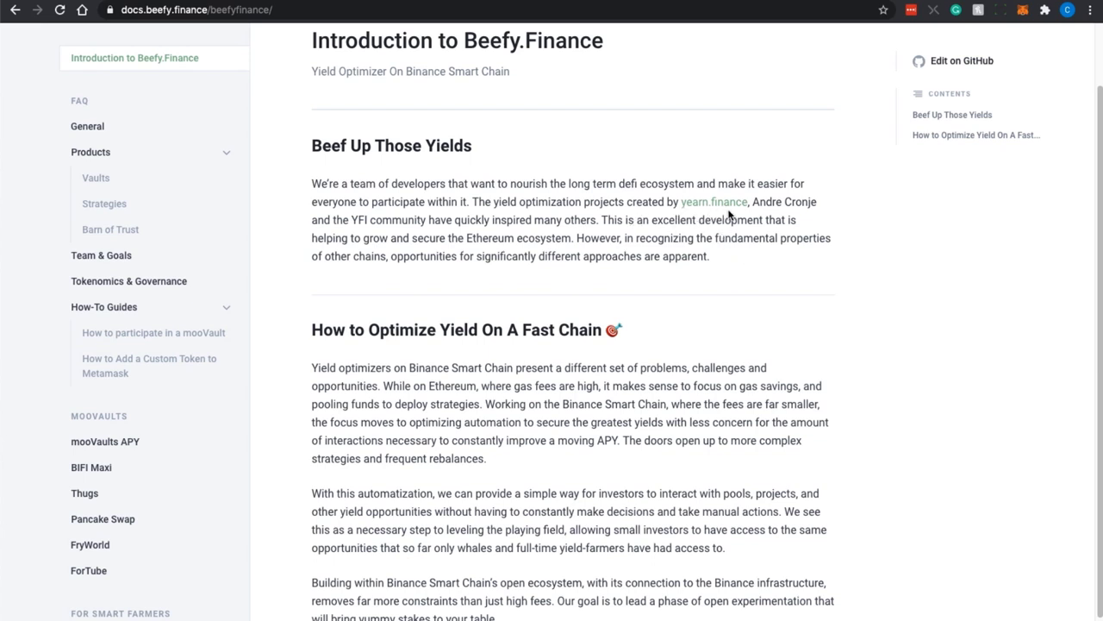
pyautogui.moveTo(719, 214)
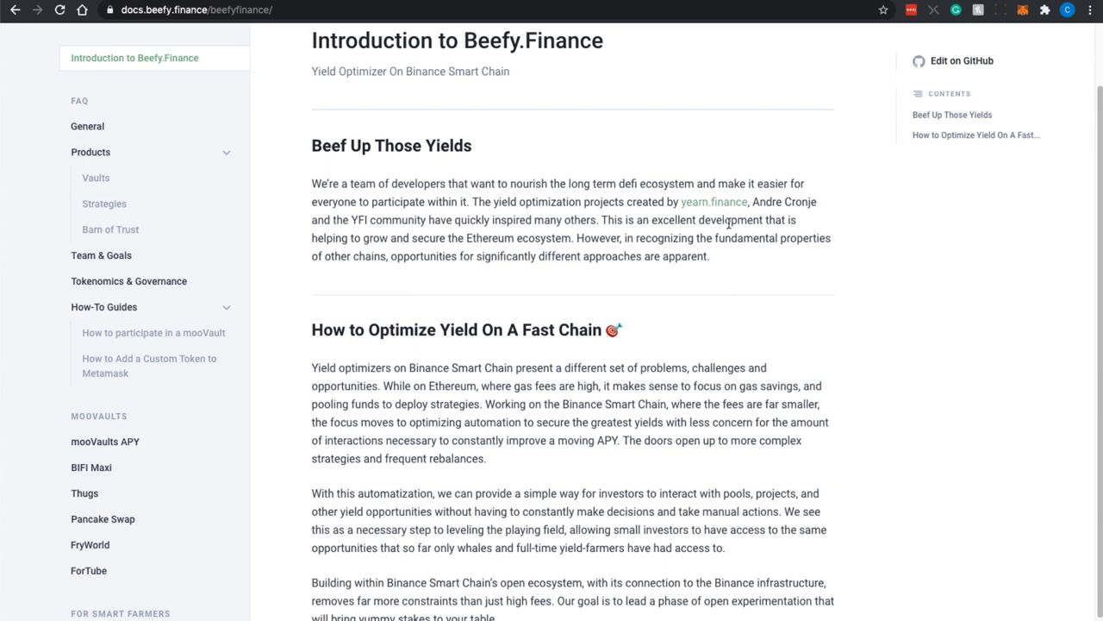
pyautogui.moveTo(756, 269)
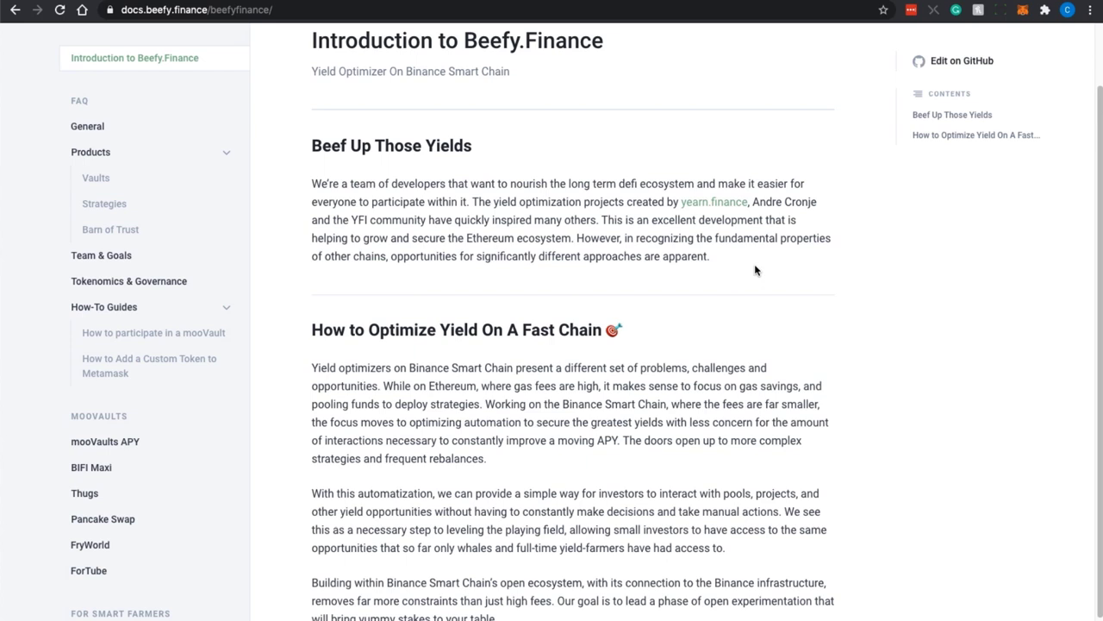
pyautogui.moveTo(747, 269)
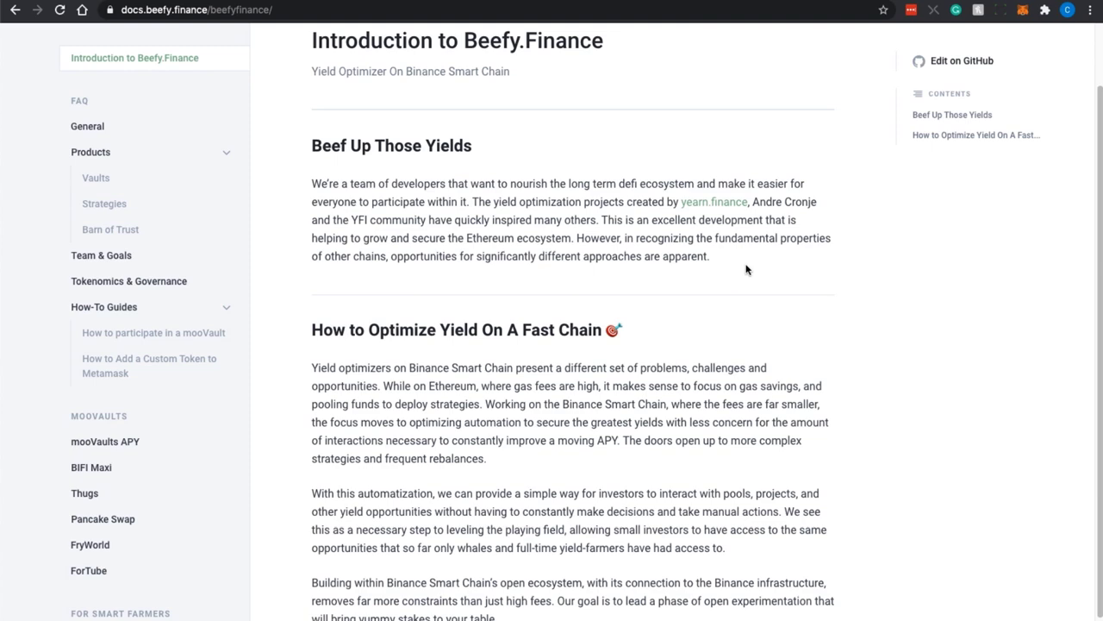
pyautogui.scroll(-3)
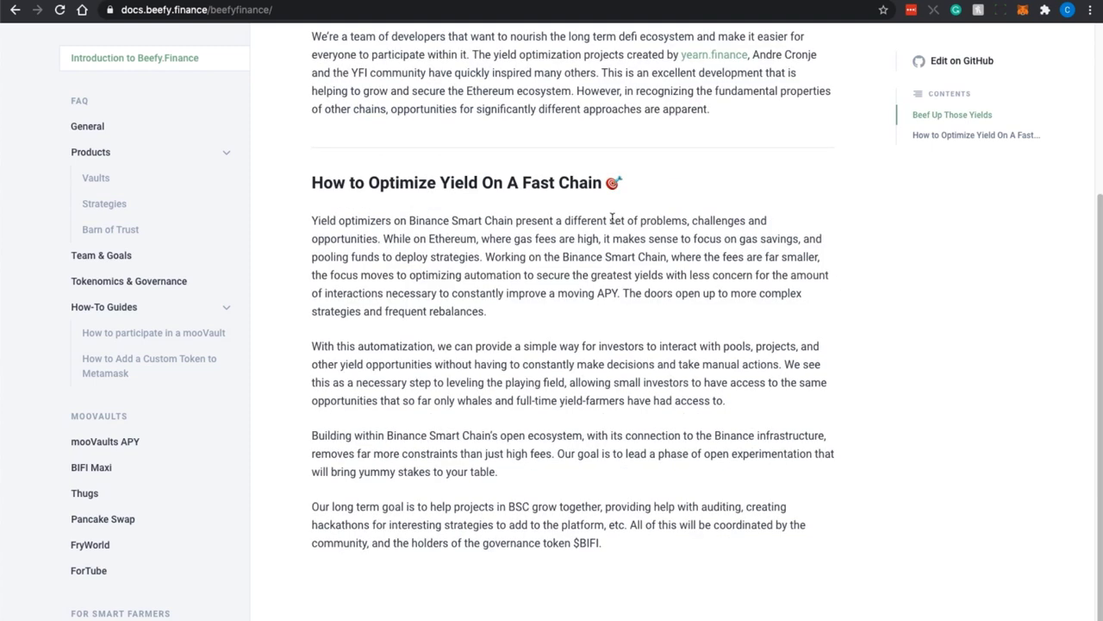
pyautogui.moveTo(838, 204)
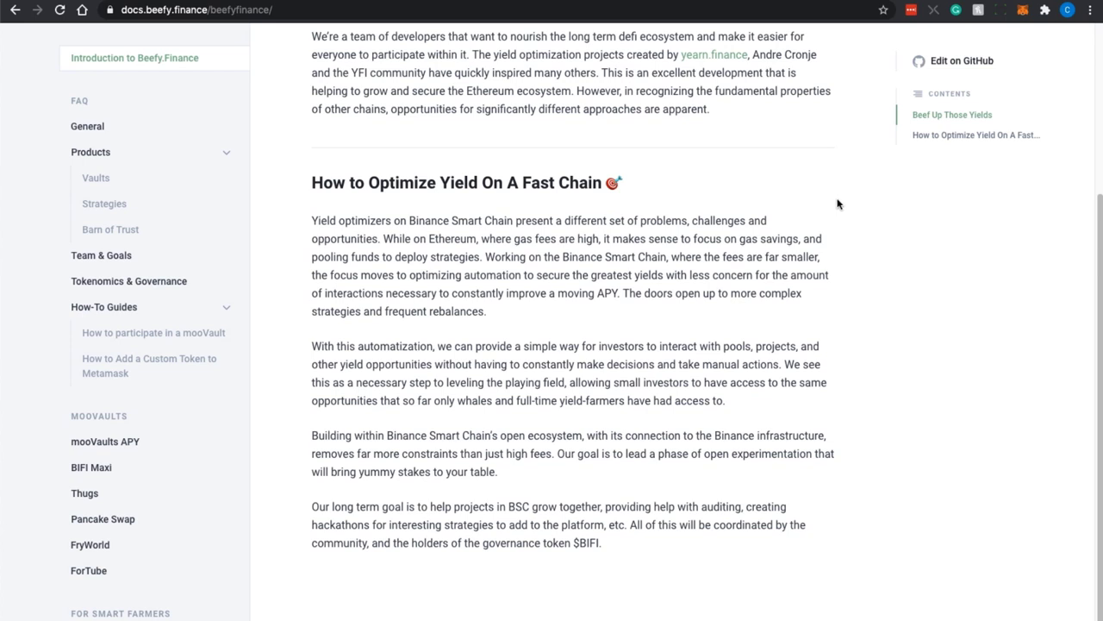
pyautogui.moveTo(713, 312)
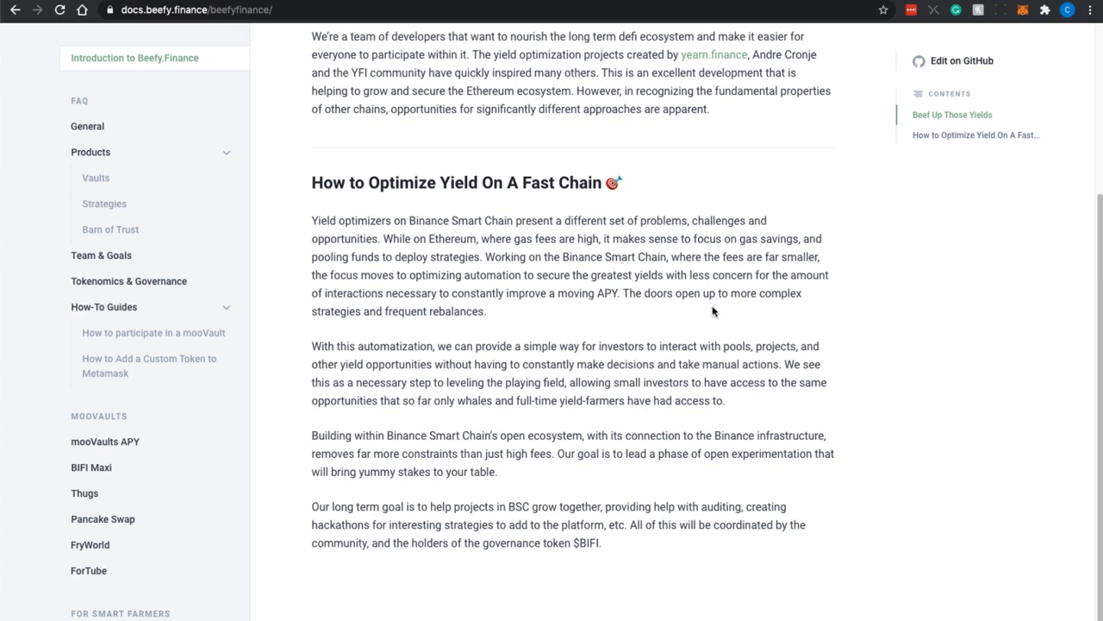
pyautogui.moveTo(739, 314)
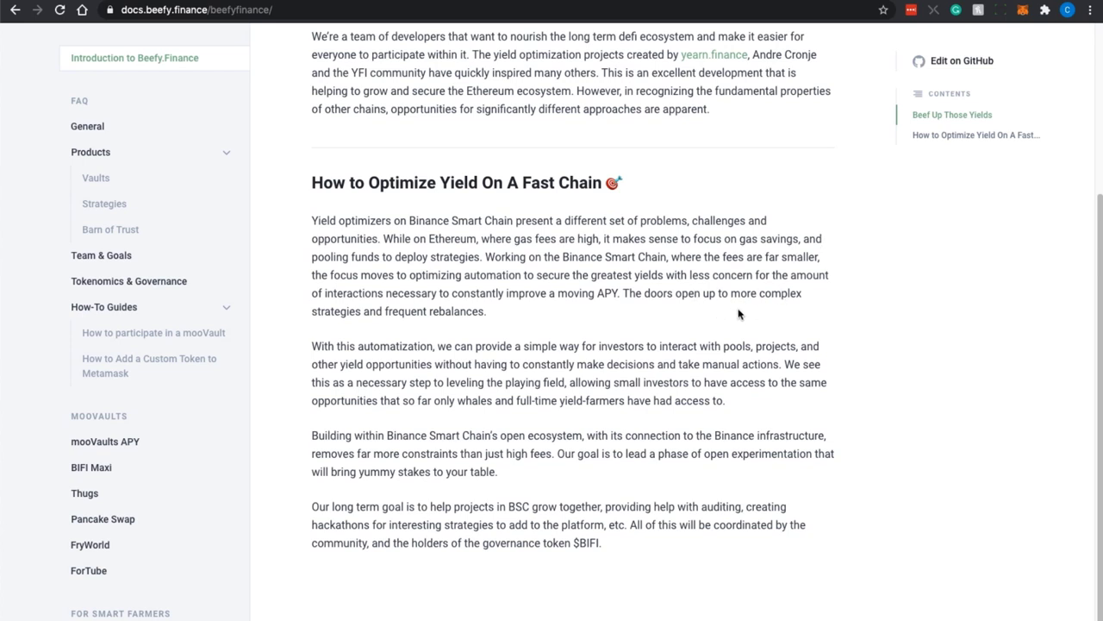
pyautogui.moveTo(569, 292)
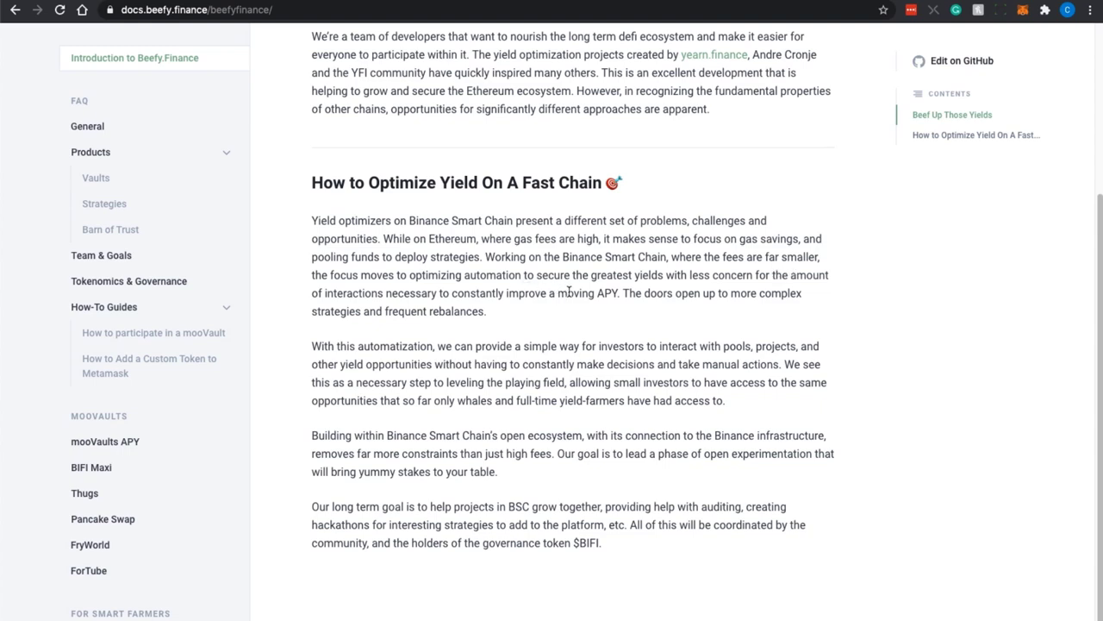
pyautogui.moveTo(600, 317)
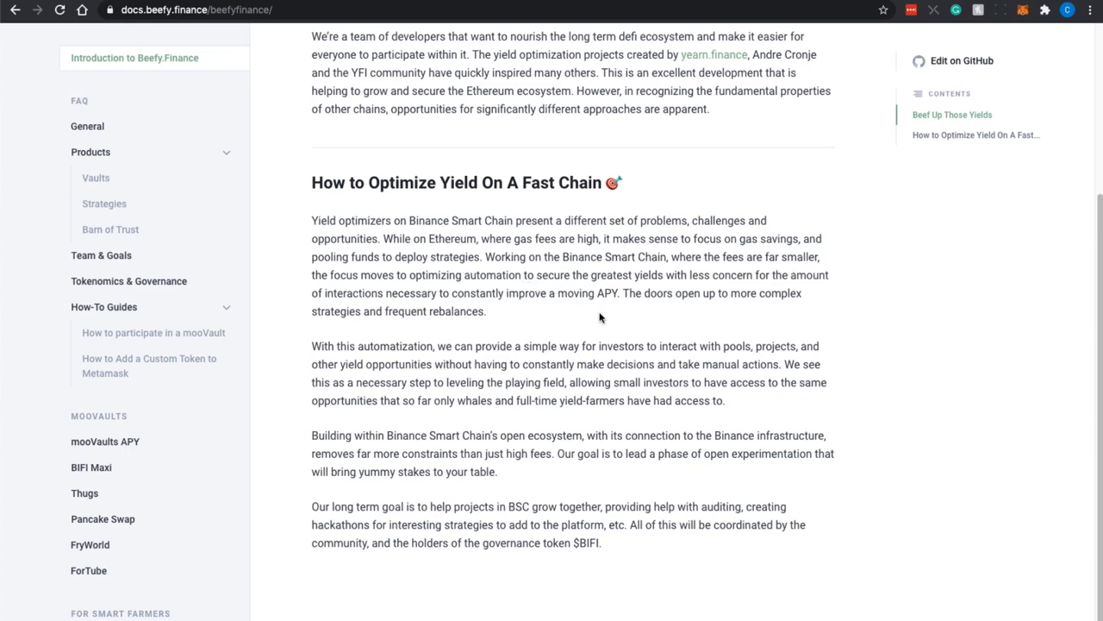
pyautogui.click(86, 126)
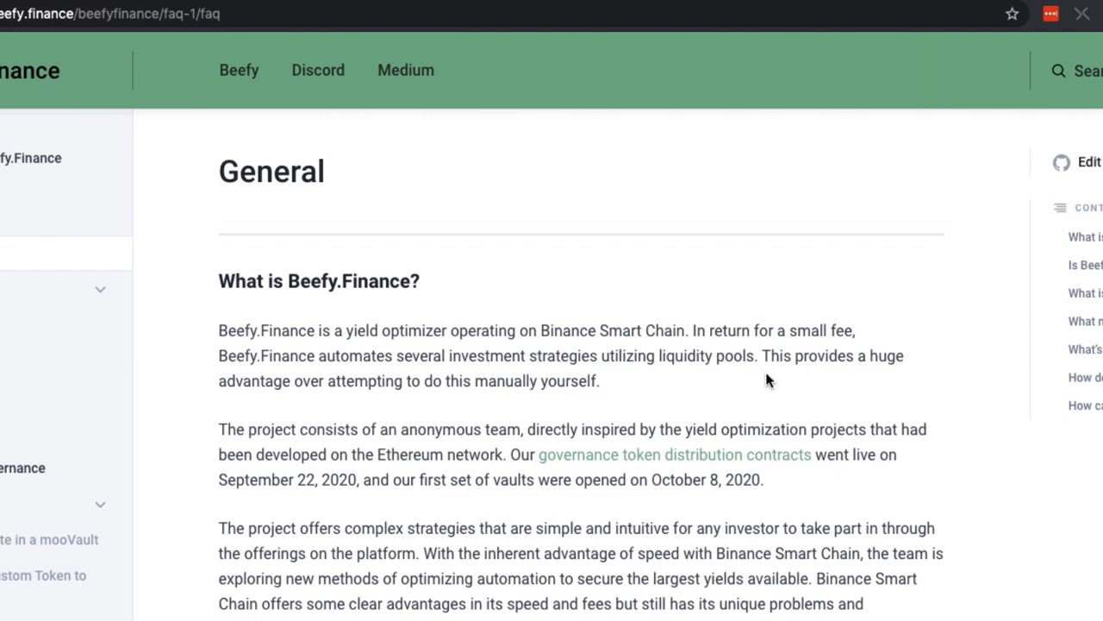
pyautogui.moveTo(657, 383)
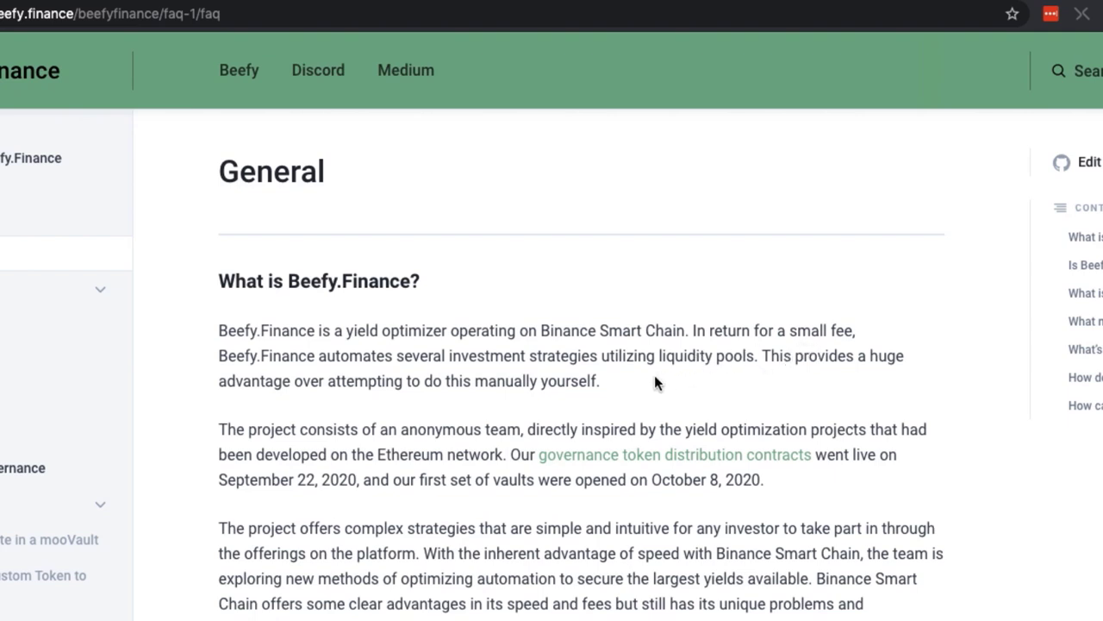
pyautogui.moveTo(290, 376)
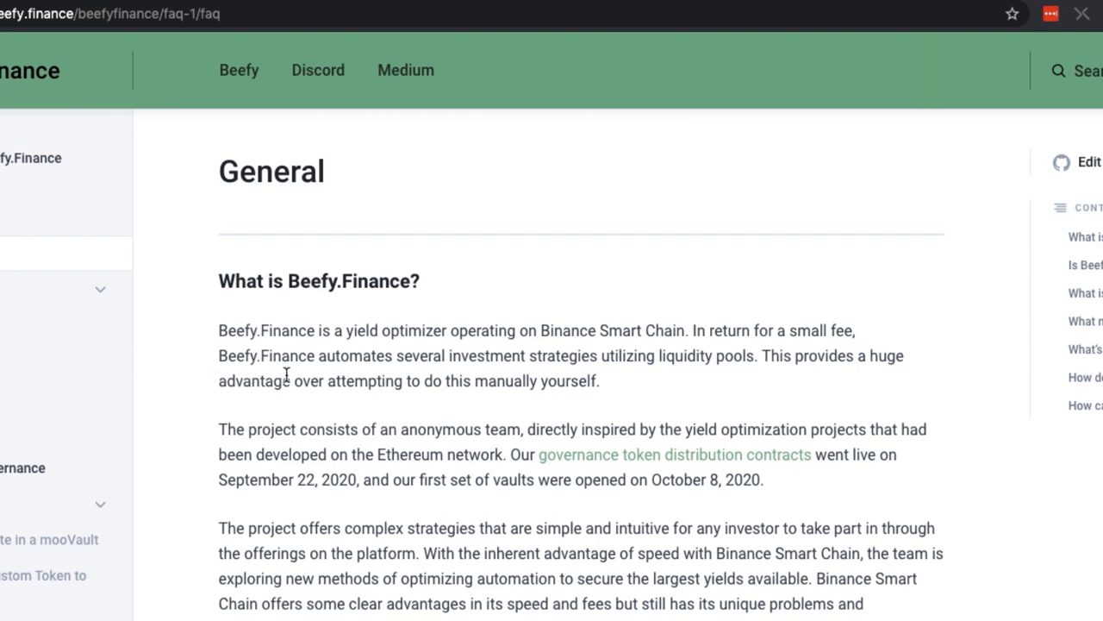
pyautogui.moveTo(569, 362)
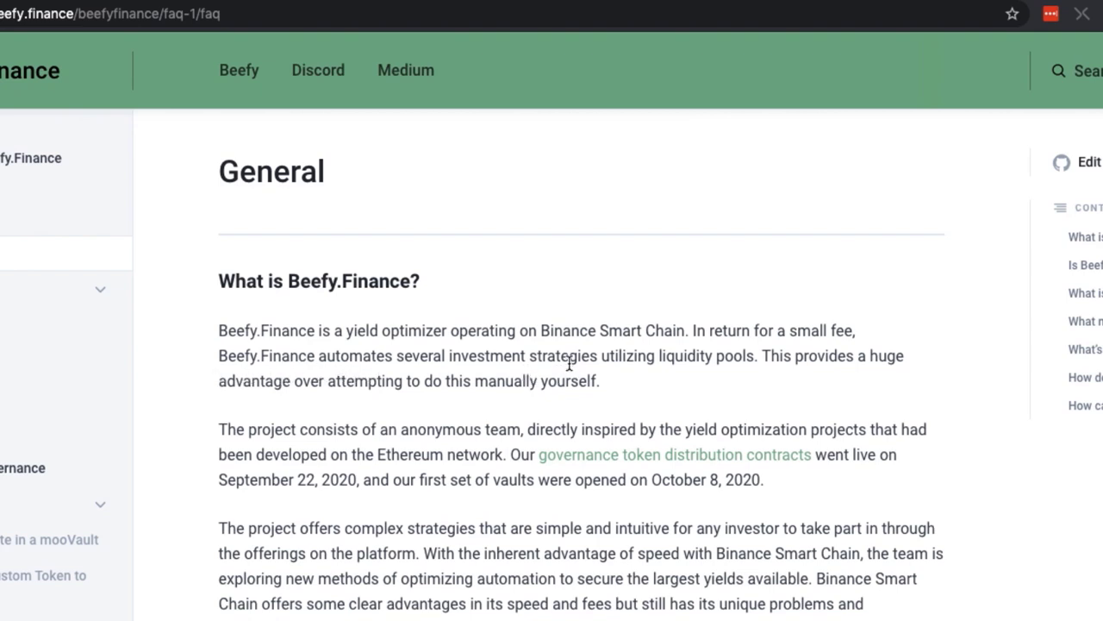
pyautogui.moveTo(710, 380)
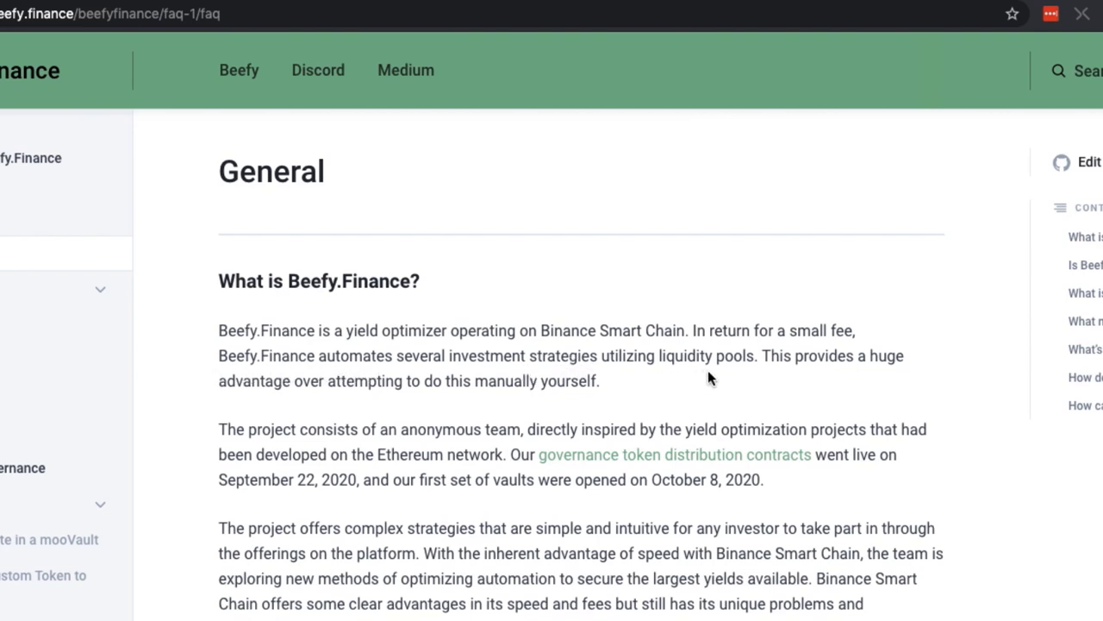
pyautogui.moveTo(721, 379)
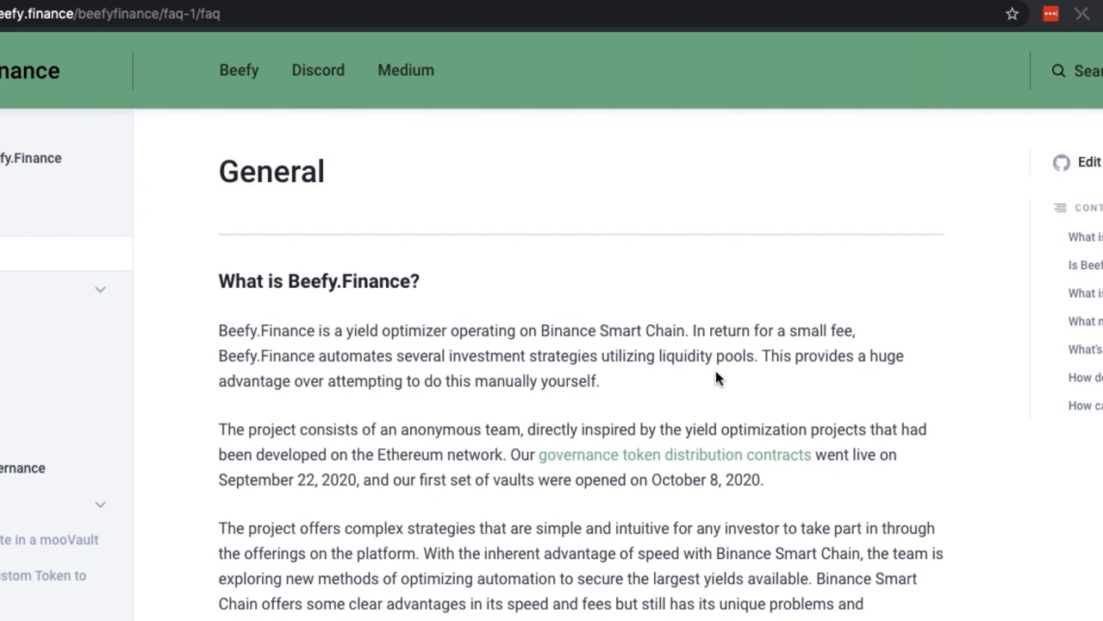
pyautogui.moveTo(315, 402)
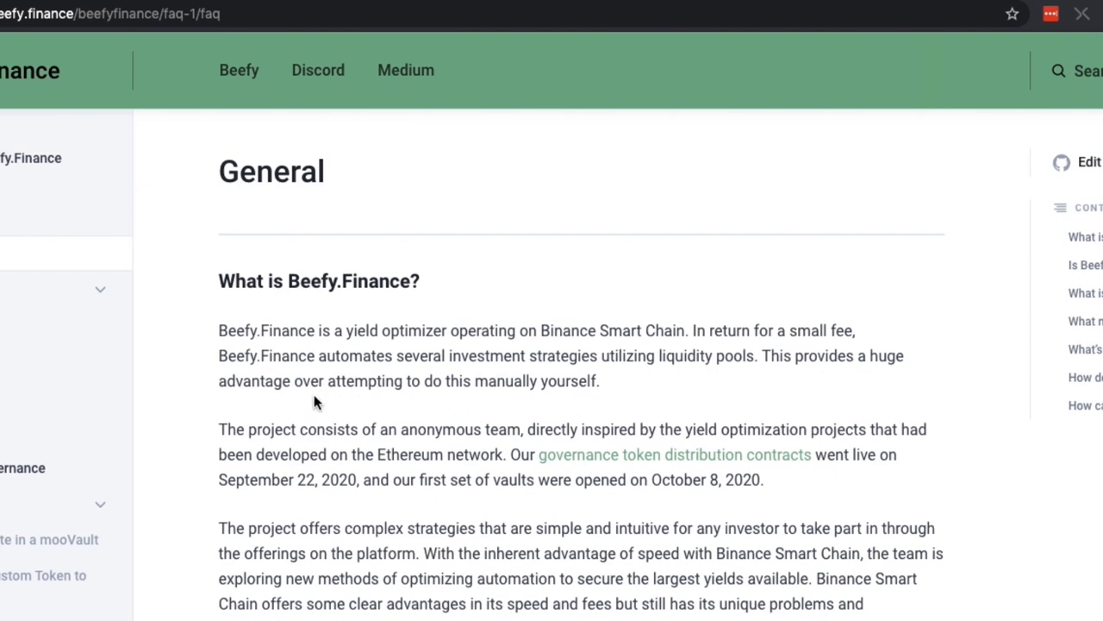
pyautogui.moveTo(517, 398)
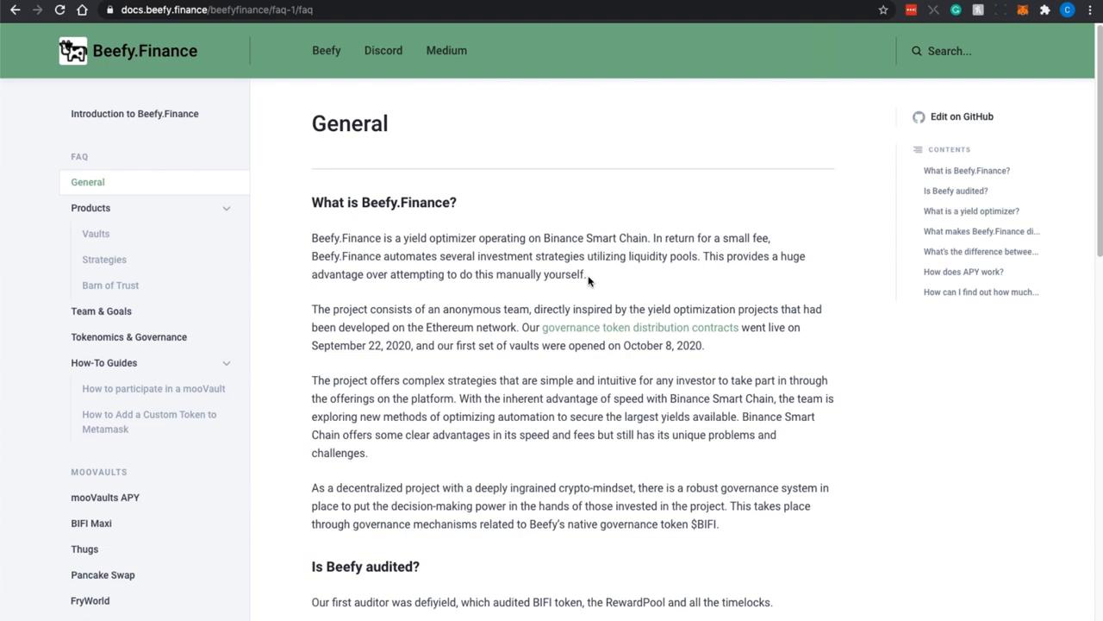
# Read the General FAQ answers on audits, yield optimizers and APR versus APY
pyautogui.scroll(-3)
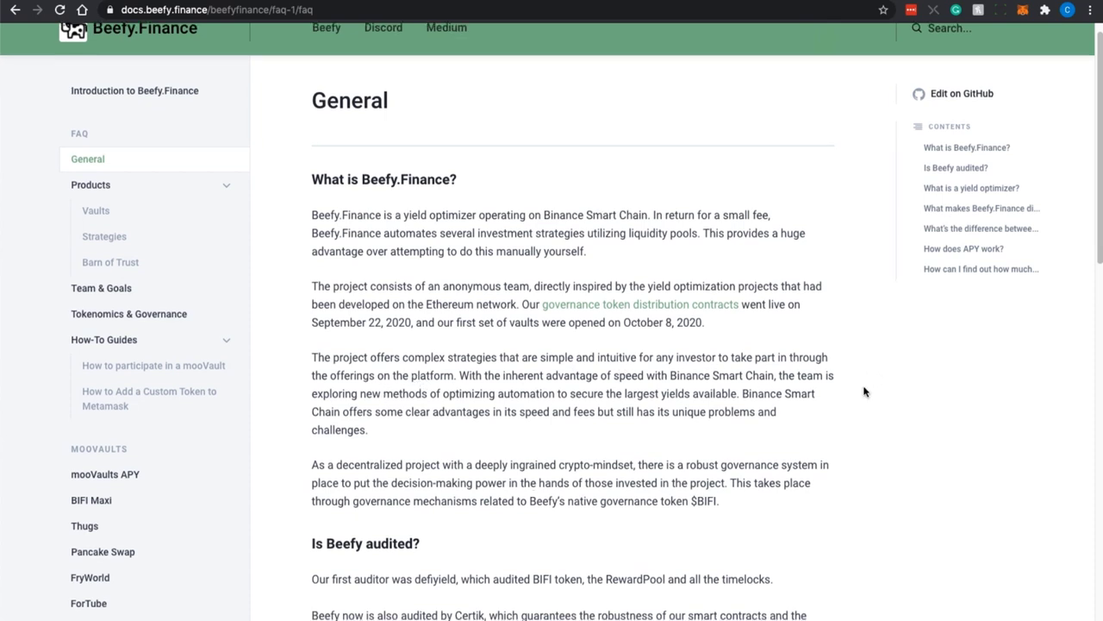
pyautogui.moveTo(441, 441)
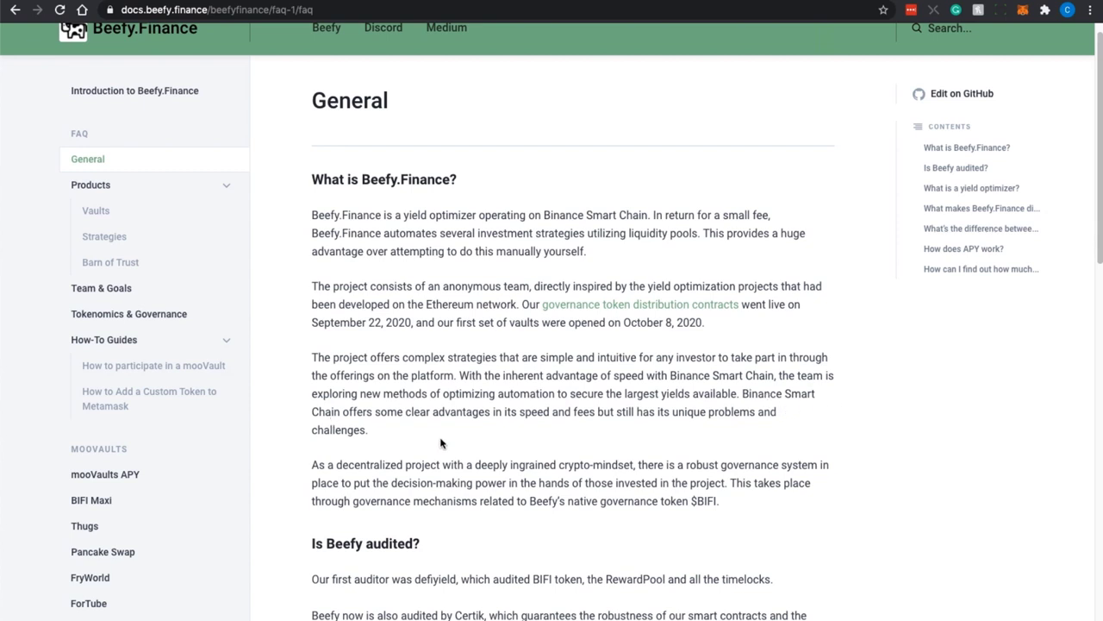
pyautogui.moveTo(534, 429)
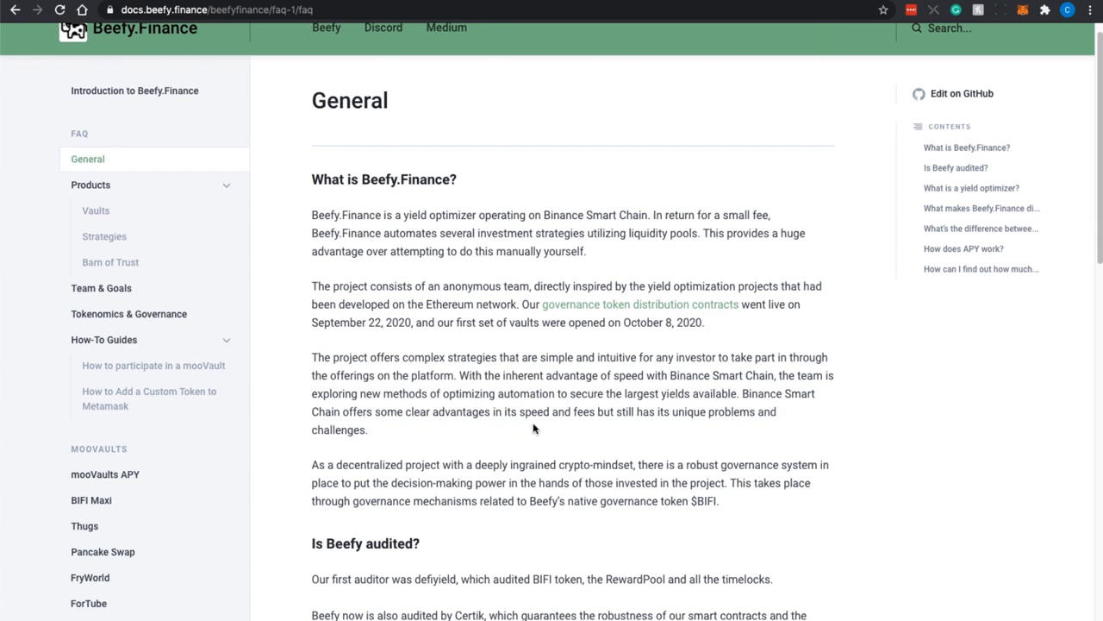
pyautogui.scroll(-3)
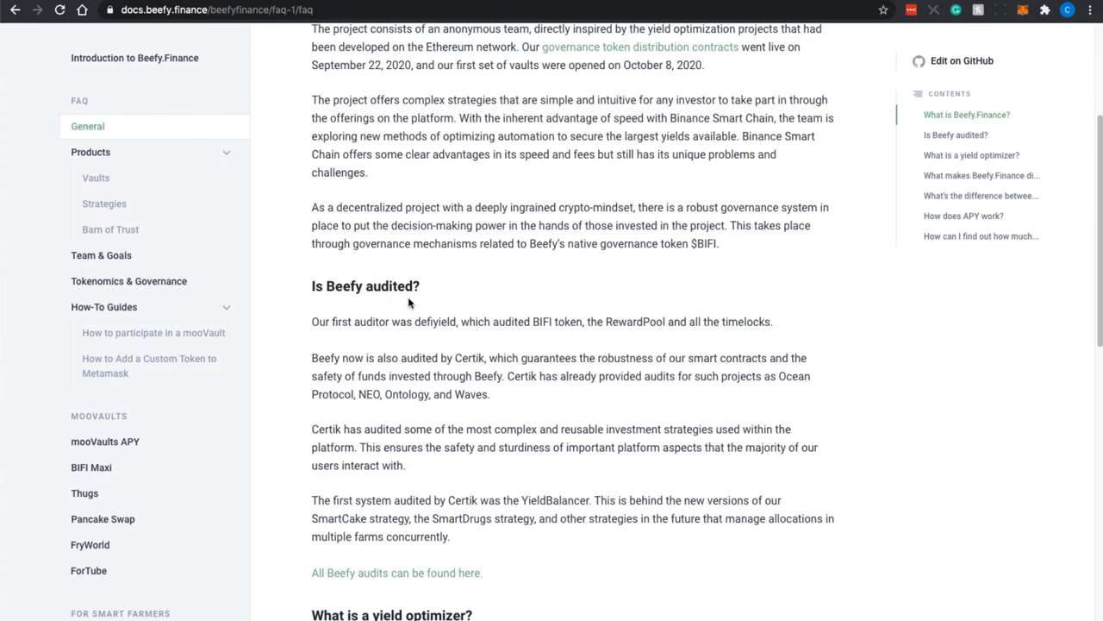
pyautogui.moveTo(548, 407)
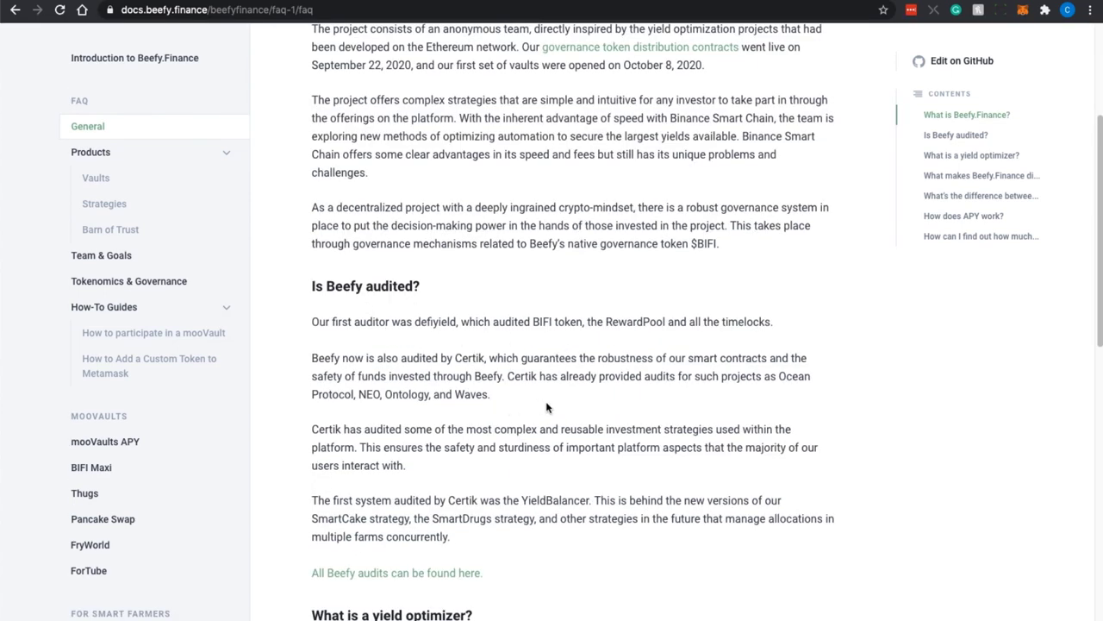
pyautogui.scroll(-3)
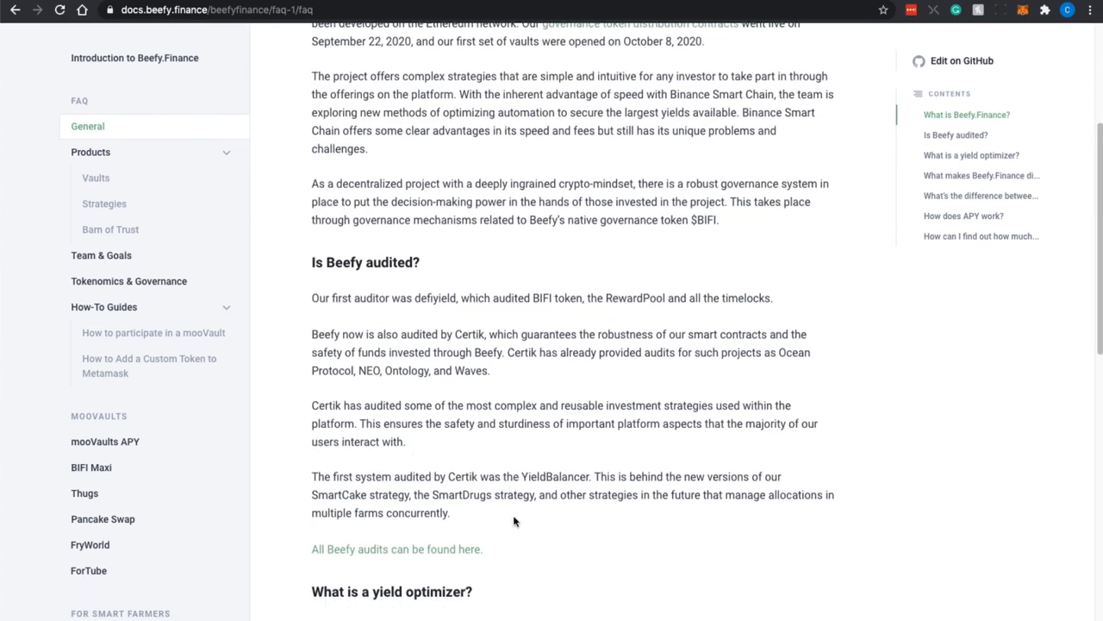
pyautogui.scroll(-3)
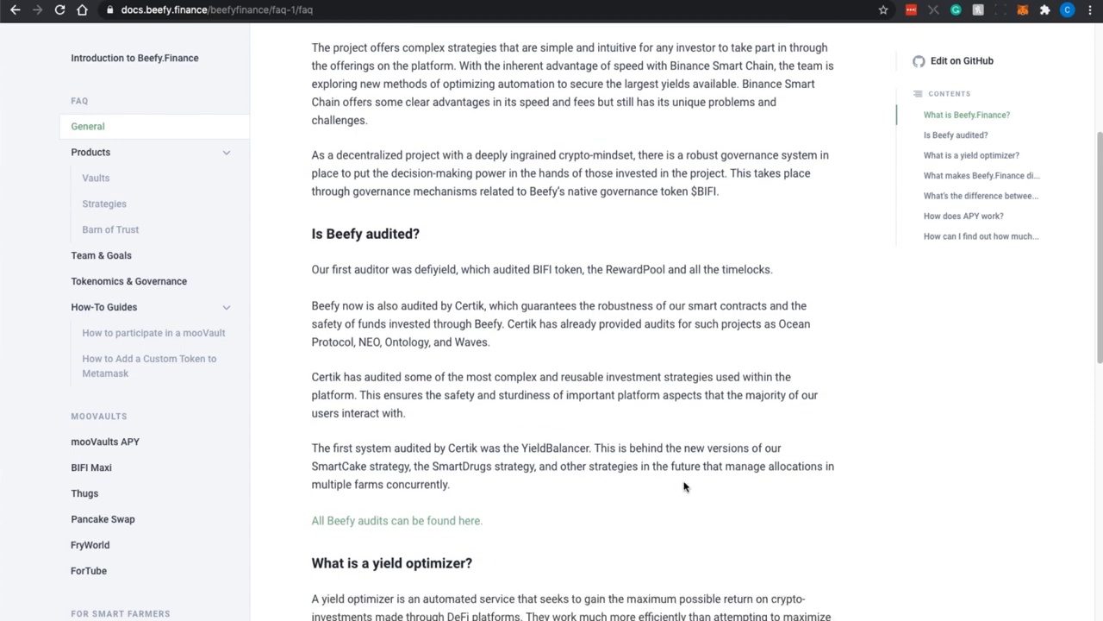
pyautogui.scroll(-3)
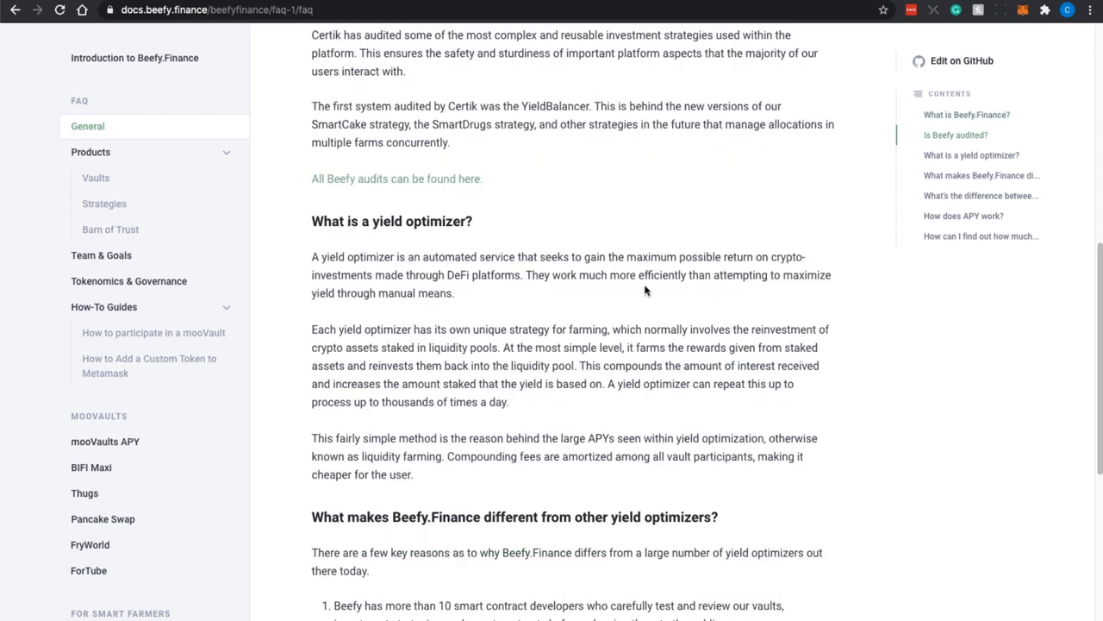
pyautogui.moveTo(504, 272)
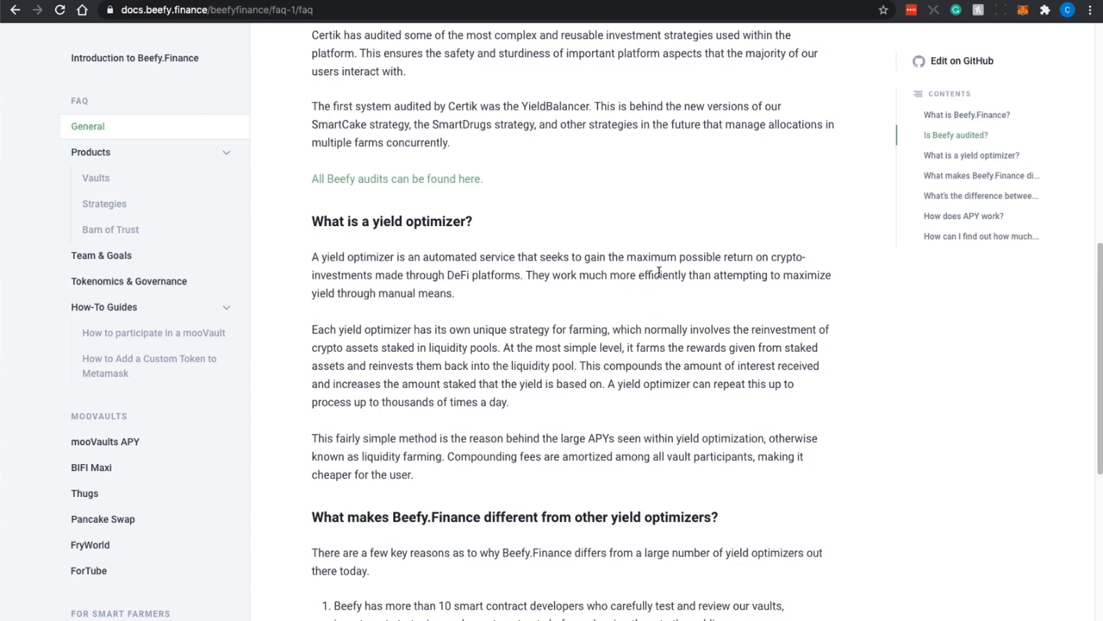
pyautogui.moveTo(681, 275)
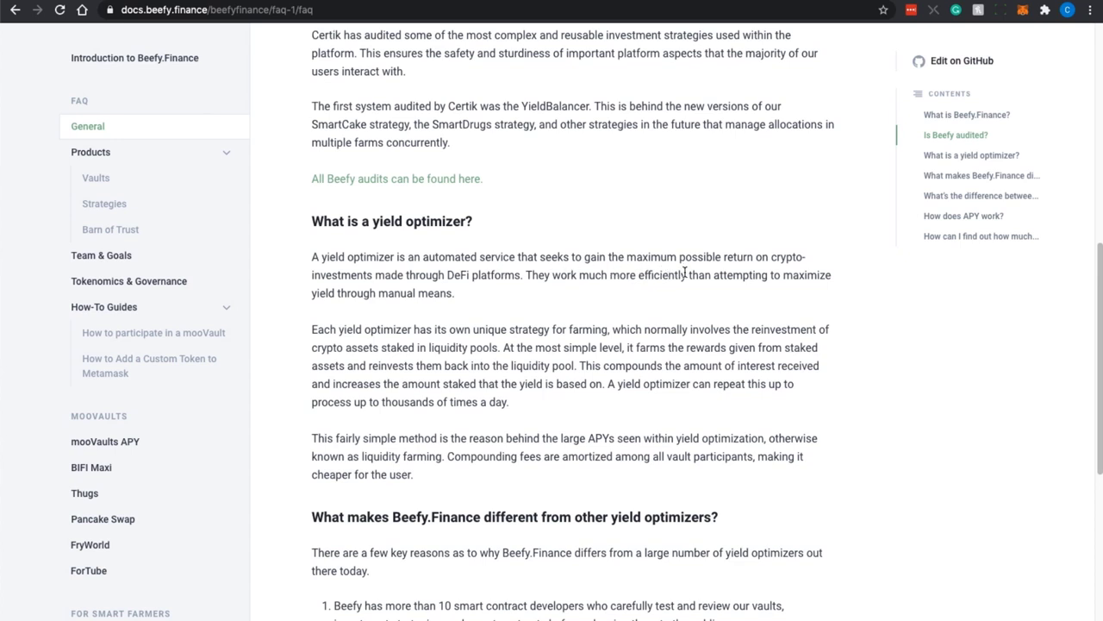
pyautogui.moveTo(446, 290)
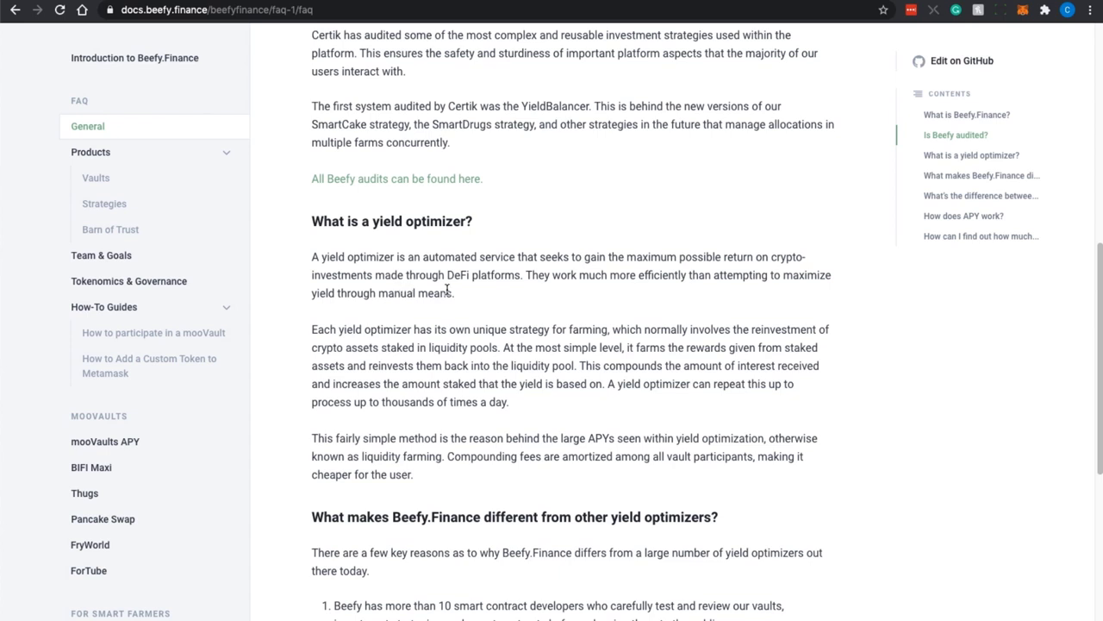
pyautogui.moveTo(652, 296)
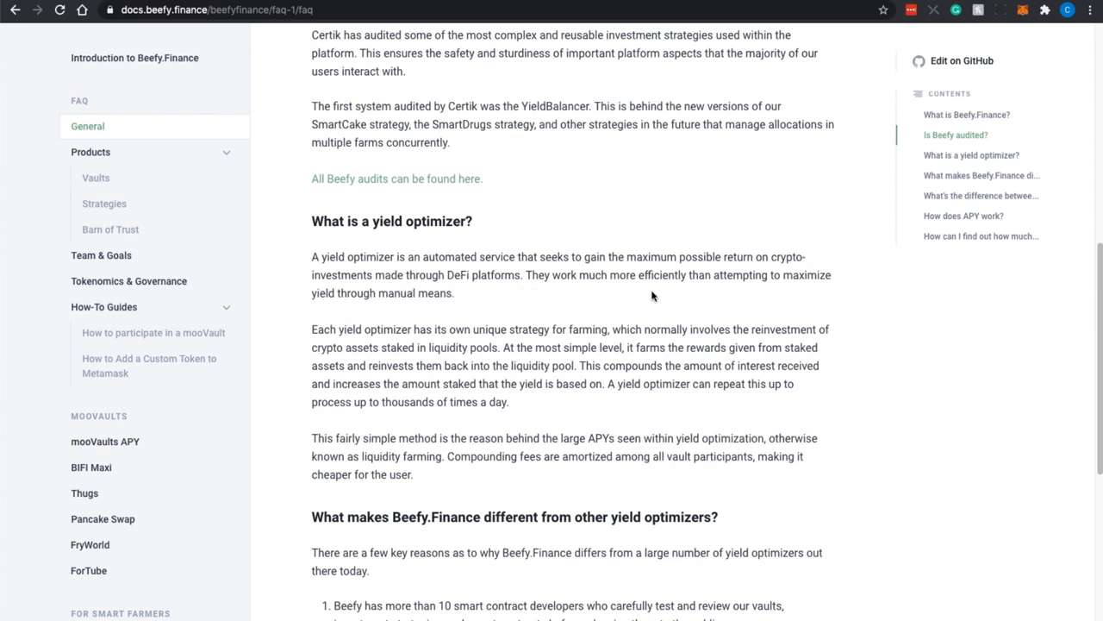
# Continue to 'How can I find out how much earnings I have accumulated?'
pyautogui.scroll(-3)
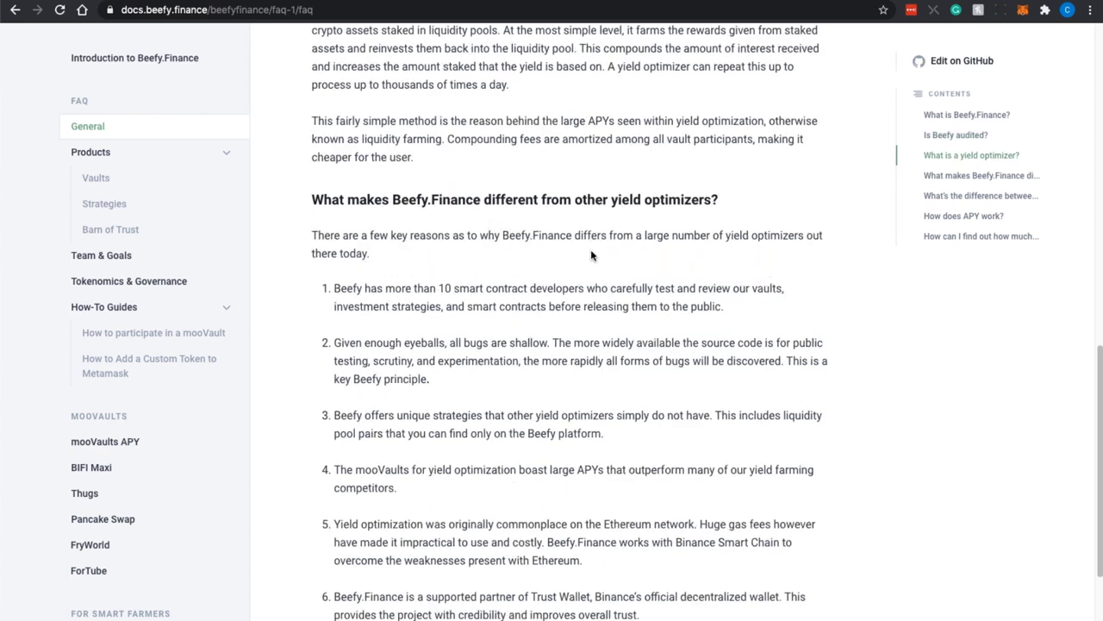
pyautogui.moveTo(637, 260)
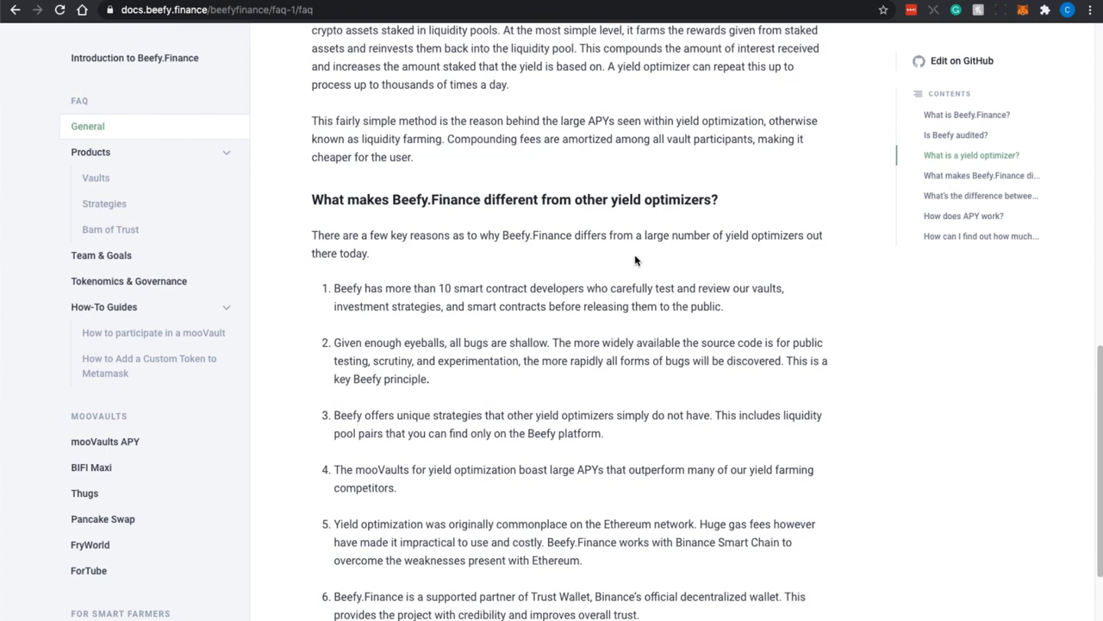
pyautogui.scroll(-3)
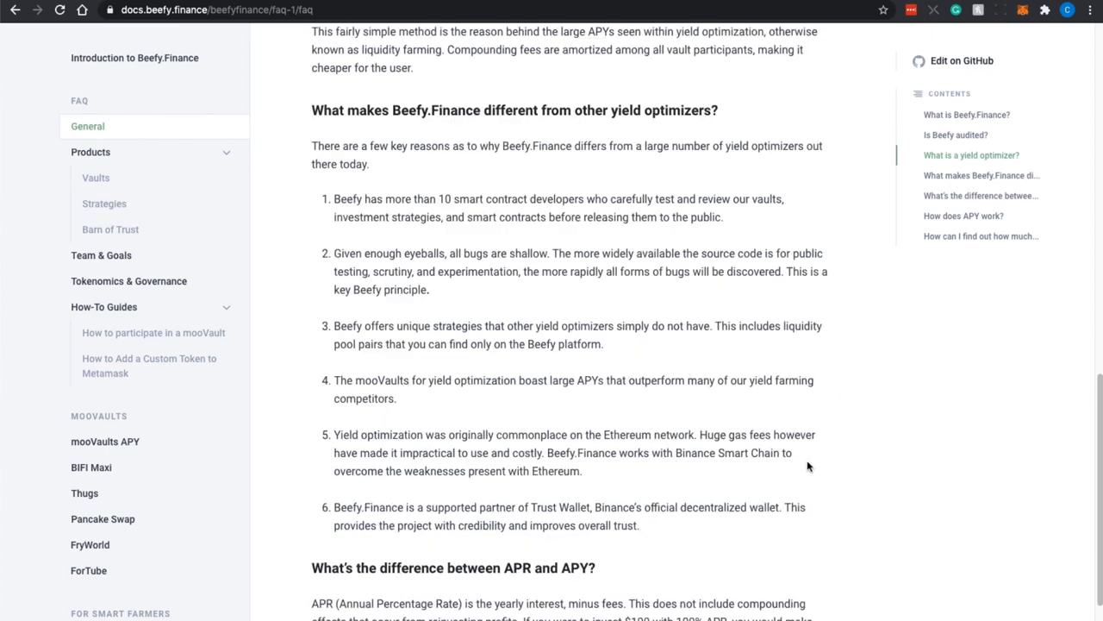
pyautogui.scroll(-3)
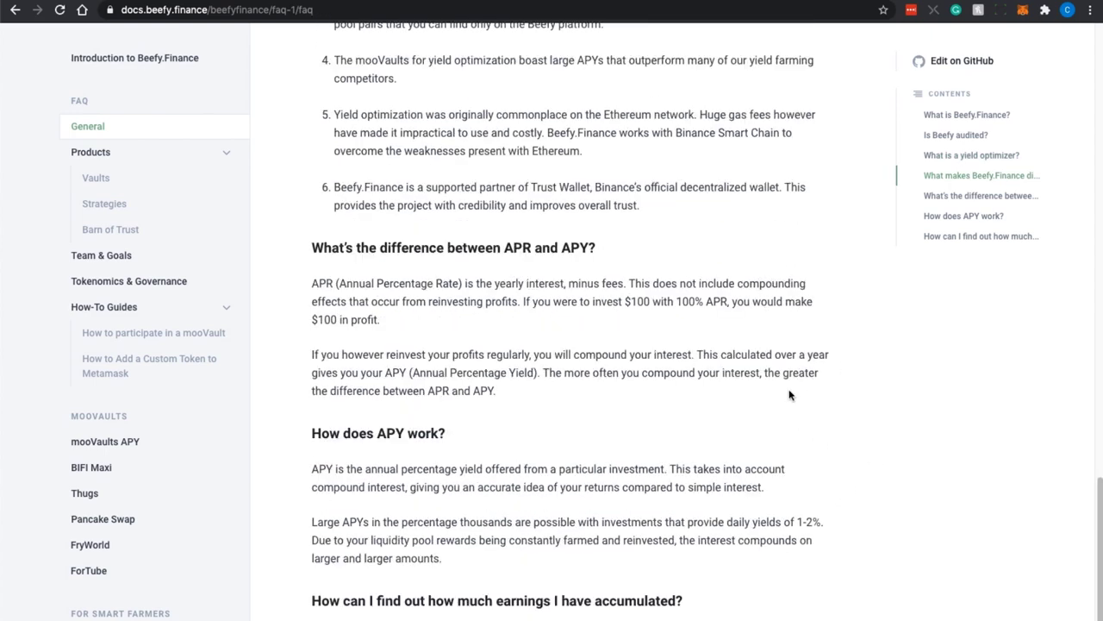
pyautogui.moveTo(807, 405)
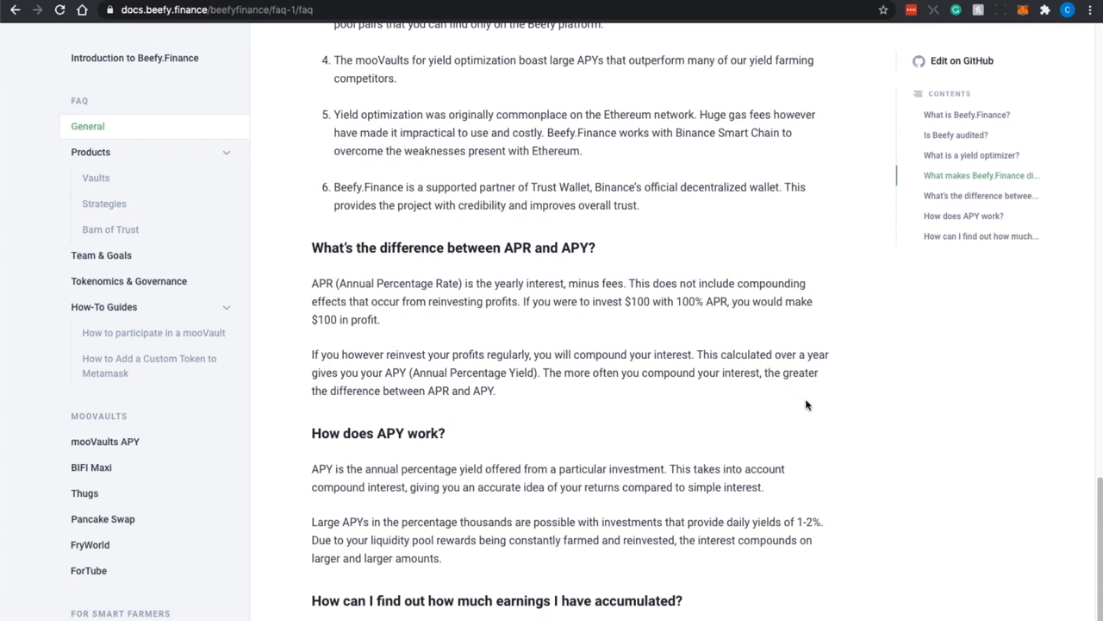
pyautogui.scroll(-3)
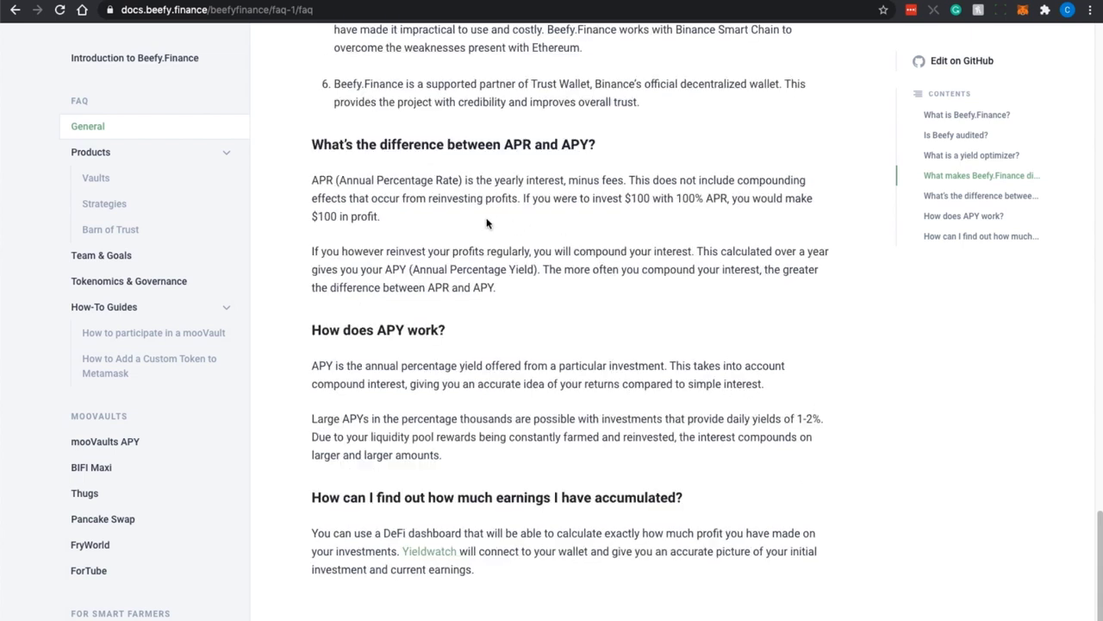
pyautogui.moveTo(598, 221)
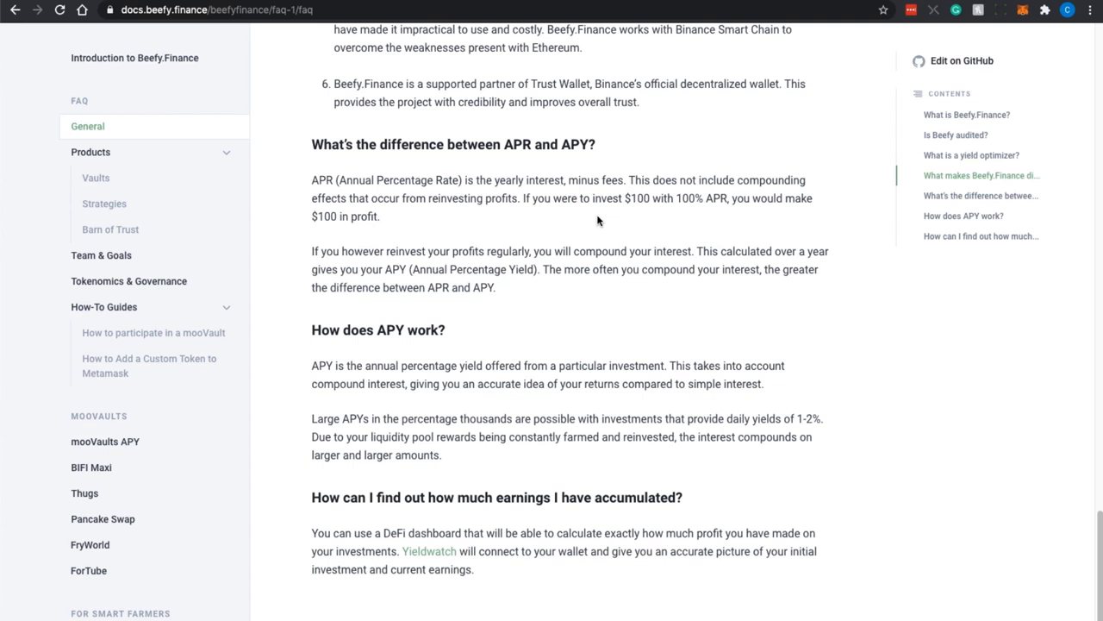
pyautogui.moveTo(566, 304)
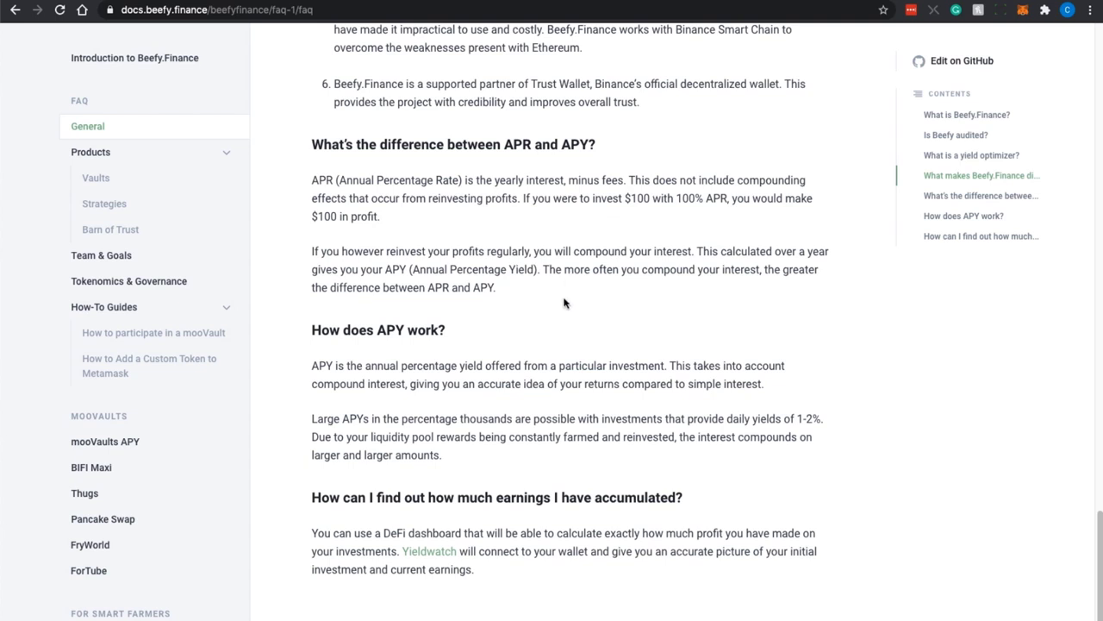
# Open the Products section listing the Vaults, Strategies and Barn of Trust articles
pyautogui.click(90, 151)
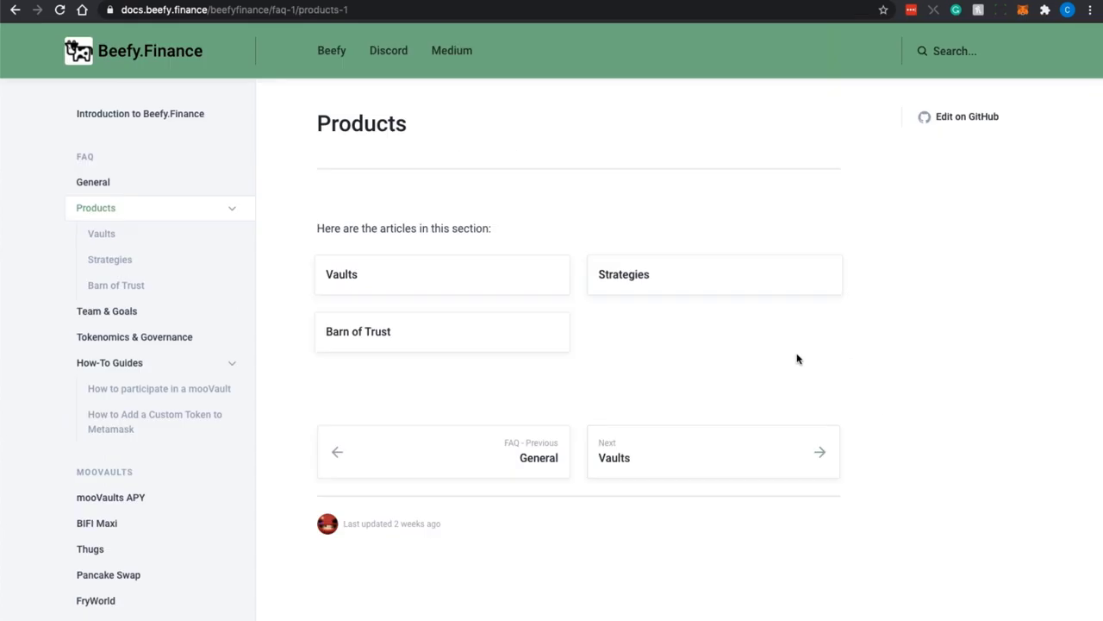
pyautogui.moveTo(618, 303)
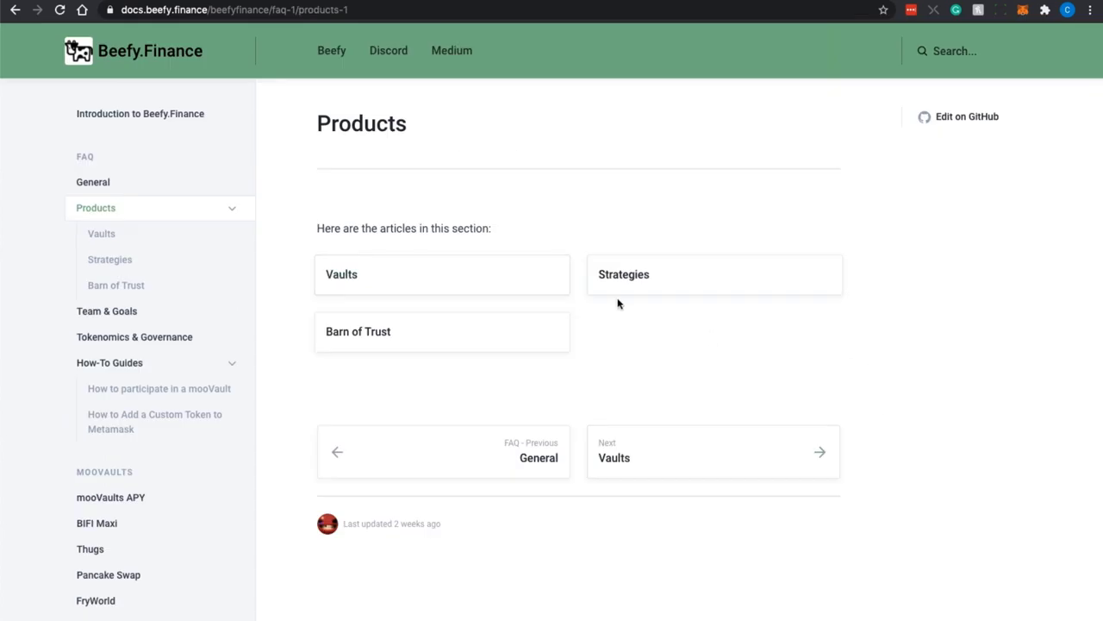
pyautogui.moveTo(844, 431)
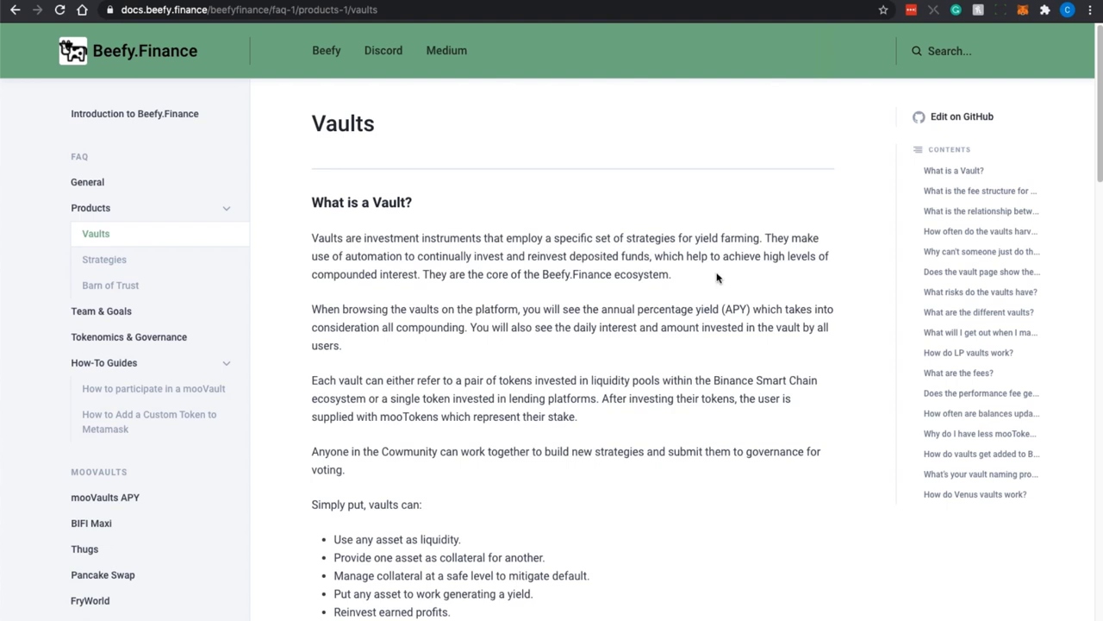
# Read the Vaults FAQ down to the fee structure and how often vaults harvest profits
pyautogui.scroll(-3)
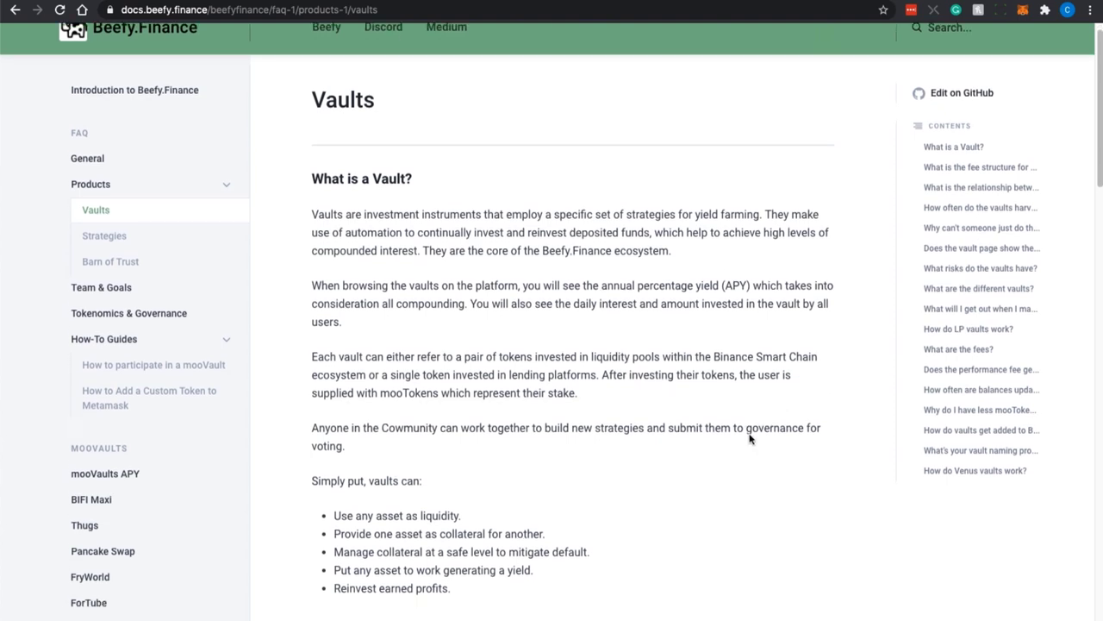
pyautogui.scroll(-3)
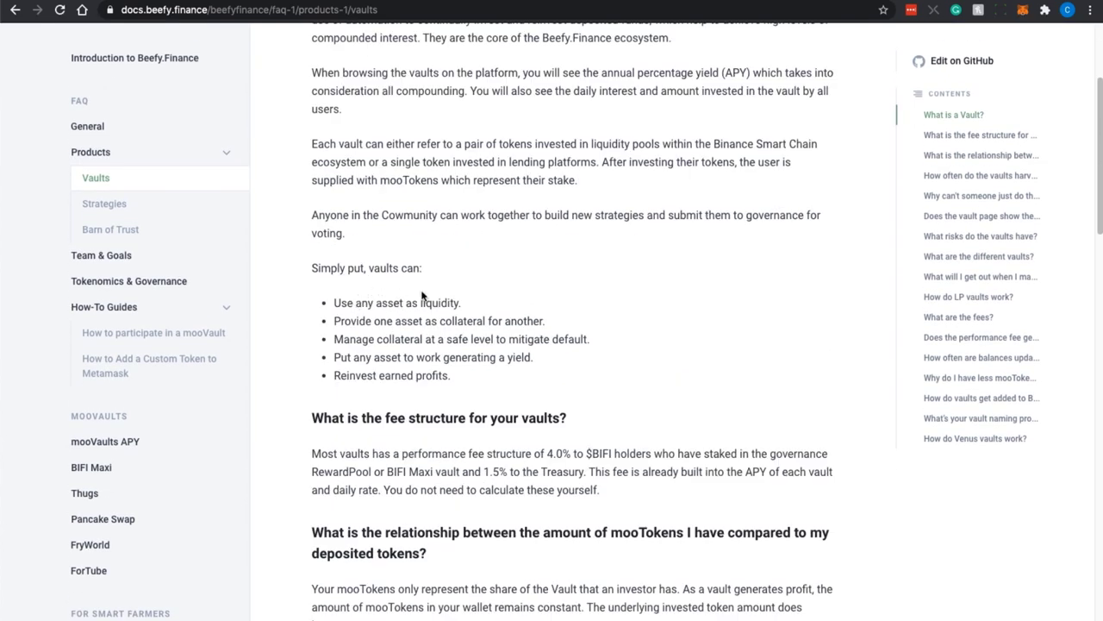
pyautogui.moveTo(410, 329)
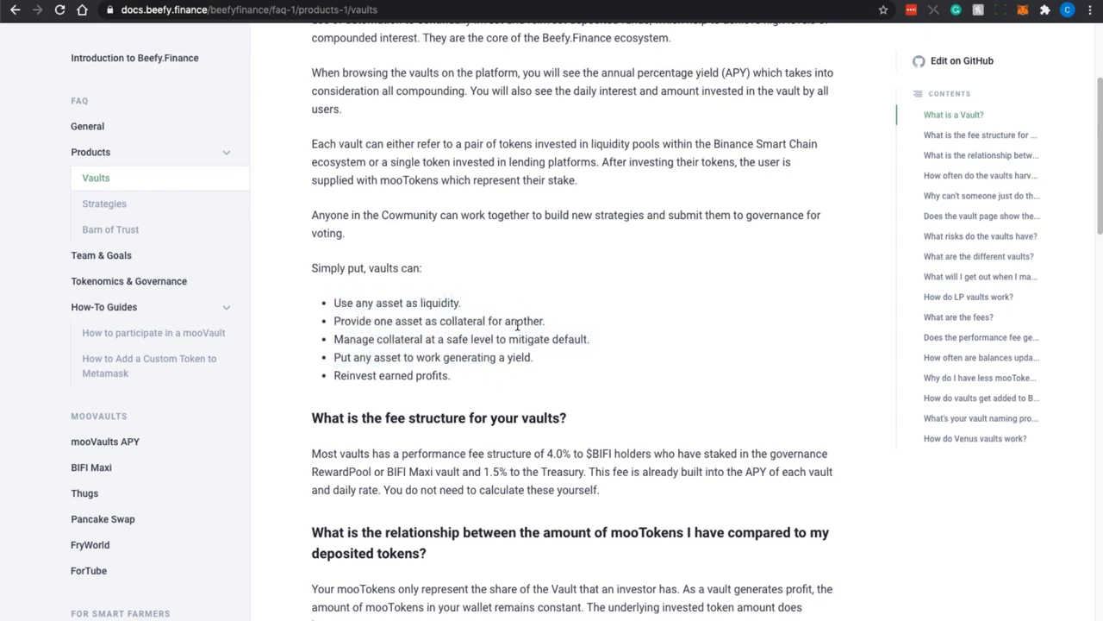
pyautogui.moveTo(489, 352)
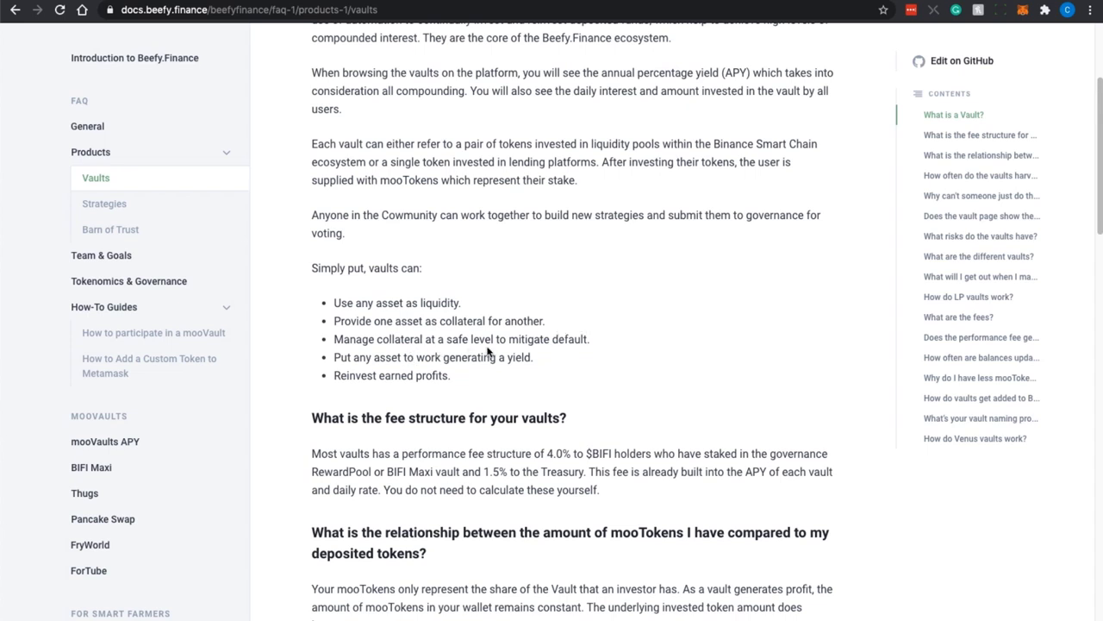
pyautogui.moveTo(407, 371)
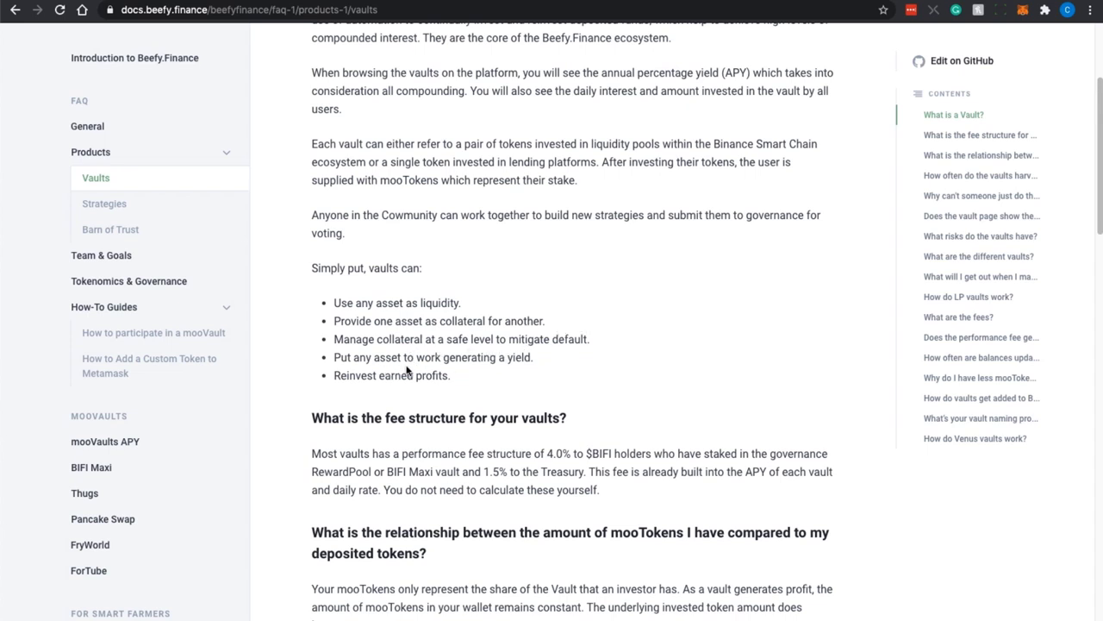
pyautogui.moveTo(490, 372)
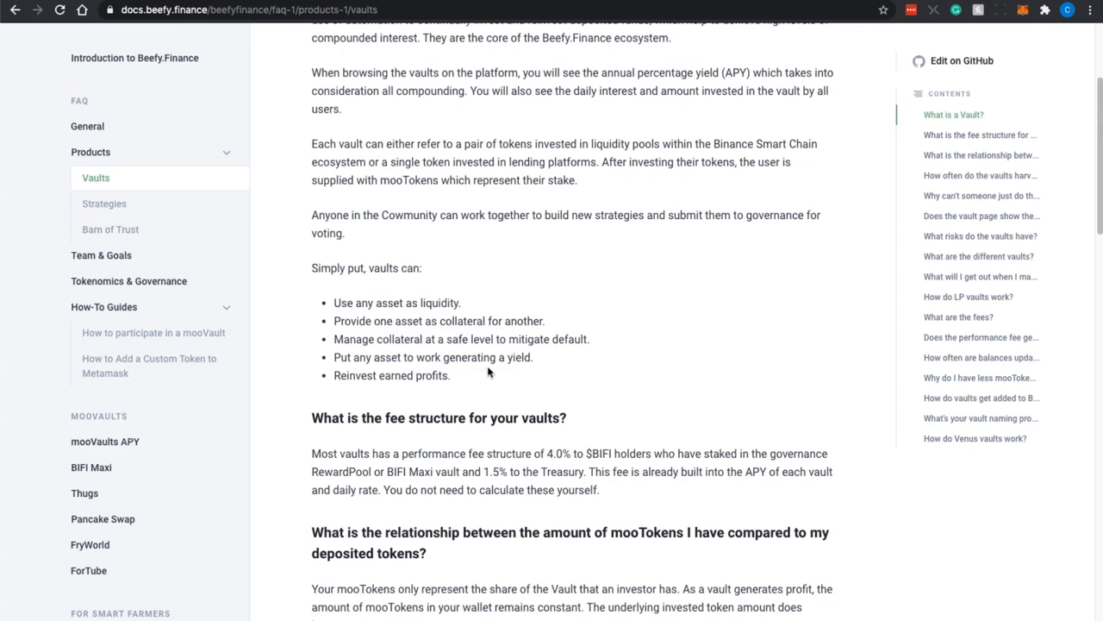
pyautogui.moveTo(455, 388)
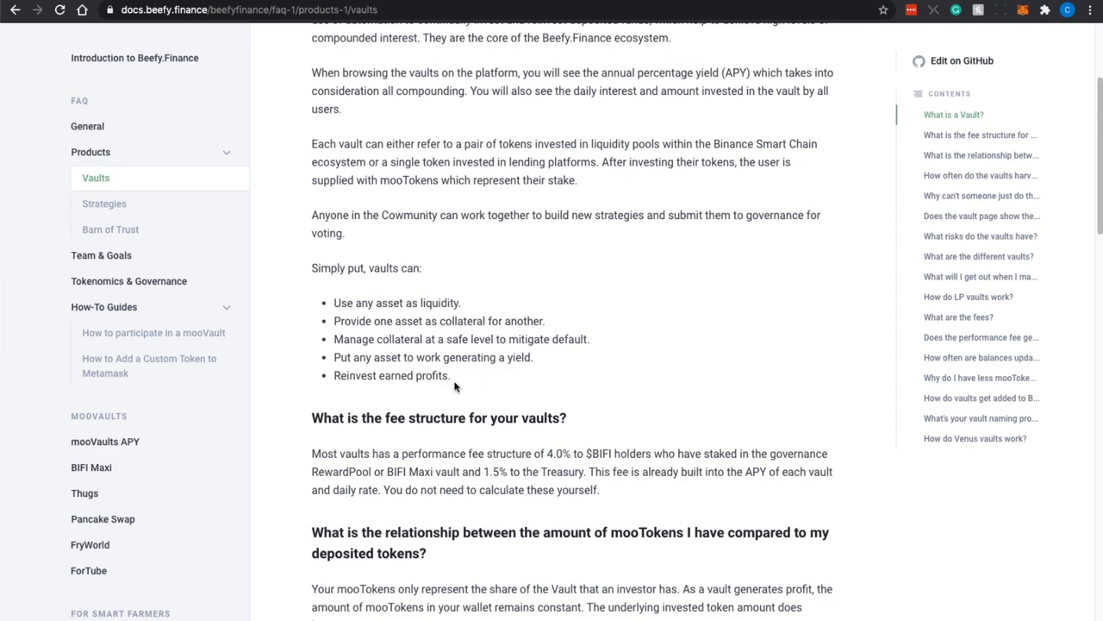
pyautogui.scroll(-3)
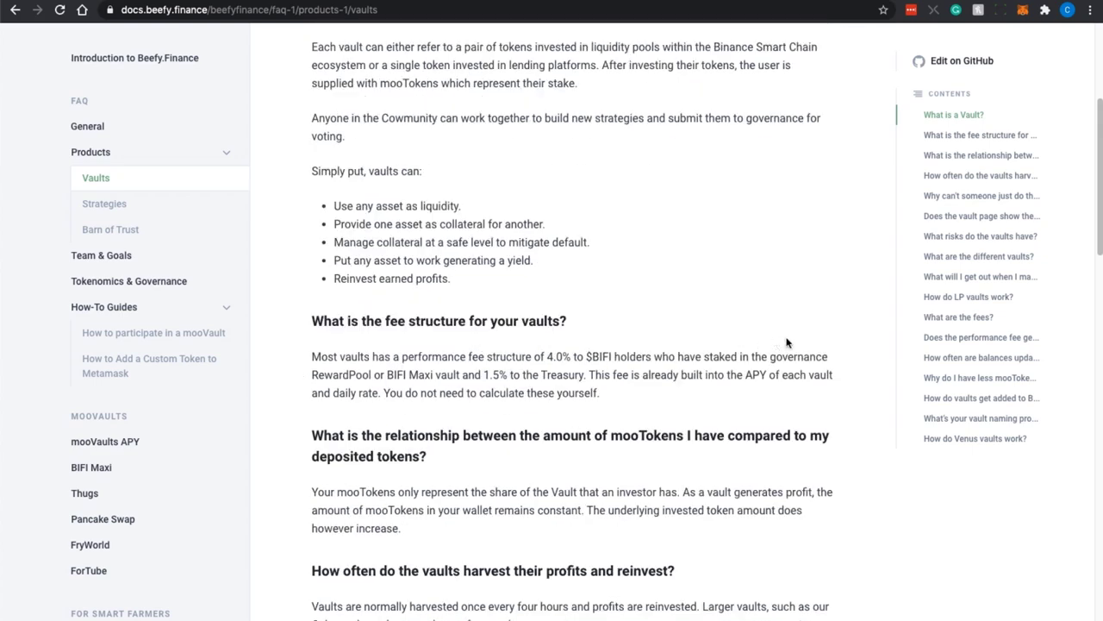
pyautogui.scroll(-3)
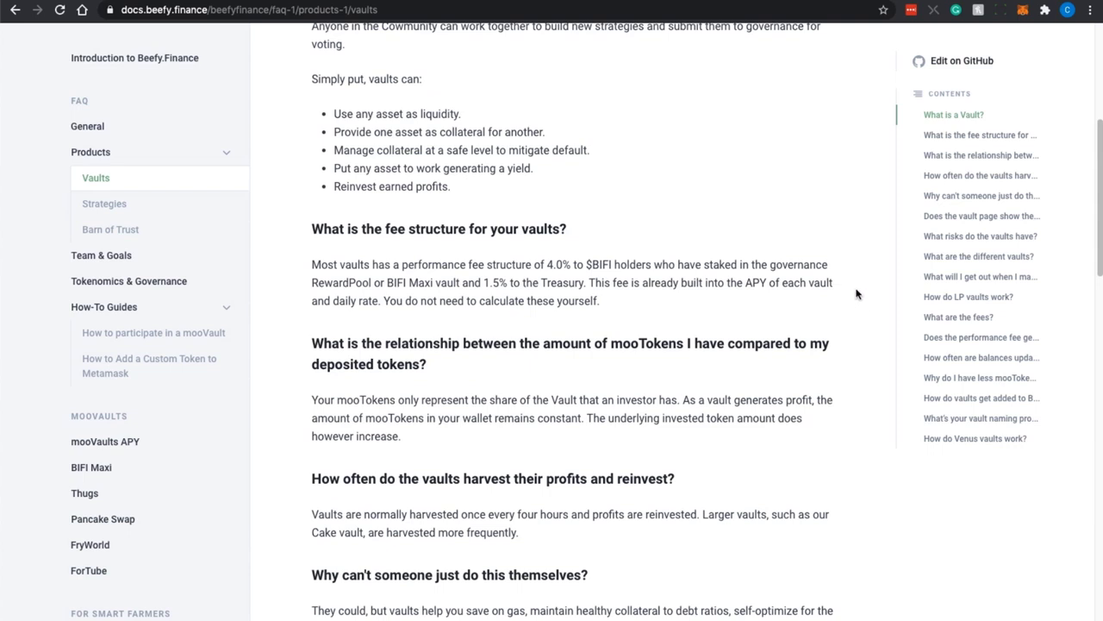
pyautogui.moveTo(542, 297)
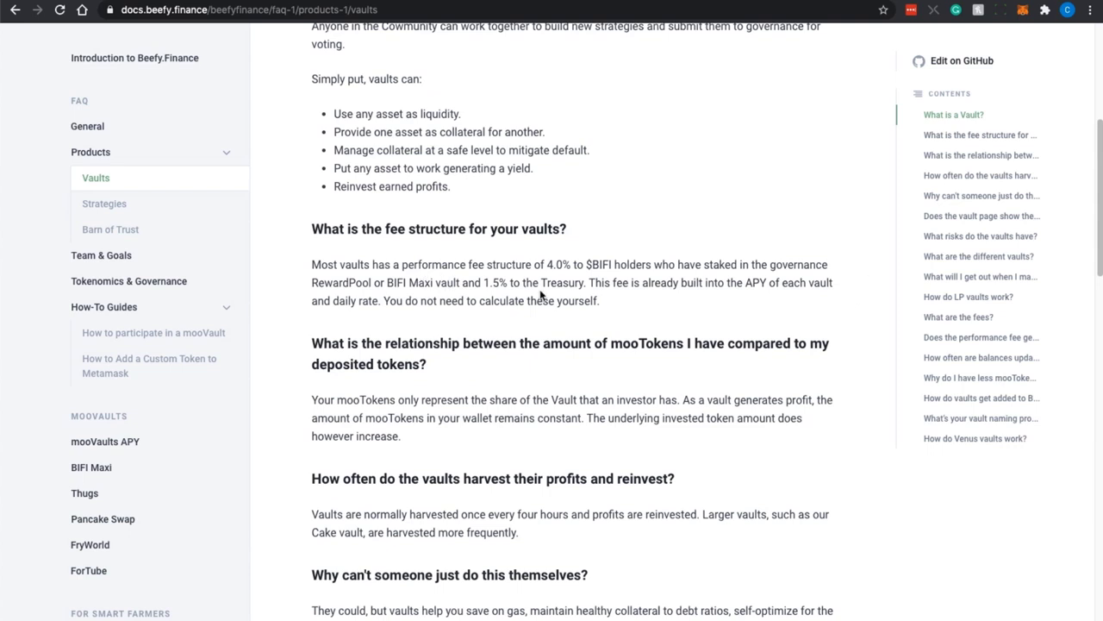
pyautogui.moveTo(455, 276)
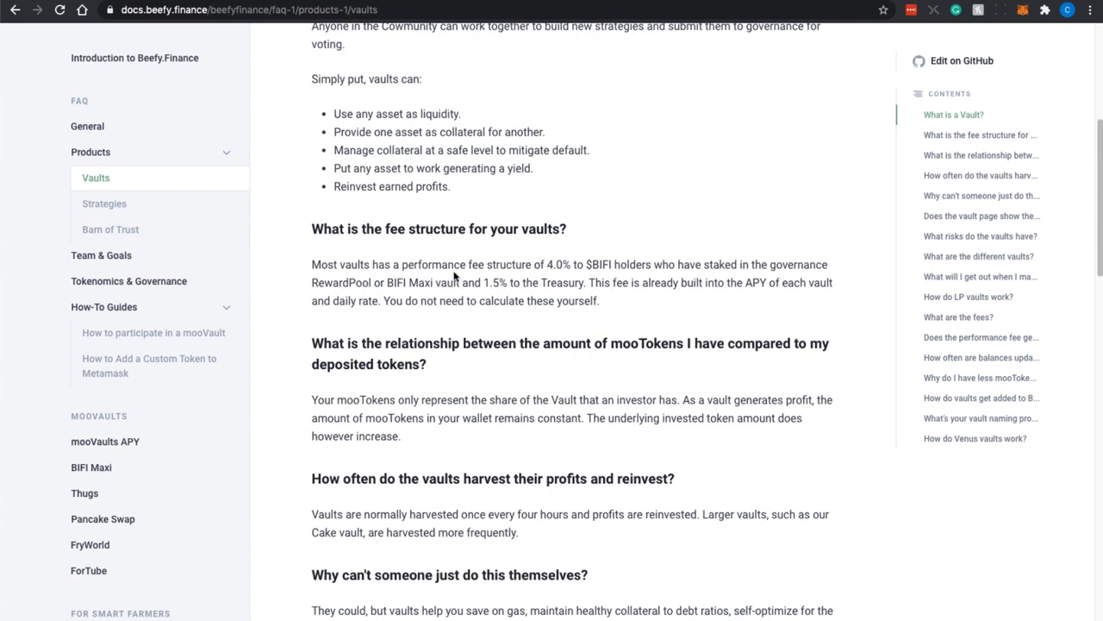
pyautogui.moveTo(641, 308)
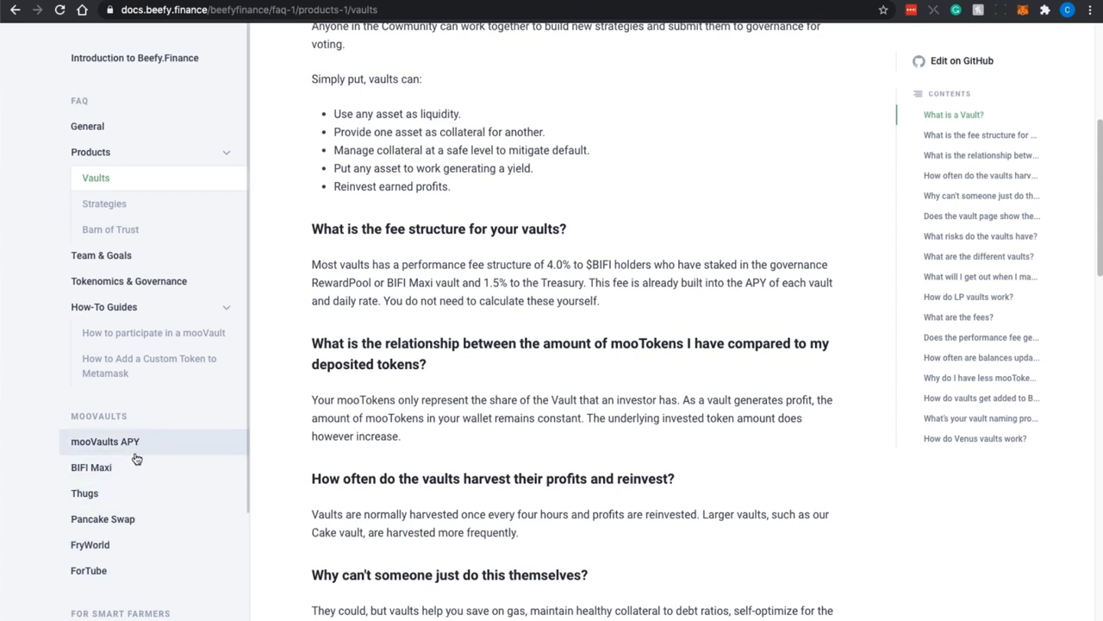
pyautogui.moveTo(438, 276)
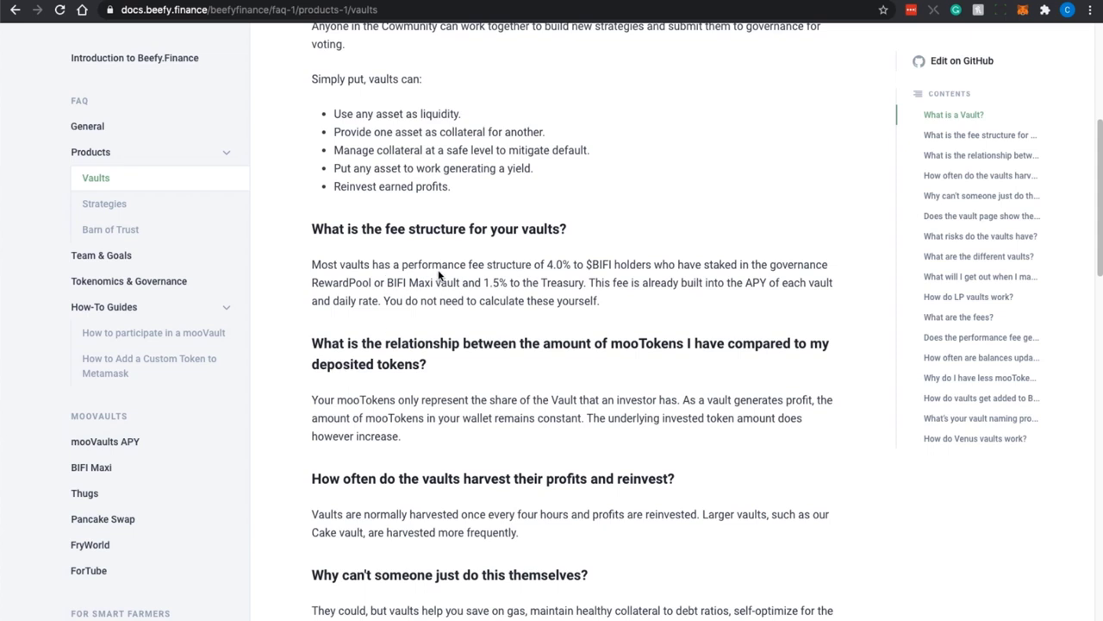
pyautogui.moveTo(555, 280)
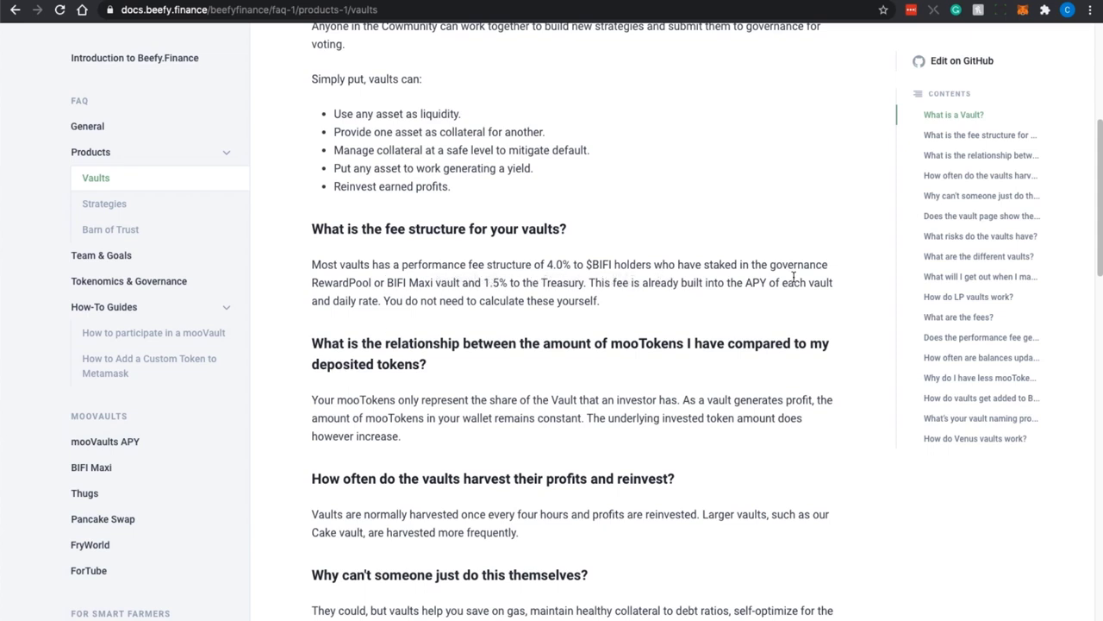
pyautogui.moveTo(376, 293)
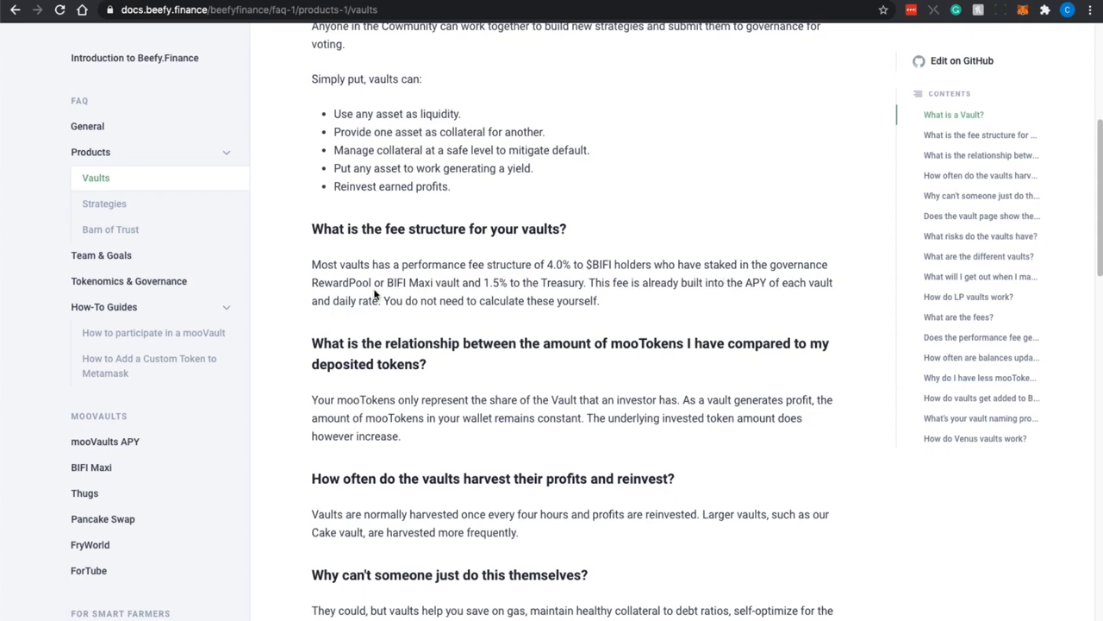
pyautogui.moveTo(562, 296)
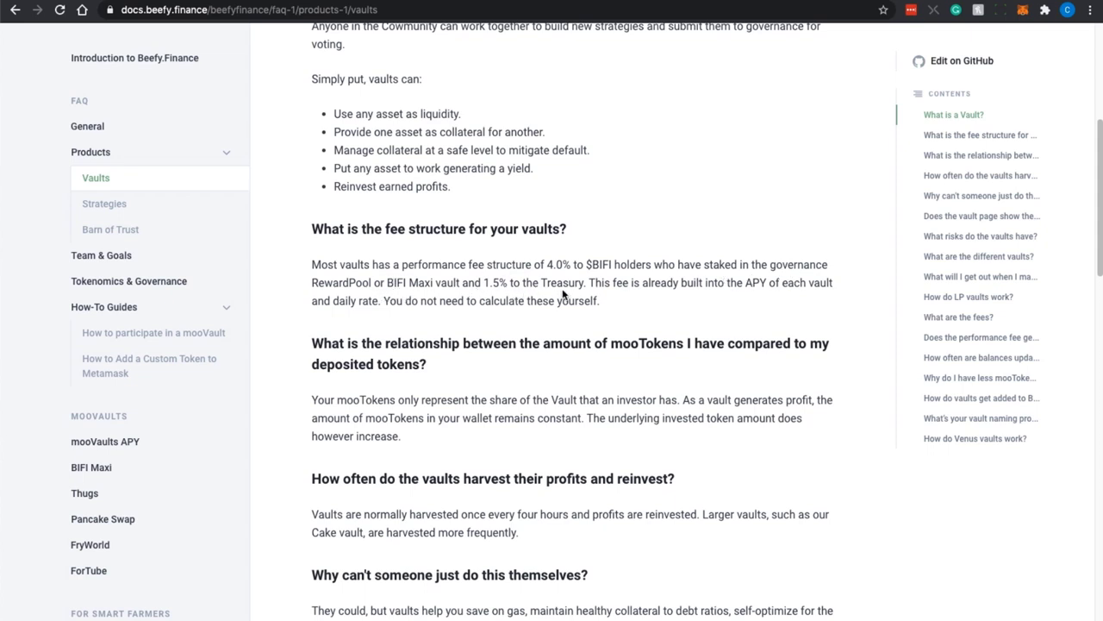
pyautogui.moveTo(655, 300)
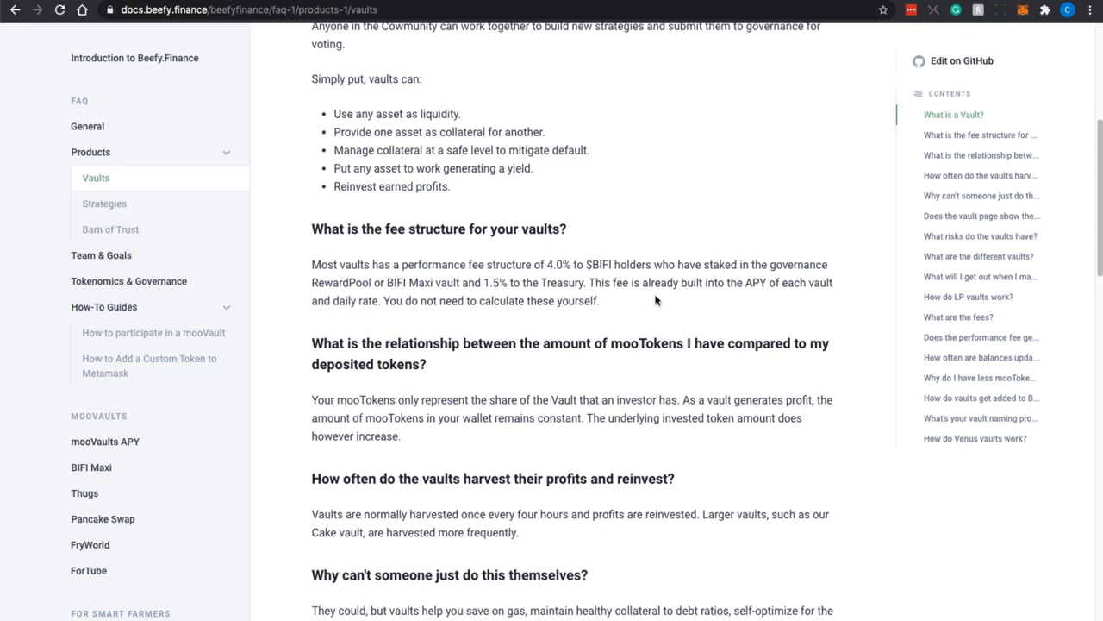
pyautogui.moveTo(724, 305)
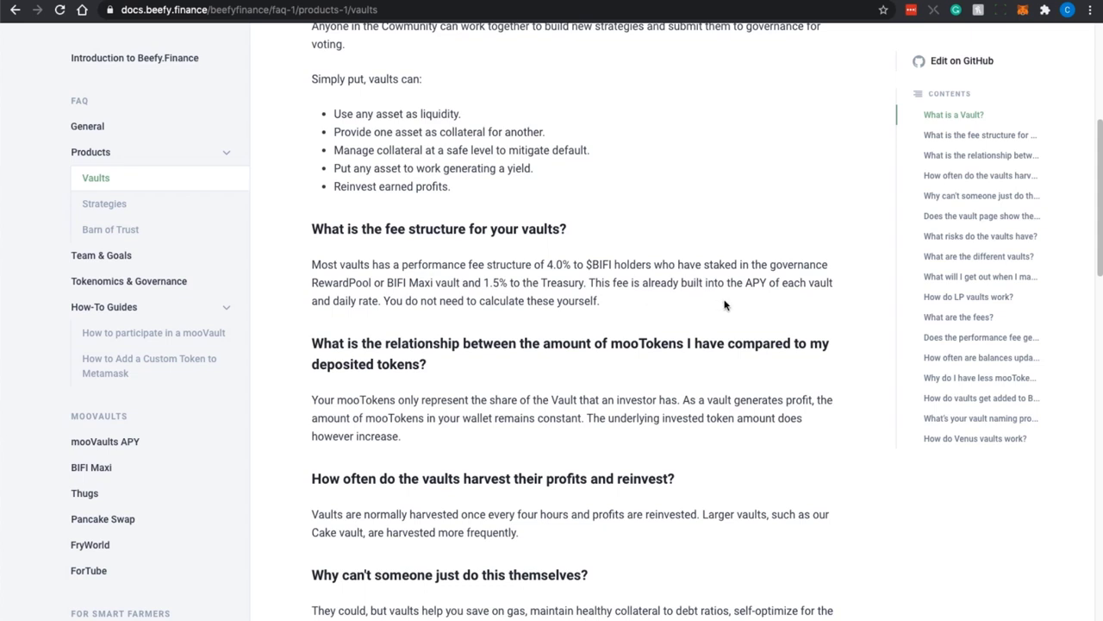
pyautogui.moveTo(497, 317)
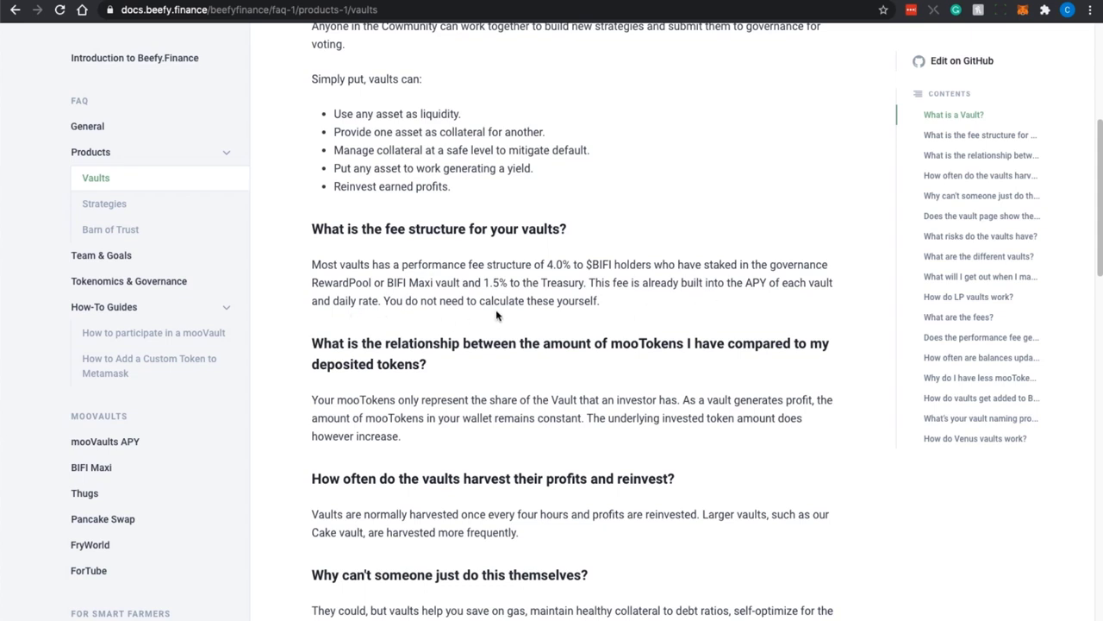
pyautogui.moveTo(621, 308)
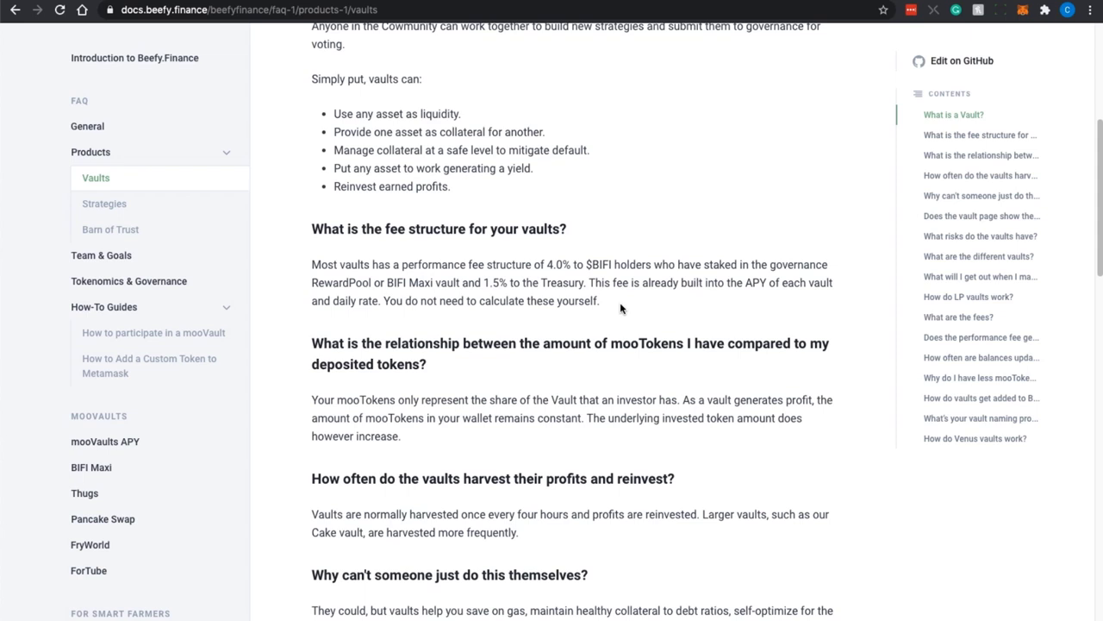
pyautogui.moveTo(703, 303)
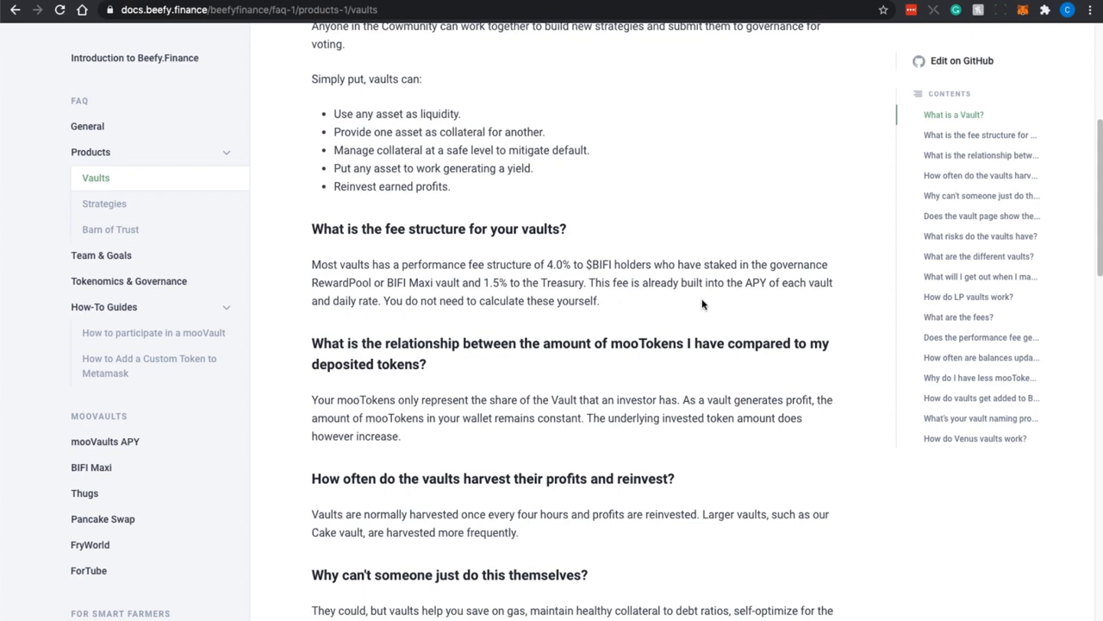
pyautogui.moveTo(662, 314)
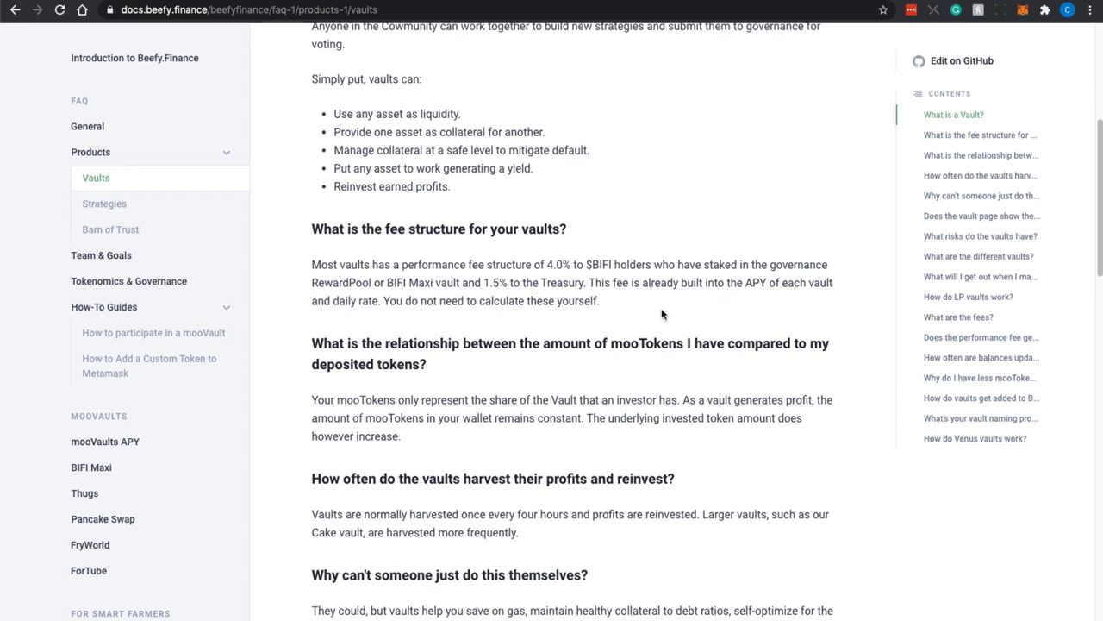
# Bring the answers on doing it yourself and whether the vault page shows APY into view
pyautogui.scroll(-3)
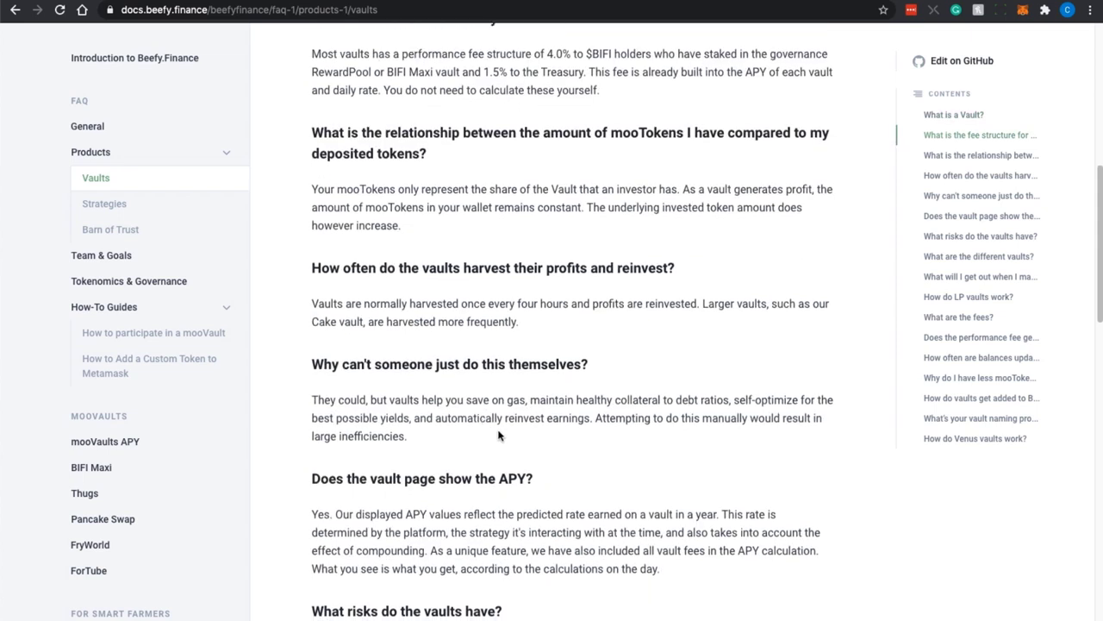
pyautogui.scroll(3)
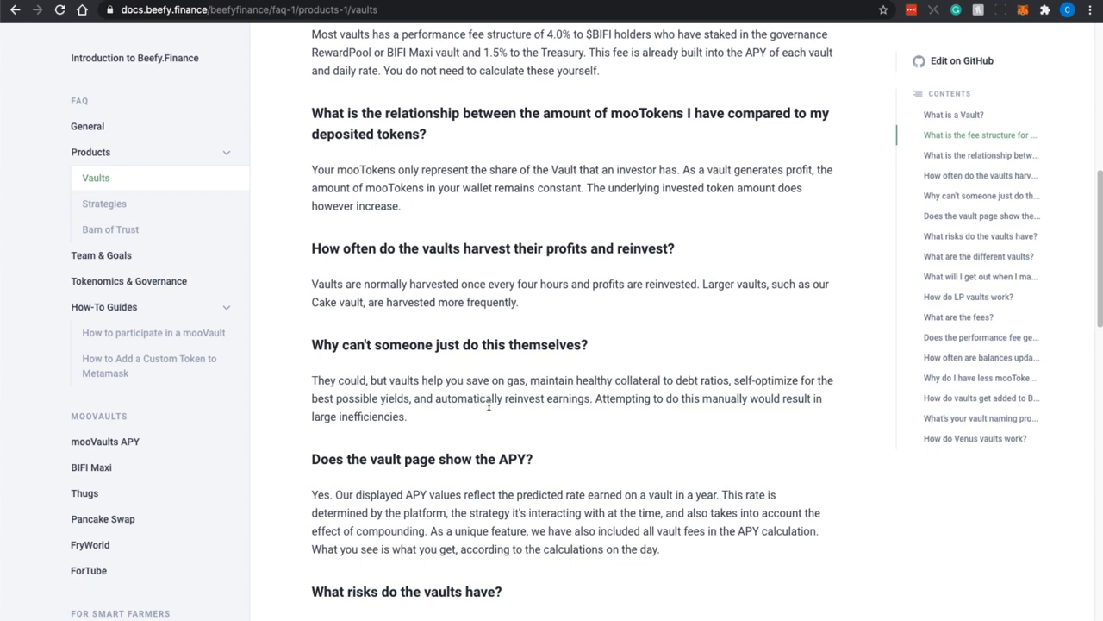
pyautogui.moveTo(466, 393)
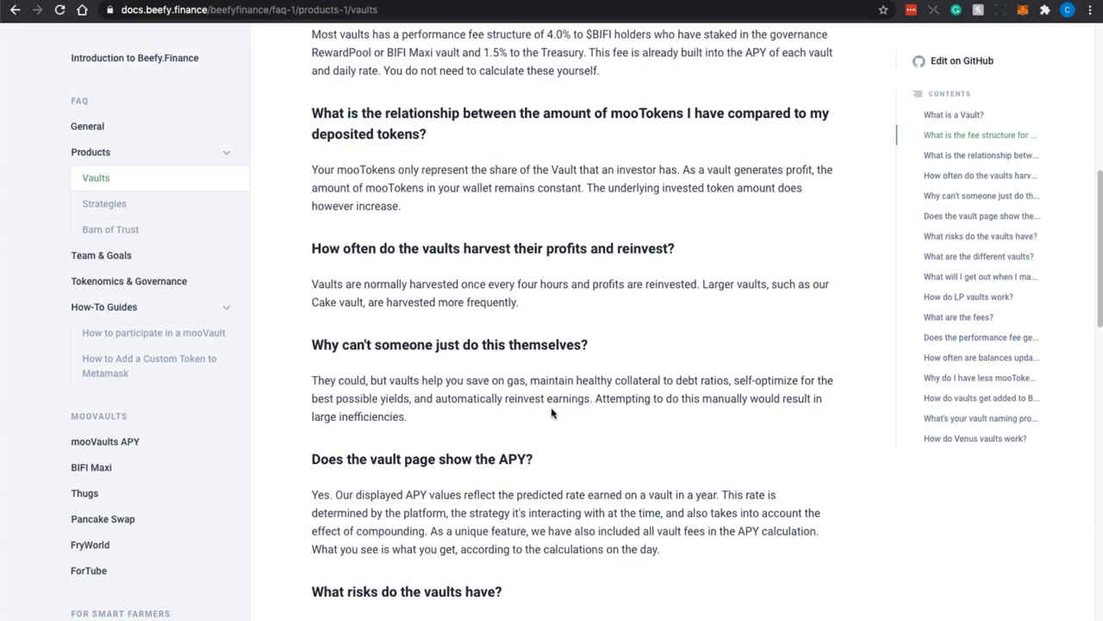
pyautogui.moveTo(565, 414)
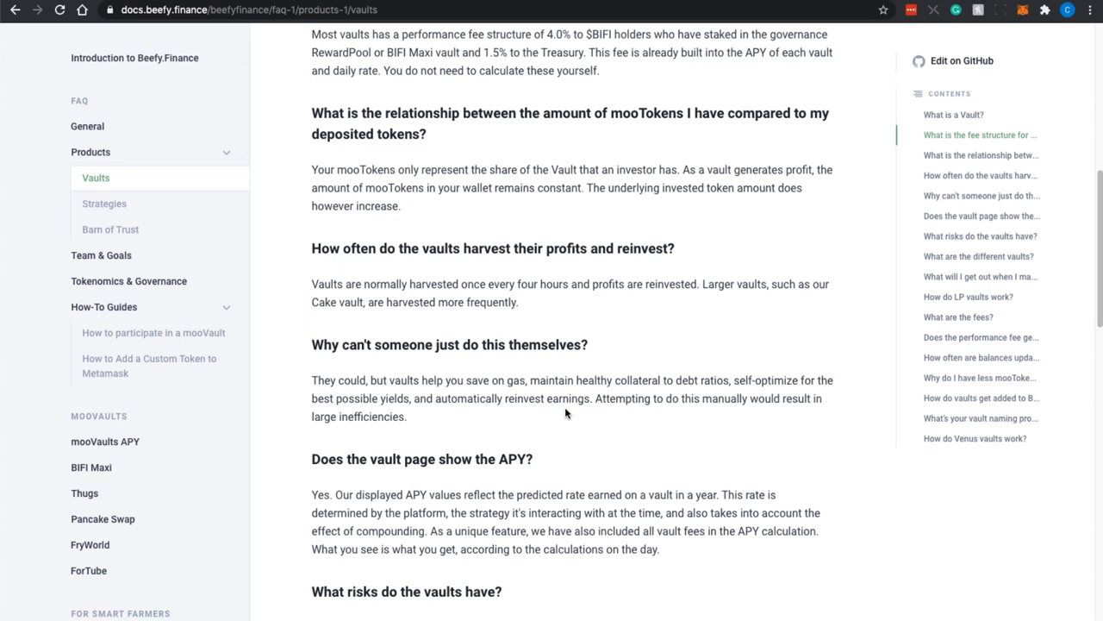
# Reach the answers on vault risks and the different vault types
pyautogui.scroll(-3)
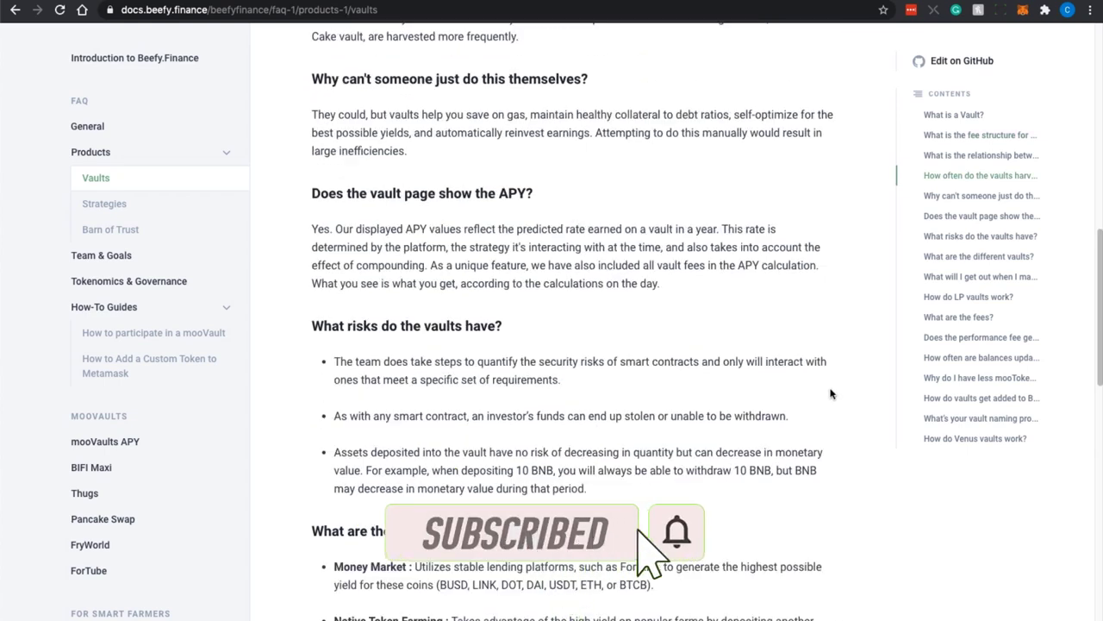
pyautogui.scroll(-3)
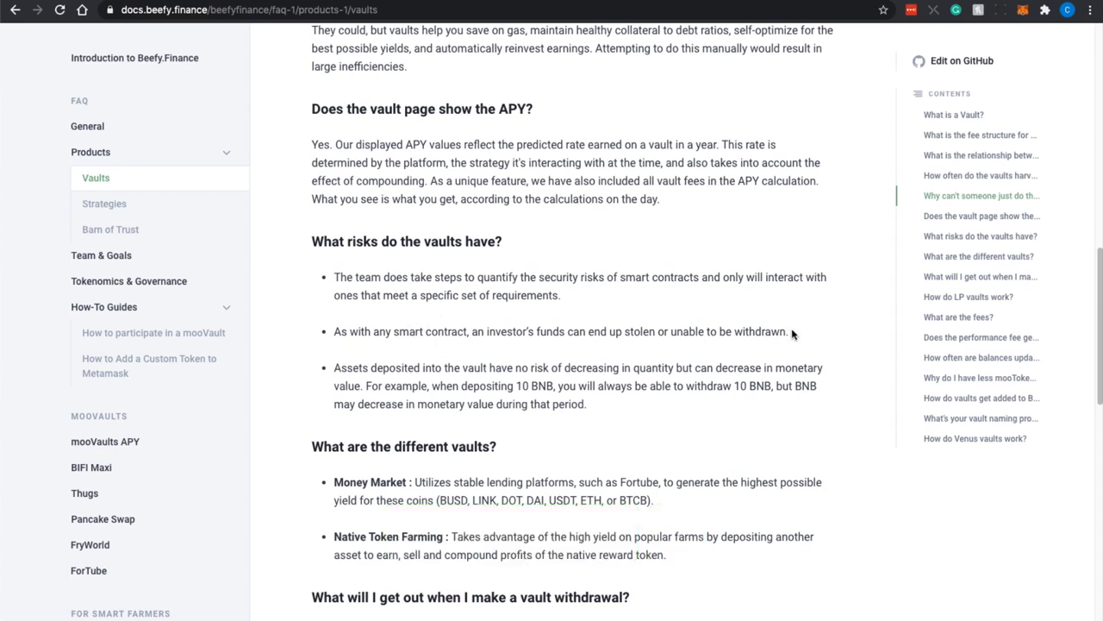
pyautogui.moveTo(820, 333)
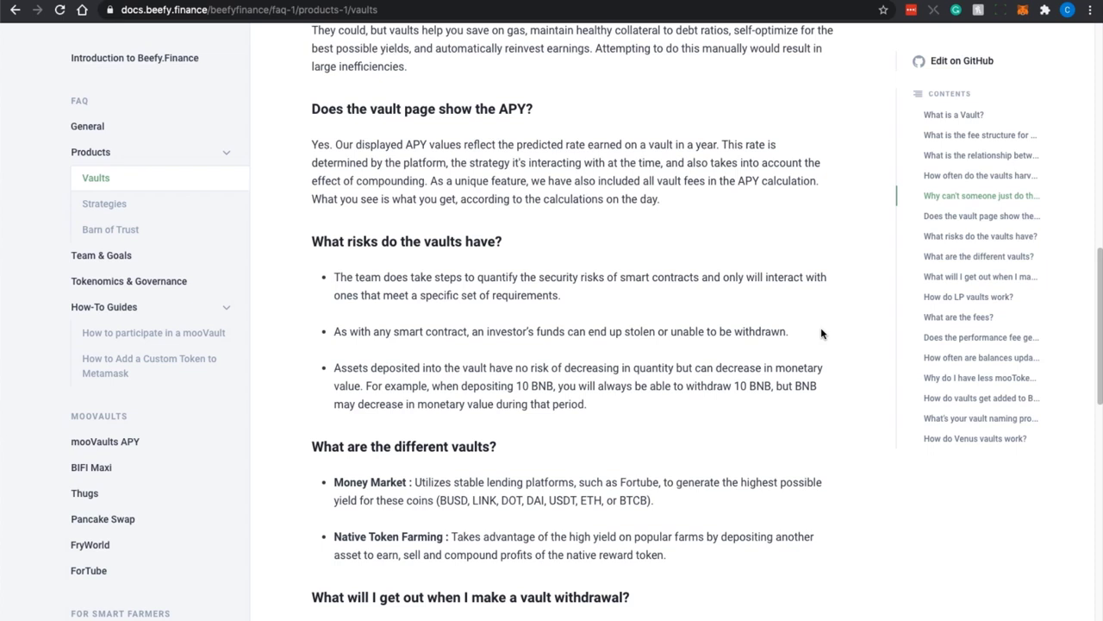
pyautogui.moveTo(773, 400)
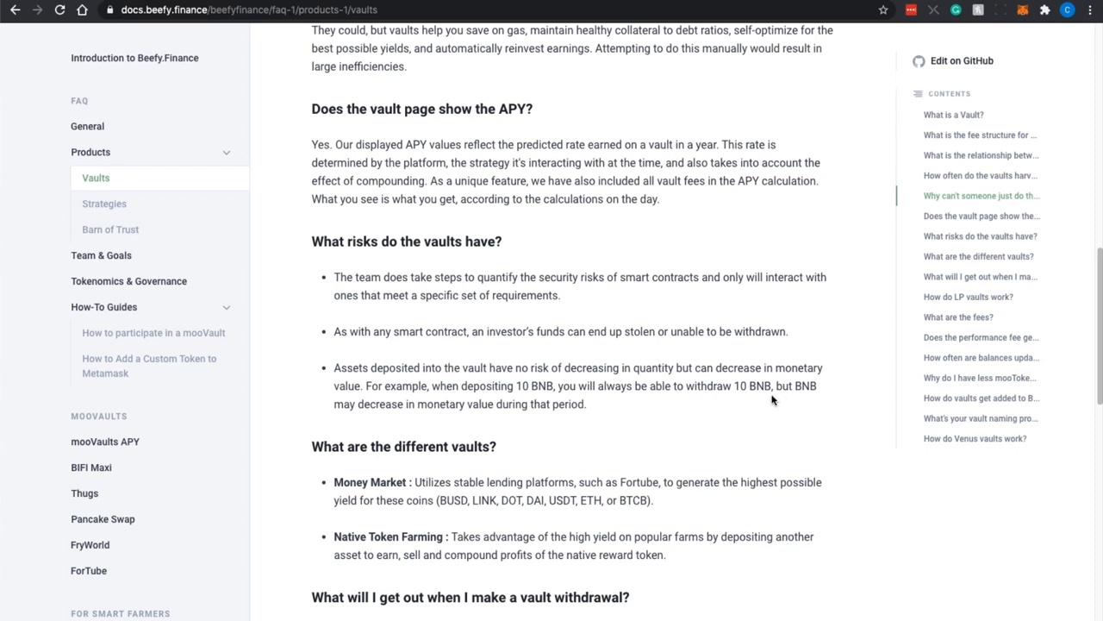
pyautogui.moveTo(676, 403)
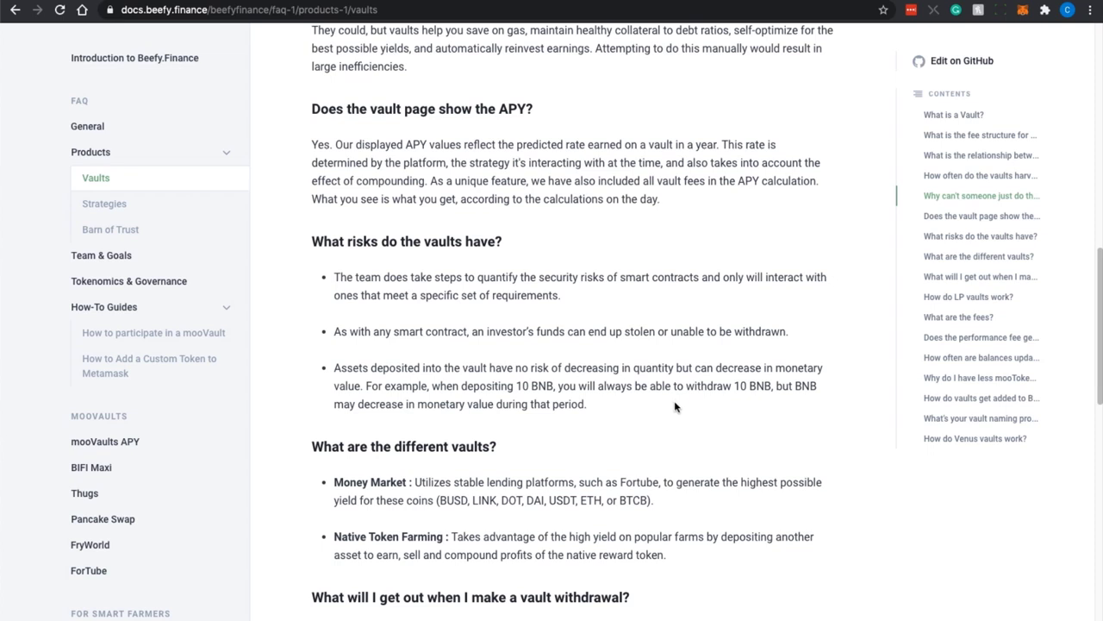
pyautogui.moveTo(474, 398)
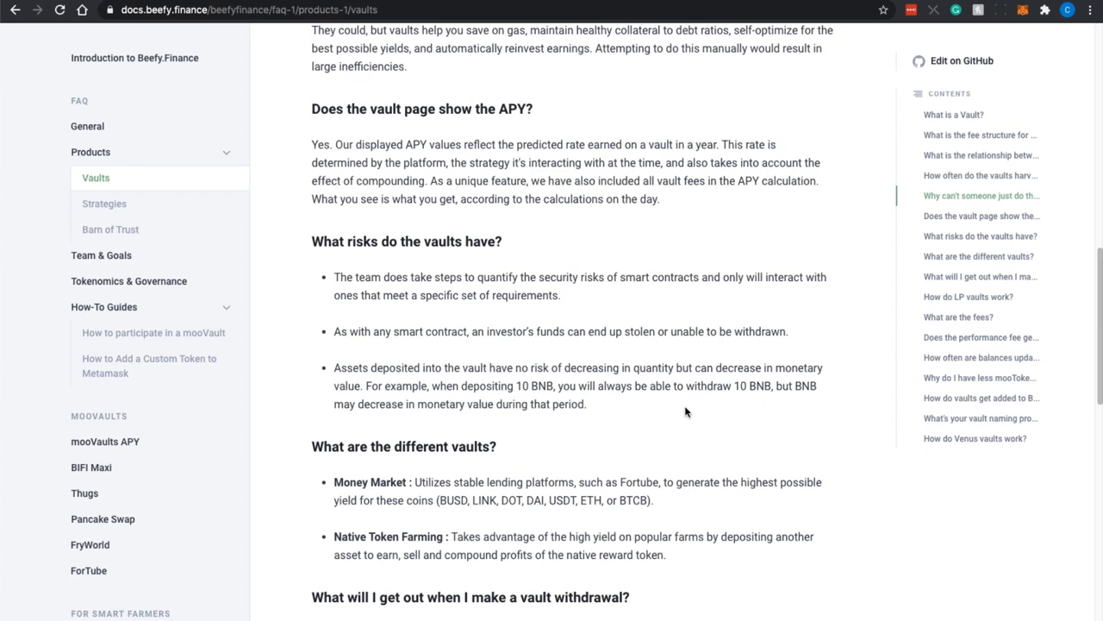
pyautogui.scroll(-3)
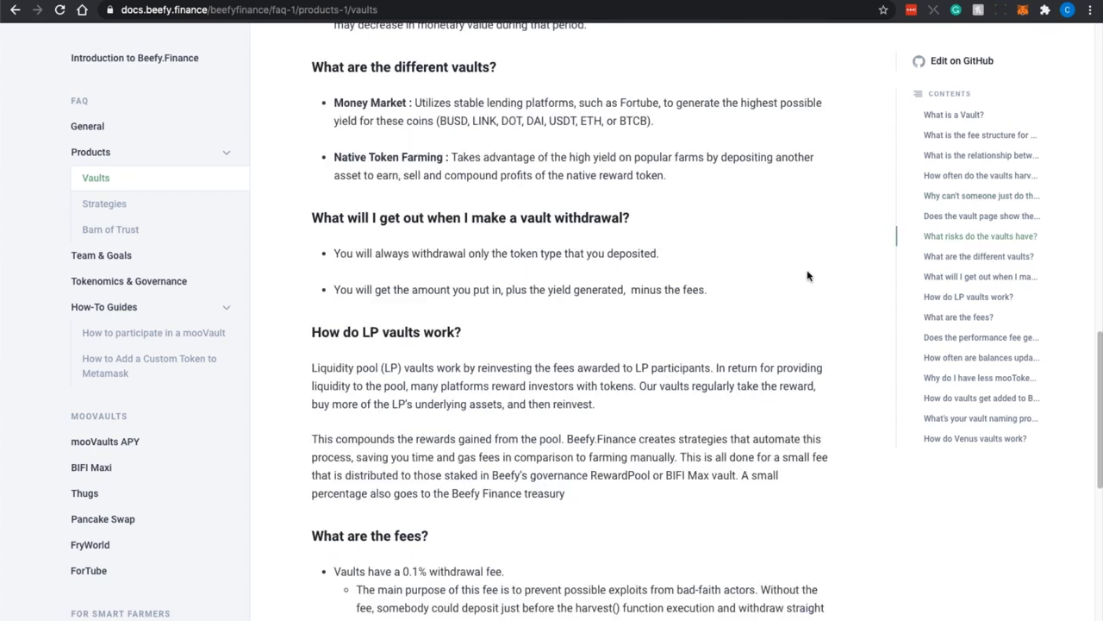
pyautogui.moveTo(772, 301)
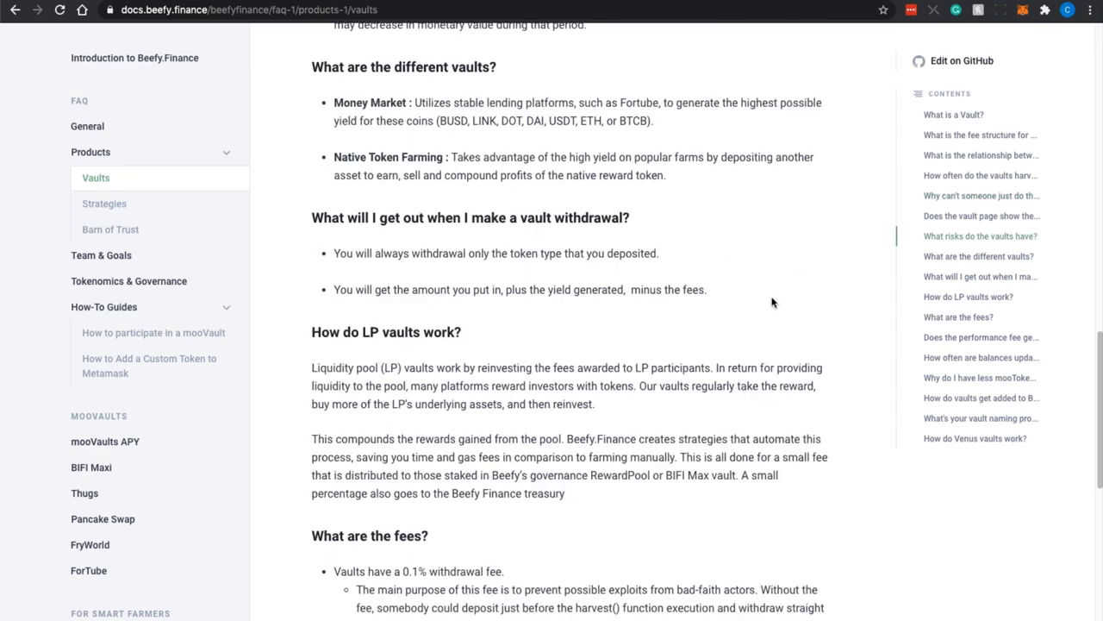
pyautogui.scroll(-3)
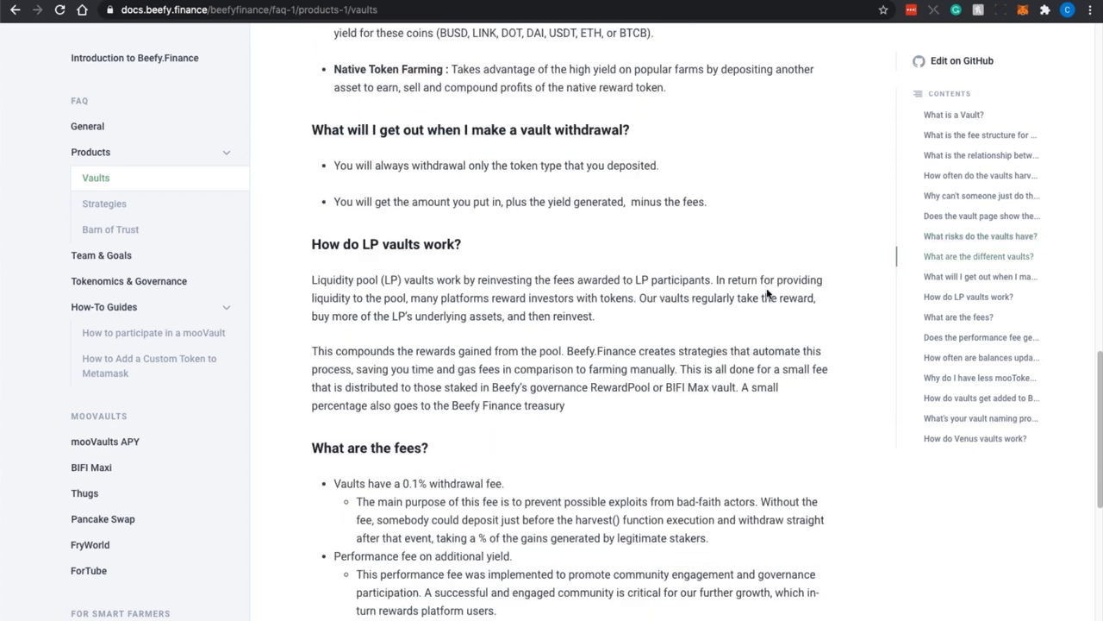
pyautogui.scroll(-3)
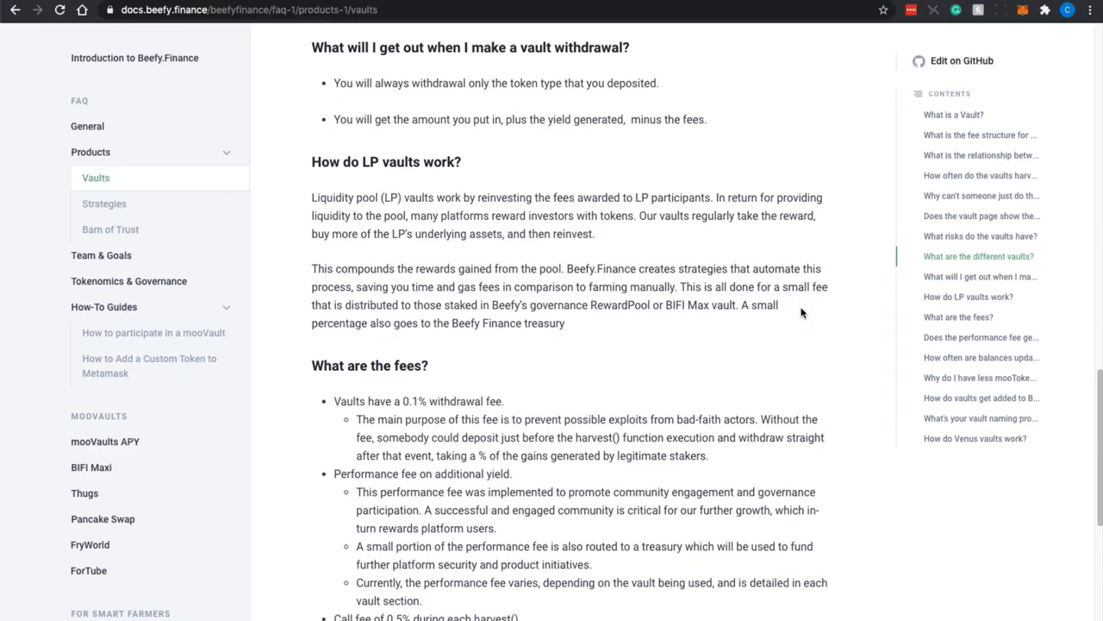
pyautogui.scroll(-3)
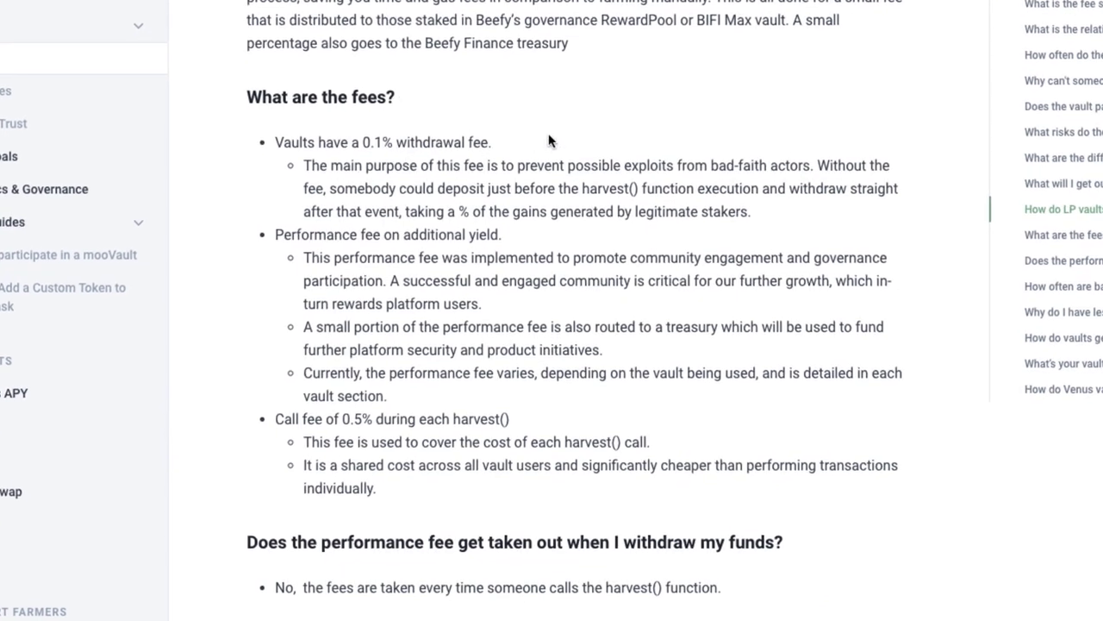
pyautogui.scroll(-3)
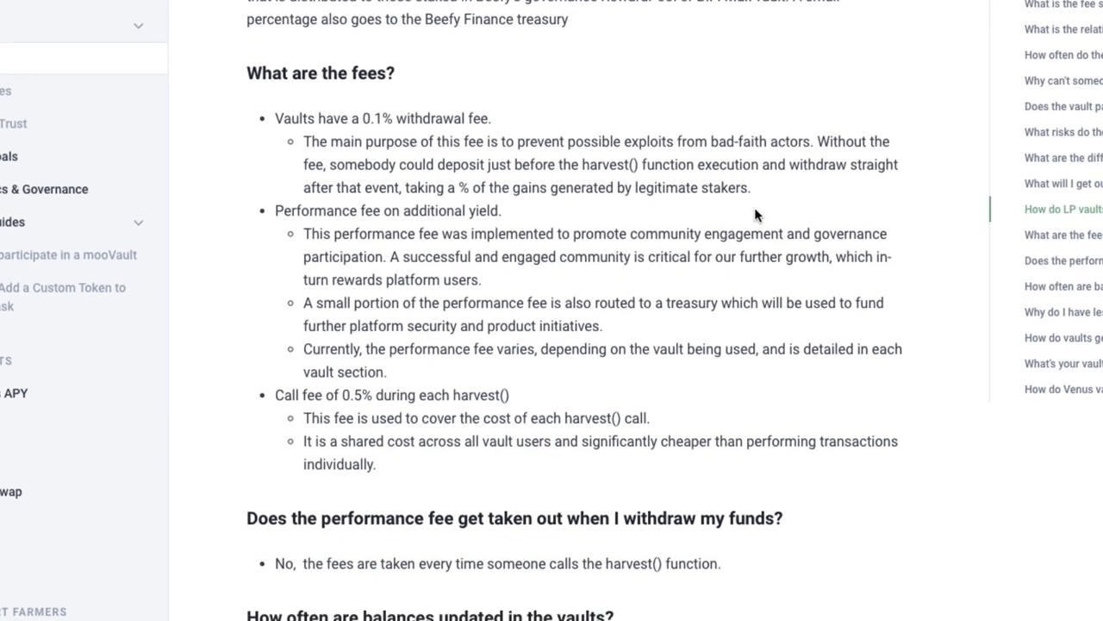
pyautogui.moveTo(735, 262)
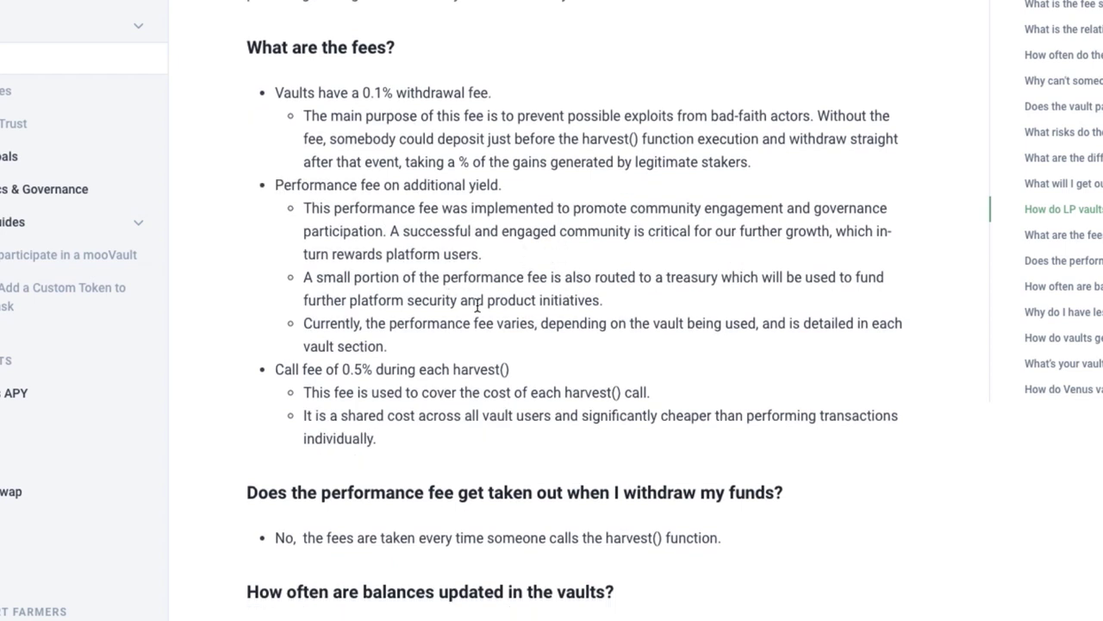
pyautogui.moveTo(681, 349)
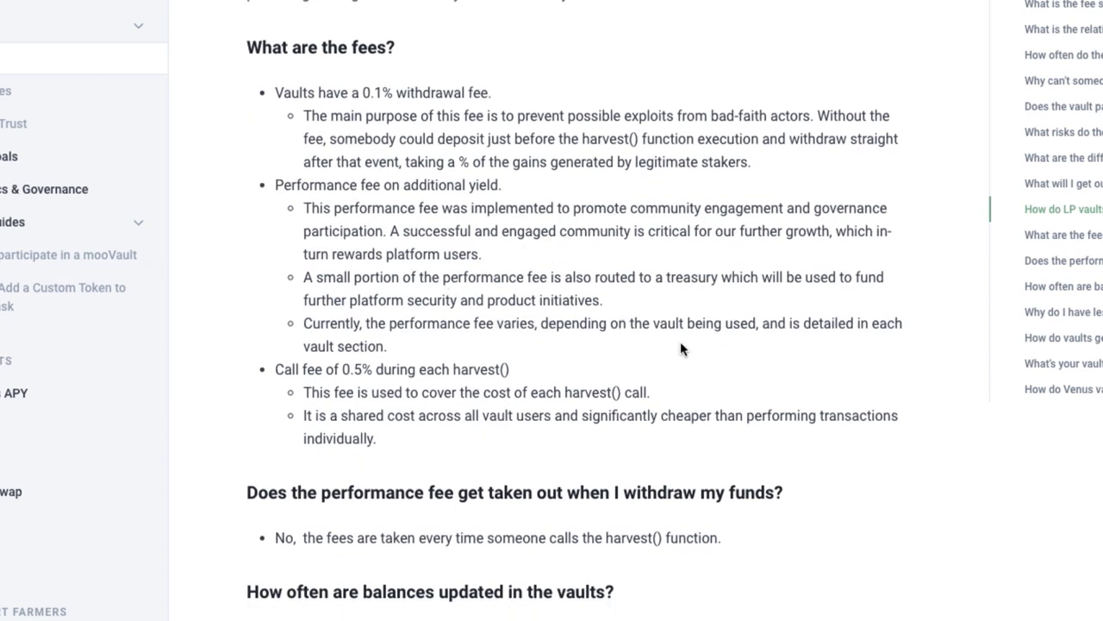
pyautogui.moveTo(714, 357)
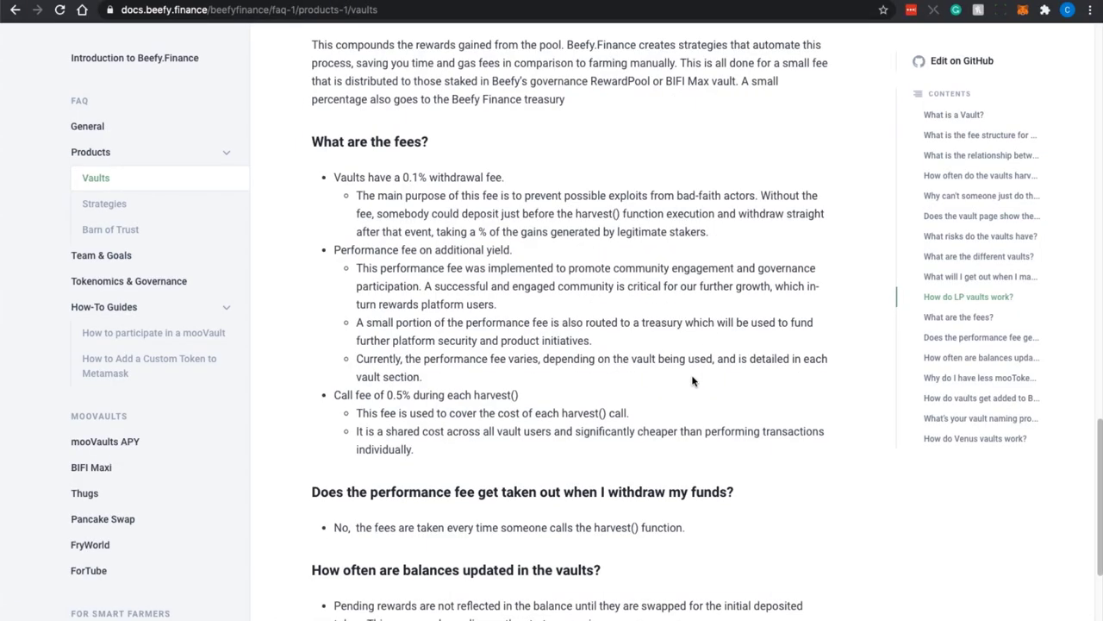
pyautogui.scroll(-3)
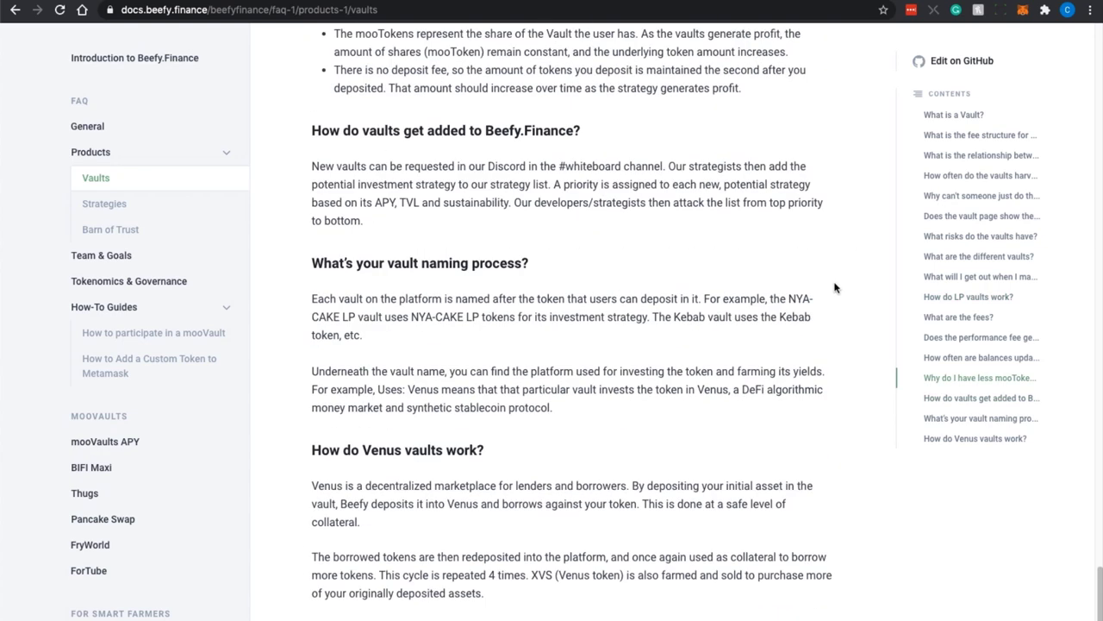
# Open the Strategies FAQ and read down to how Beefy optimizes APY
pyautogui.click(103, 203)
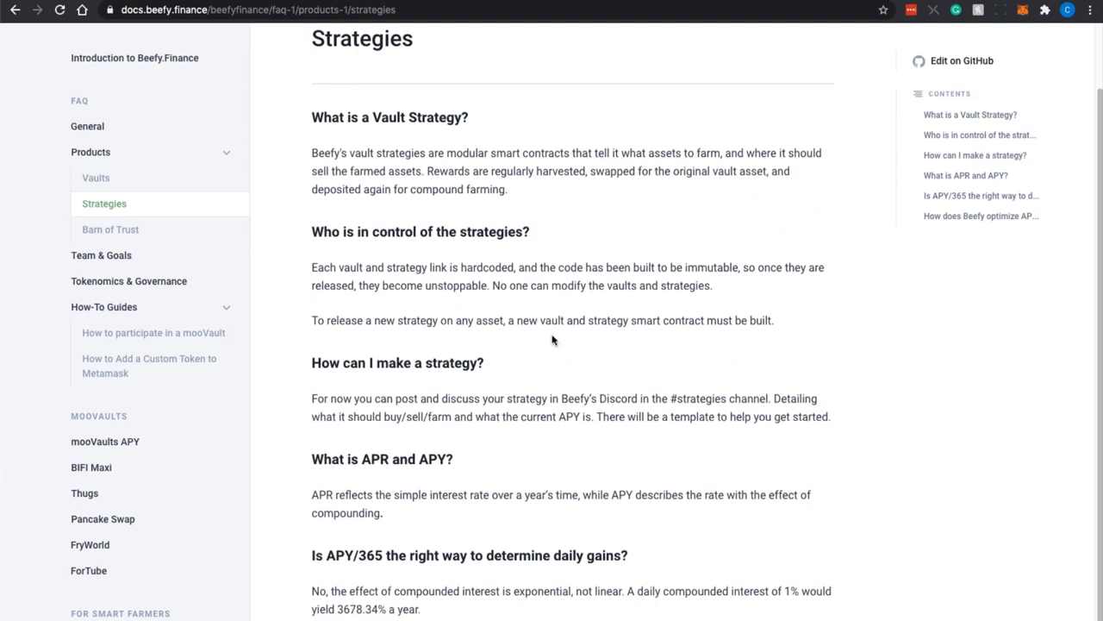
pyautogui.scroll(-3)
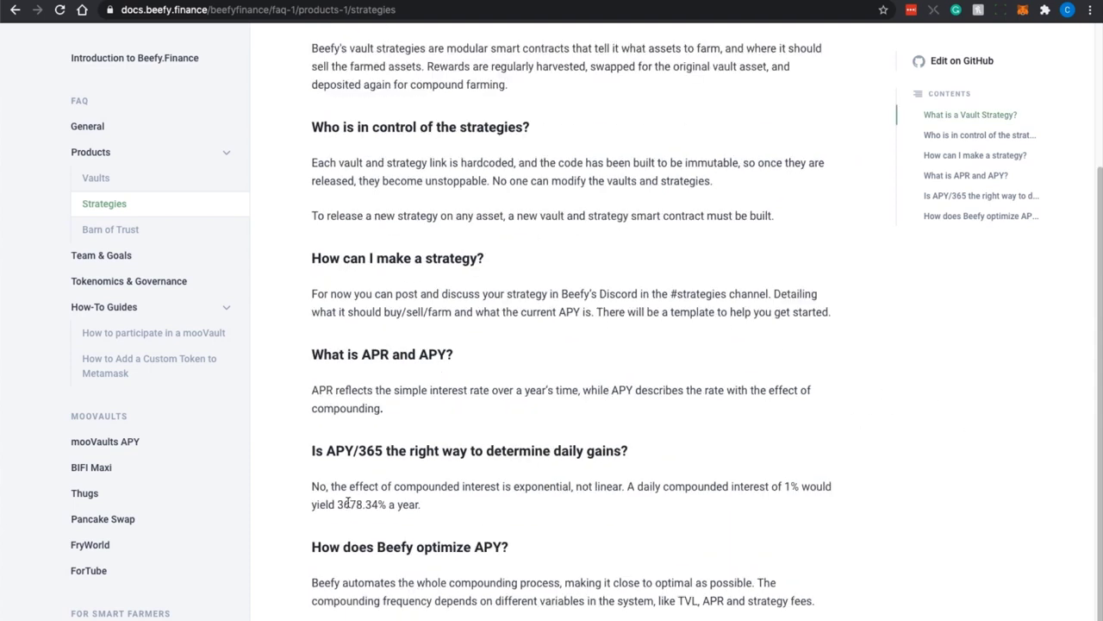
pyautogui.scroll(-3)
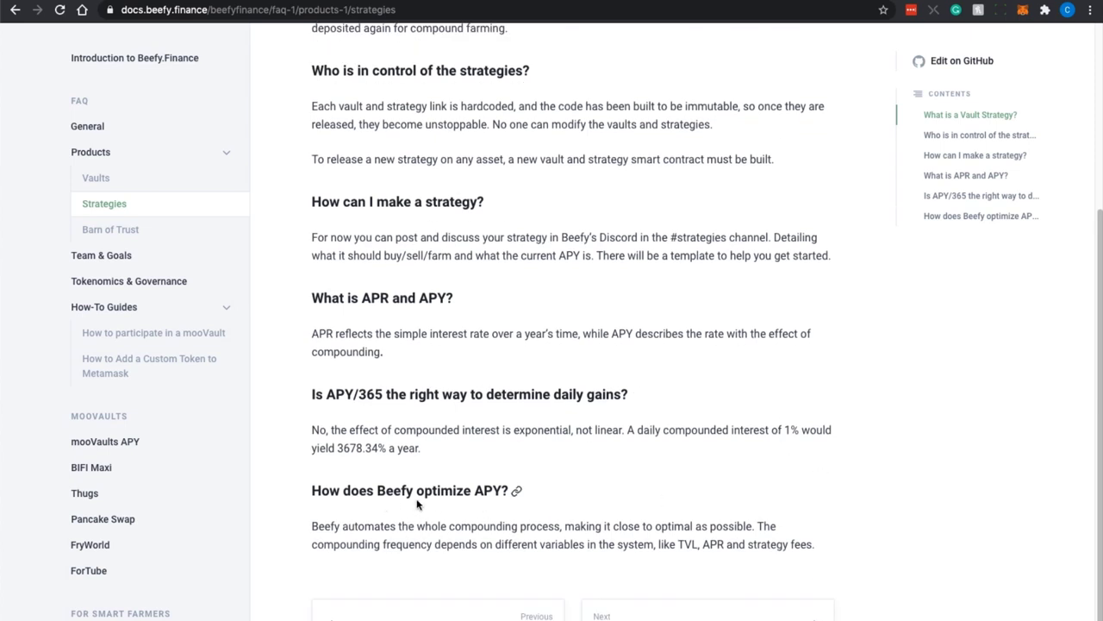
pyautogui.moveTo(672, 597)
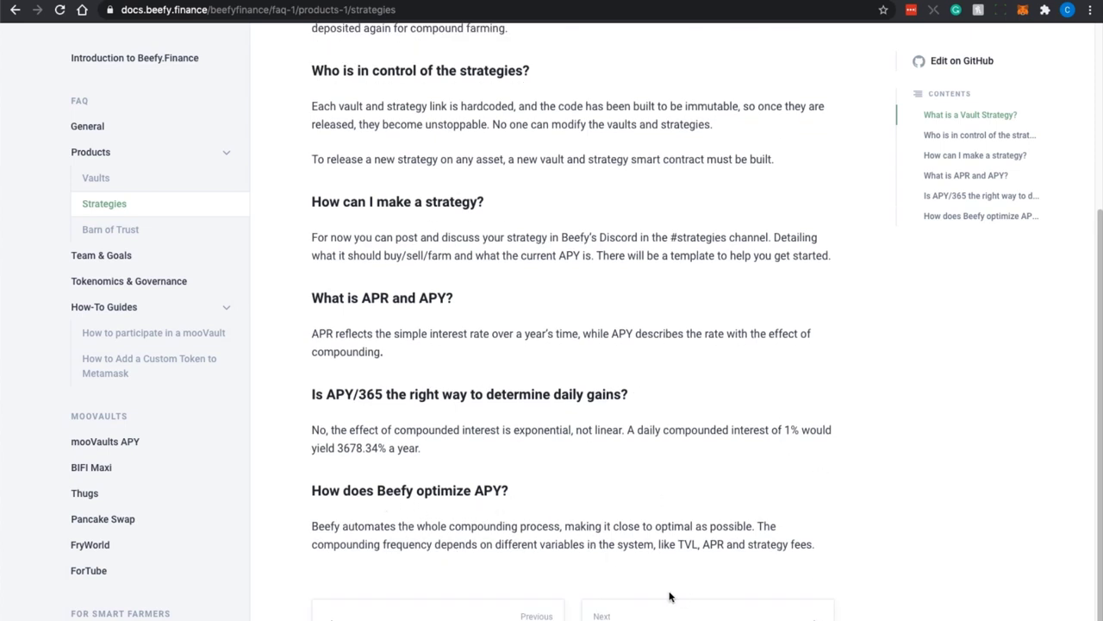
# Open the Barn of Trust FAQ explaining Trust Barns and how projects get involved
pyautogui.click(110, 229)
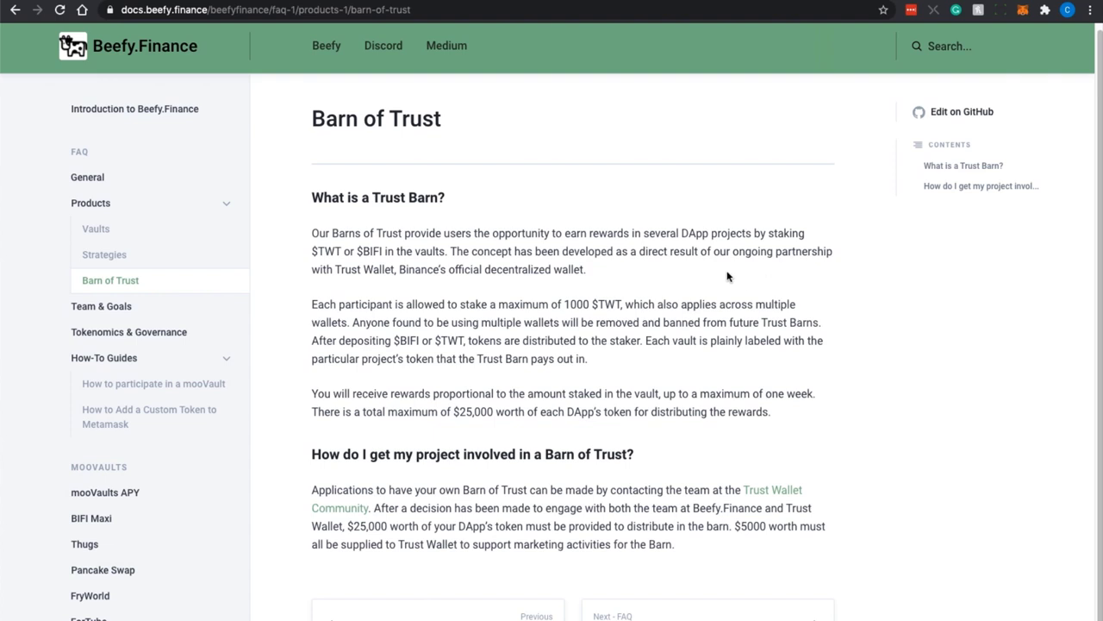
pyautogui.moveTo(716, 280)
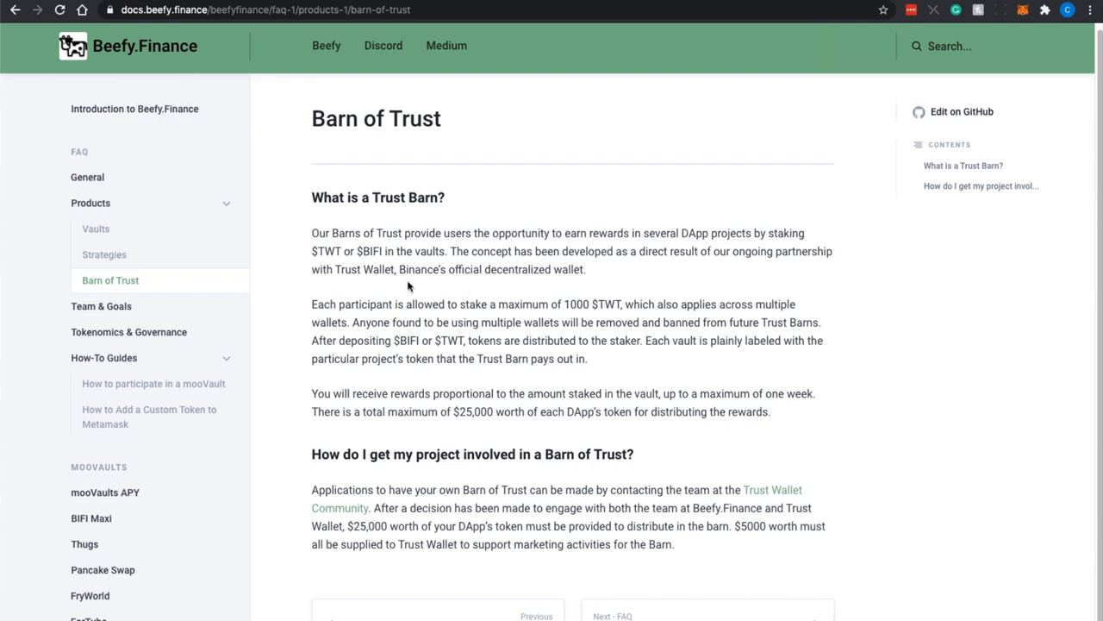
pyautogui.moveTo(350, 290)
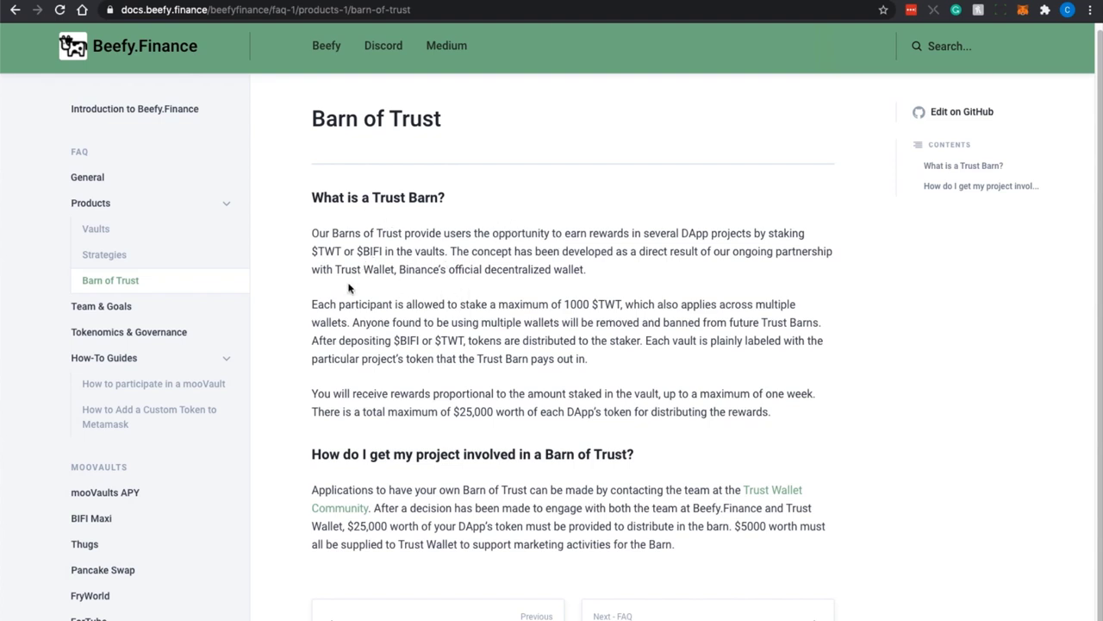
pyautogui.moveTo(480, 282)
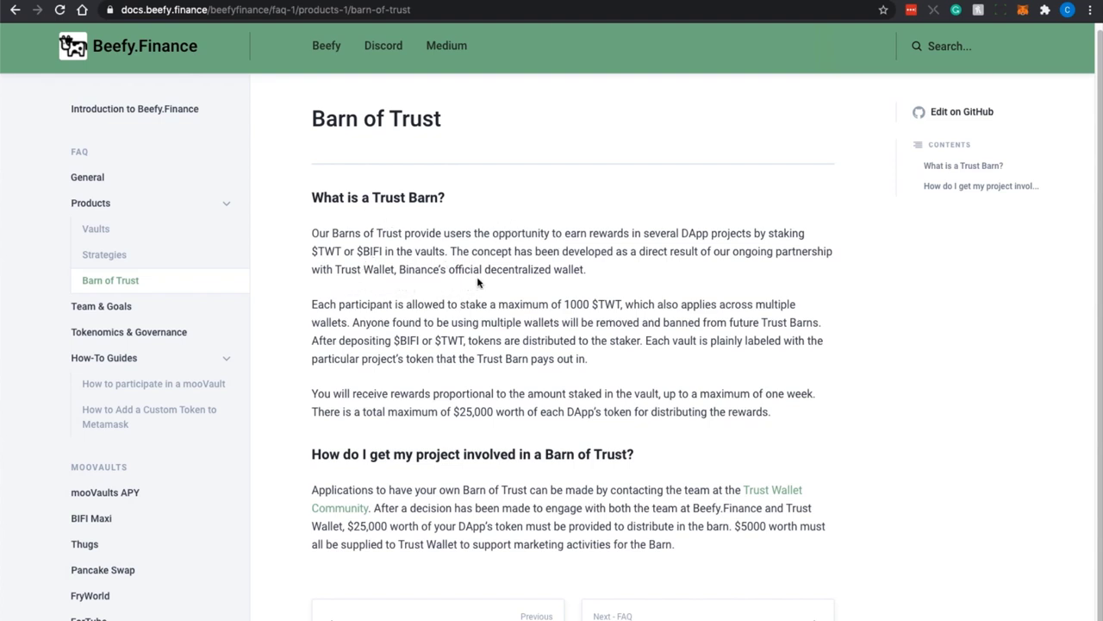
pyautogui.moveTo(686, 307)
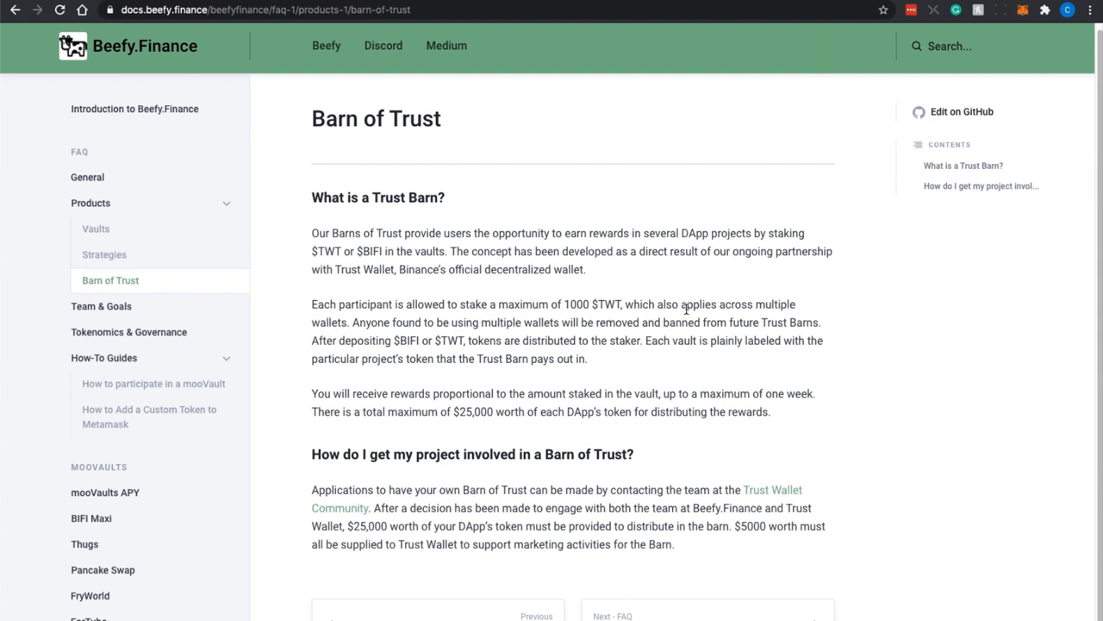
pyautogui.moveTo(384, 355)
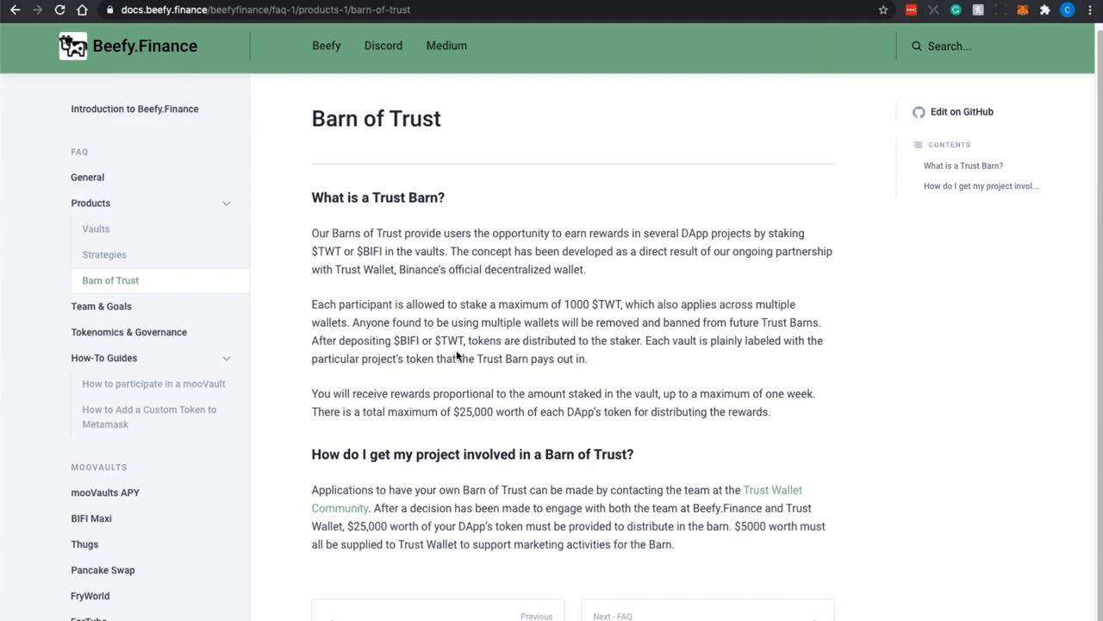
pyautogui.moveTo(622, 365)
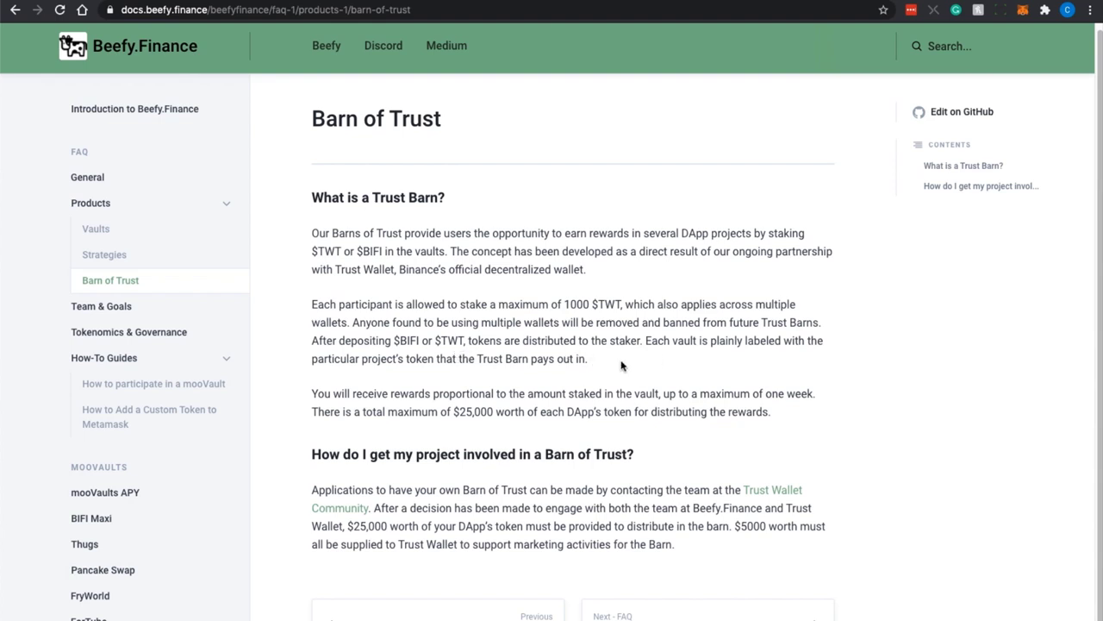
pyautogui.moveTo(589, 307)
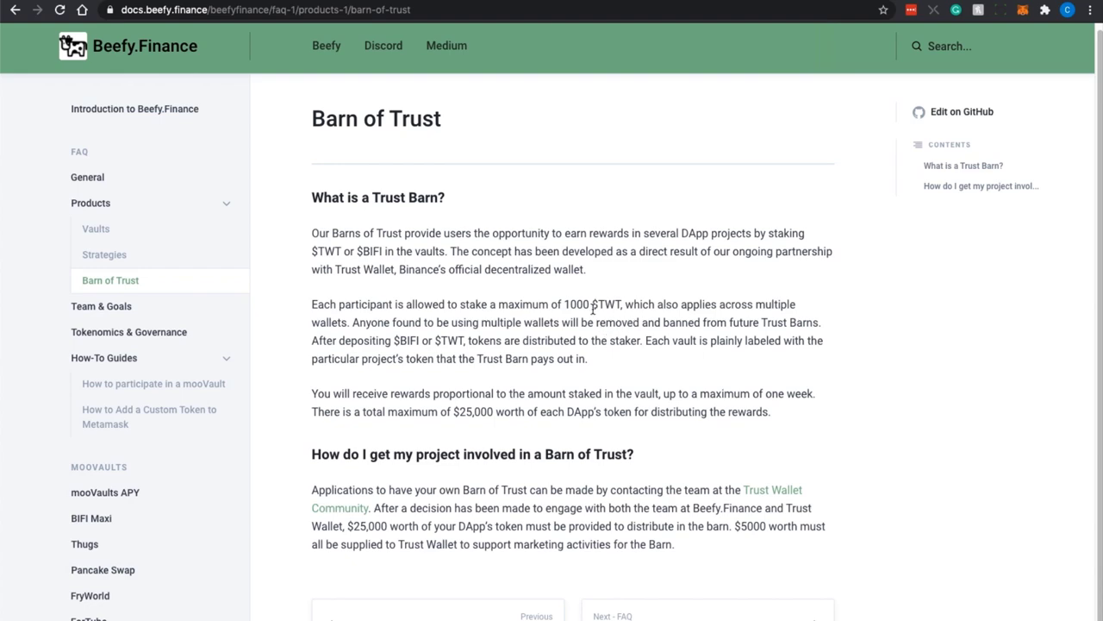
# Open the Team & Goals FAQ and read down to how to contact the team
pyautogui.click(100, 307)
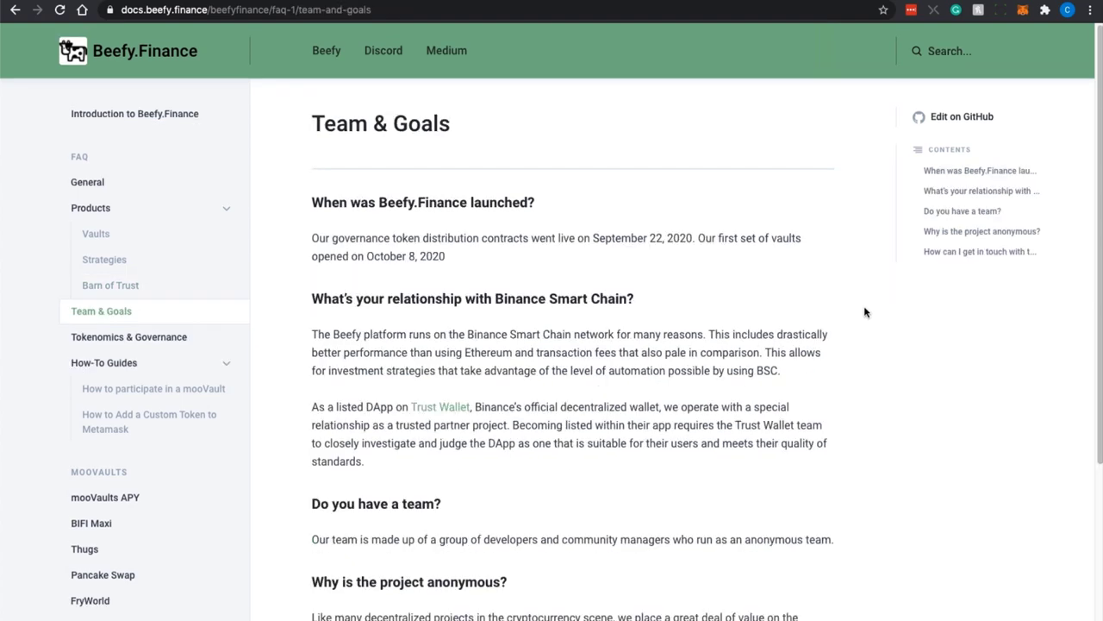
pyautogui.scroll(-3)
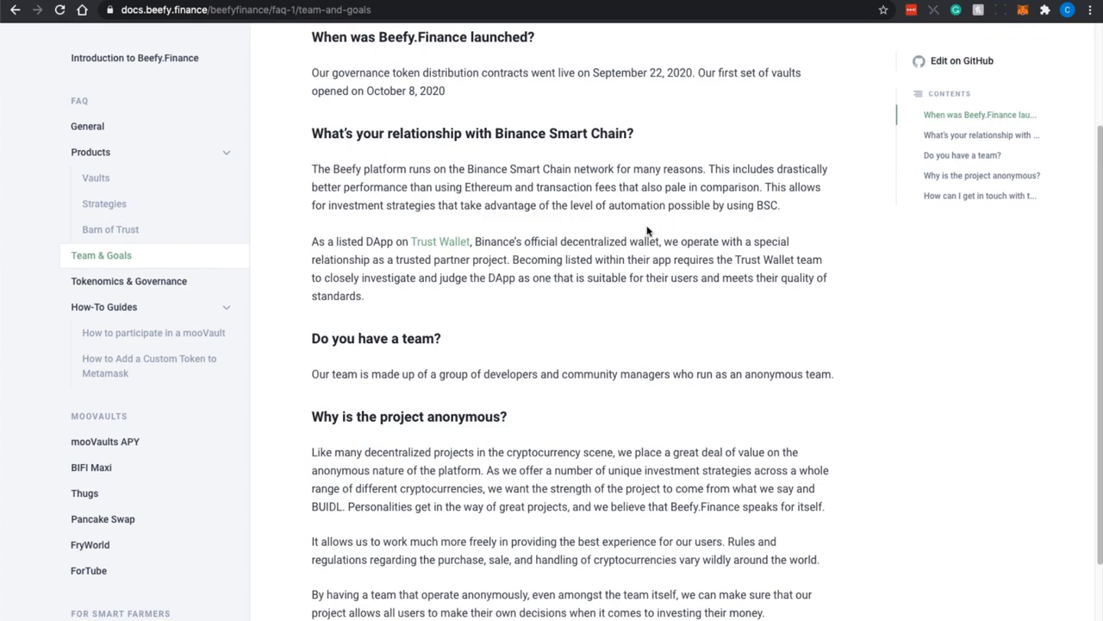
pyautogui.moveTo(521, 224)
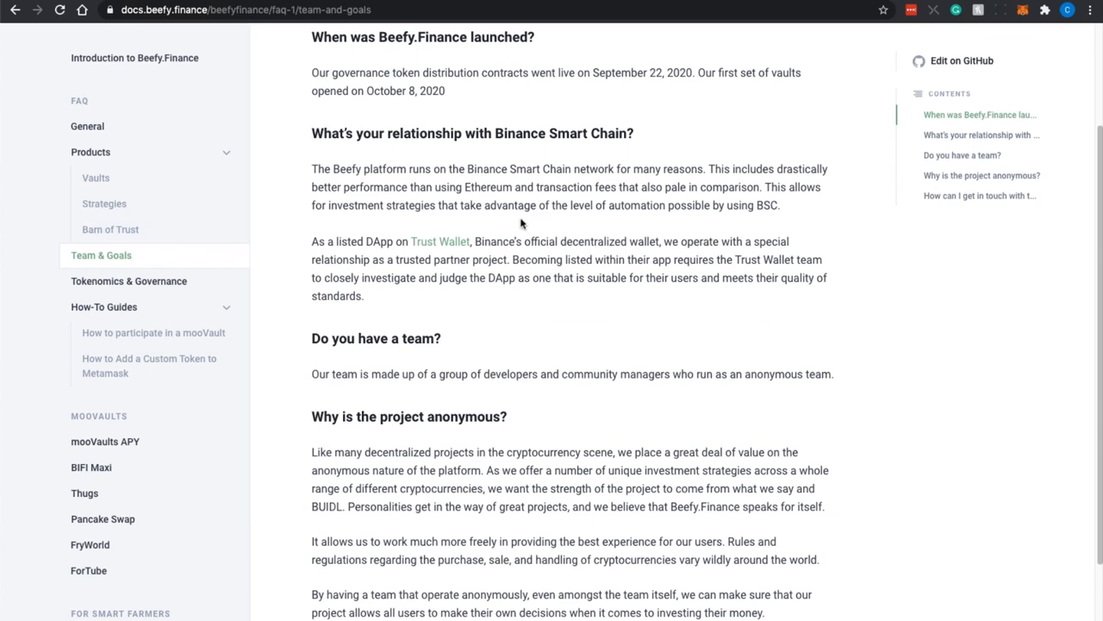
pyautogui.moveTo(537, 256)
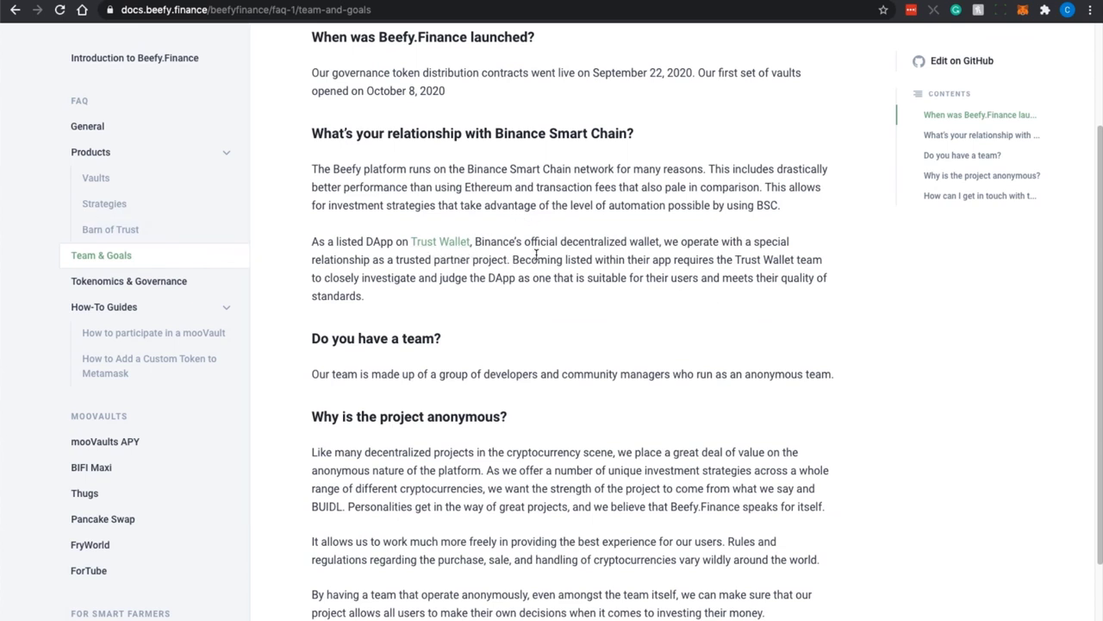
pyautogui.moveTo(723, 279)
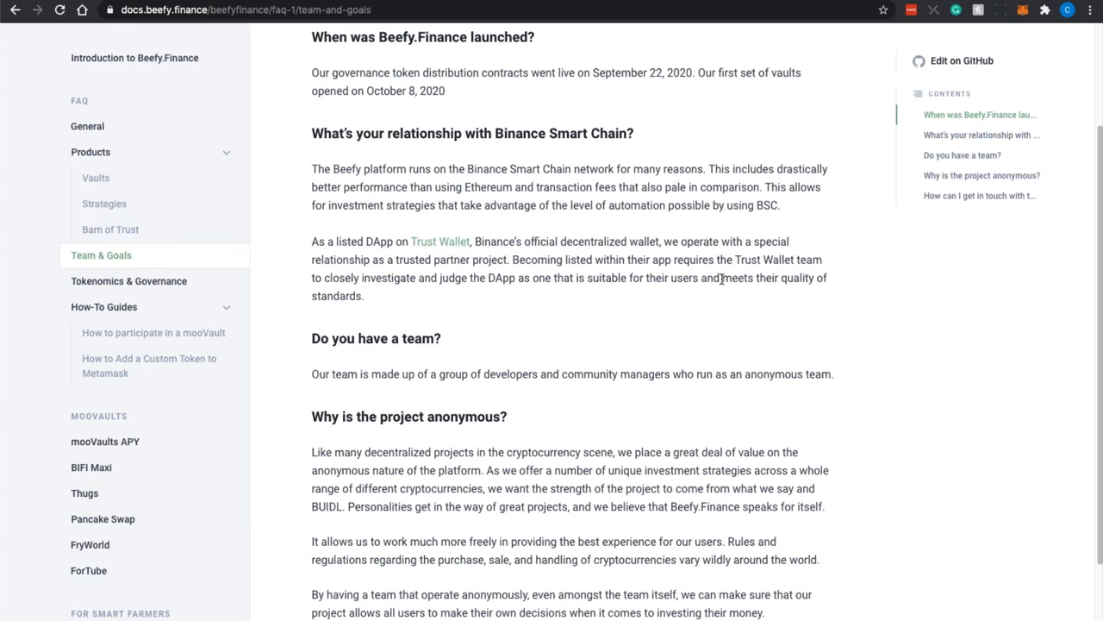
pyautogui.scroll(-3)
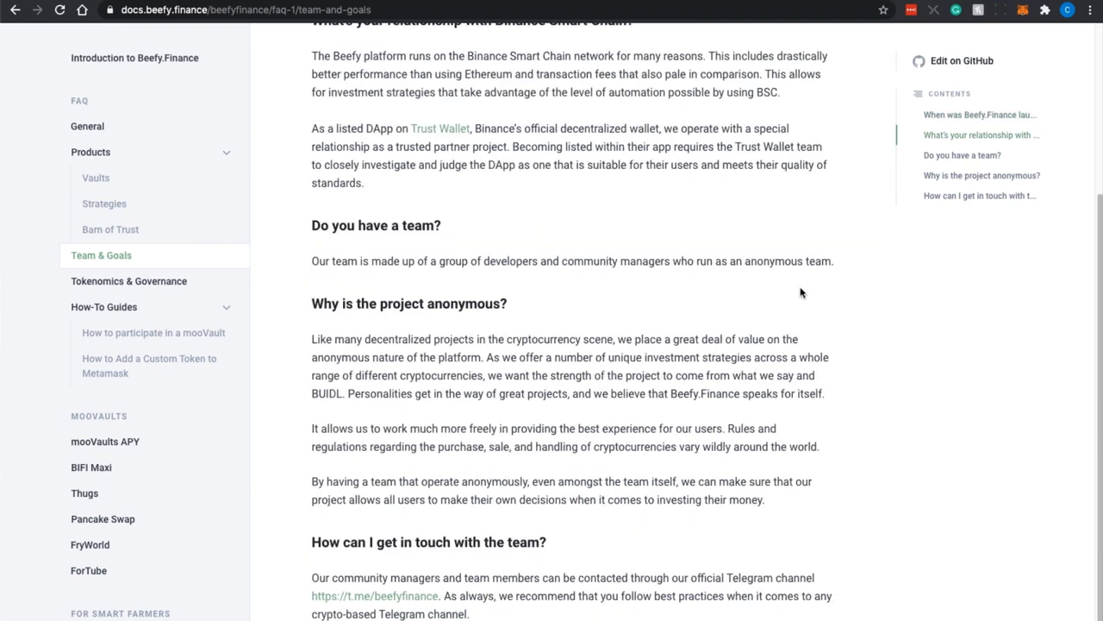
pyautogui.scroll(-3)
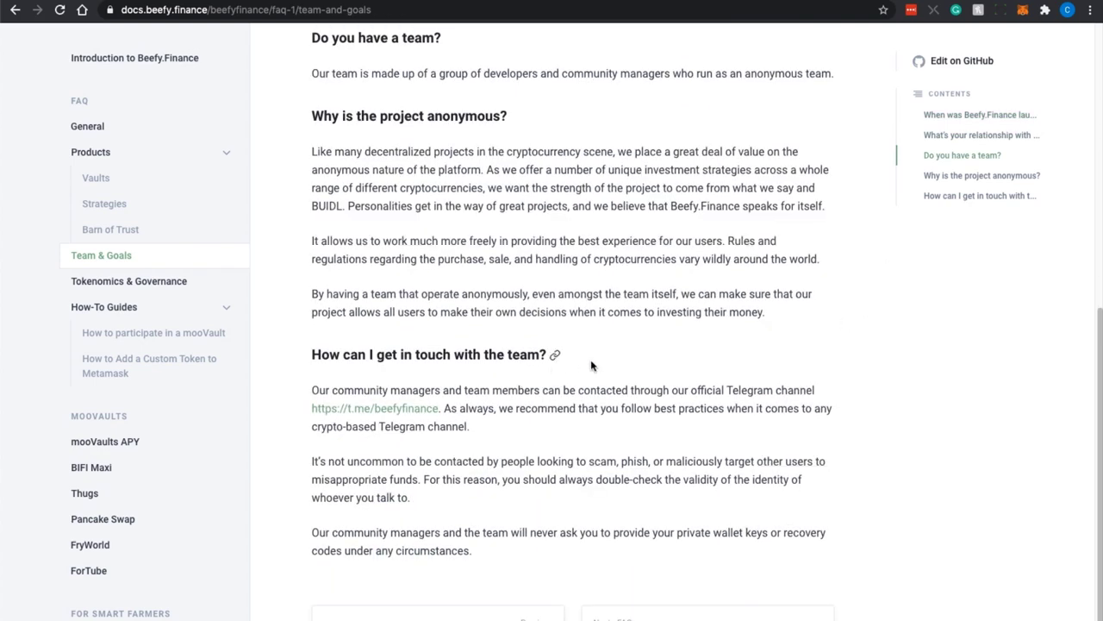
pyautogui.moveTo(712, 407)
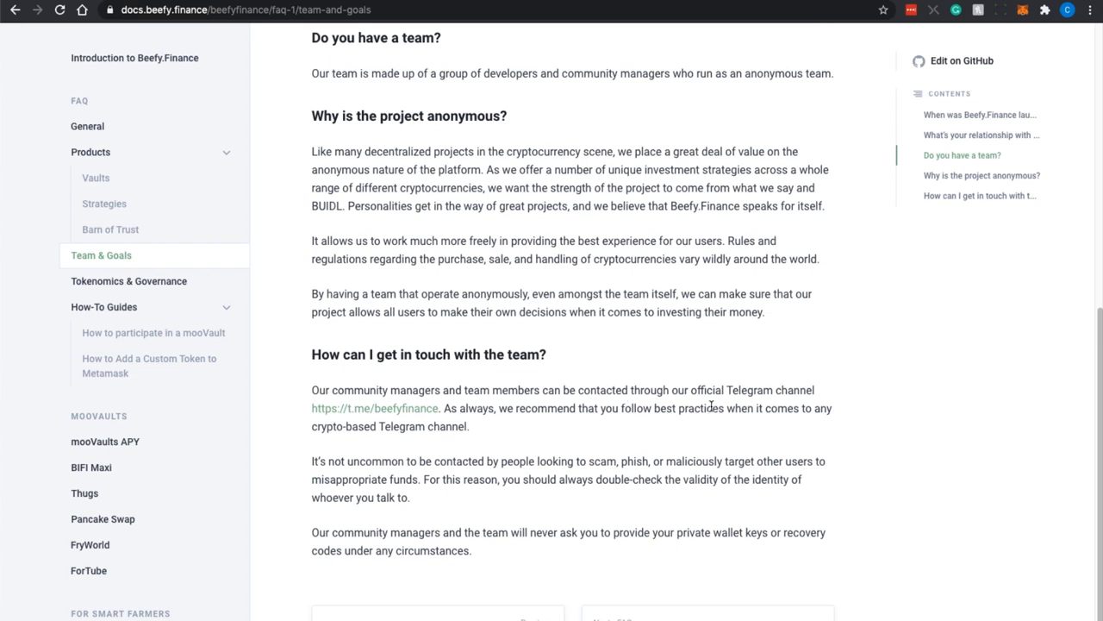
pyautogui.moveTo(444, 440)
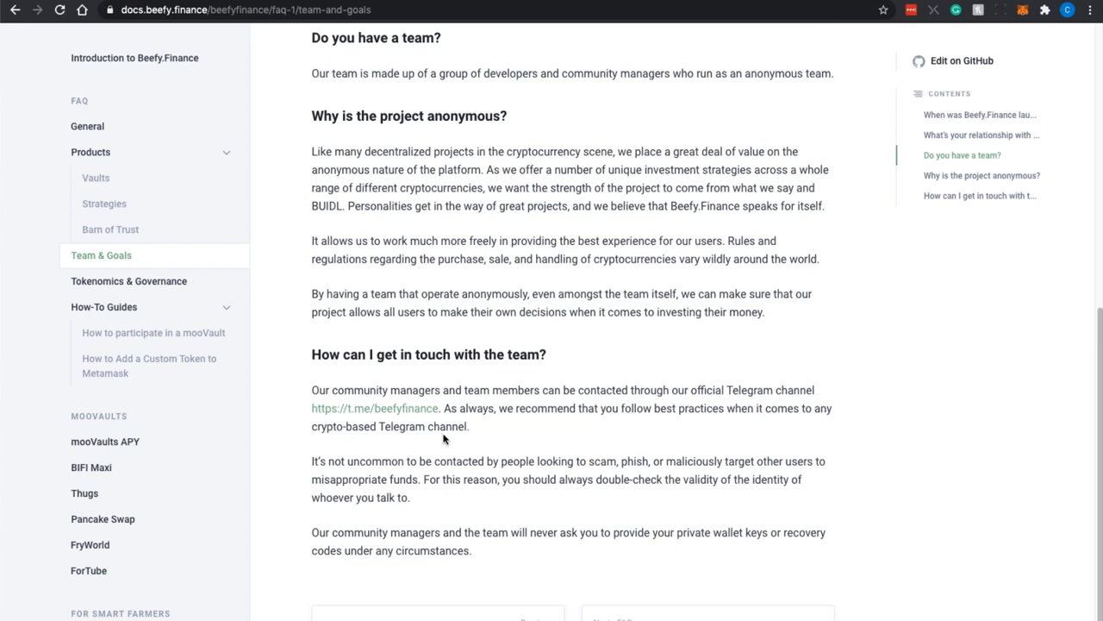
pyautogui.moveTo(567, 442)
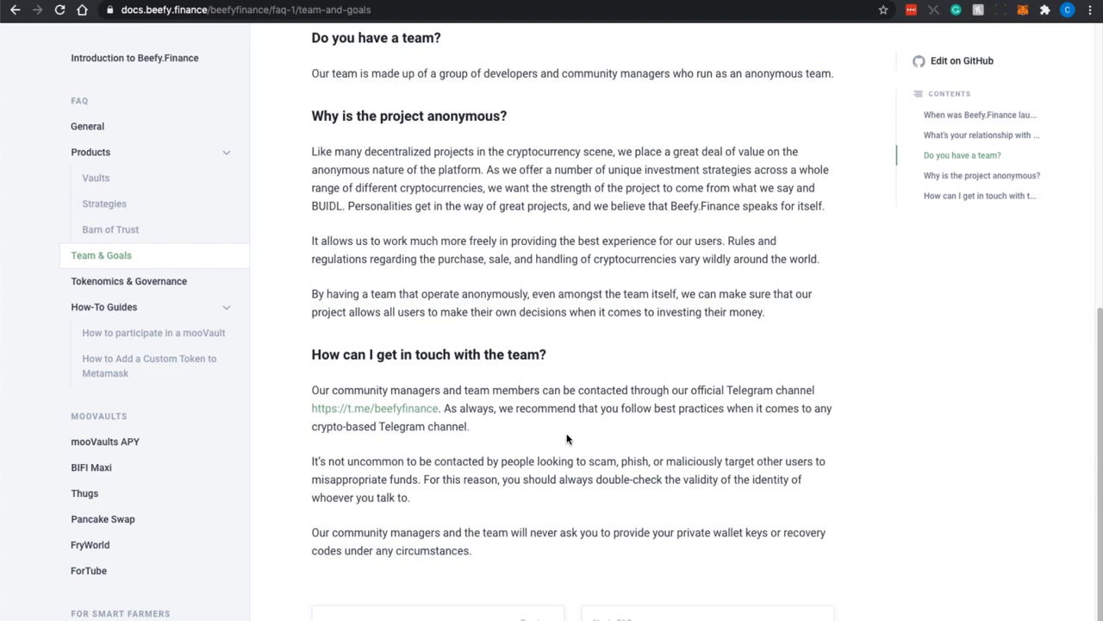
pyautogui.click(128, 280)
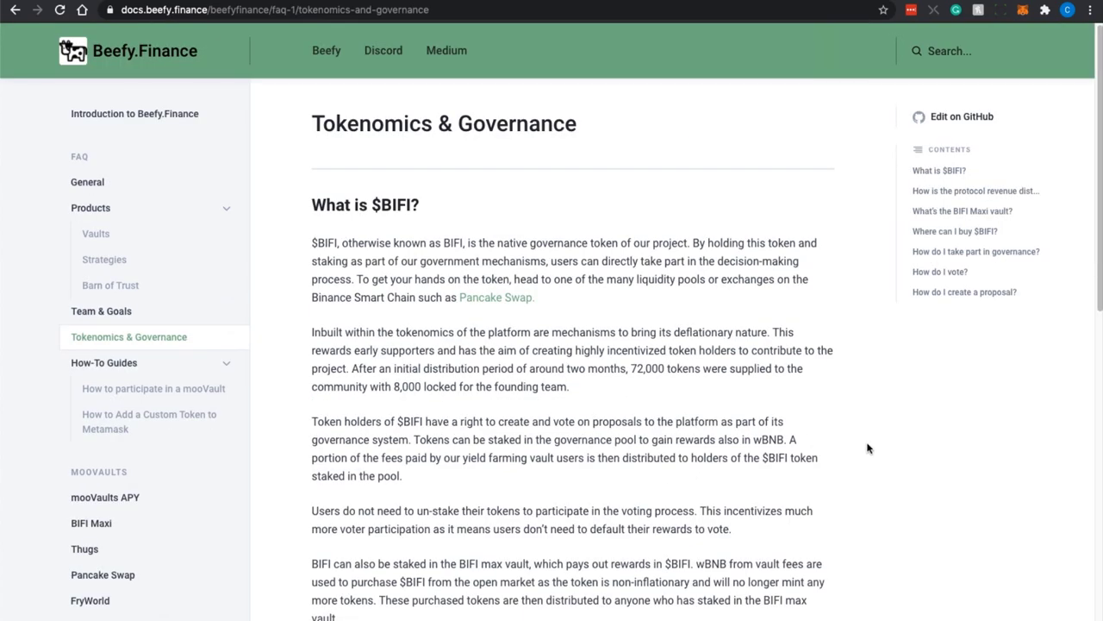
pyautogui.scroll(3)
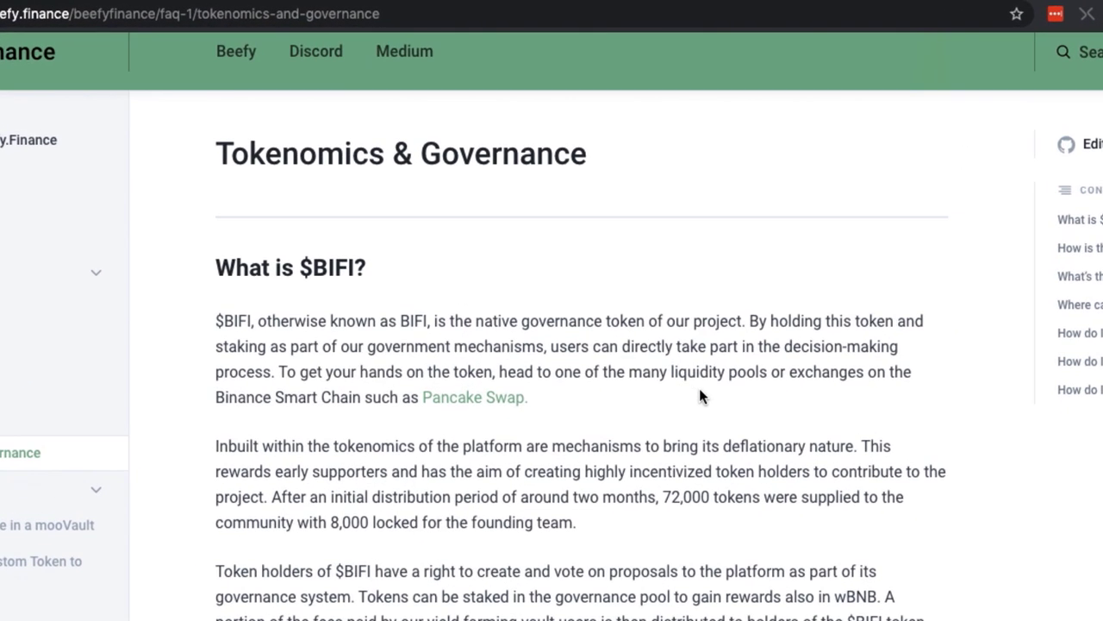
pyautogui.scroll(3)
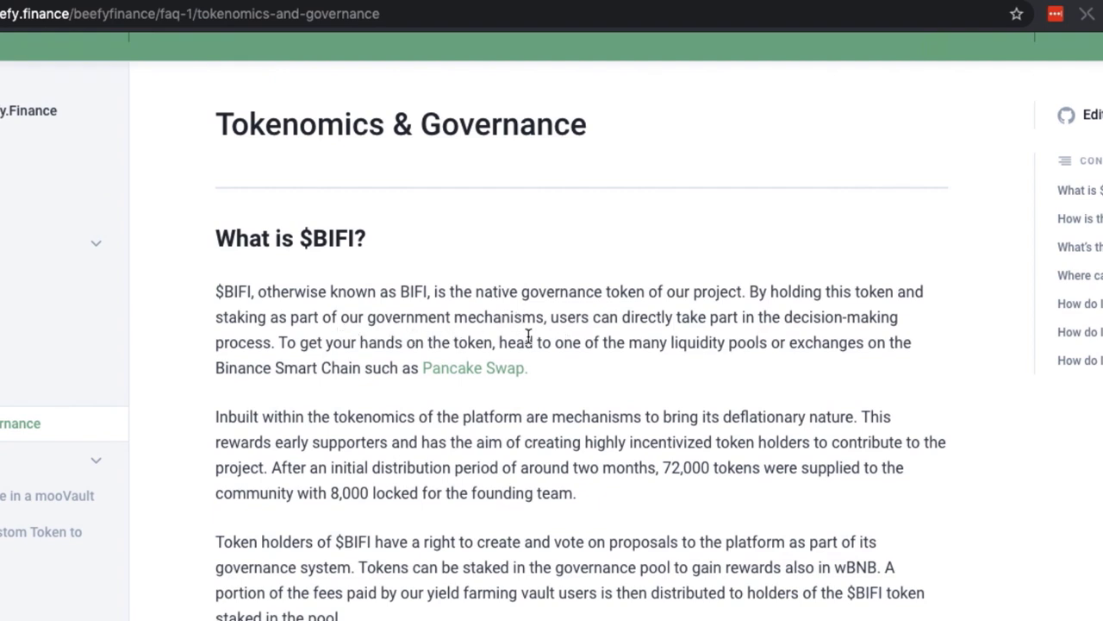
pyautogui.moveTo(855, 338)
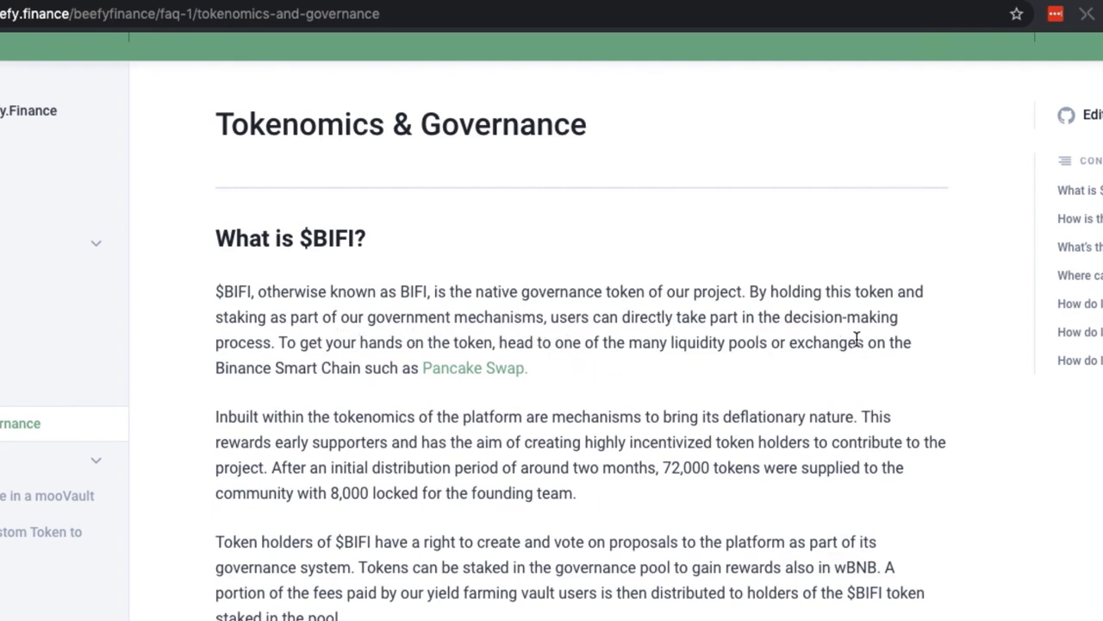
pyautogui.moveTo(349, 438)
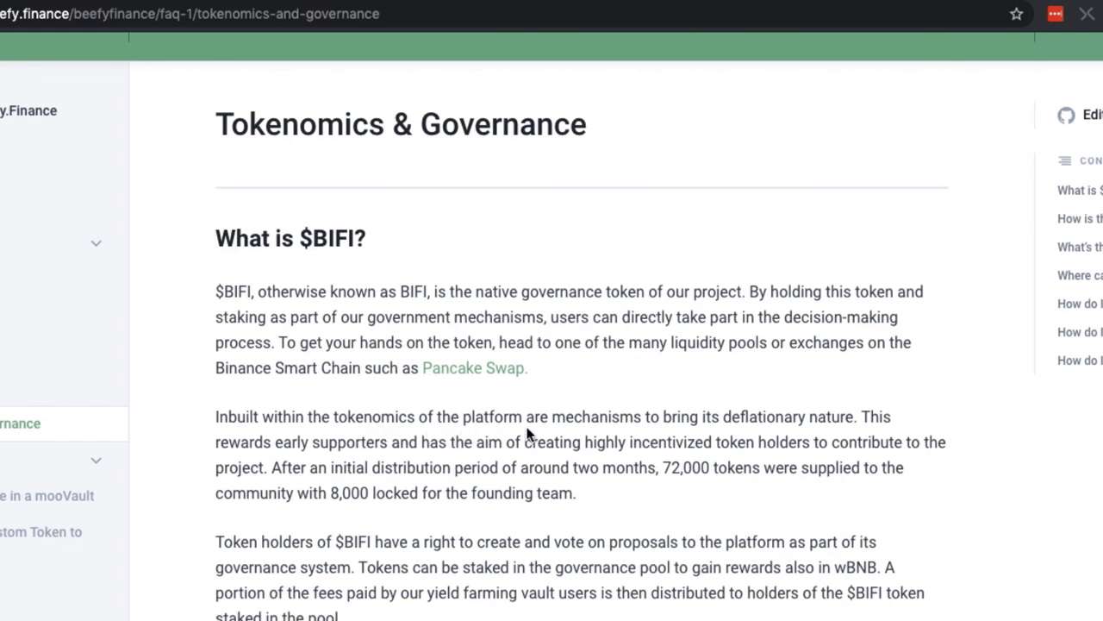
pyautogui.moveTo(731, 435)
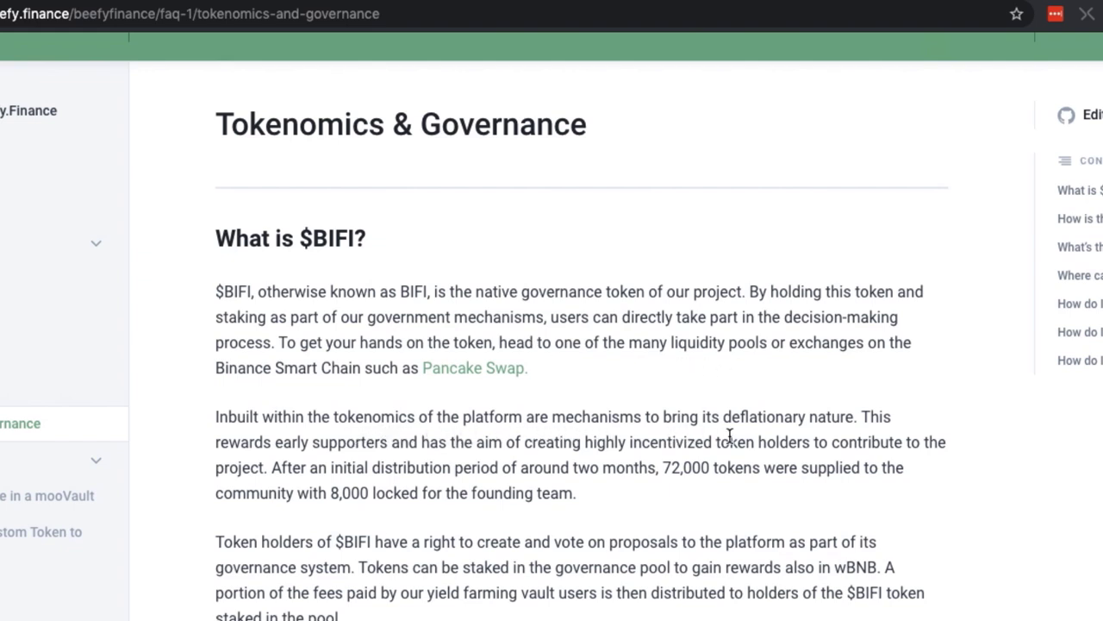
pyautogui.moveTo(888, 438)
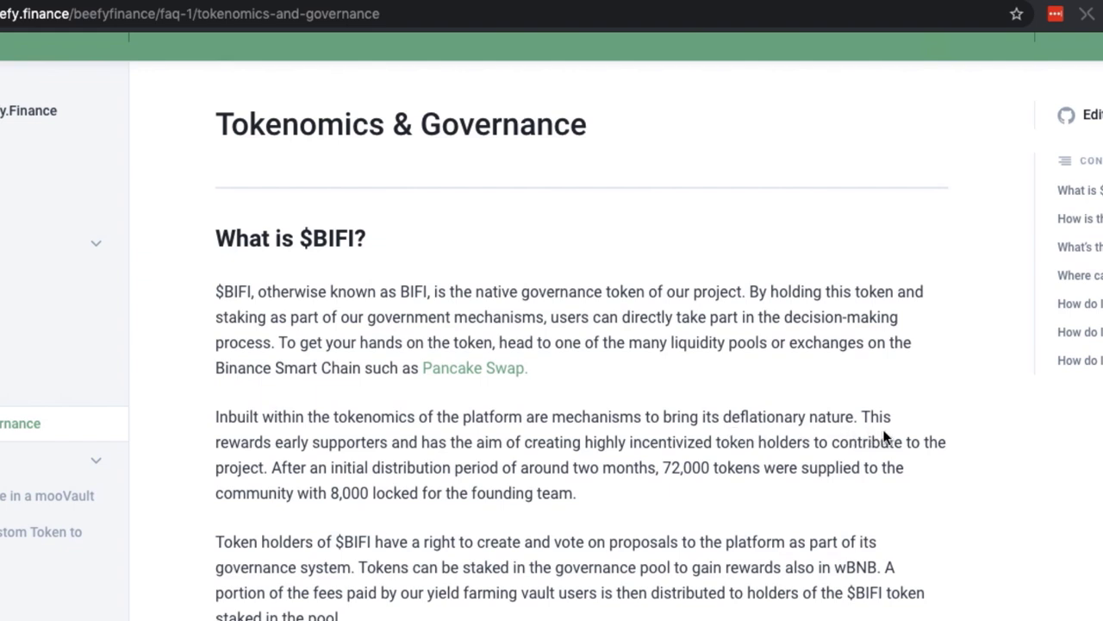
pyautogui.moveTo(938, 476)
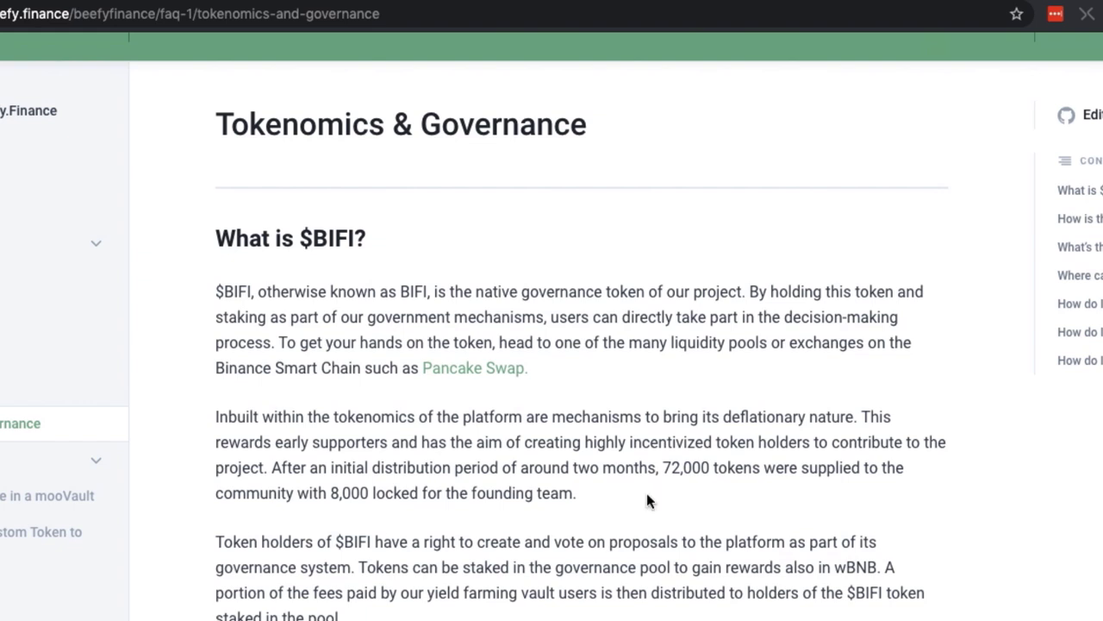
pyautogui.moveTo(690, 493)
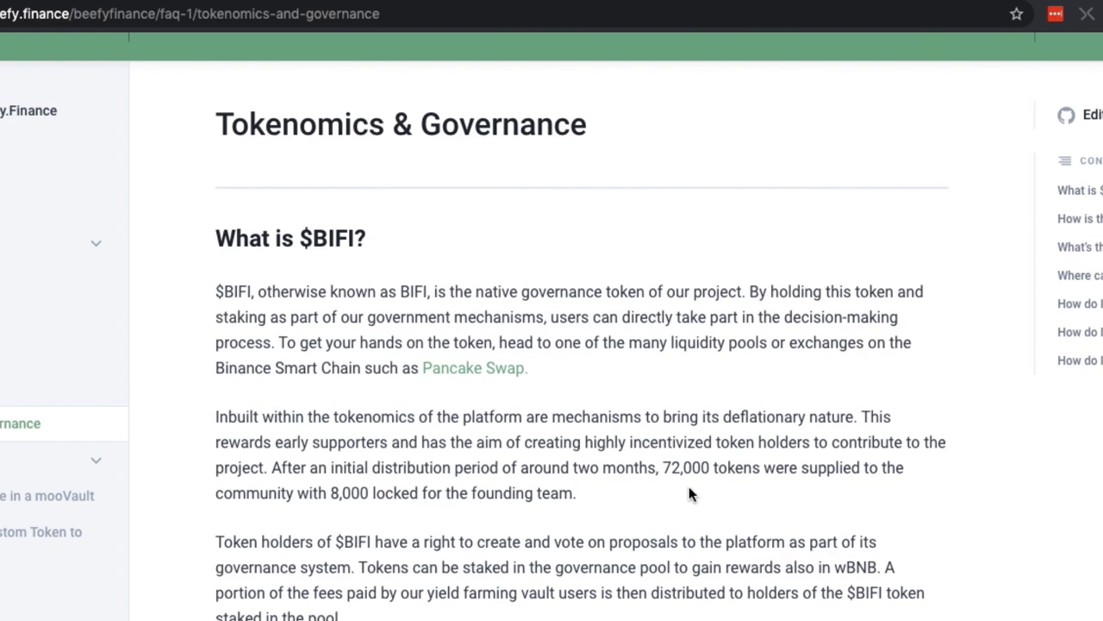
pyautogui.moveTo(831, 504)
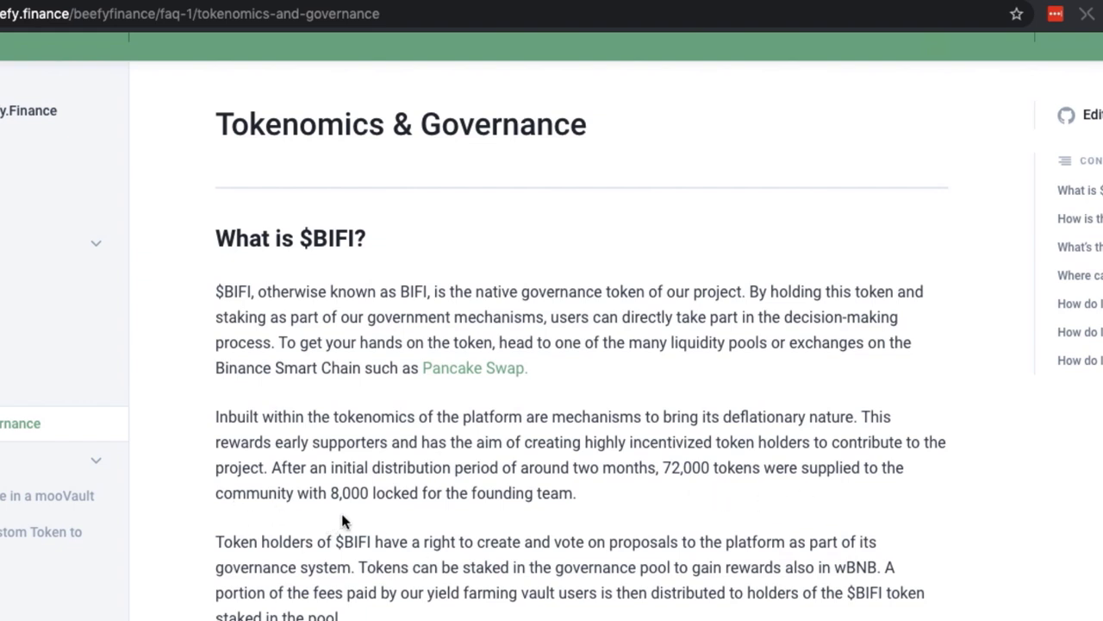
pyautogui.moveTo(664, 494)
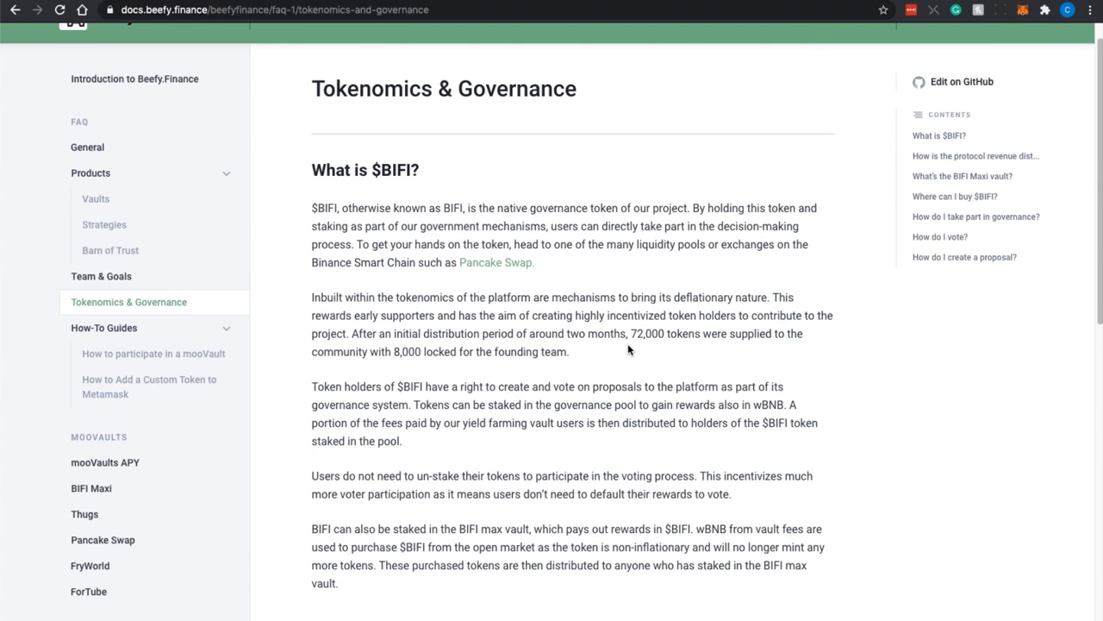
pyautogui.scroll(-3)
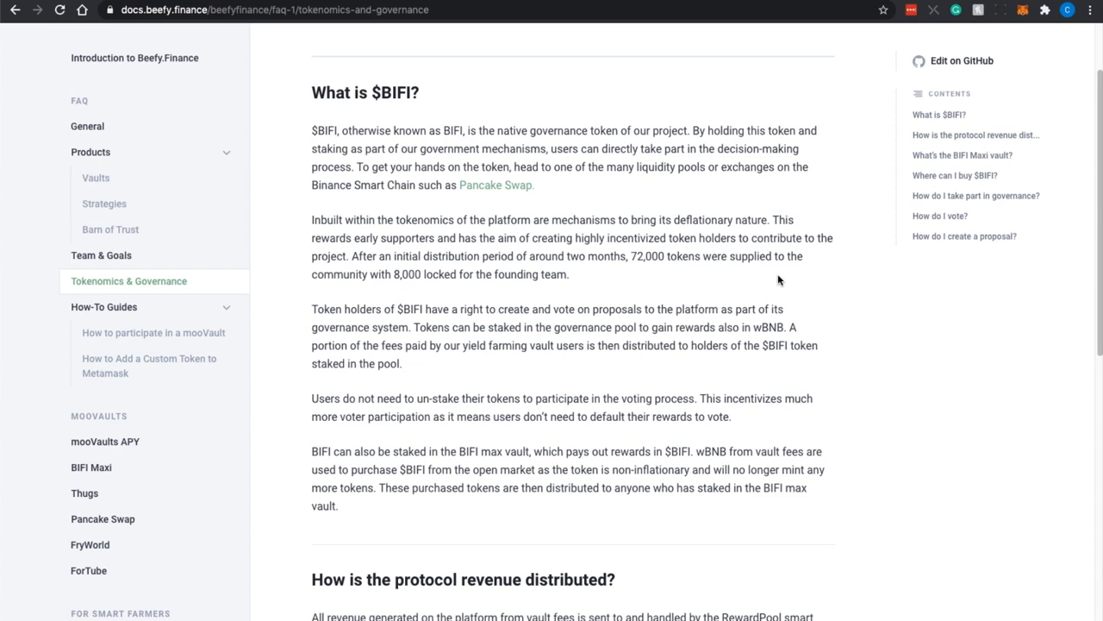
pyautogui.moveTo(414, 287)
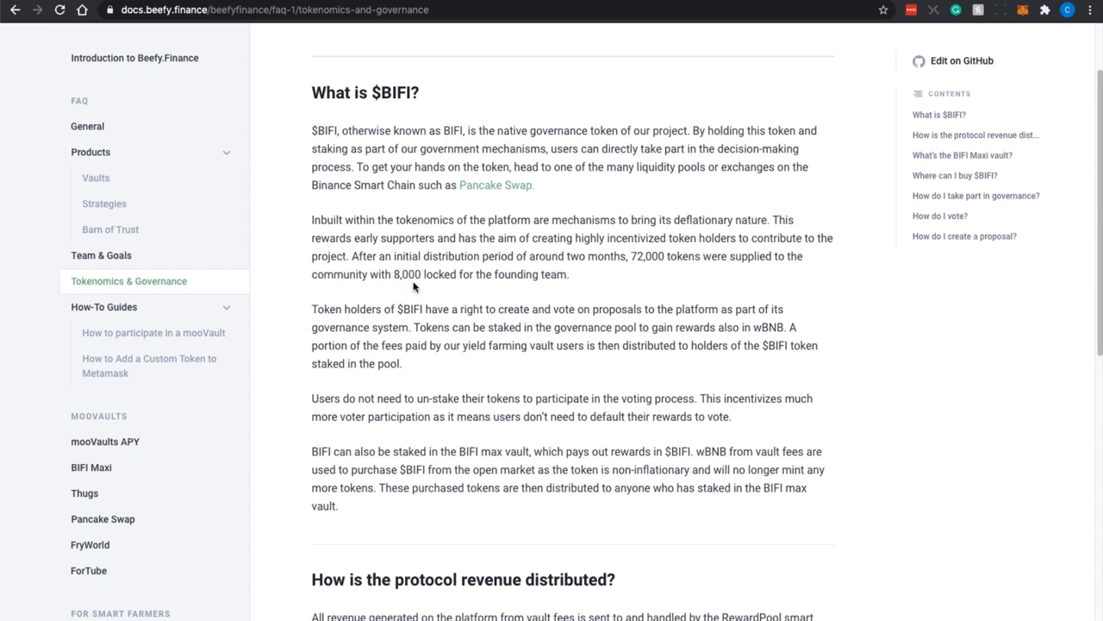
pyautogui.moveTo(674, 286)
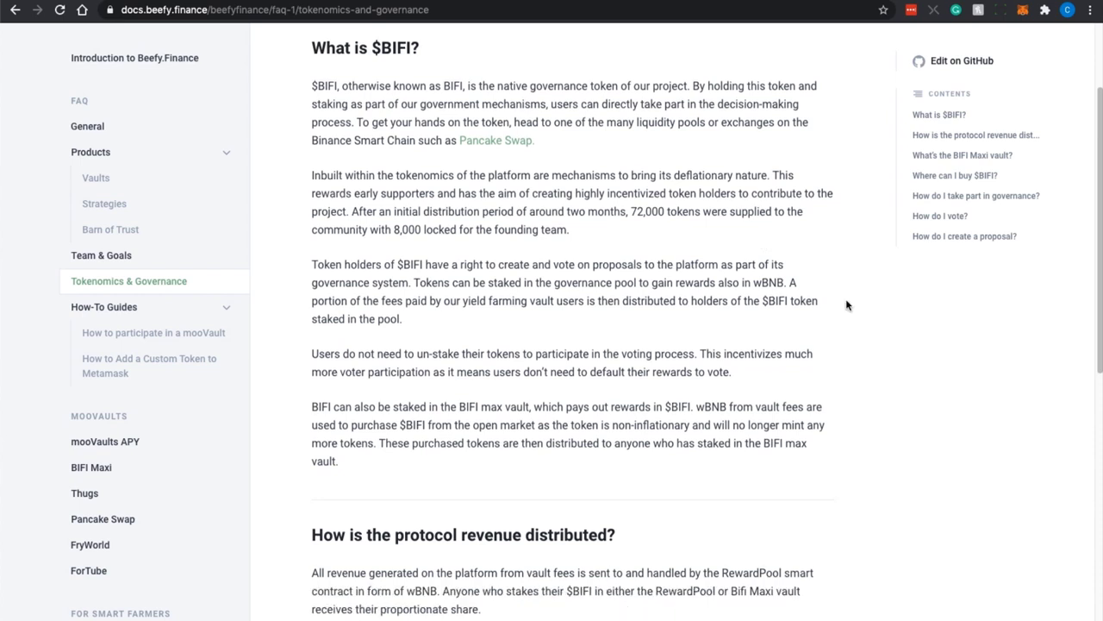
pyautogui.scroll(-3)
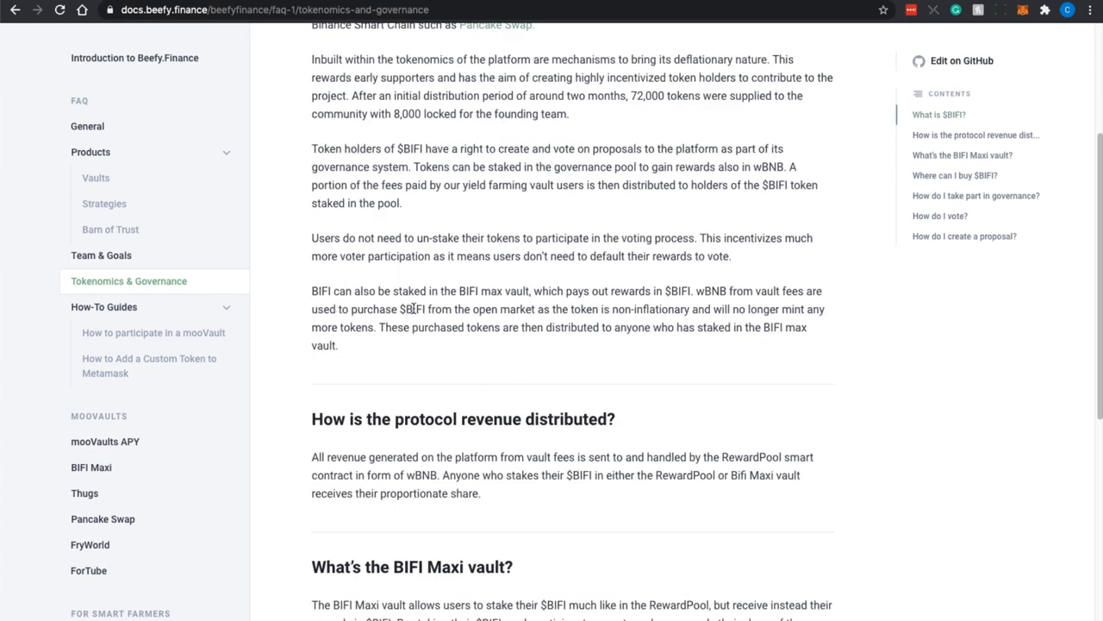
pyautogui.moveTo(550, 302)
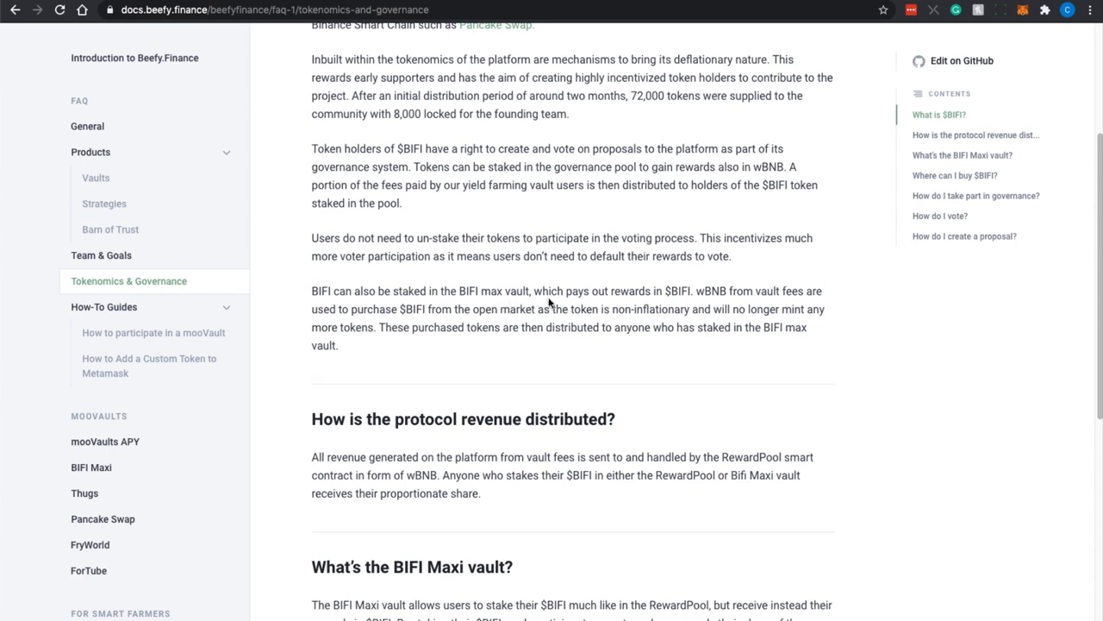
pyautogui.moveTo(491, 311)
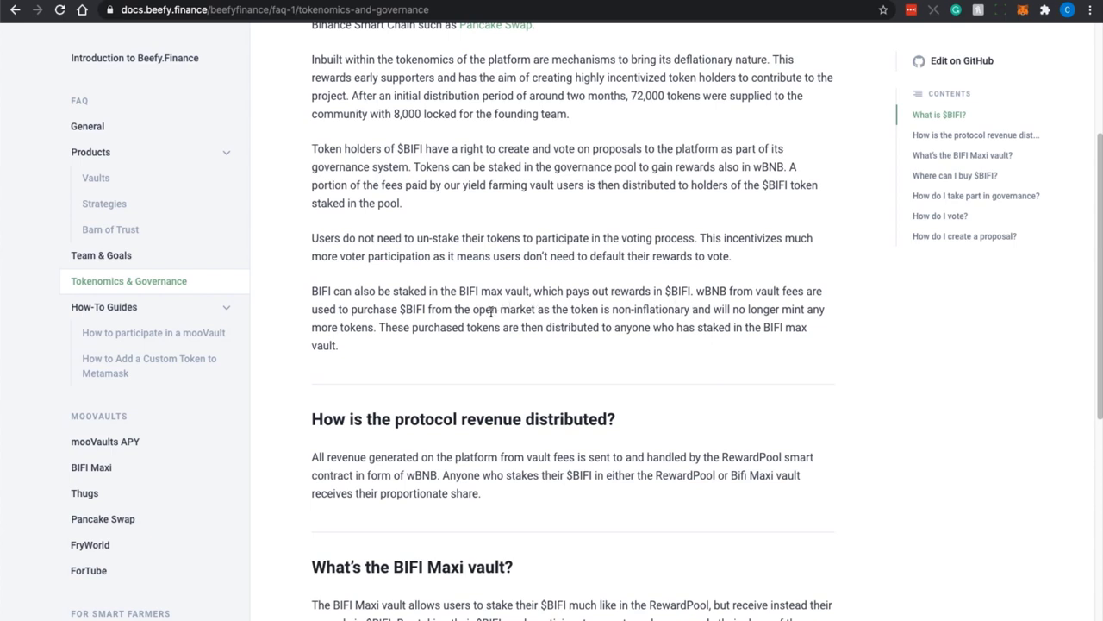
pyautogui.scroll(-3)
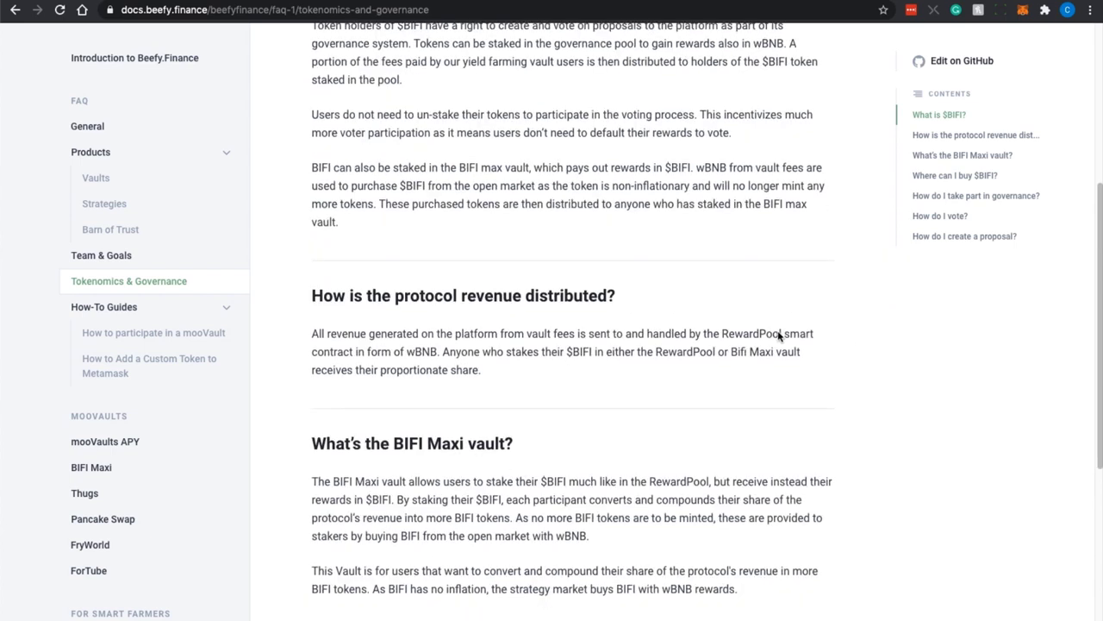
pyautogui.moveTo(572, 369)
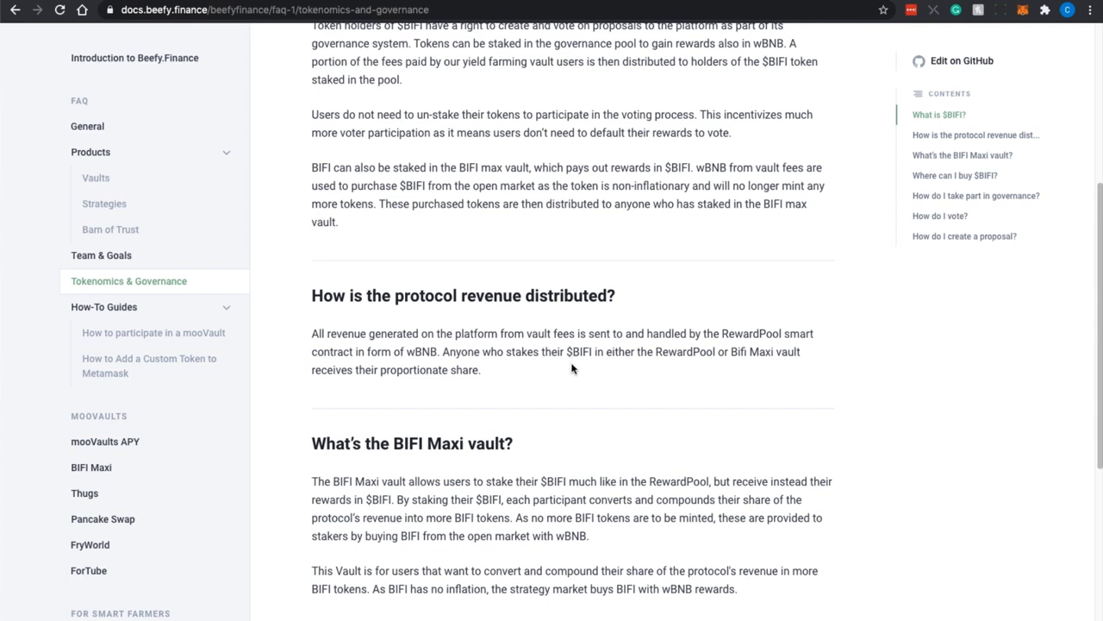
pyautogui.moveTo(628, 357)
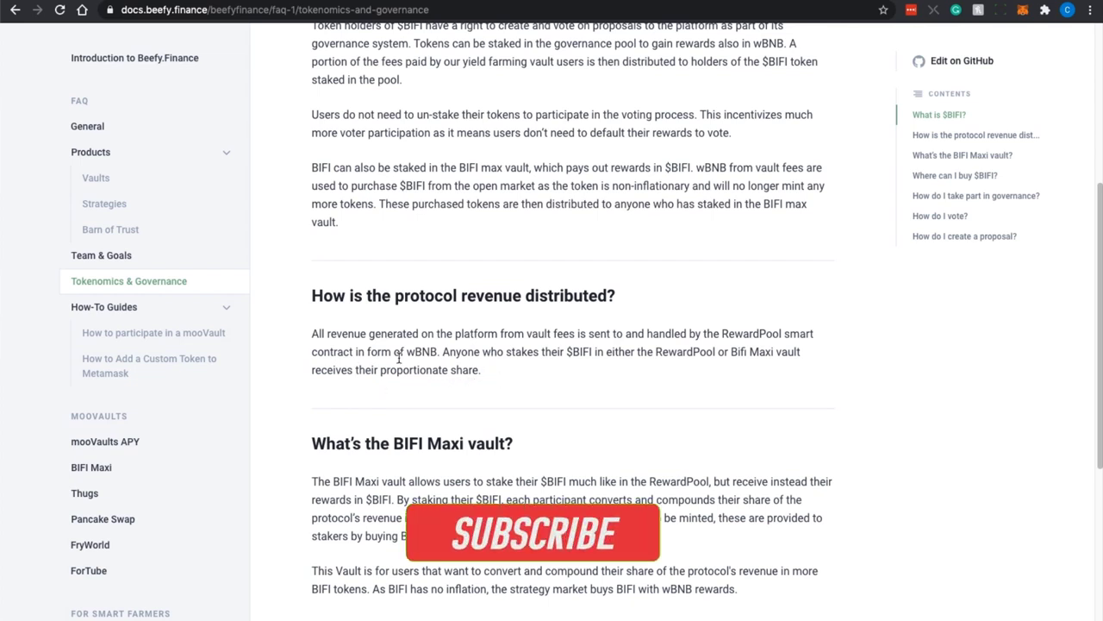
pyautogui.scroll(-3)
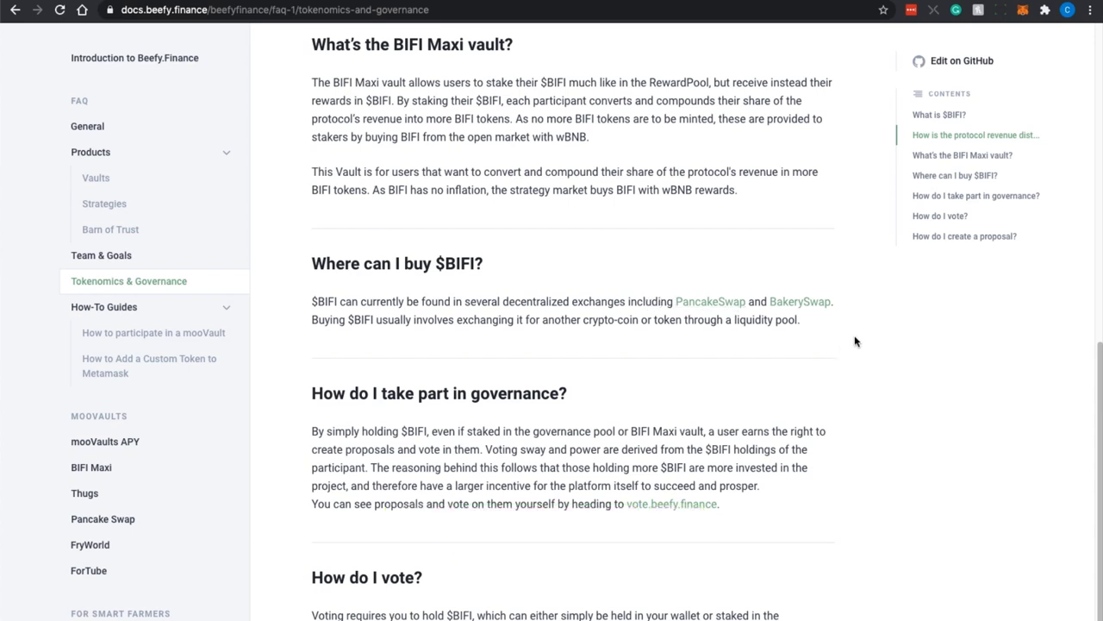
pyautogui.scroll(-3)
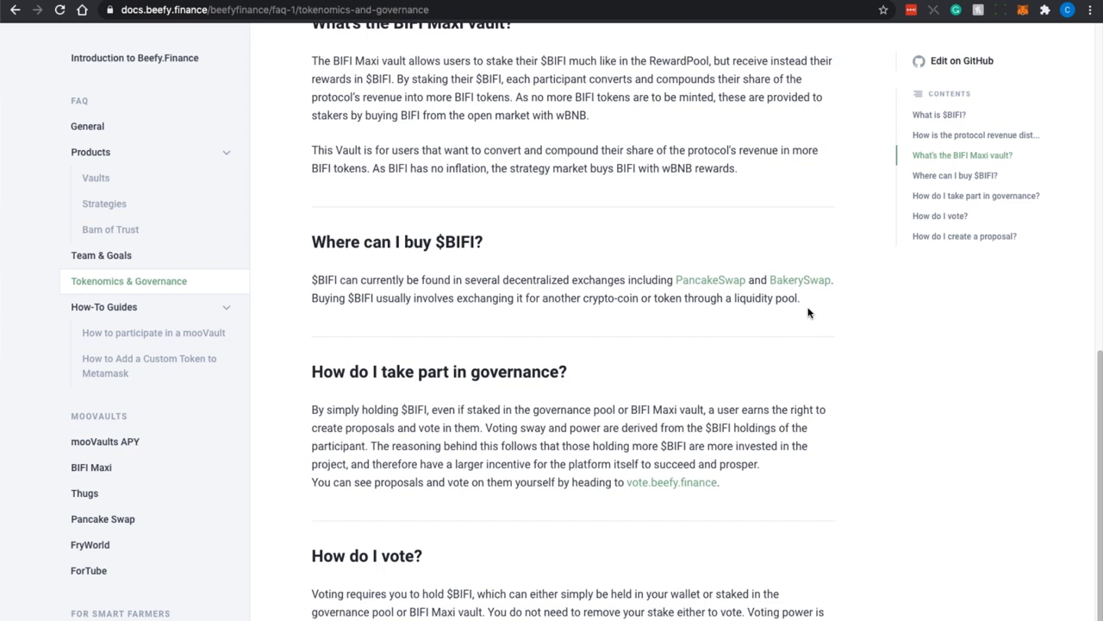
# Open the mooVaults APY article under How-To Guides and read through it
pyautogui.click(104, 306)
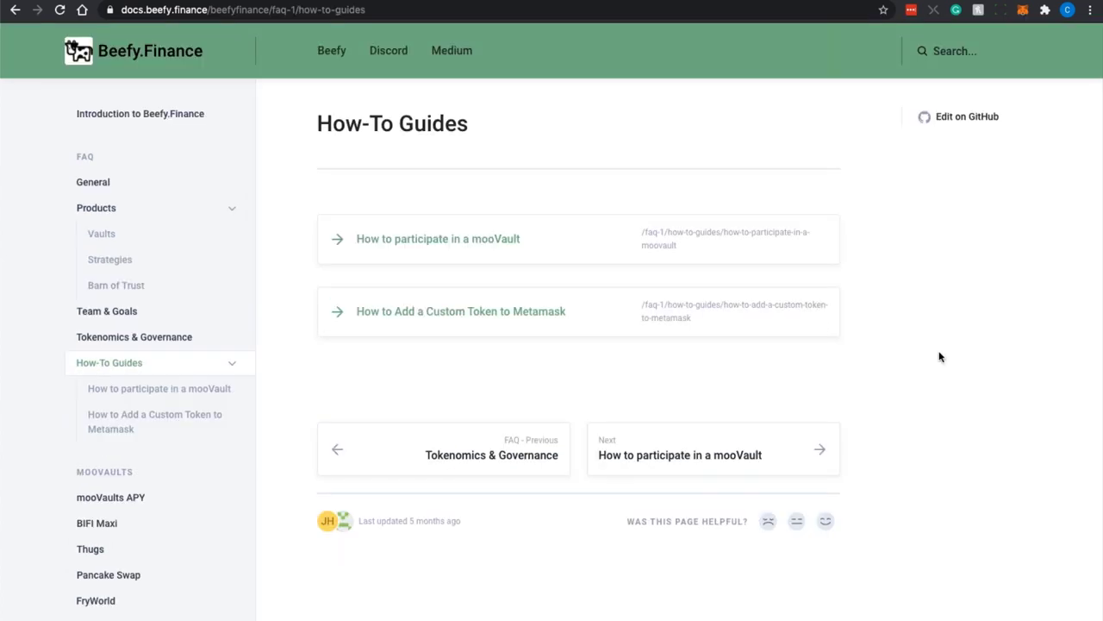
pyautogui.moveTo(531, 266)
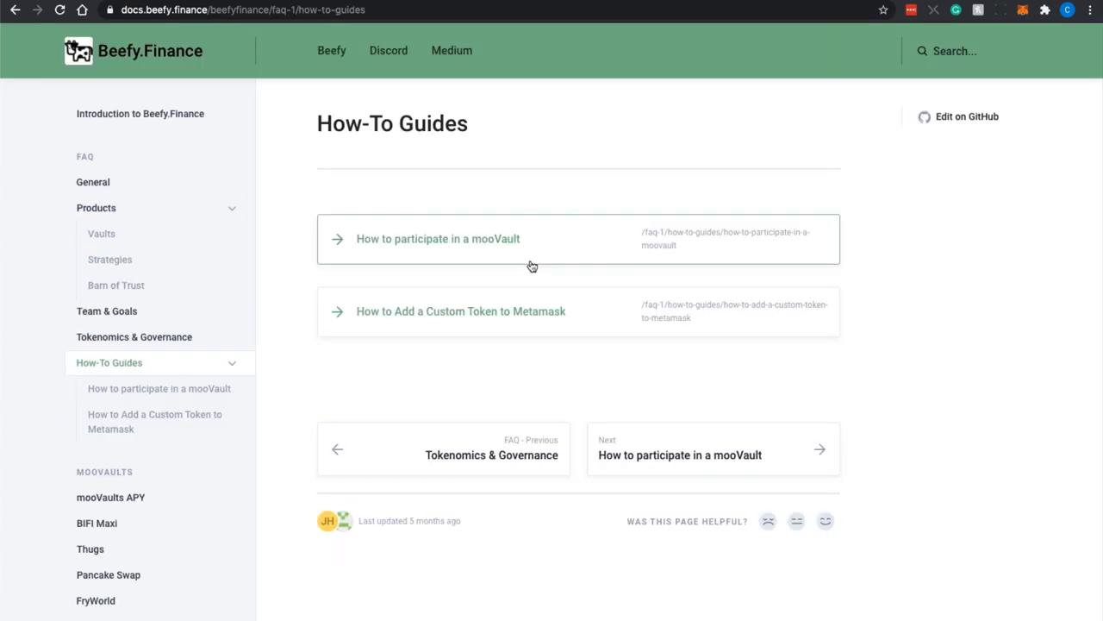
pyautogui.moveTo(583, 324)
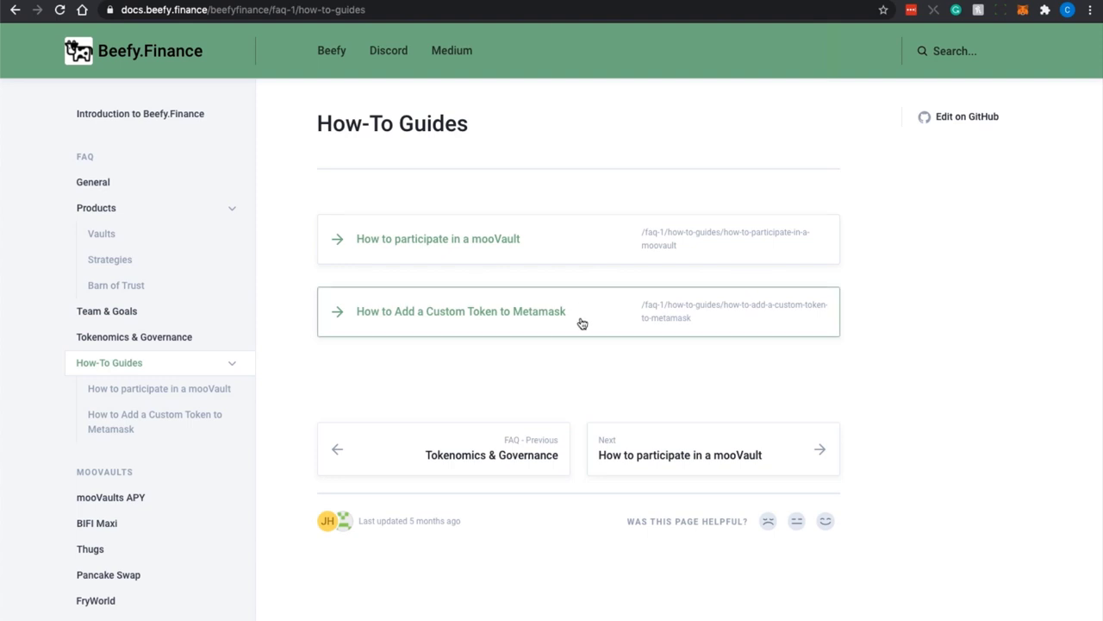
pyautogui.moveTo(613, 297)
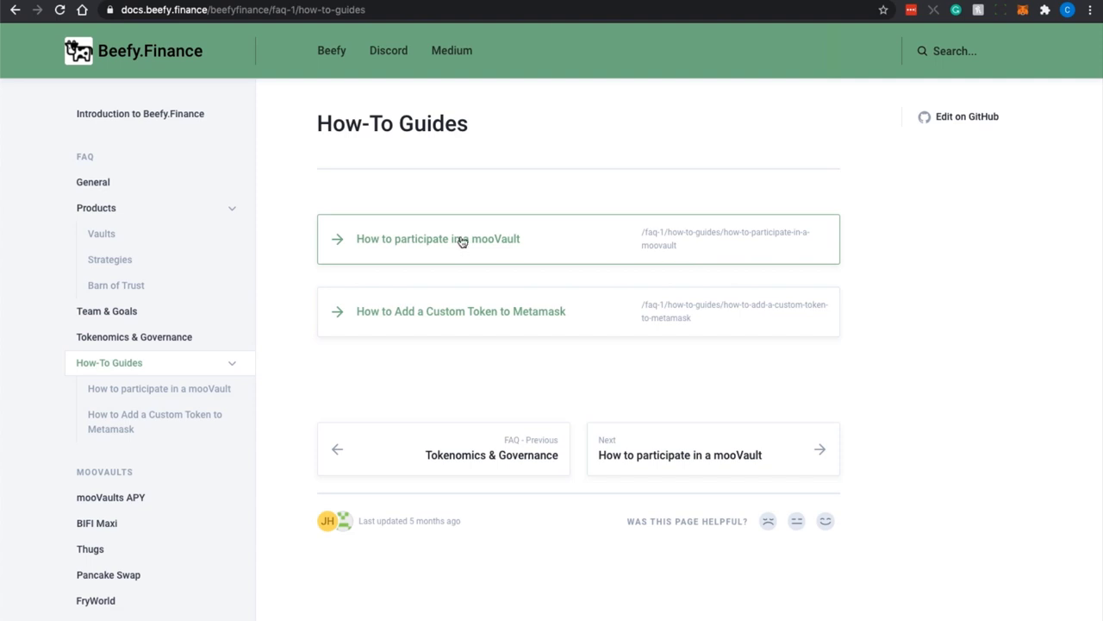
pyautogui.click(111, 497)
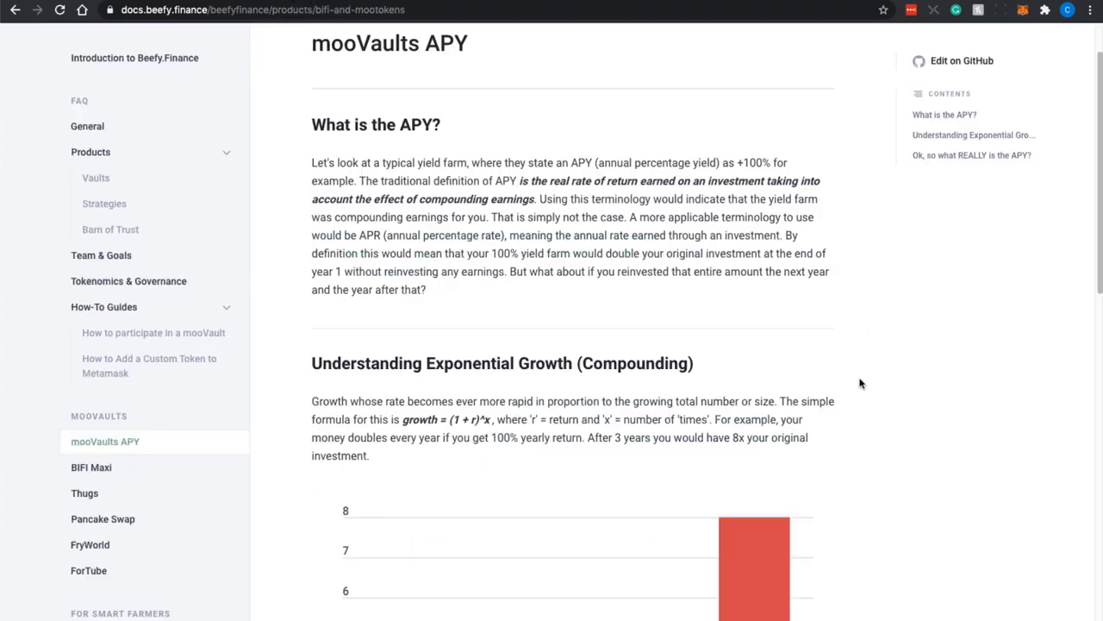
pyautogui.scroll(3)
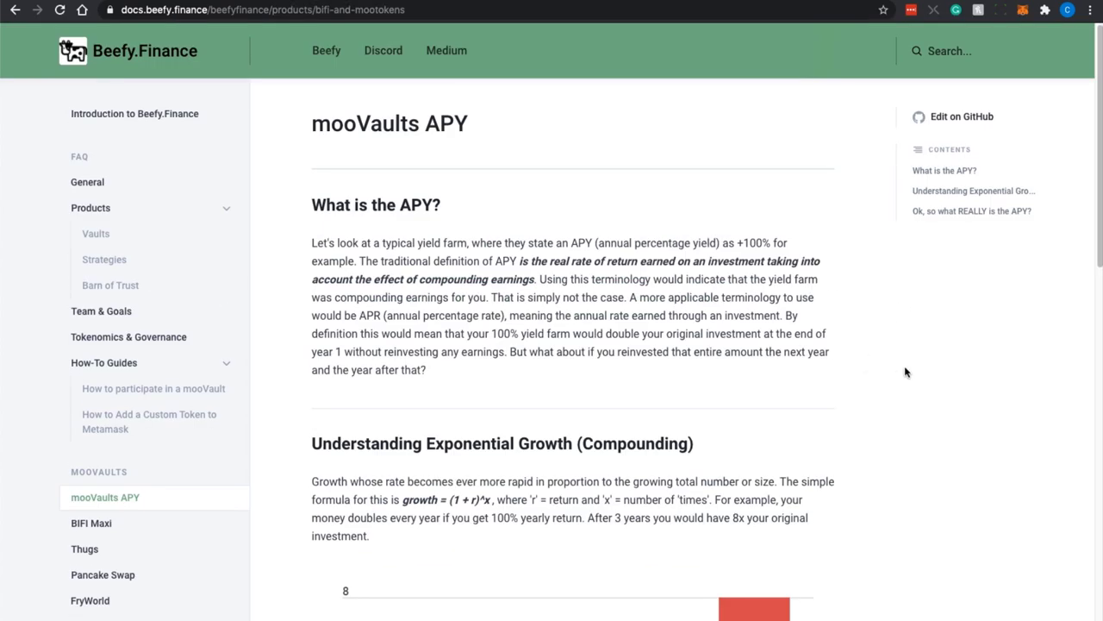
pyautogui.scroll(-3)
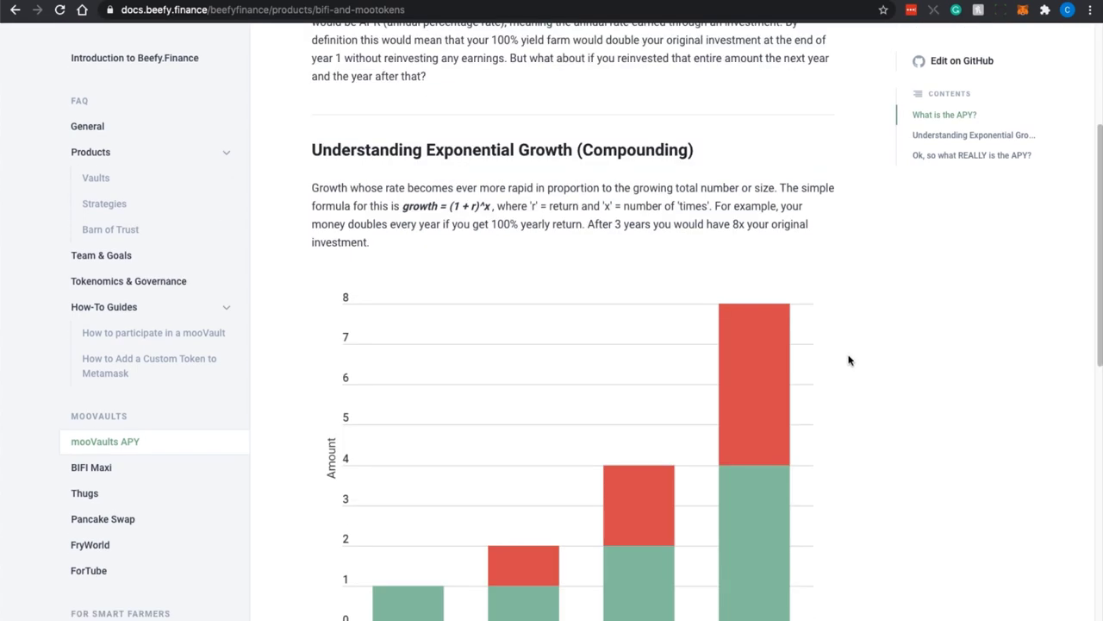
pyautogui.scroll(-3)
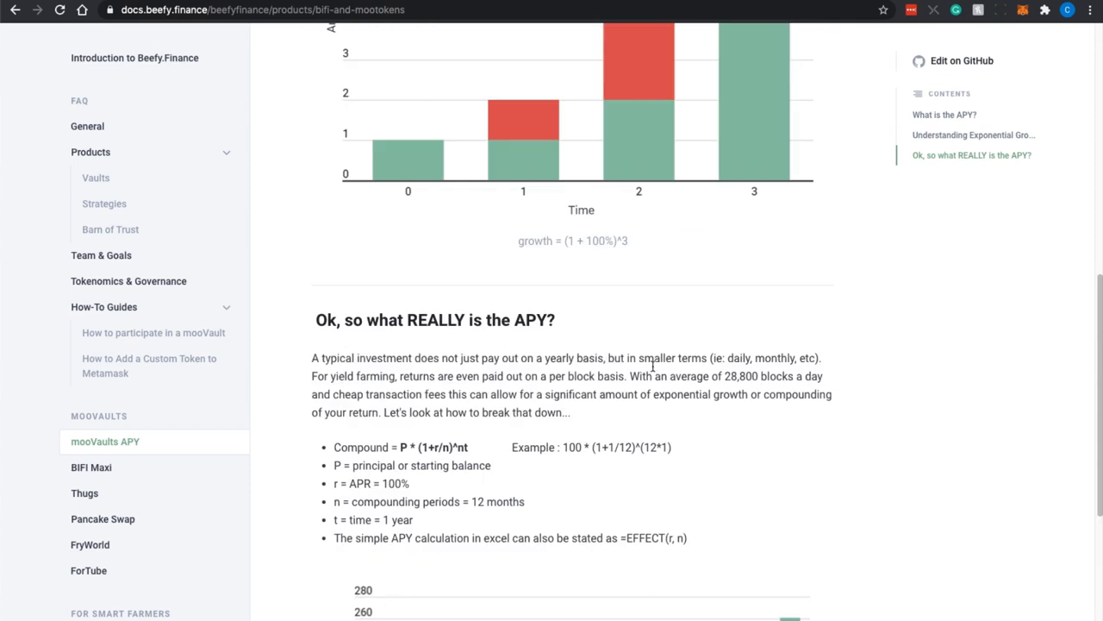
pyautogui.moveTo(762, 500)
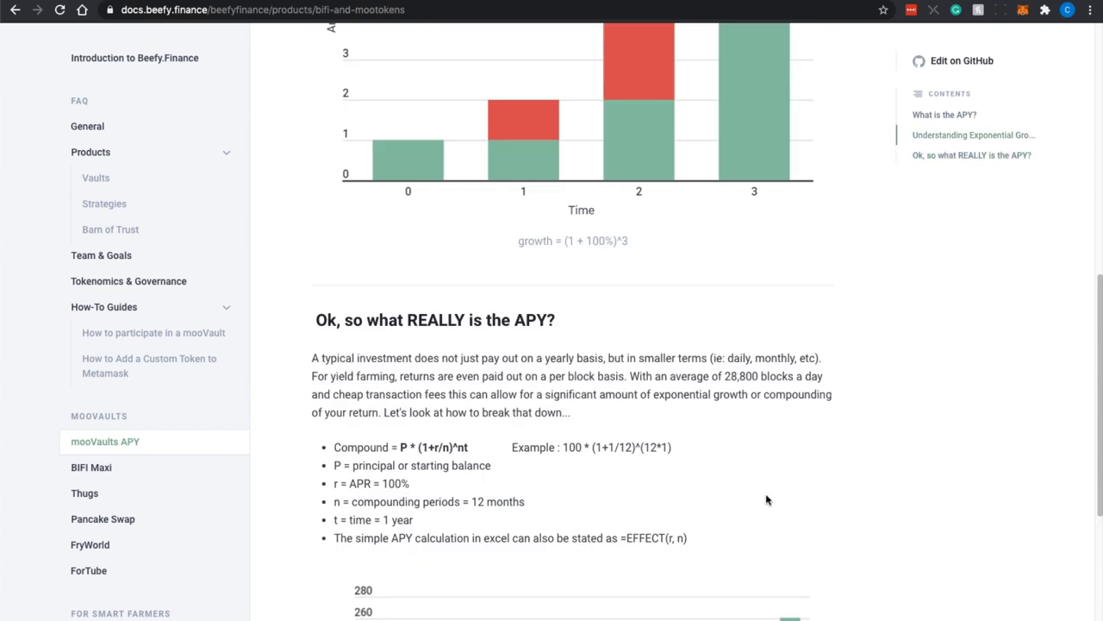
pyautogui.scroll(-3)
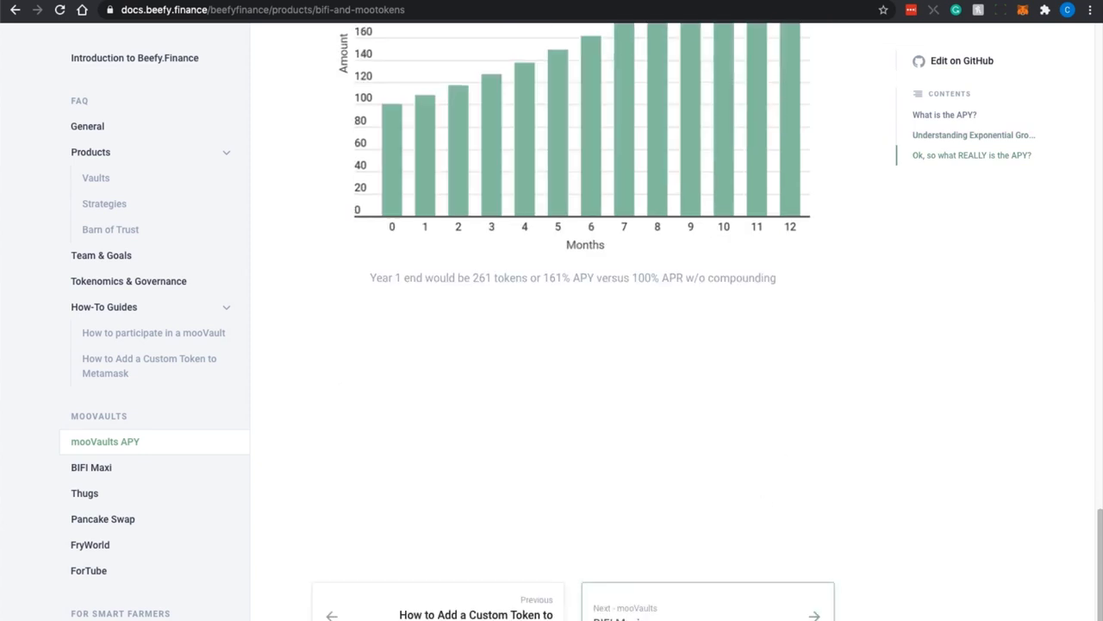
# Open the BIFI Maxi vault page and read its strategy details, contracts and fees
pyautogui.click(90, 467)
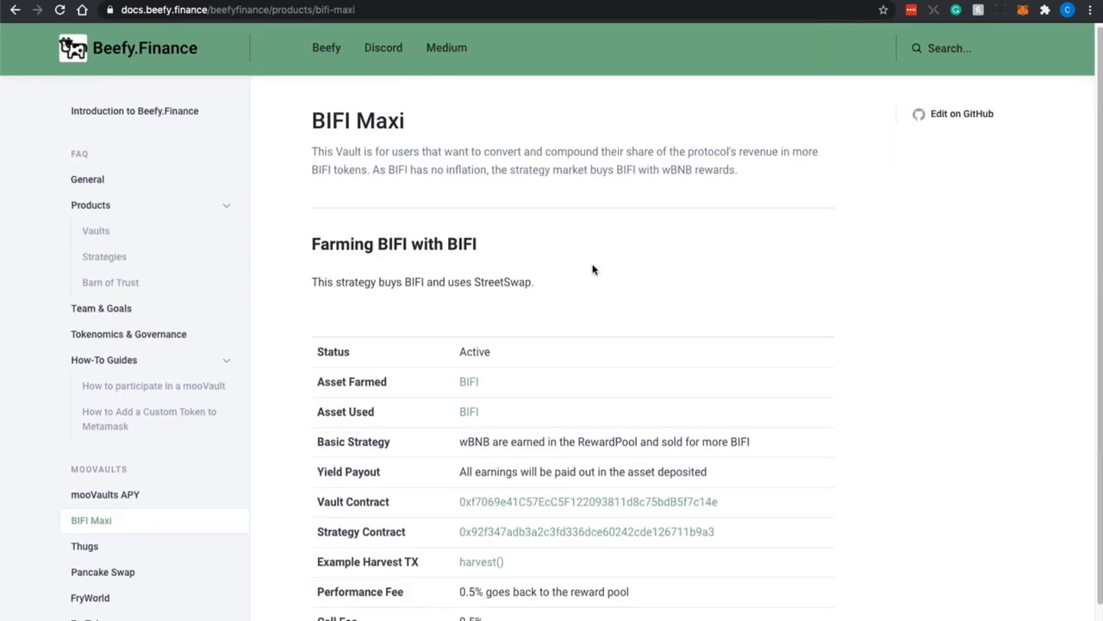
pyautogui.scroll(-3)
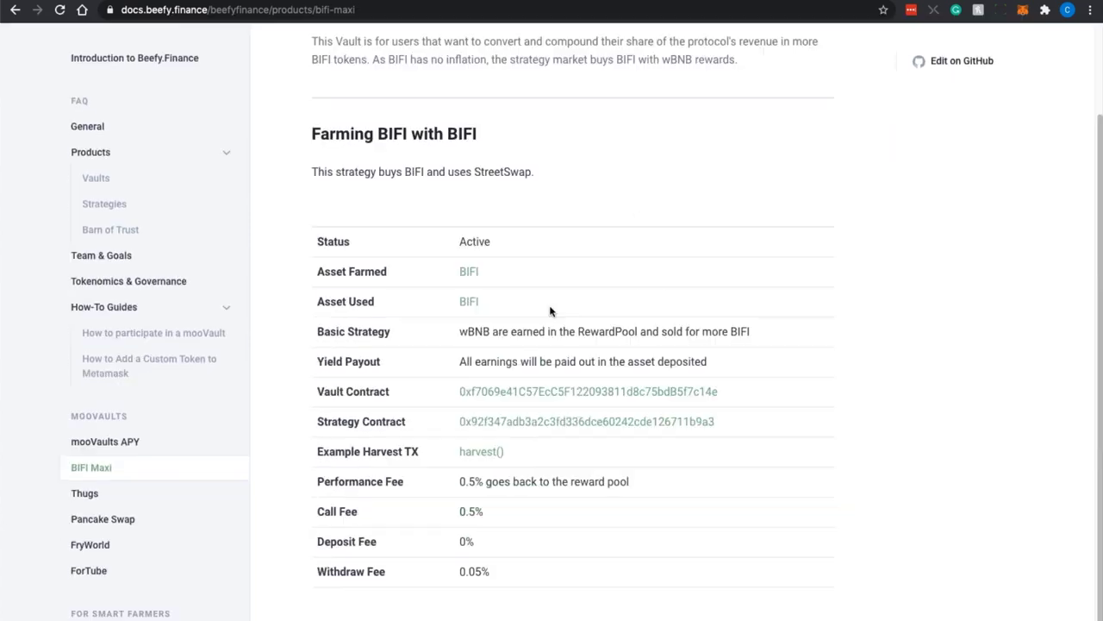
pyautogui.moveTo(831, 445)
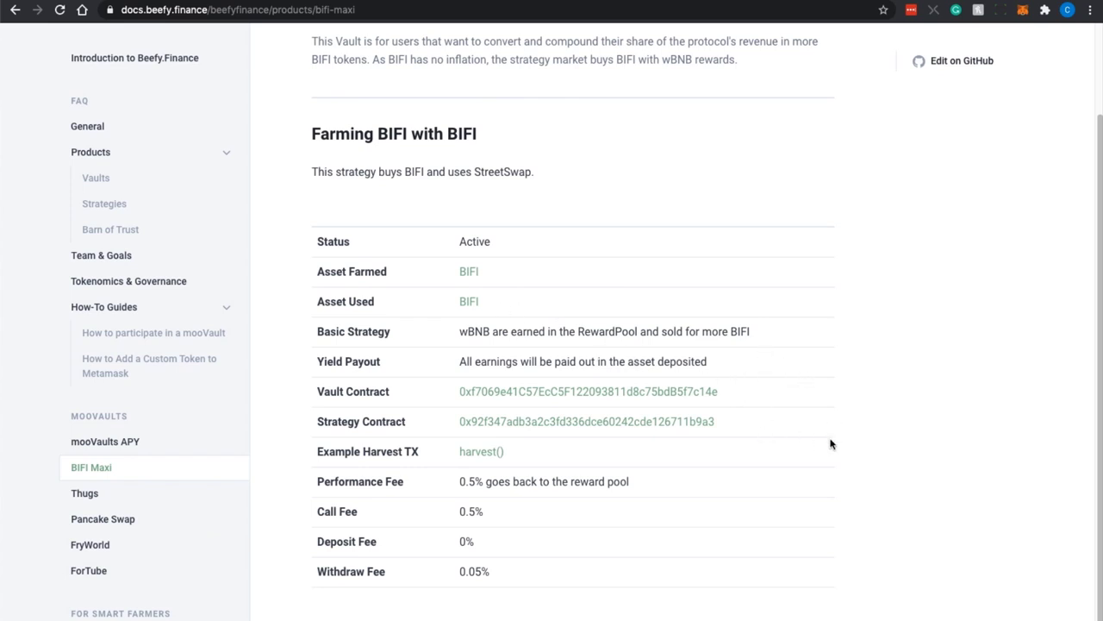
pyautogui.scroll(-3)
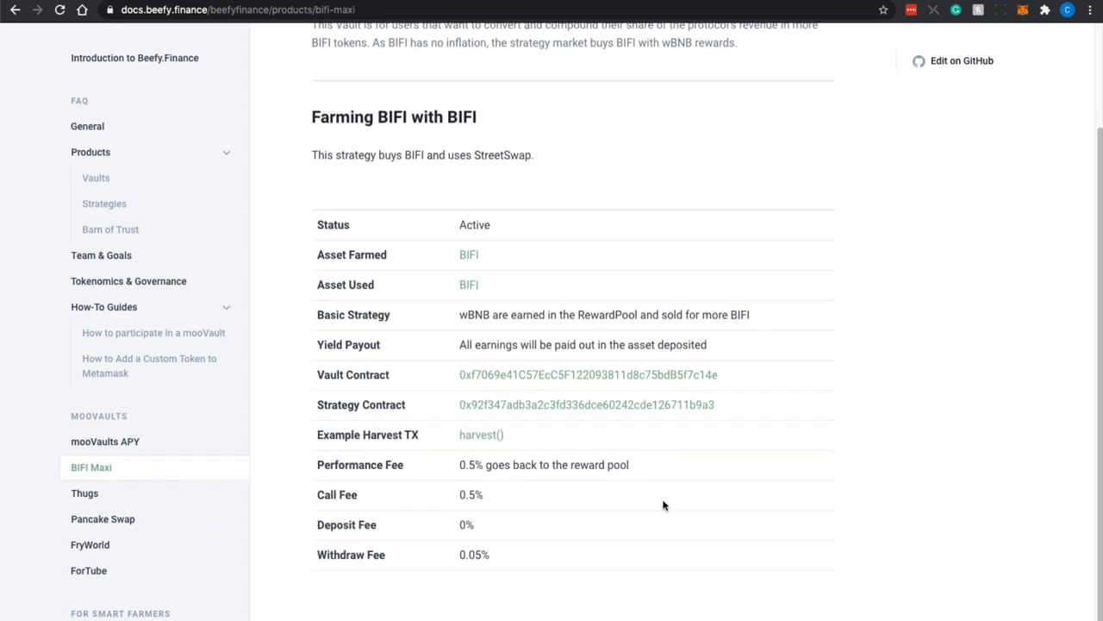
pyautogui.moveTo(648, 324)
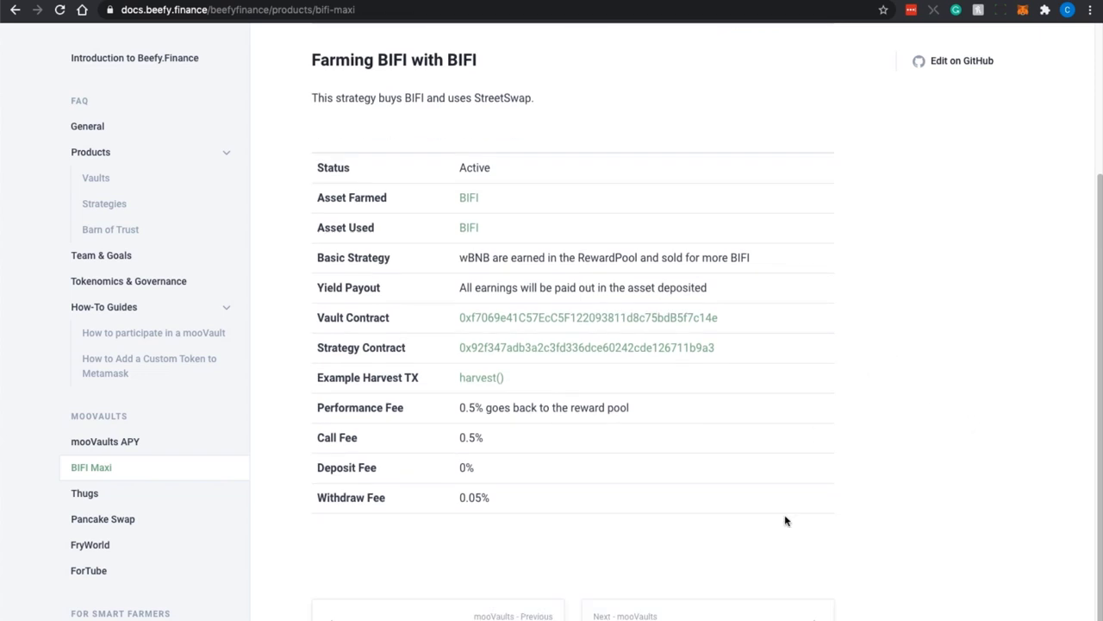
# Read the Pancake Swap vaults page from CAKE SMART and CAKE-BNB LP down to REEF-BNB LP
pyautogui.click(102, 517)
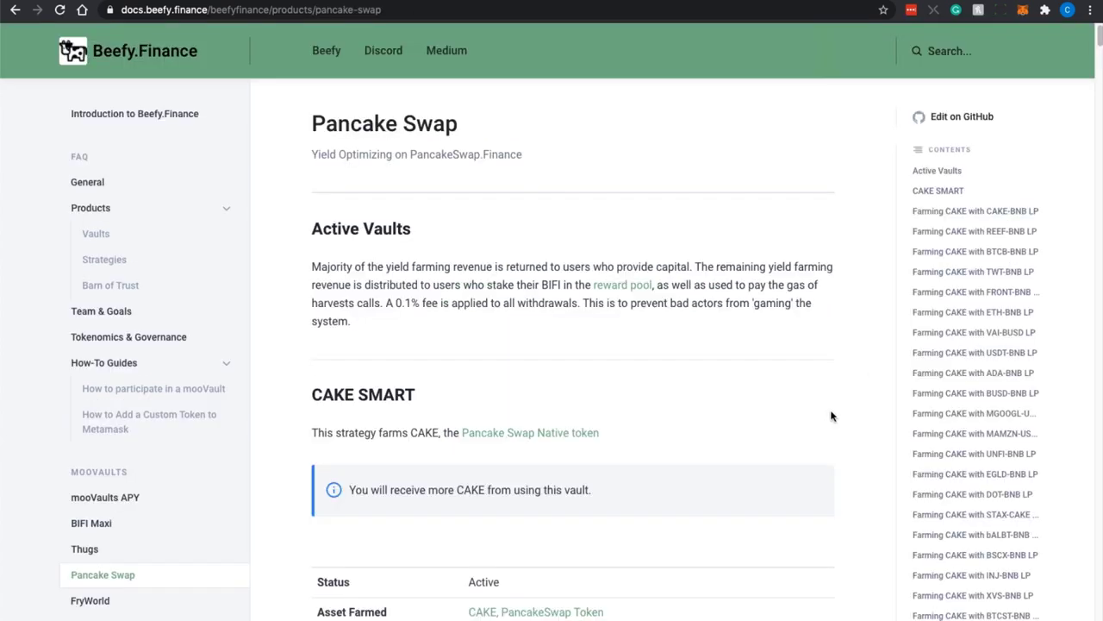
pyautogui.scroll(-3)
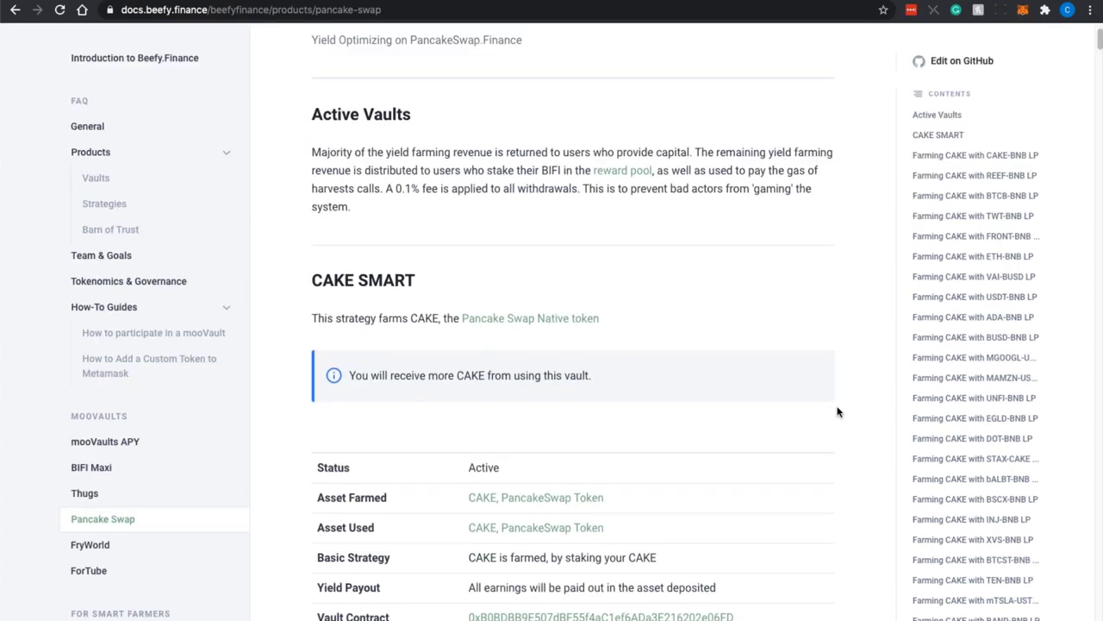
pyautogui.scroll(3)
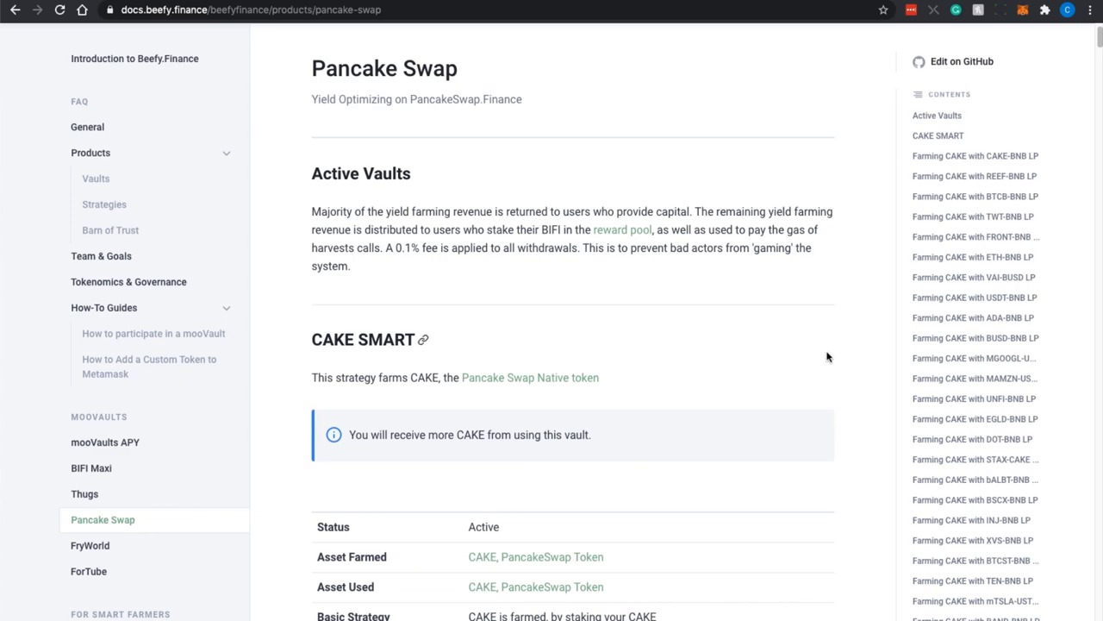
pyautogui.scroll(-3)
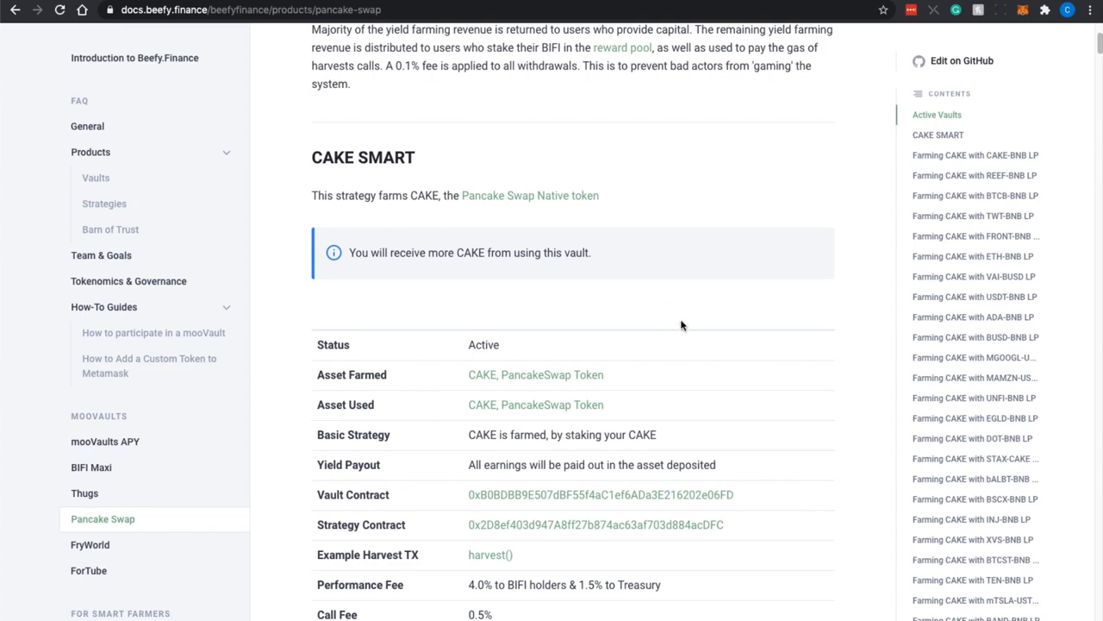
pyautogui.scroll(-3)
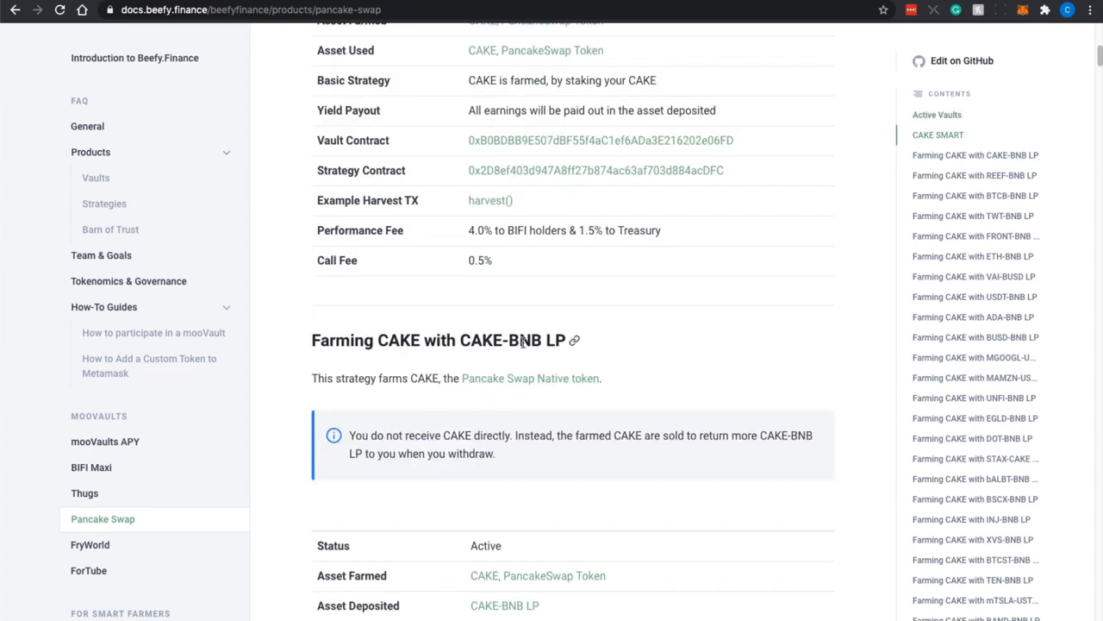
pyautogui.scroll(-3)
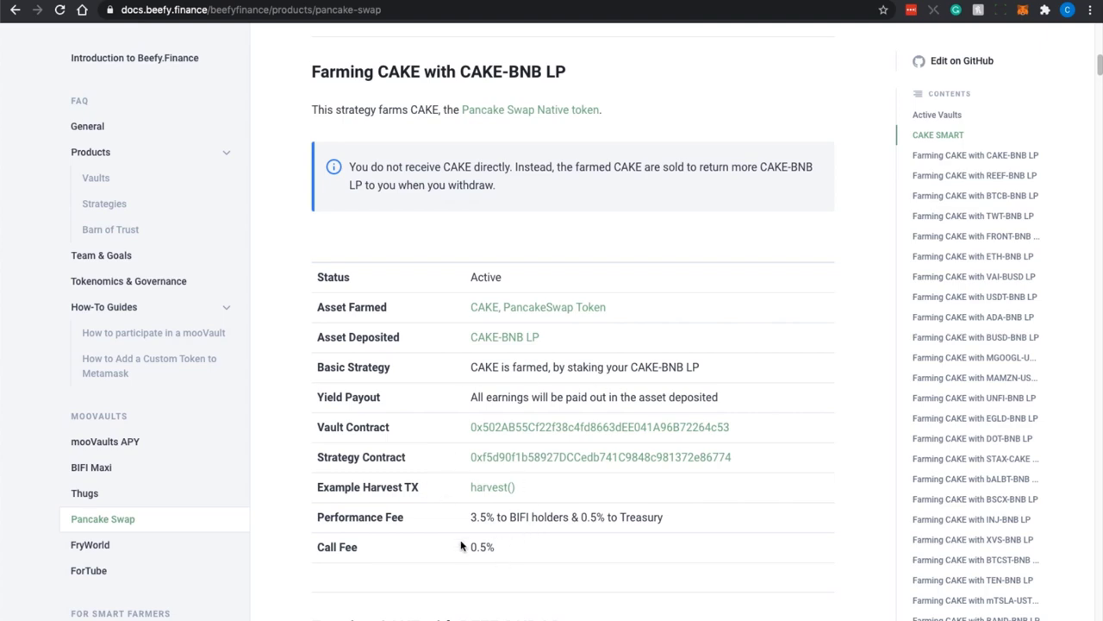
pyautogui.scroll(-3)
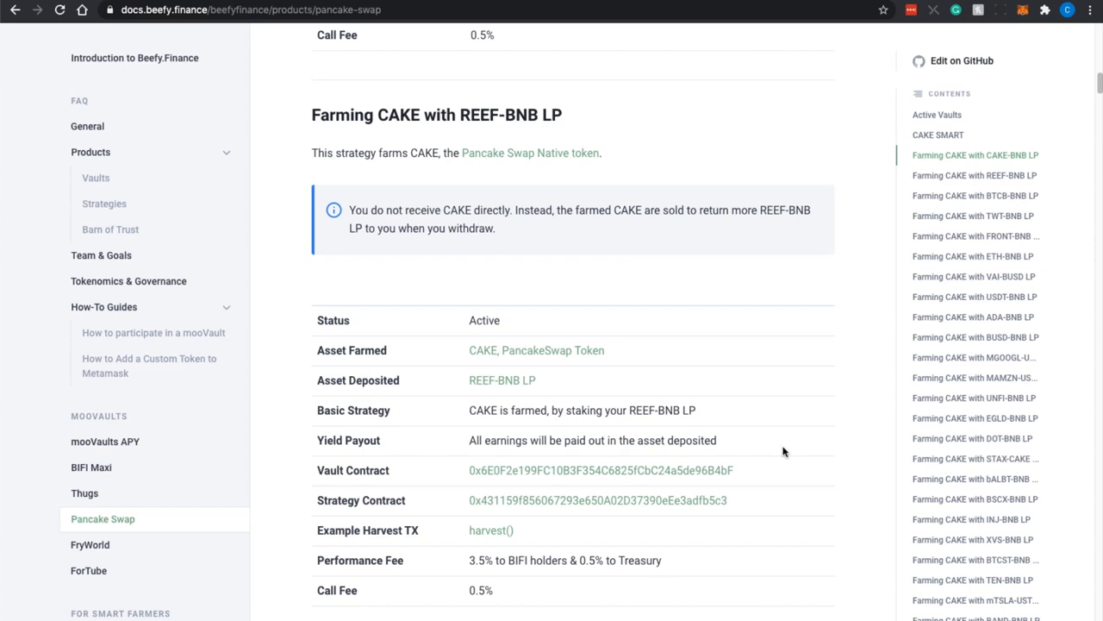
pyautogui.scroll(-3)
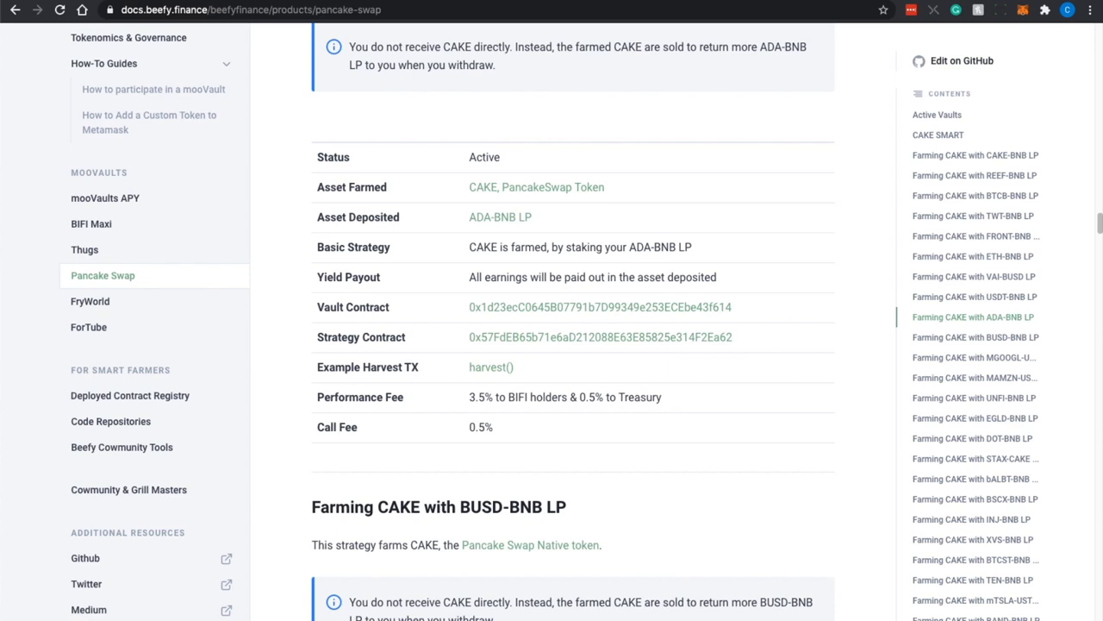
pyautogui.moveTo(173, 595)
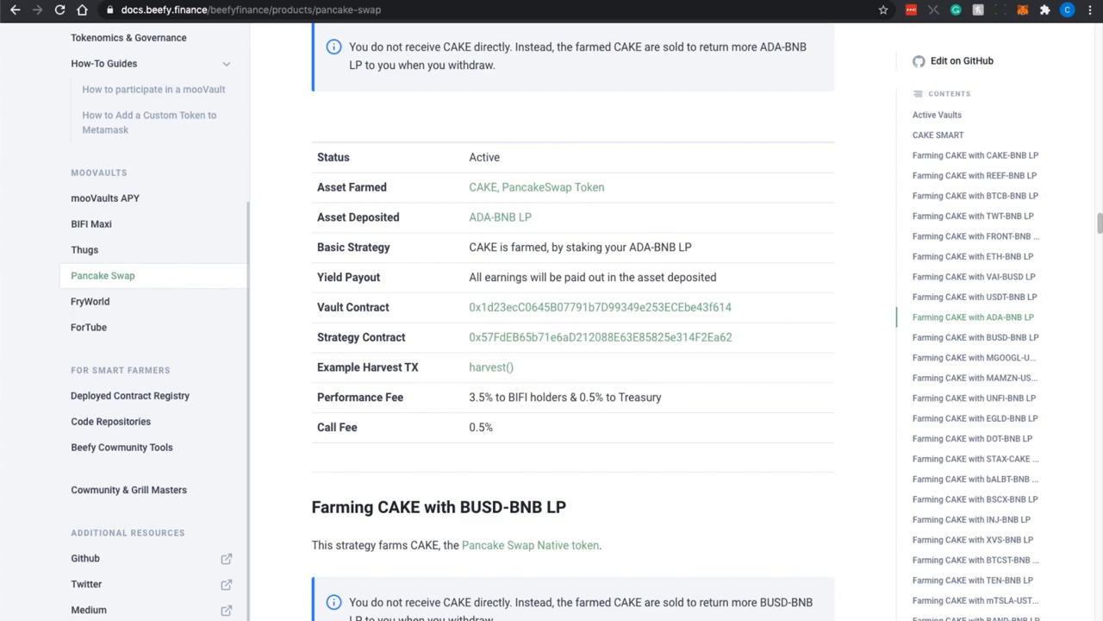
# Browse the BSC boosted vault list showing $485.62M TVL and the vaults' yields
pyautogui.click(160, 10)
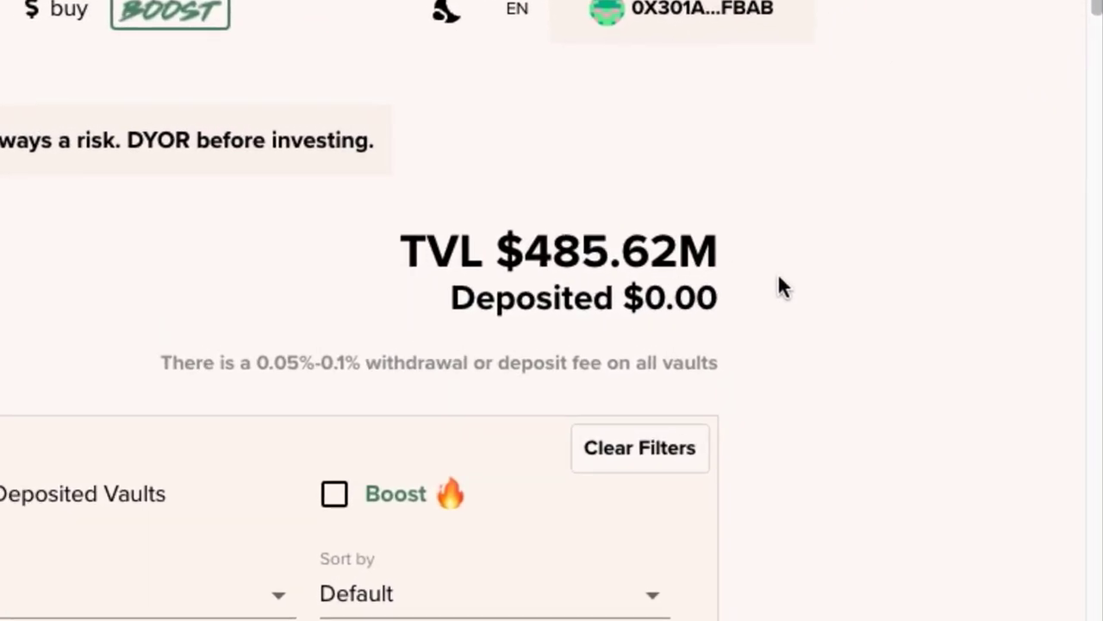
pyautogui.scroll(3)
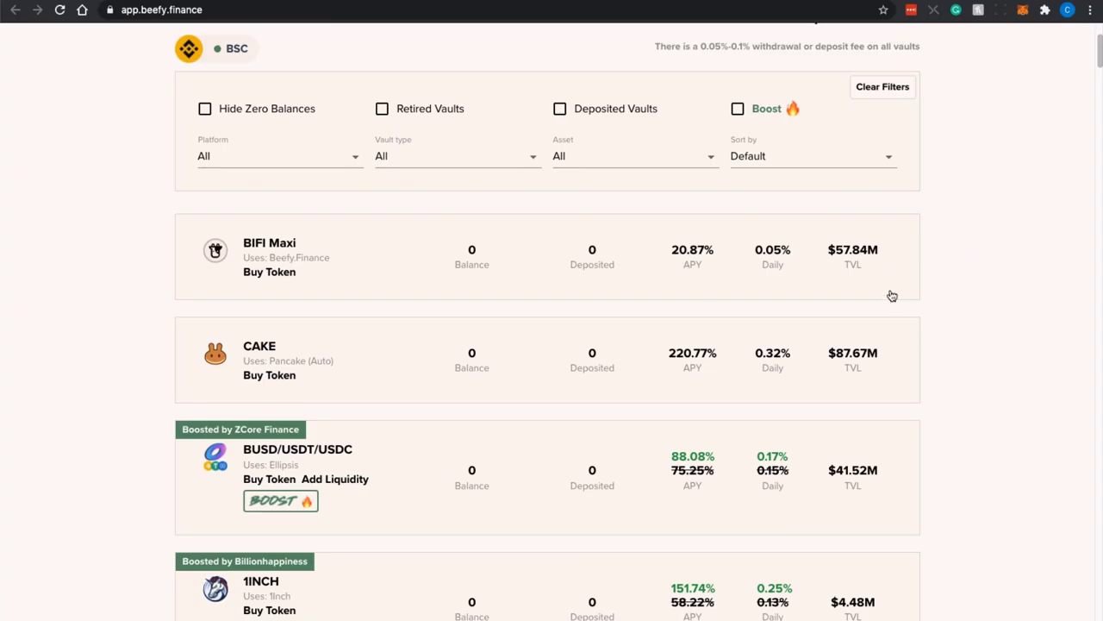
pyautogui.scroll(-3)
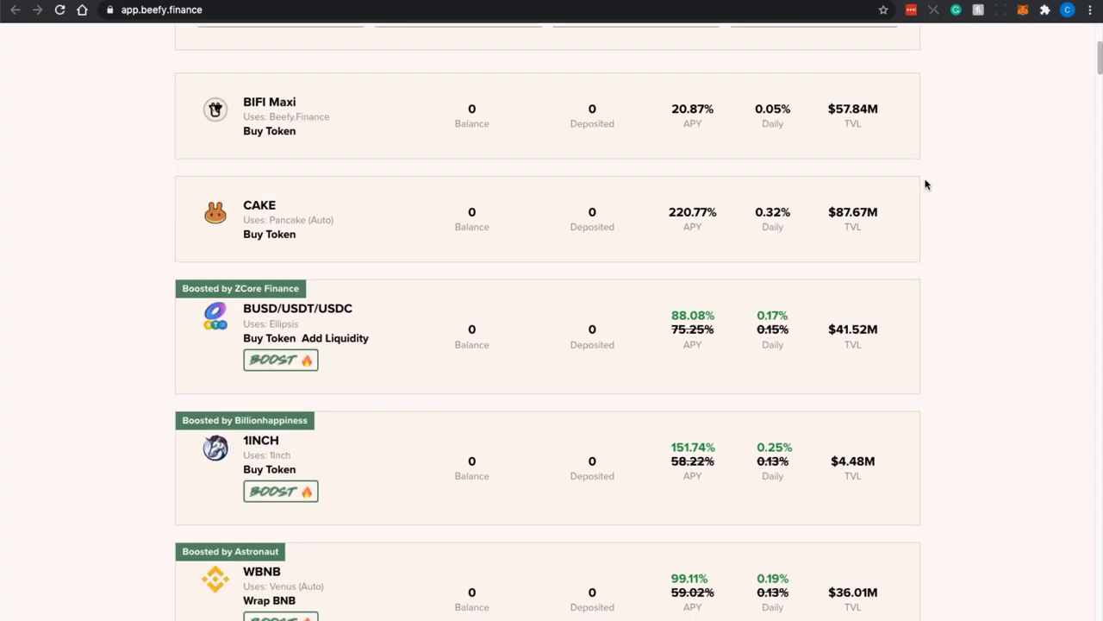
pyautogui.scroll(3)
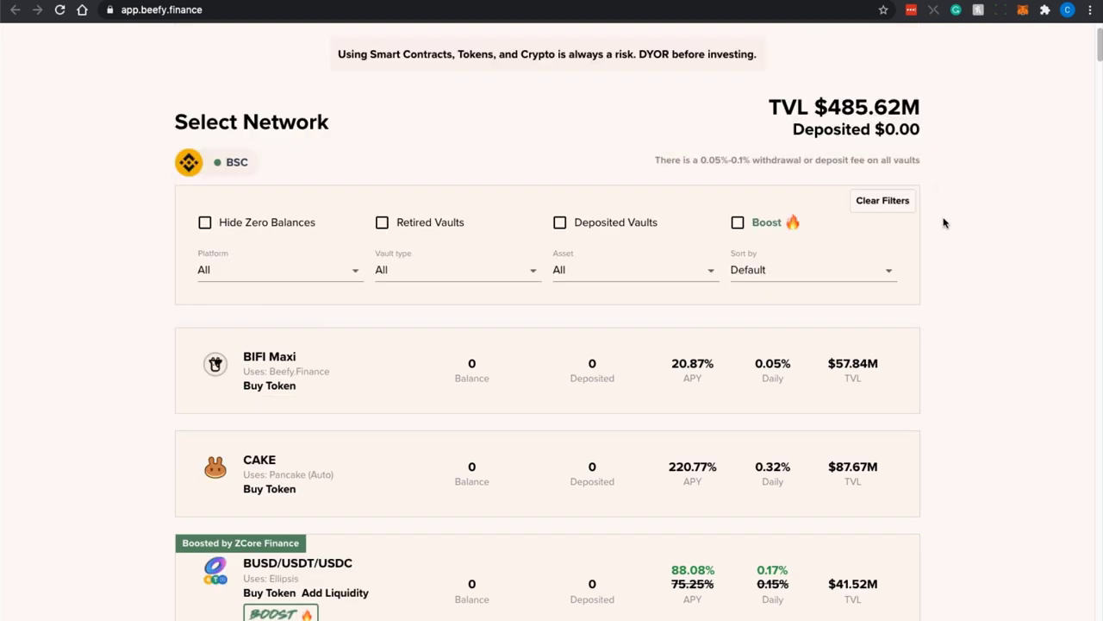
pyautogui.moveTo(372, 379)
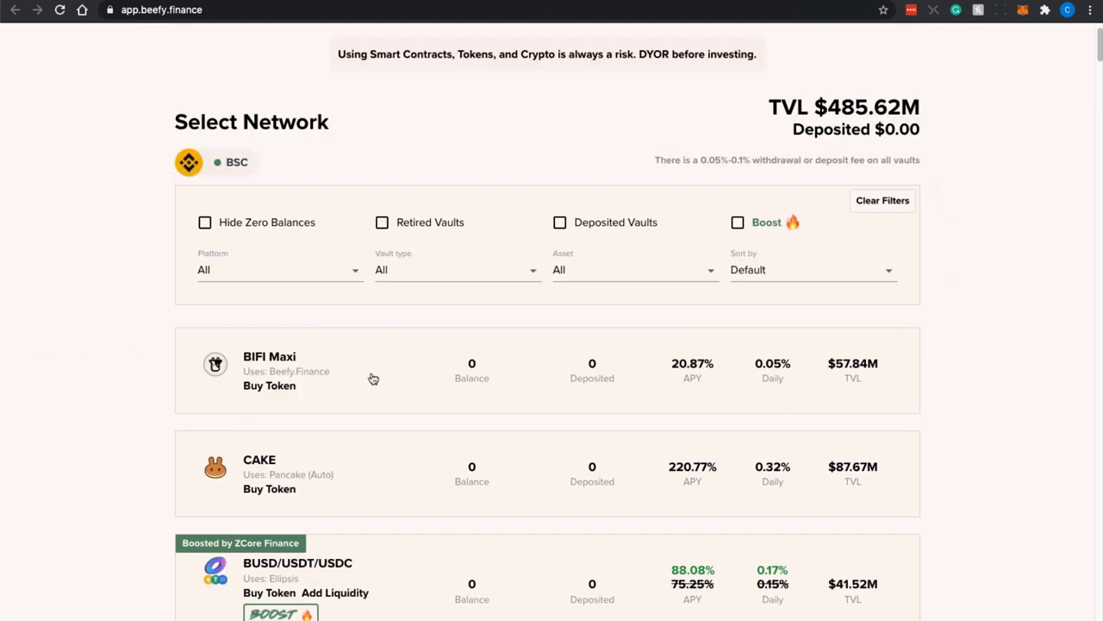
pyautogui.moveTo(302, 371)
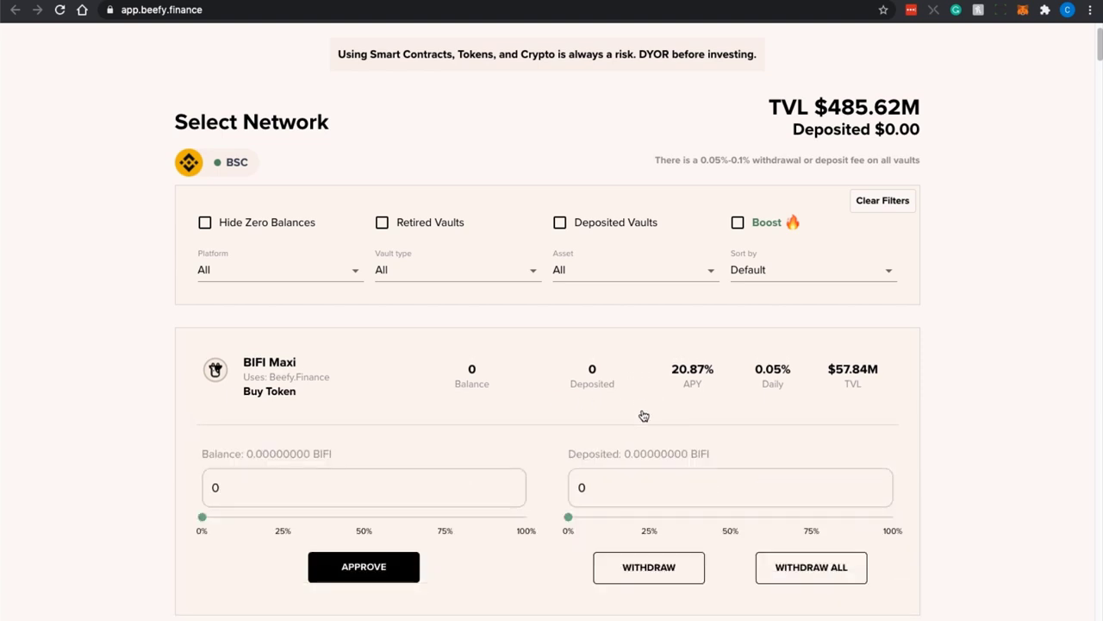
pyautogui.moveTo(450, 476)
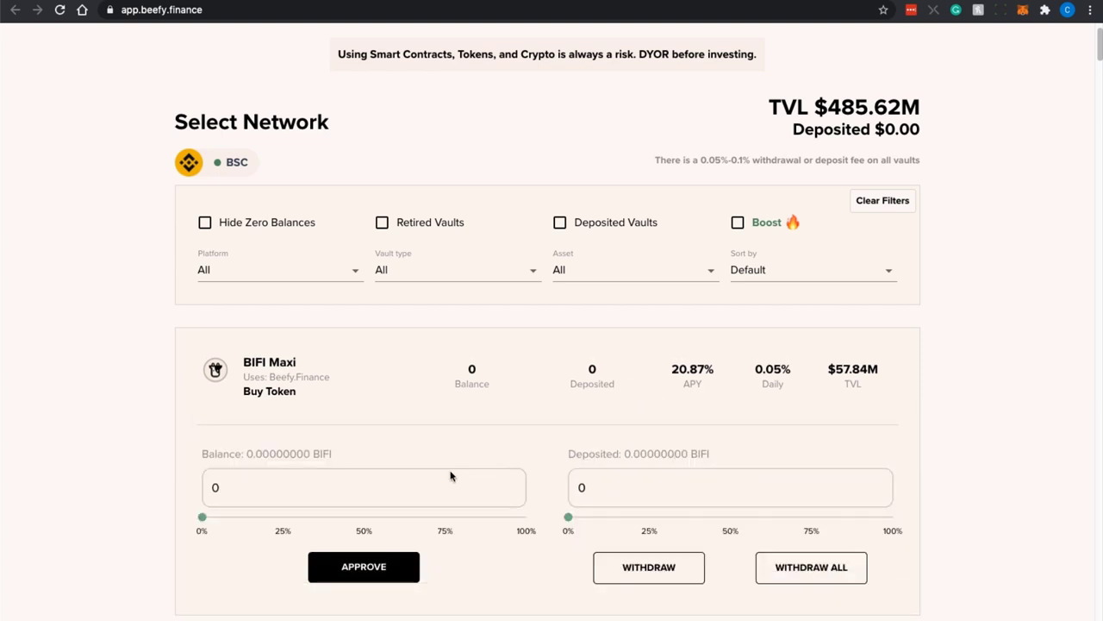
pyautogui.scroll(-3)
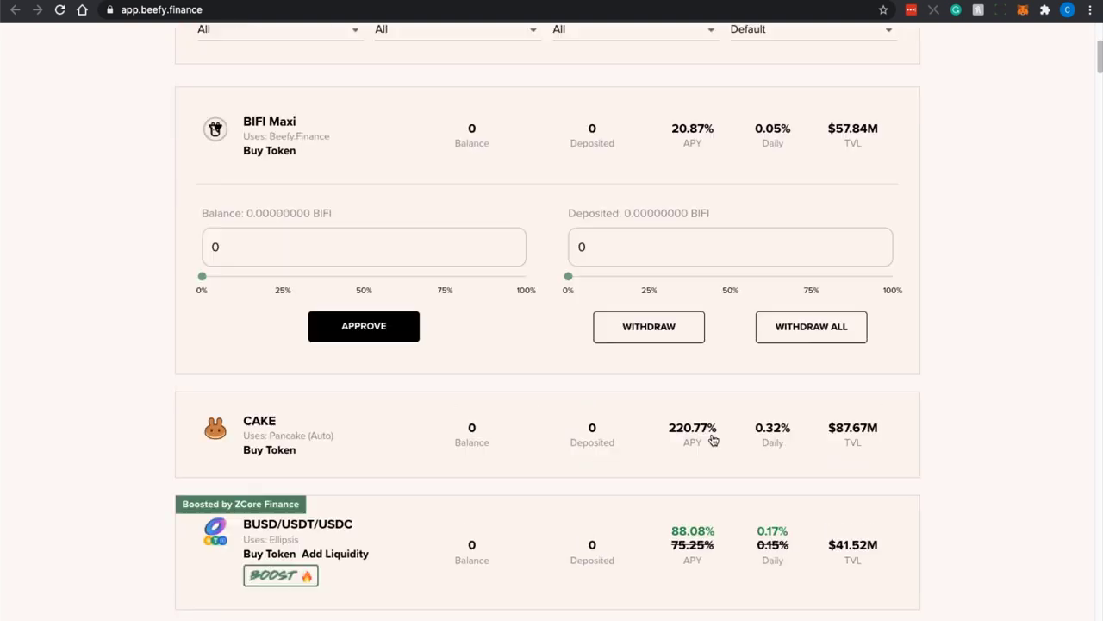
pyautogui.moveTo(889, 445)
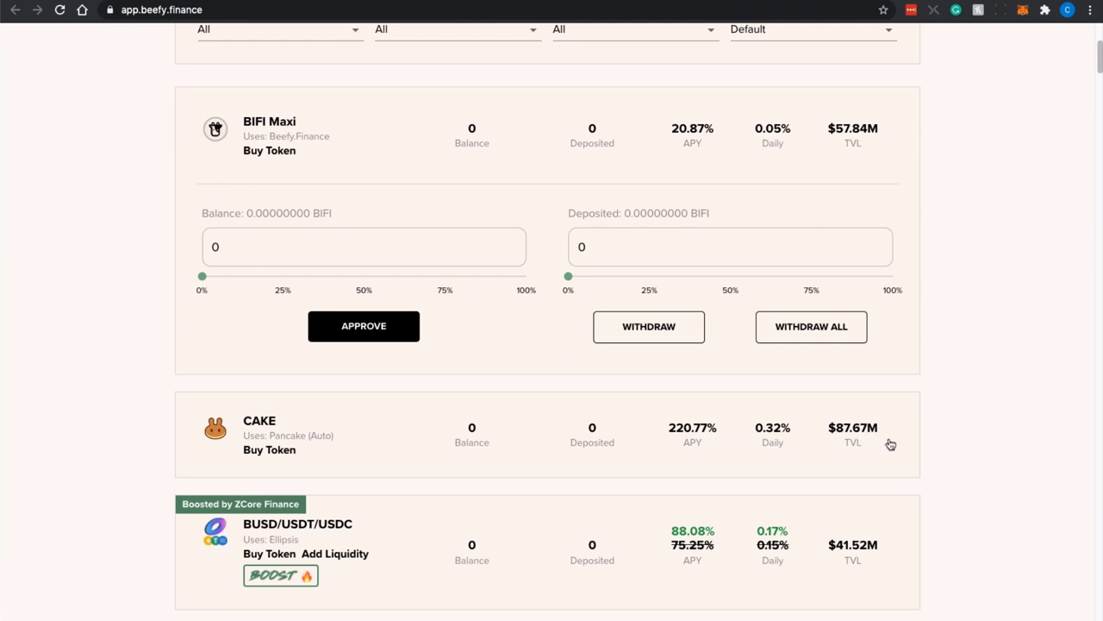
pyautogui.moveTo(893, 434)
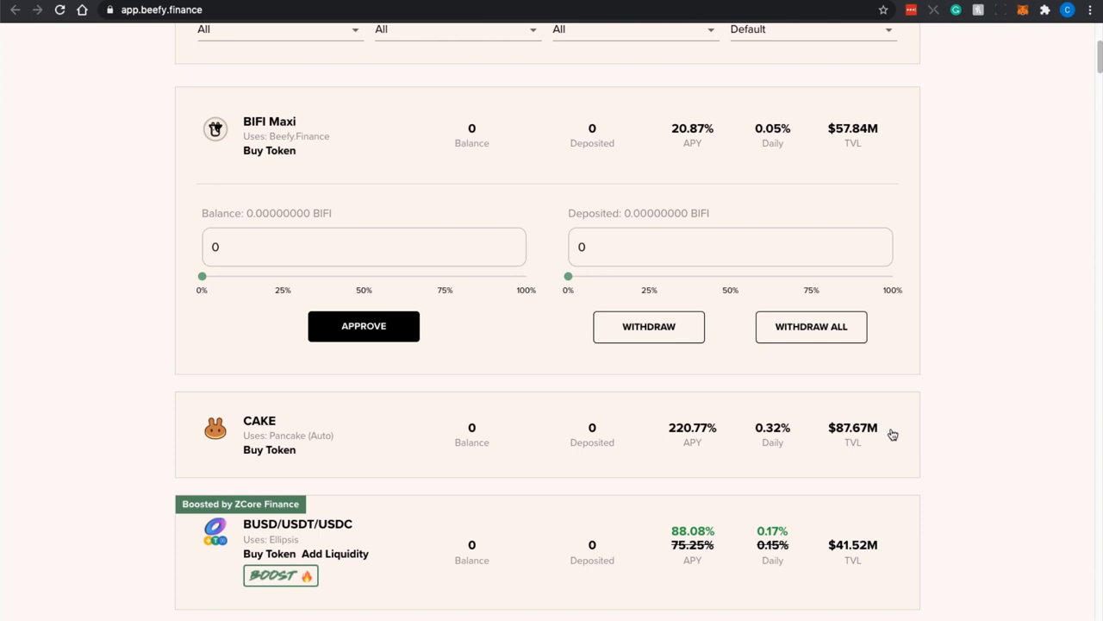
pyautogui.moveTo(904, 318)
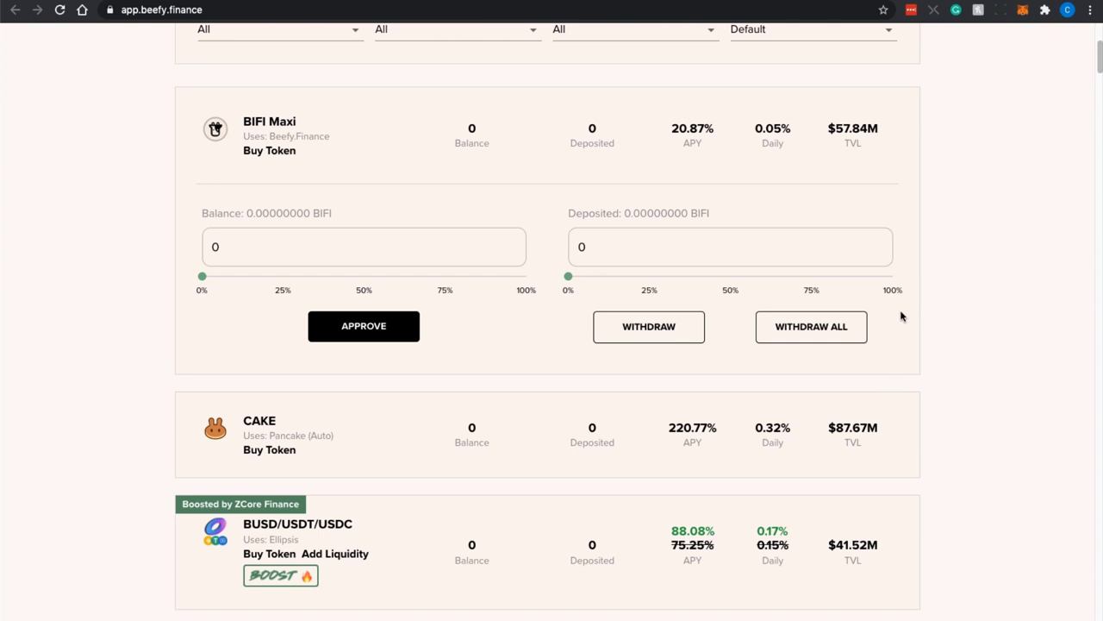
pyautogui.moveTo(512, 310)
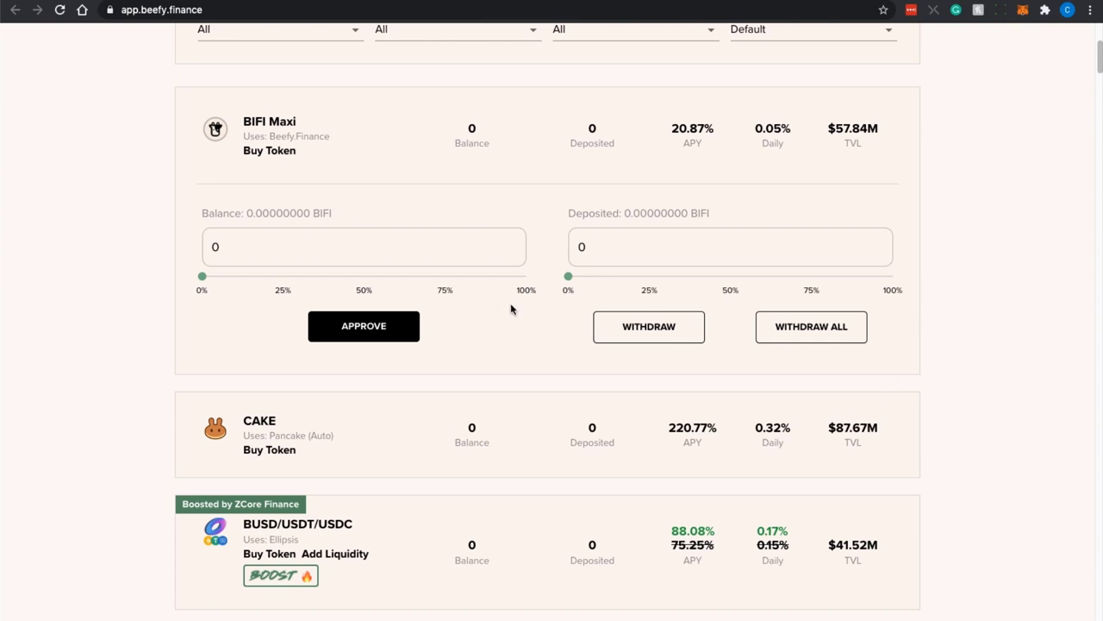
pyautogui.scroll(-3)
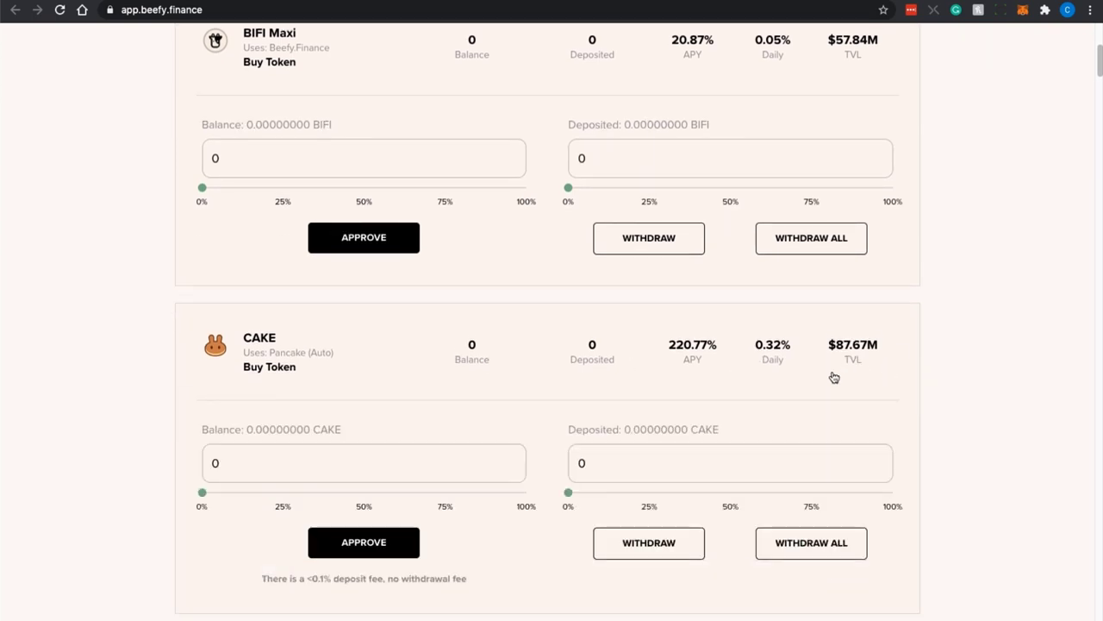
# Inspect the CAKE vault's deposited amount and the BIFI Maxi vault's deposit details
pyautogui.click(731, 462)
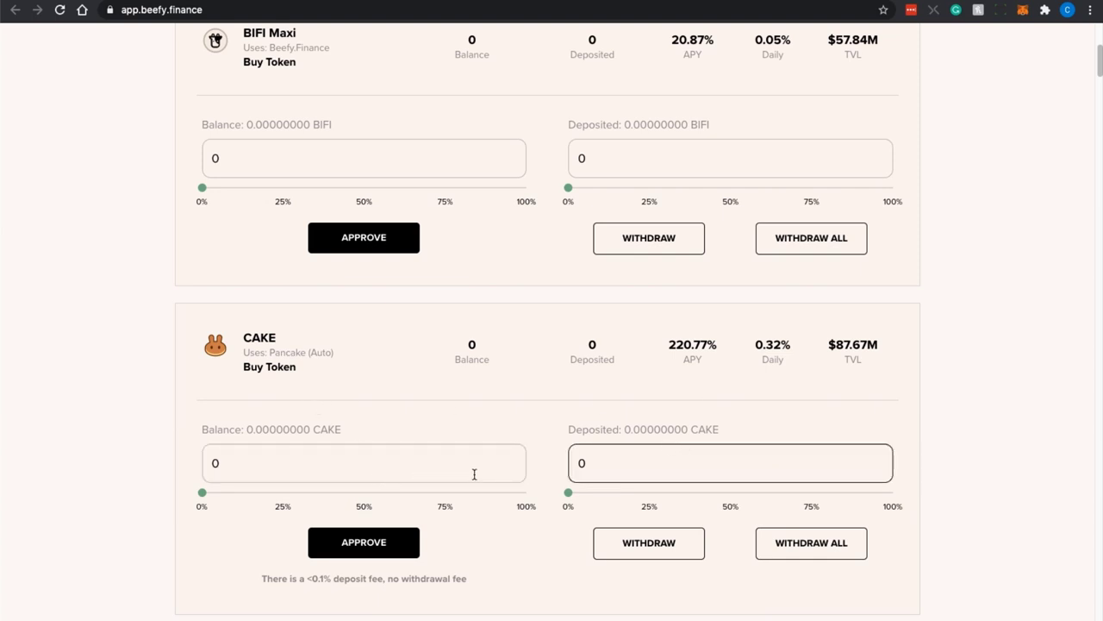
pyautogui.scroll(-3)
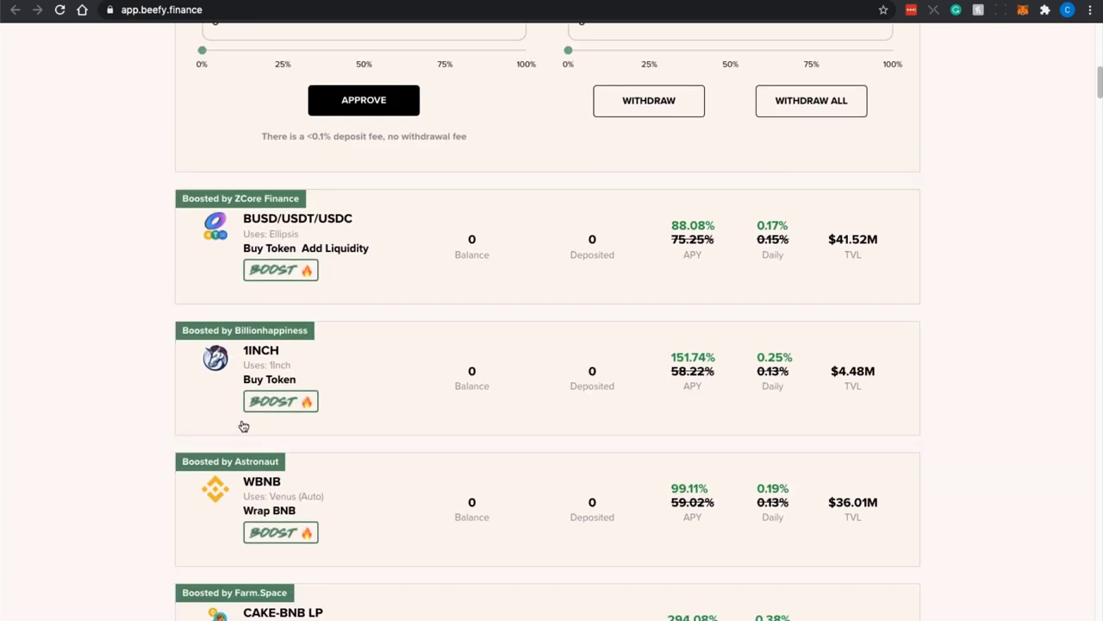
pyautogui.moveTo(600, 325)
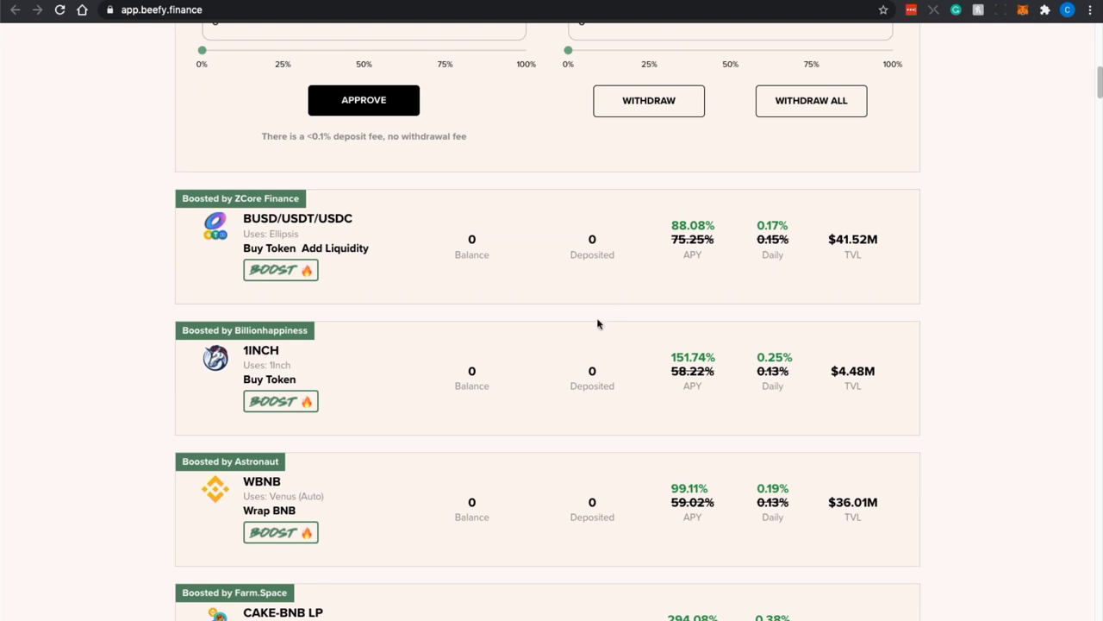
pyautogui.scroll(3)
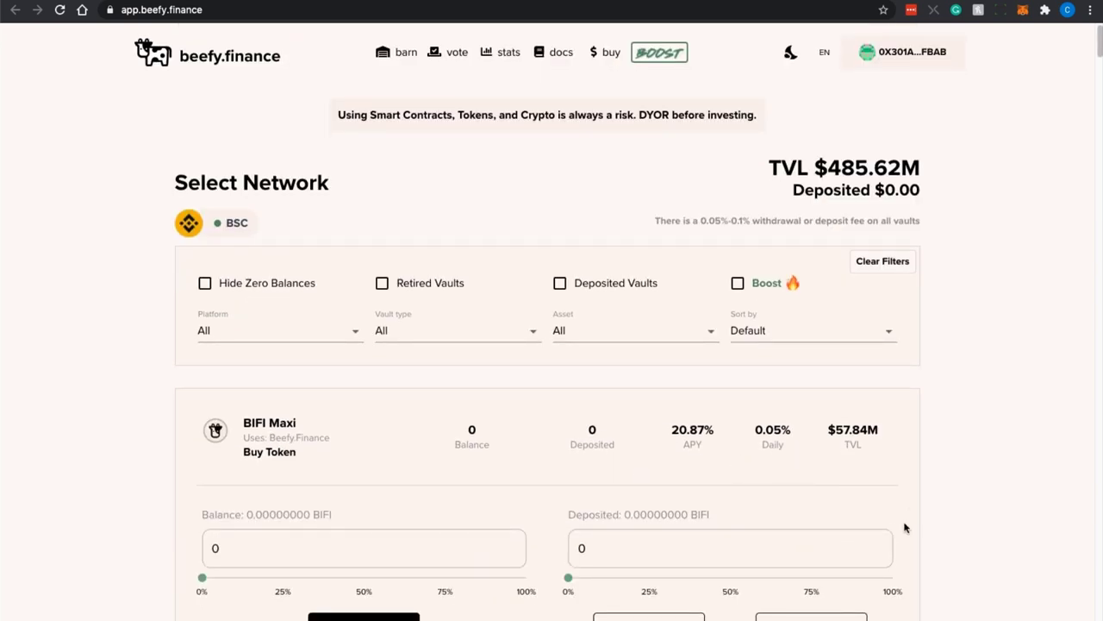
# Review the dashboard stat cards: $487.07M TVL, 205 active vaults, BIFI at $2079.75
pyautogui.scroll(3)
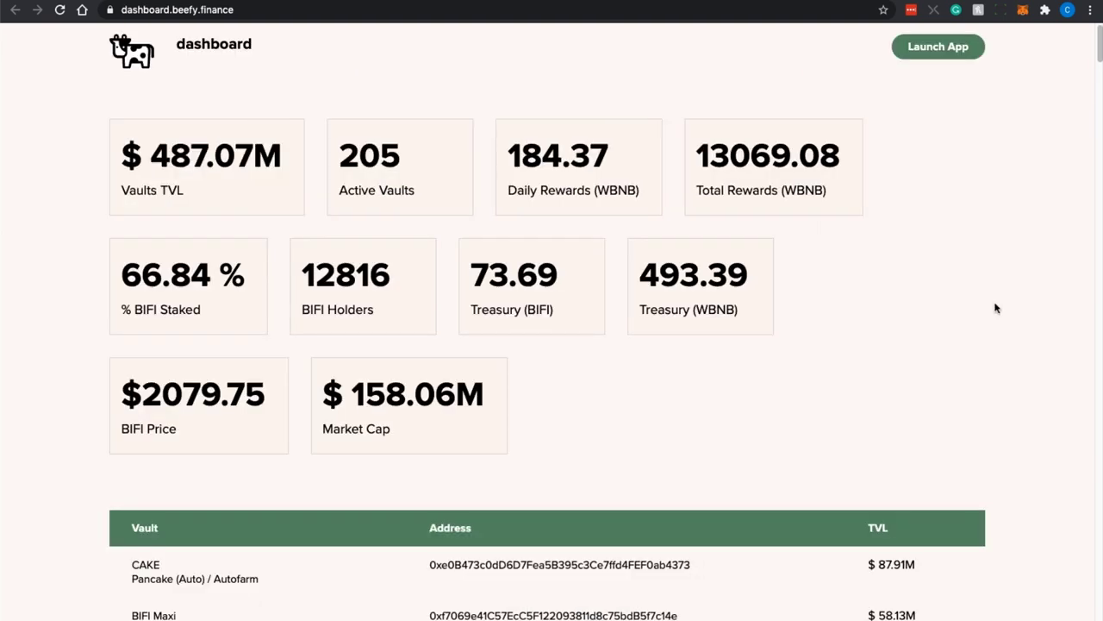
pyautogui.moveTo(631, 287)
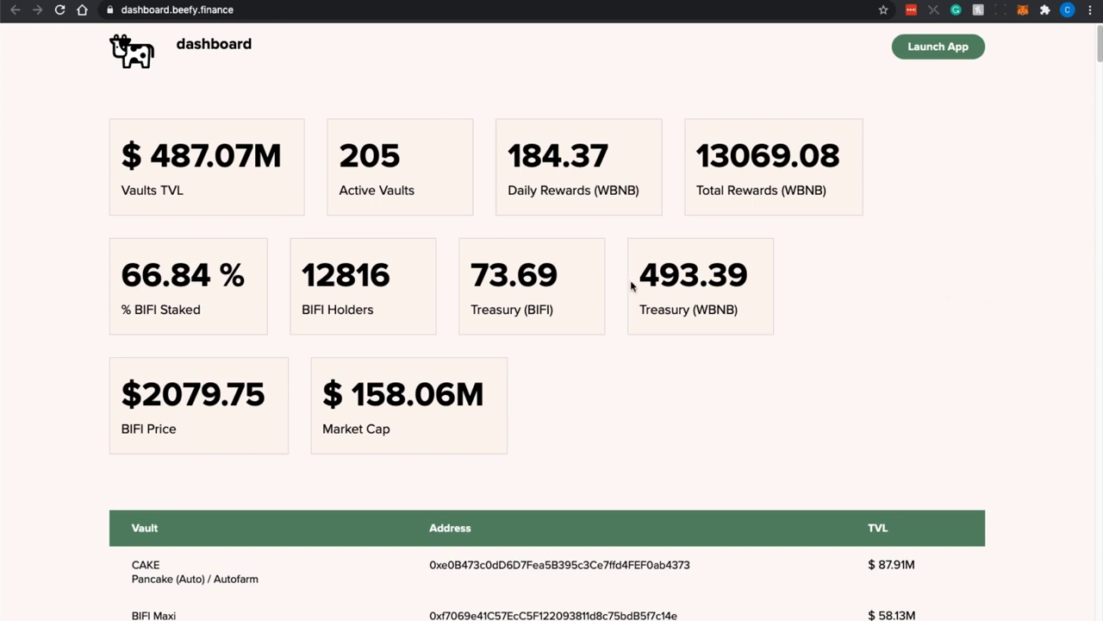
pyautogui.moveTo(918, 245)
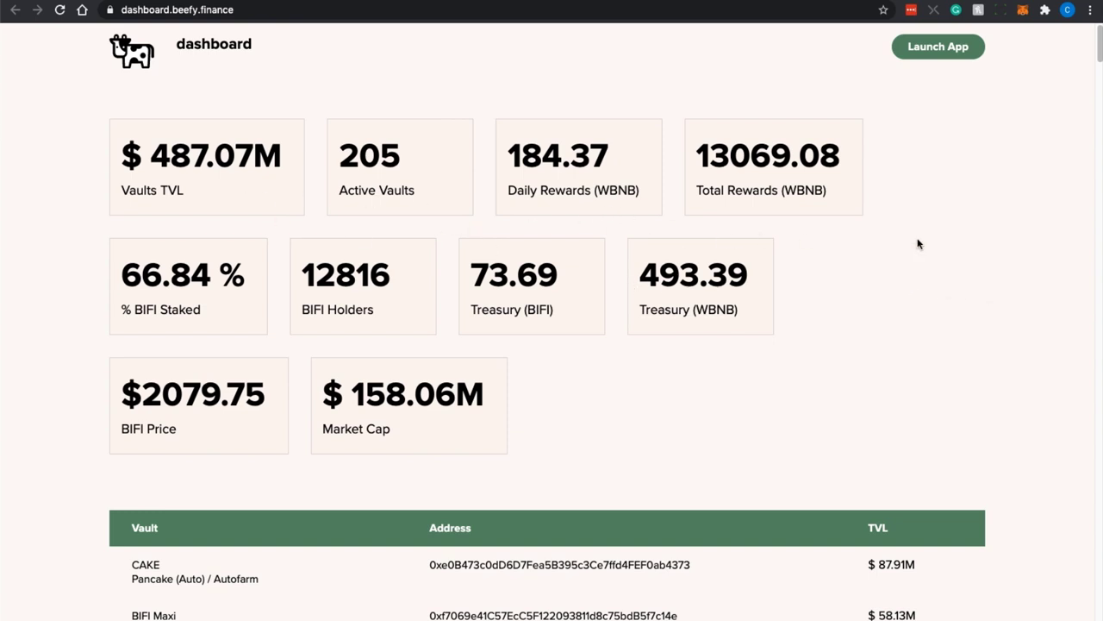
pyautogui.moveTo(214, 422)
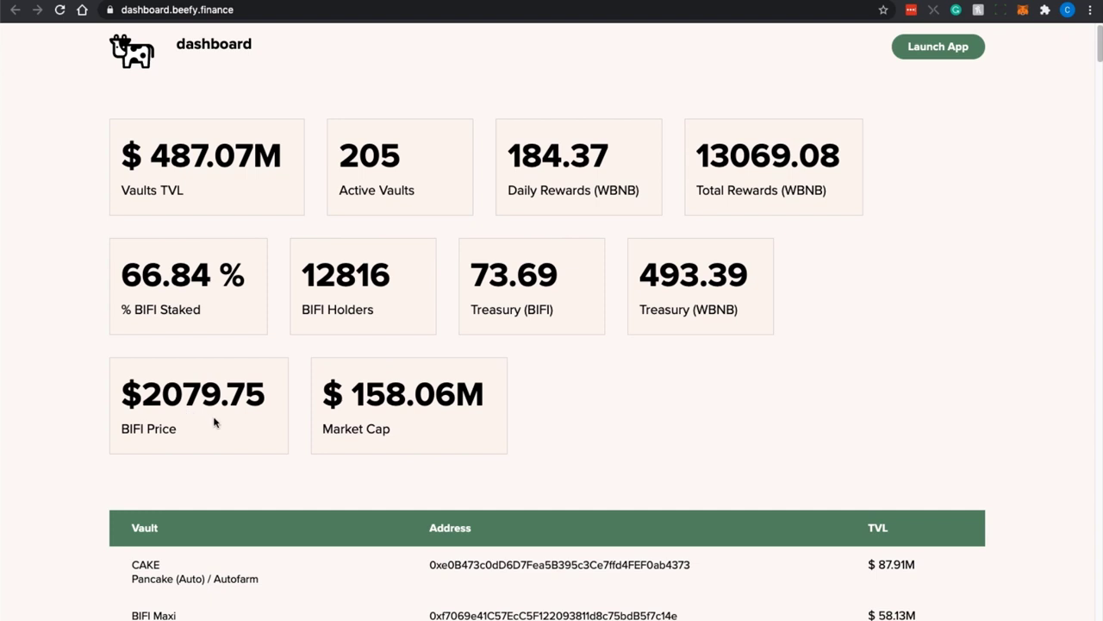
pyautogui.moveTo(269, 472)
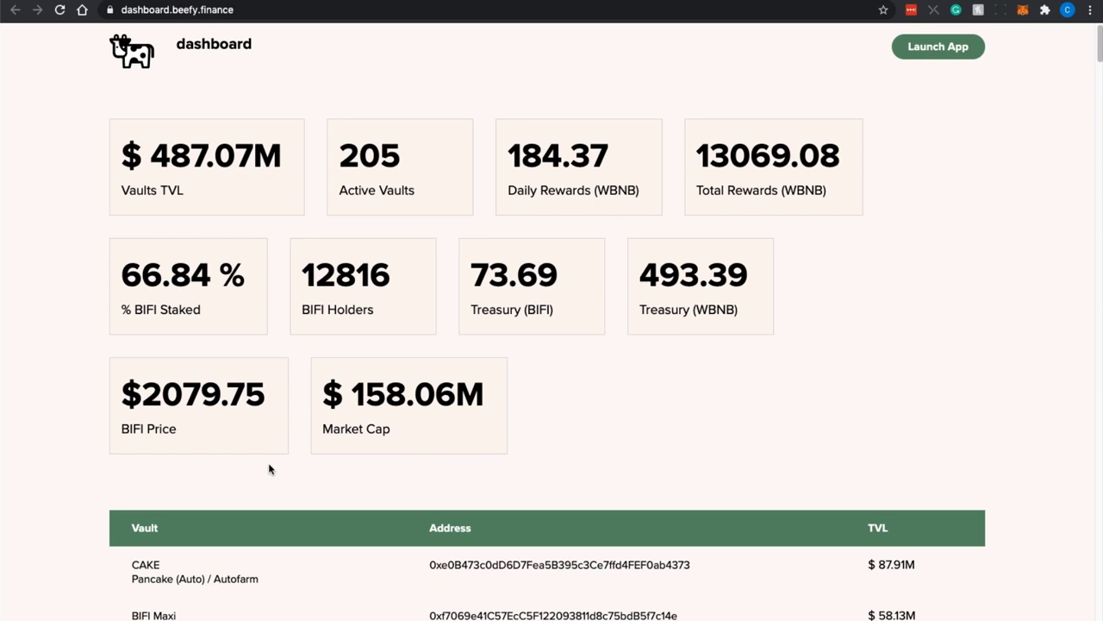
pyautogui.moveTo(227, 448)
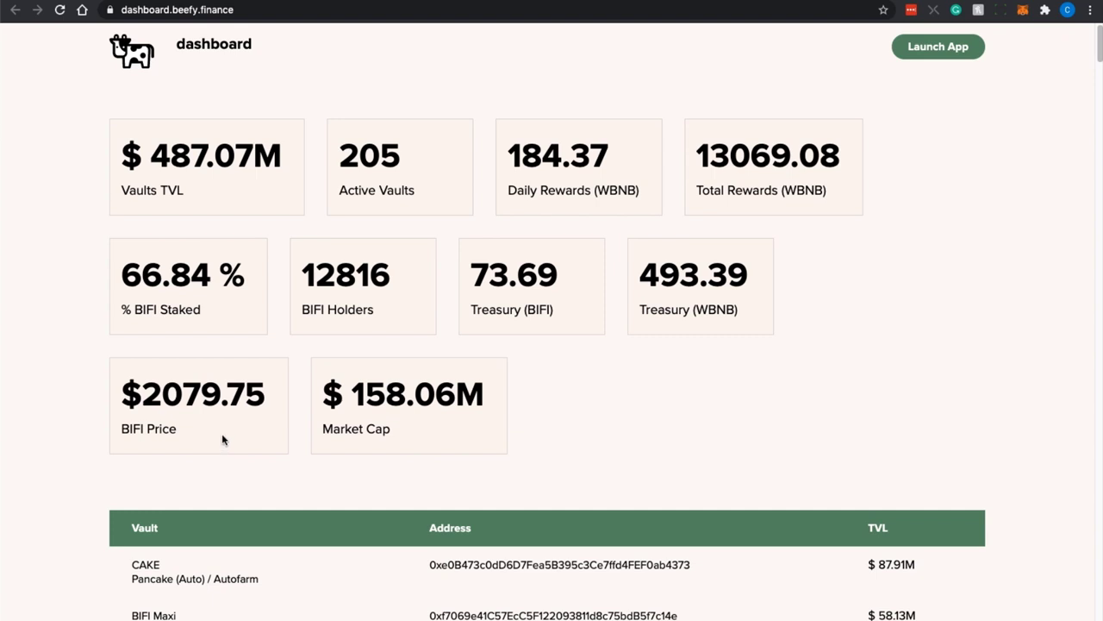
pyautogui.moveTo(228, 431)
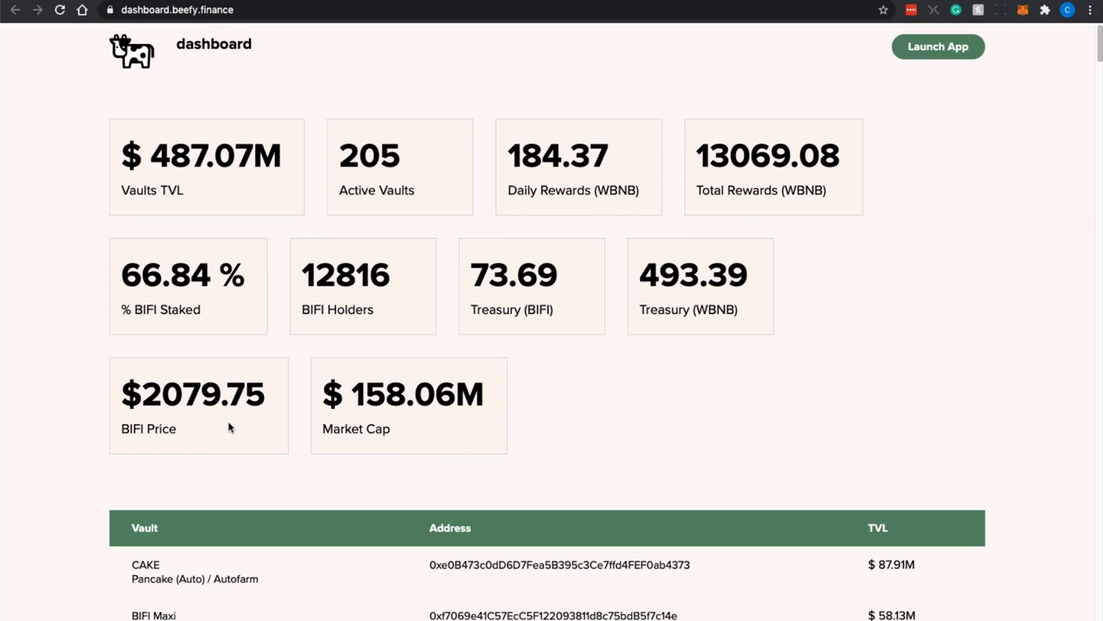
pyautogui.moveTo(249, 415)
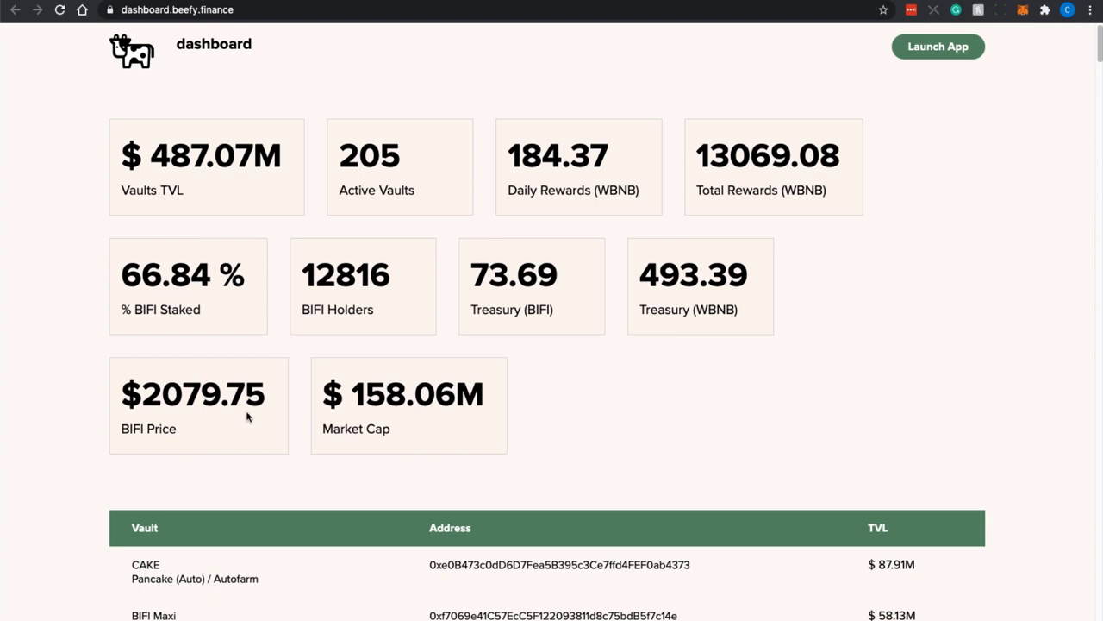
pyautogui.moveTo(642, 428)
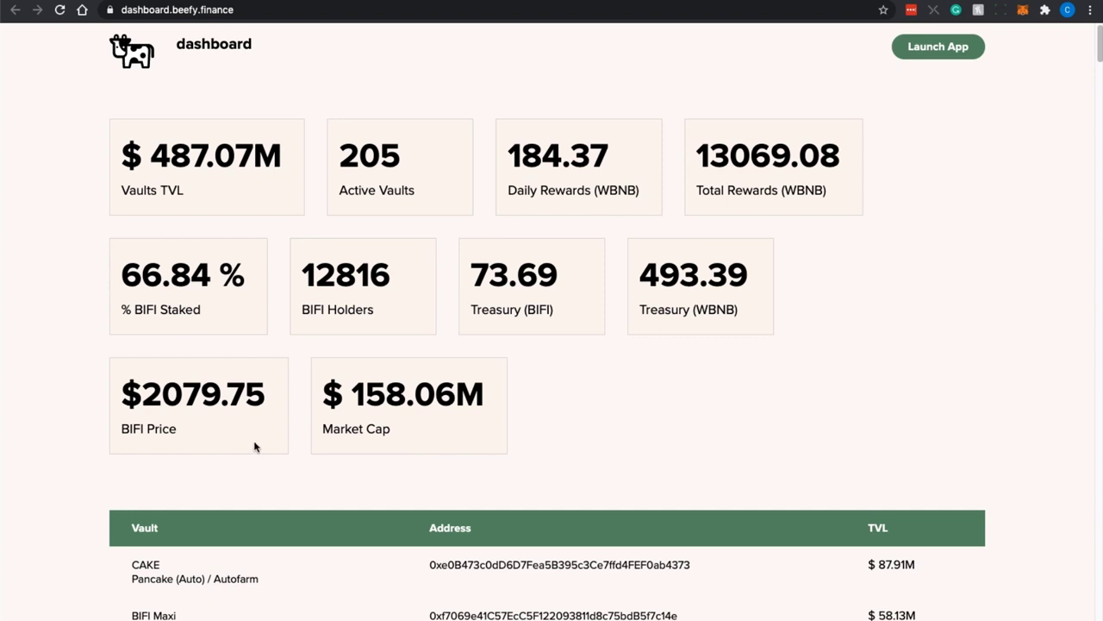
pyautogui.moveTo(262, 431)
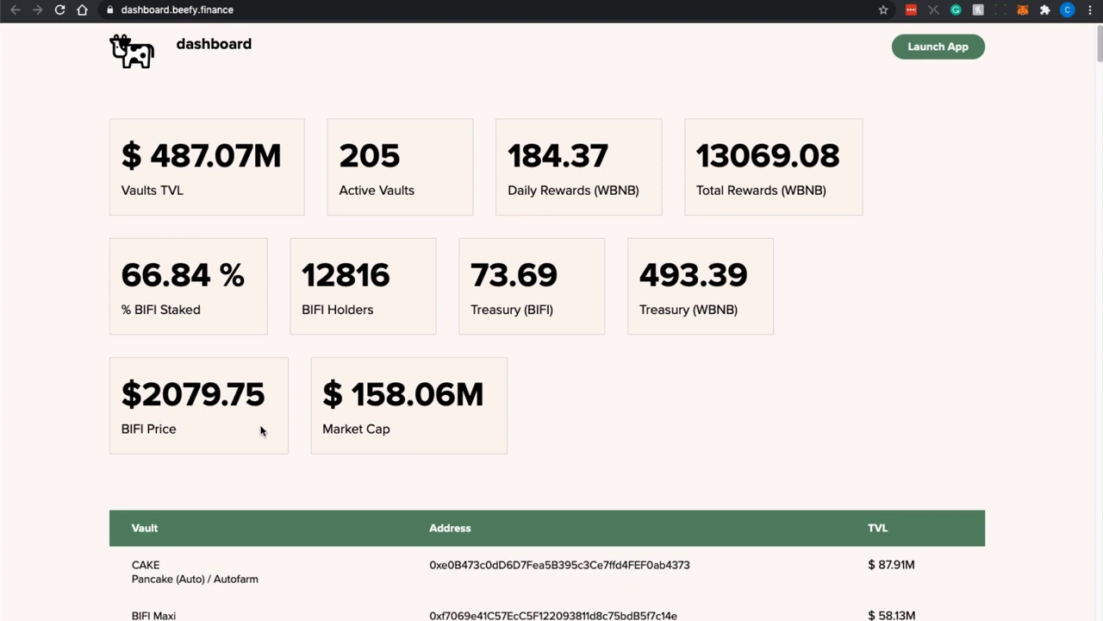
pyautogui.moveTo(223, 441)
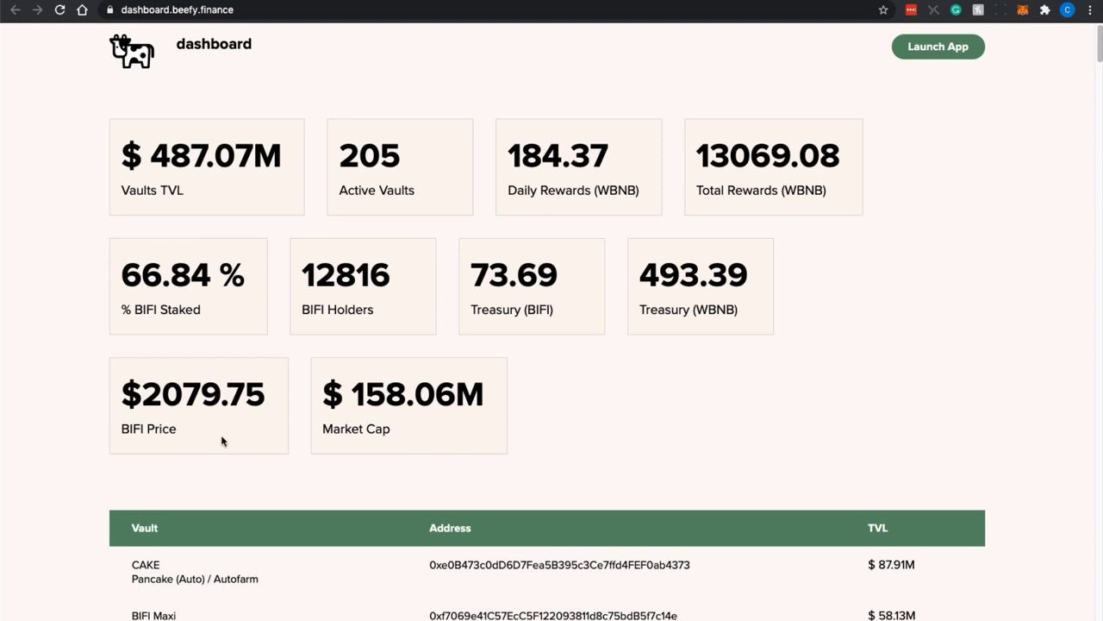
pyautogui.moveTo(231, 438)
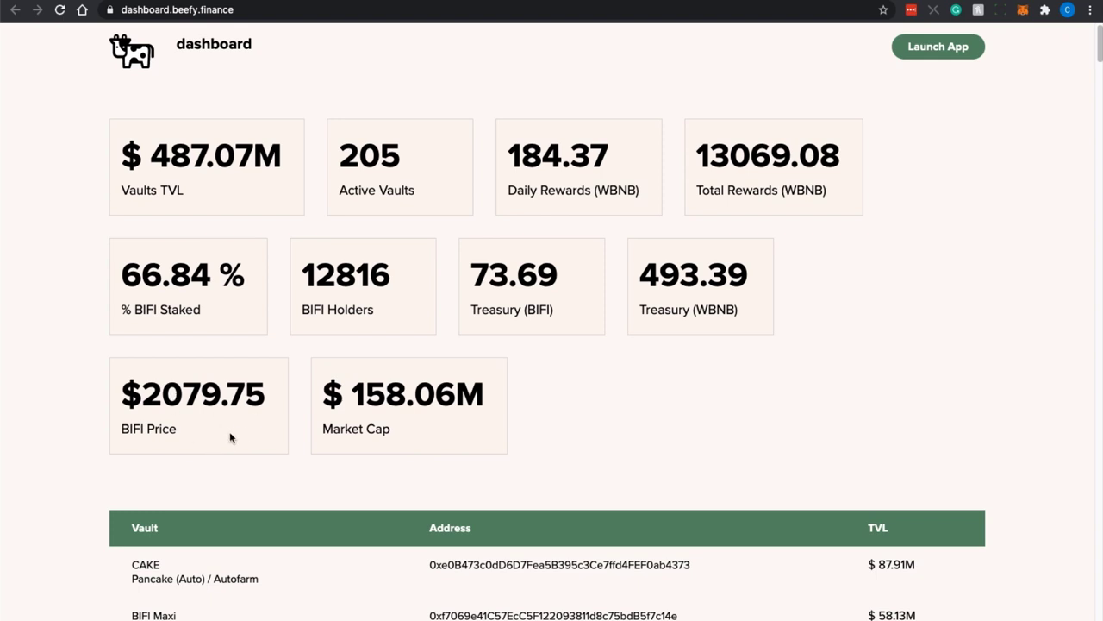
pyautogui.moveTo(307, 442)
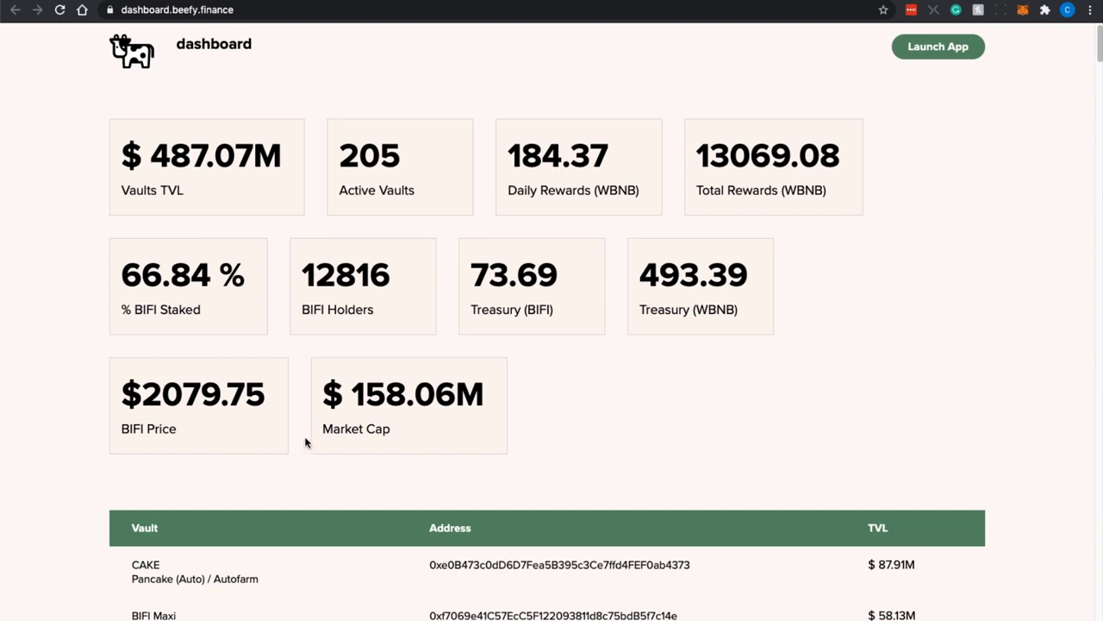
pyautogui.moveTo(619, 424)
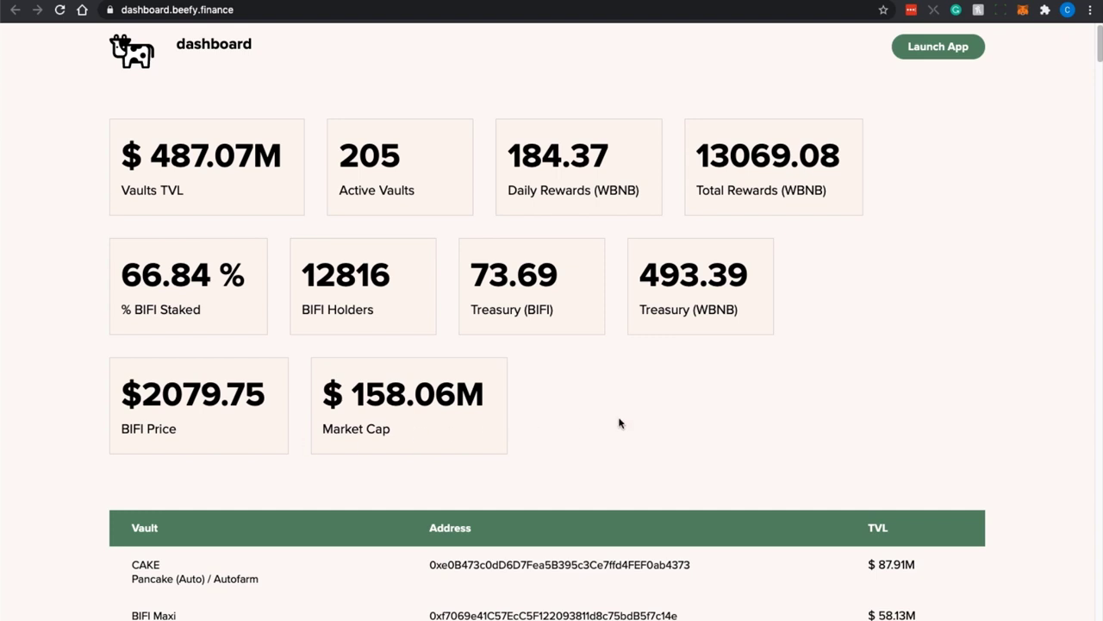
pyautogui.moveTo(940, 183)
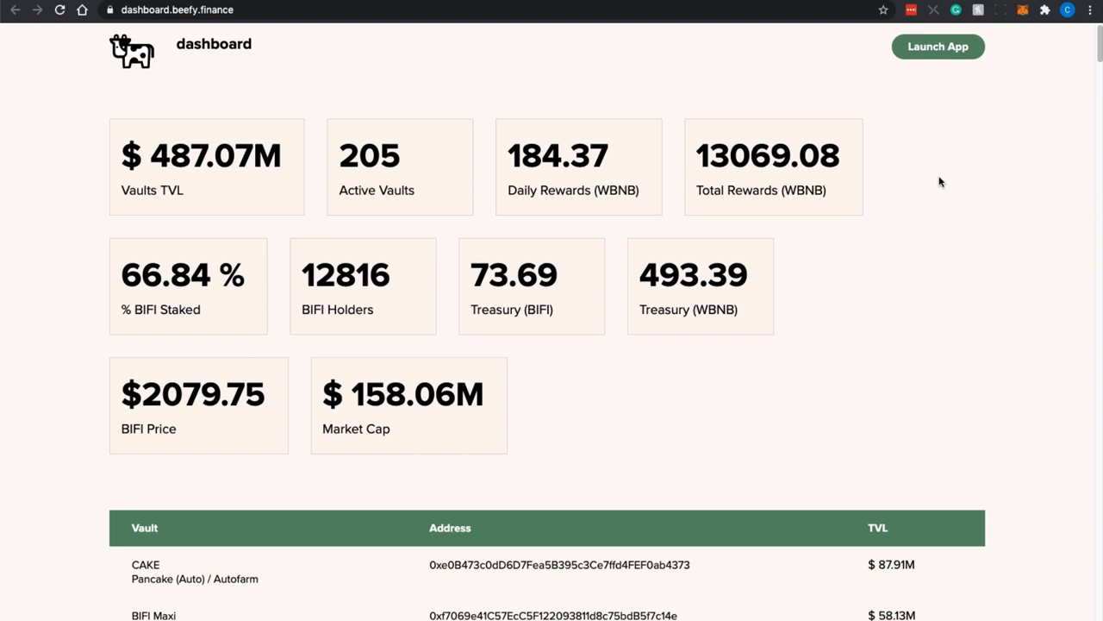
pyautogui.moveTo(938, 178)
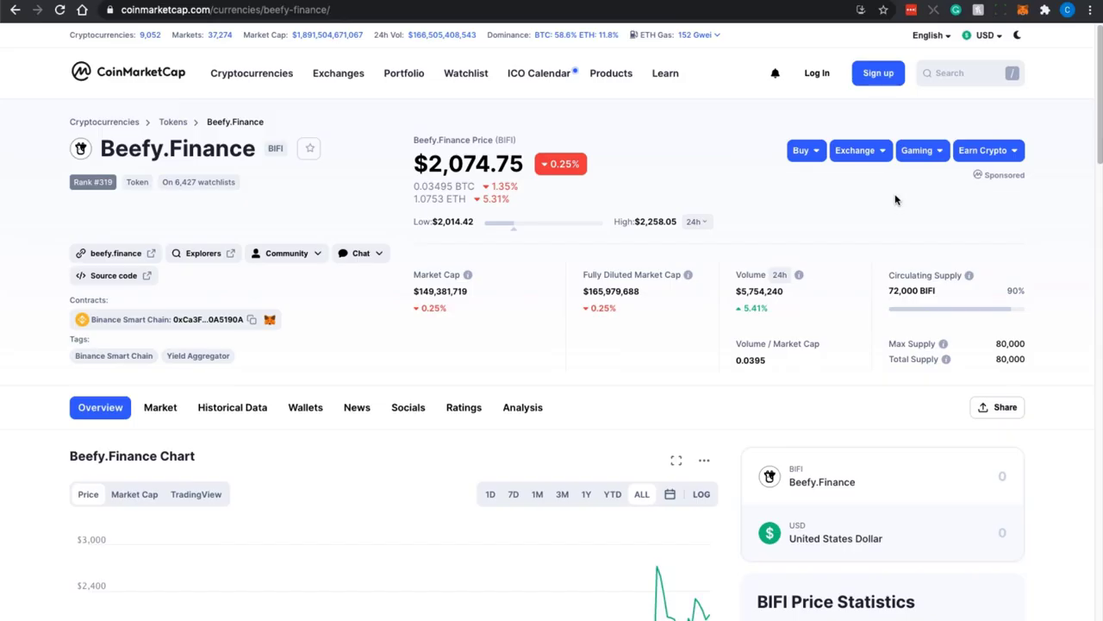
pyautogui.moveTo(673, 361)
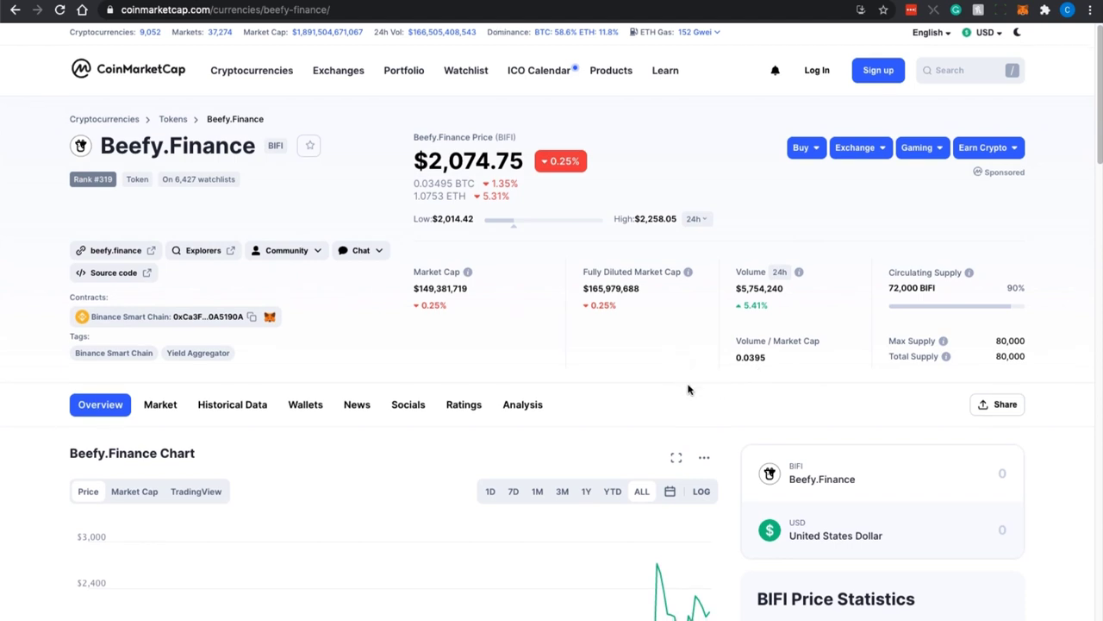
# Read the BIFI page ($2,074.75) from the price chart to 'What Makes Beefy.Finance Unique?'
pyautogui.scroll(-3)
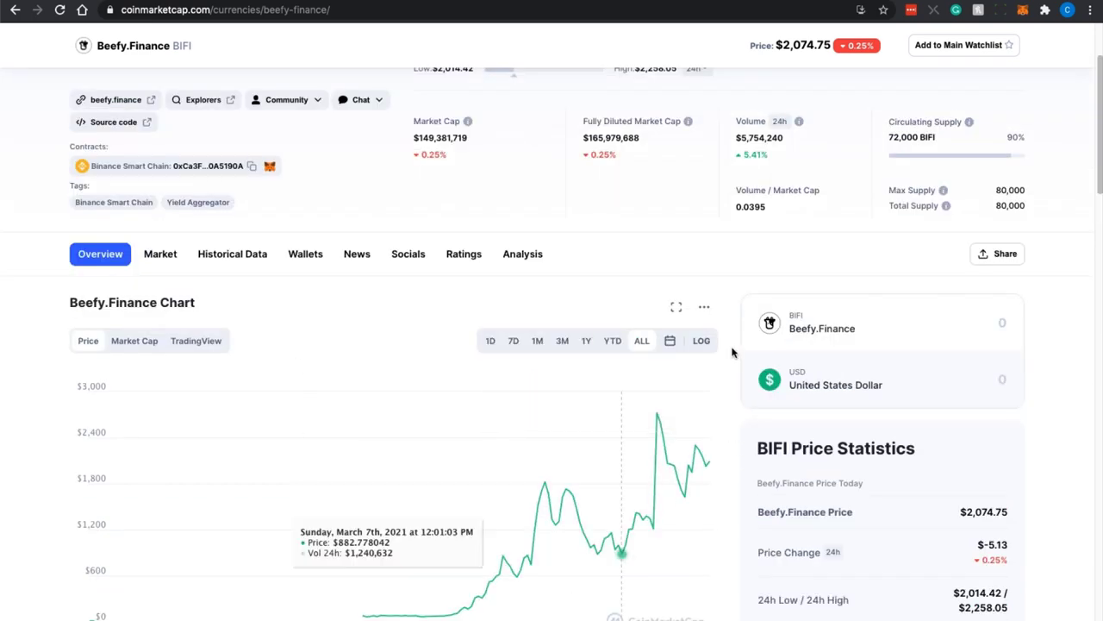
pyautogui.scroll(3)
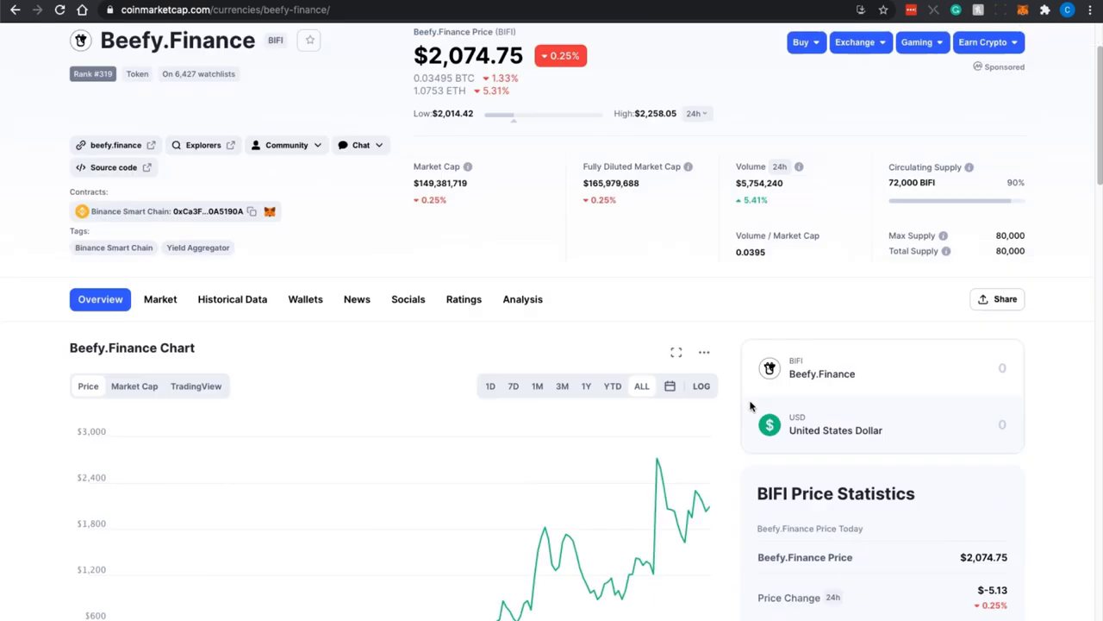
pyautogui.scroll(-3)
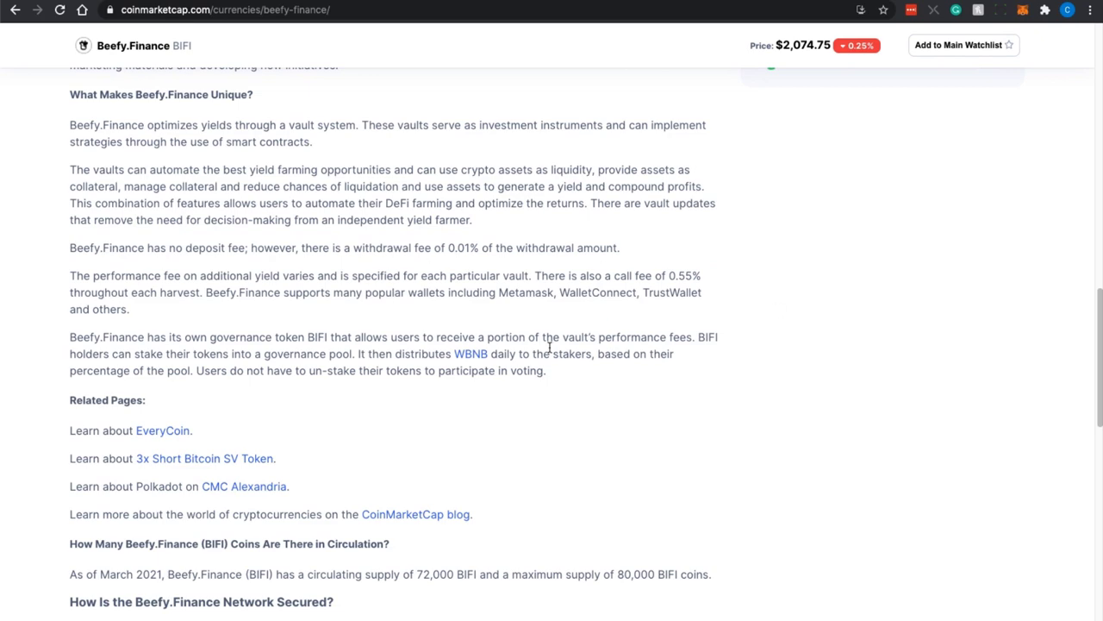
pyautogui.scroll(3)
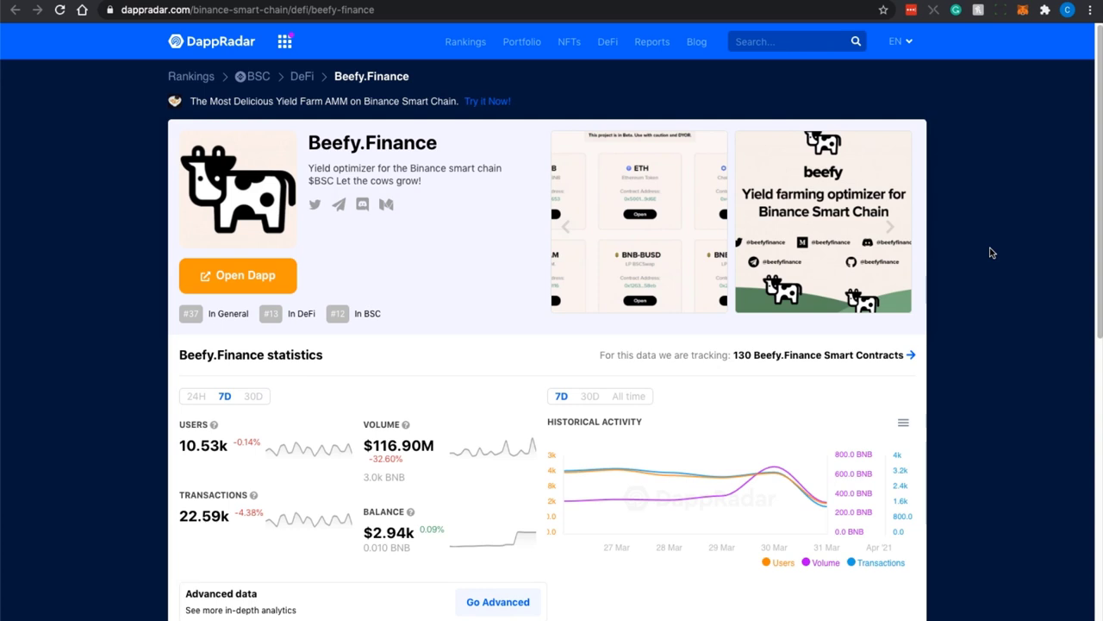
pyautogui.moveTo(734, 357)
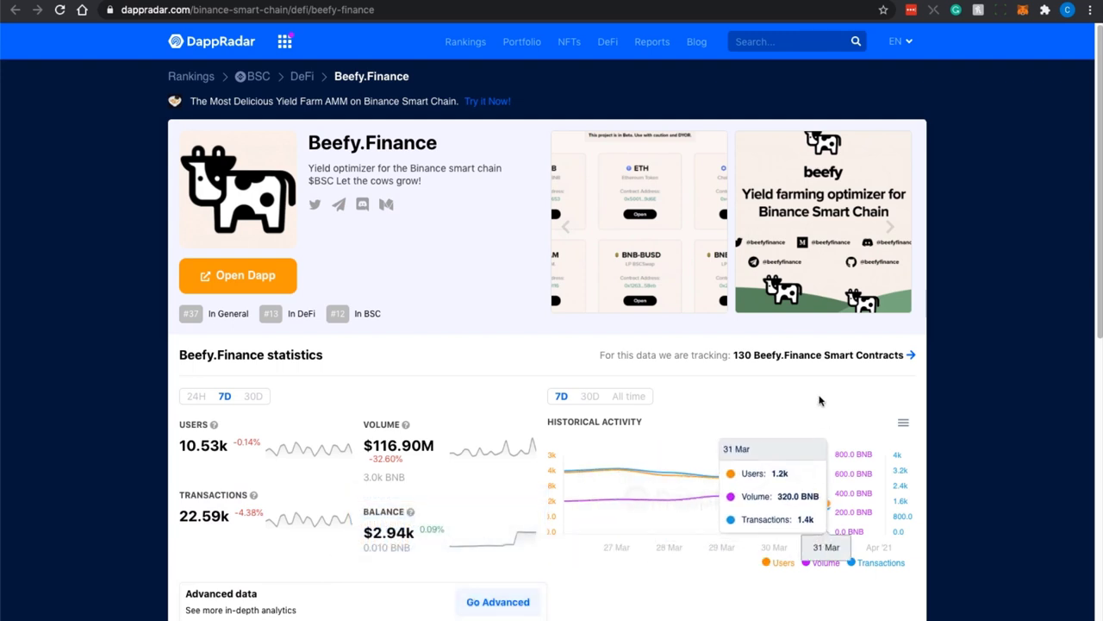
pyautogui.moveTo(855, 369)
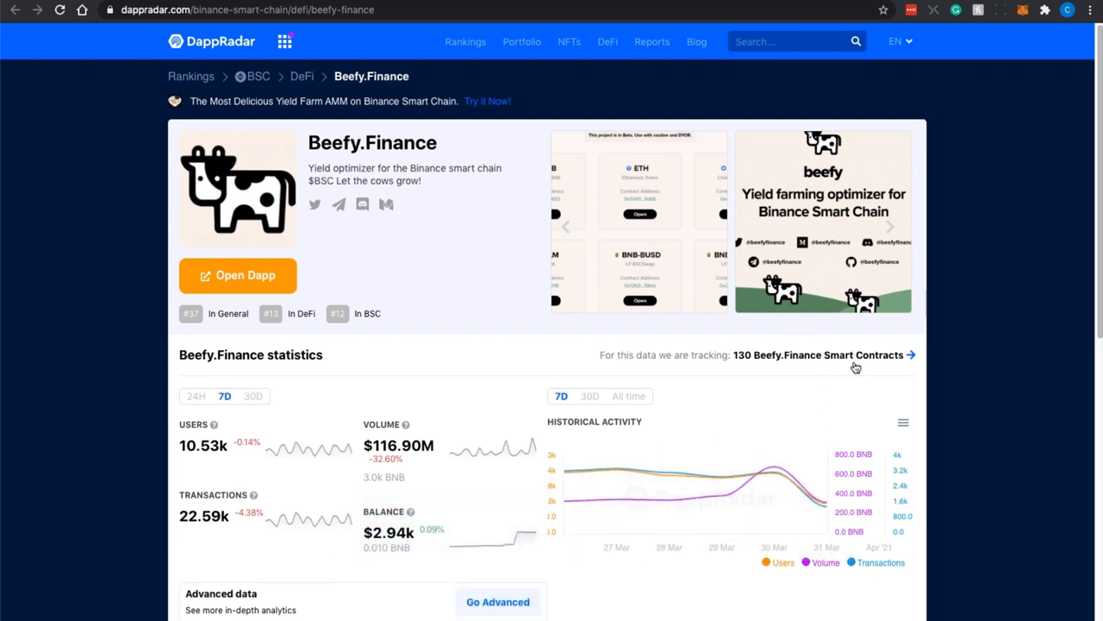
pyautogui.moveTo(976, 355)
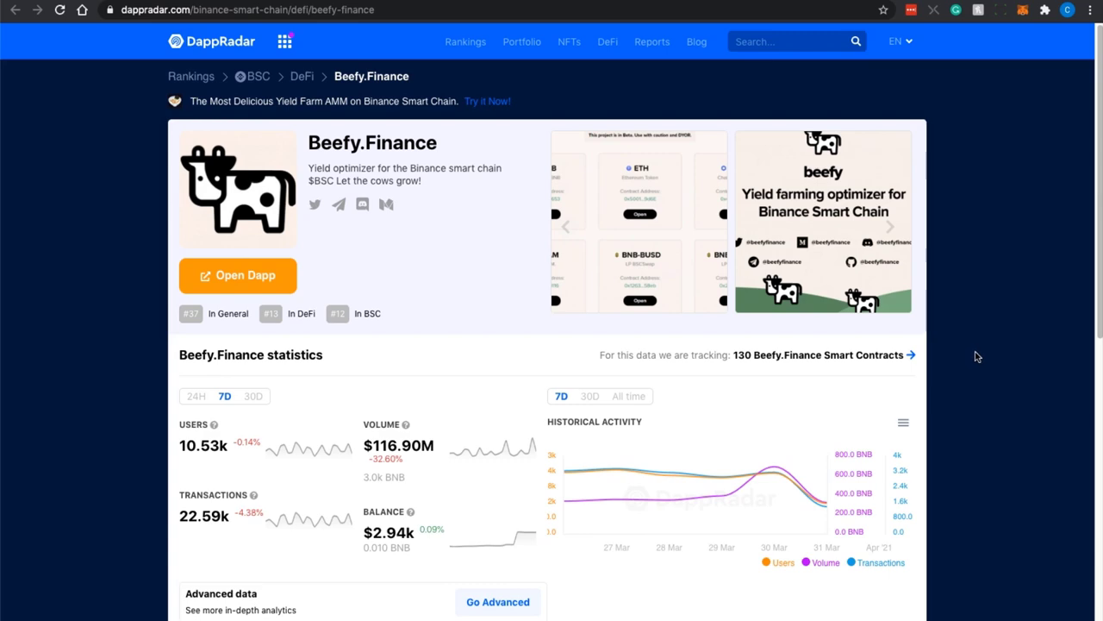
# Show the BSC vault list again at $485.67M TVL with the BIFI Maxi vault
pyautogui.click(238, 276)
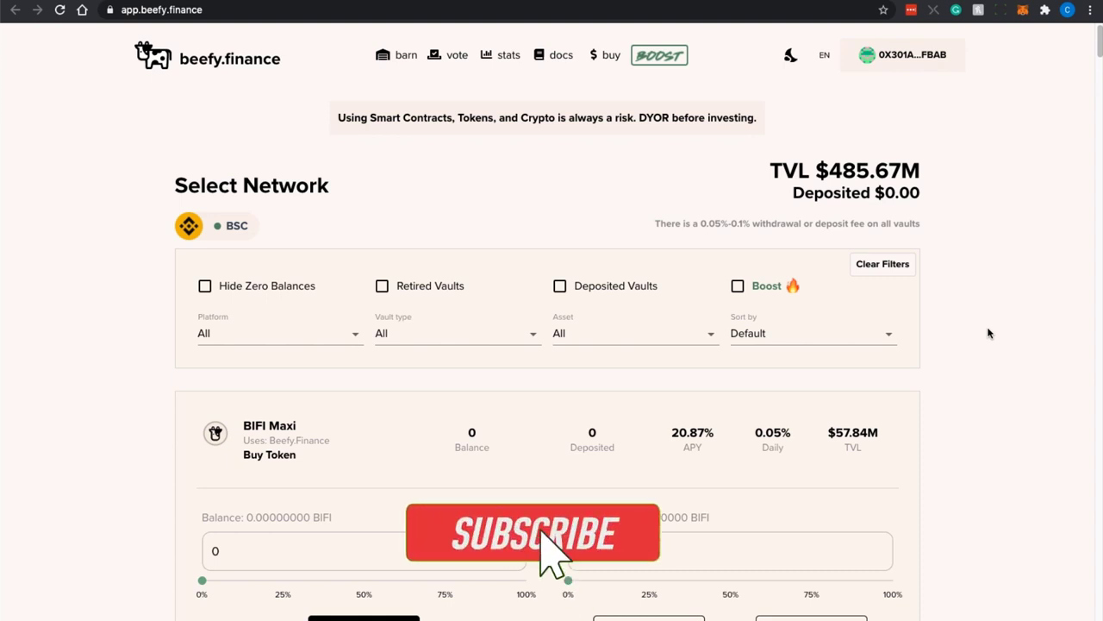
pyautogui.click(531, 531)
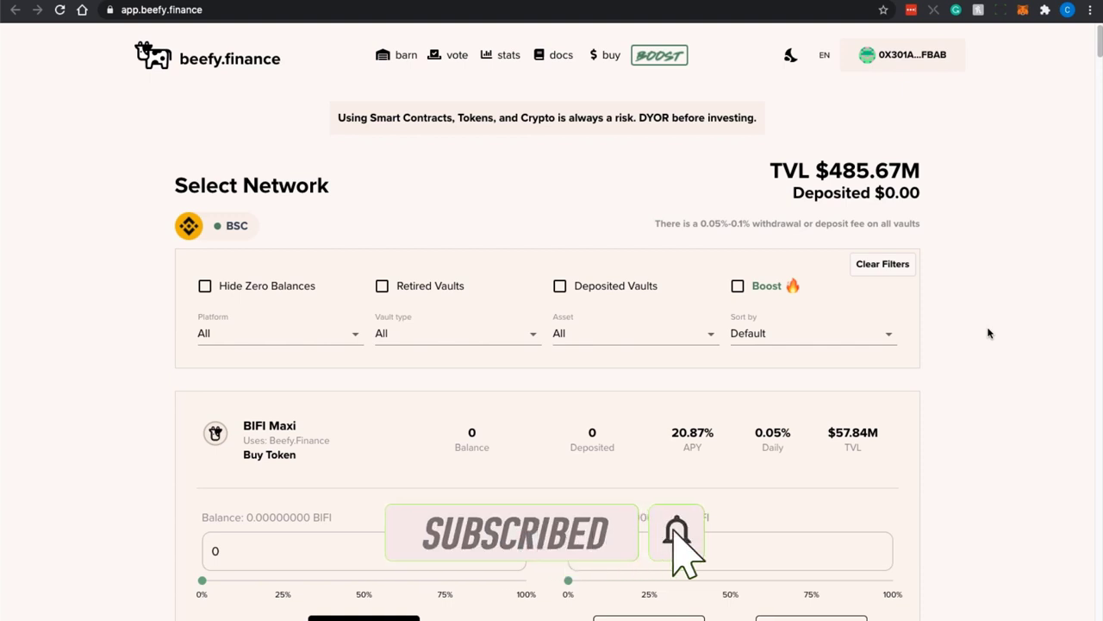